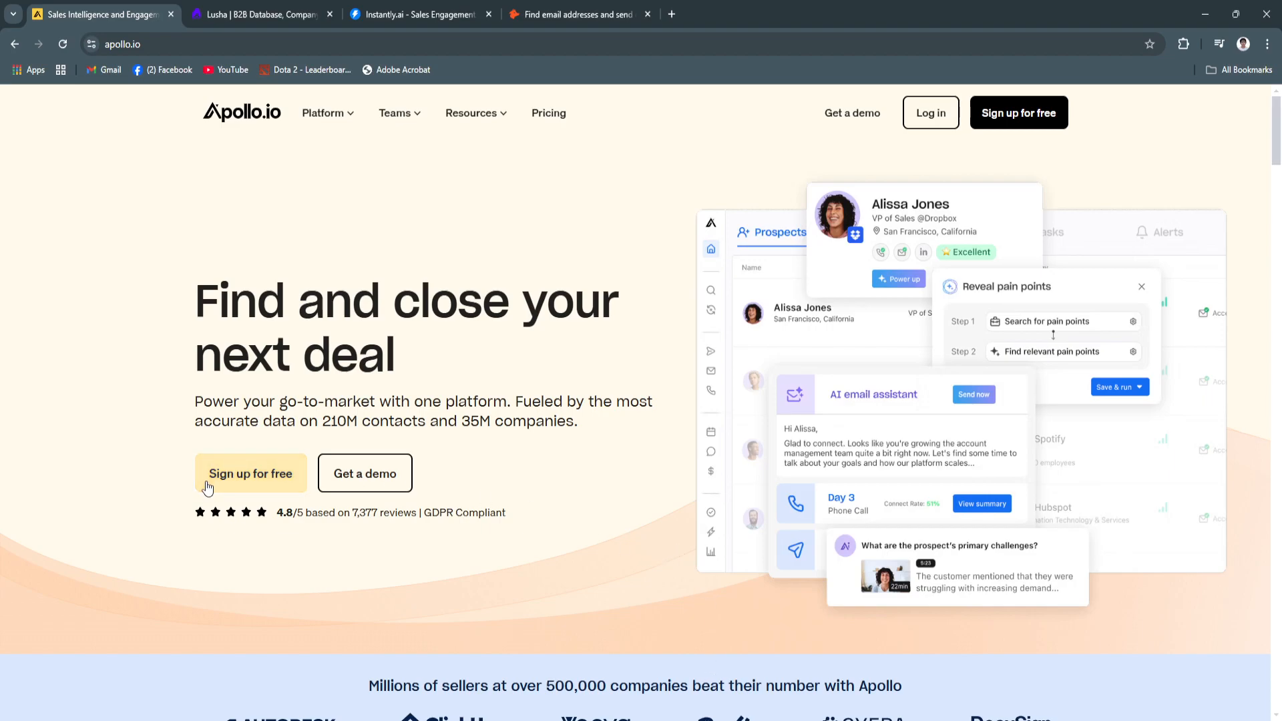
pyautogui.moveTo(139, 440)
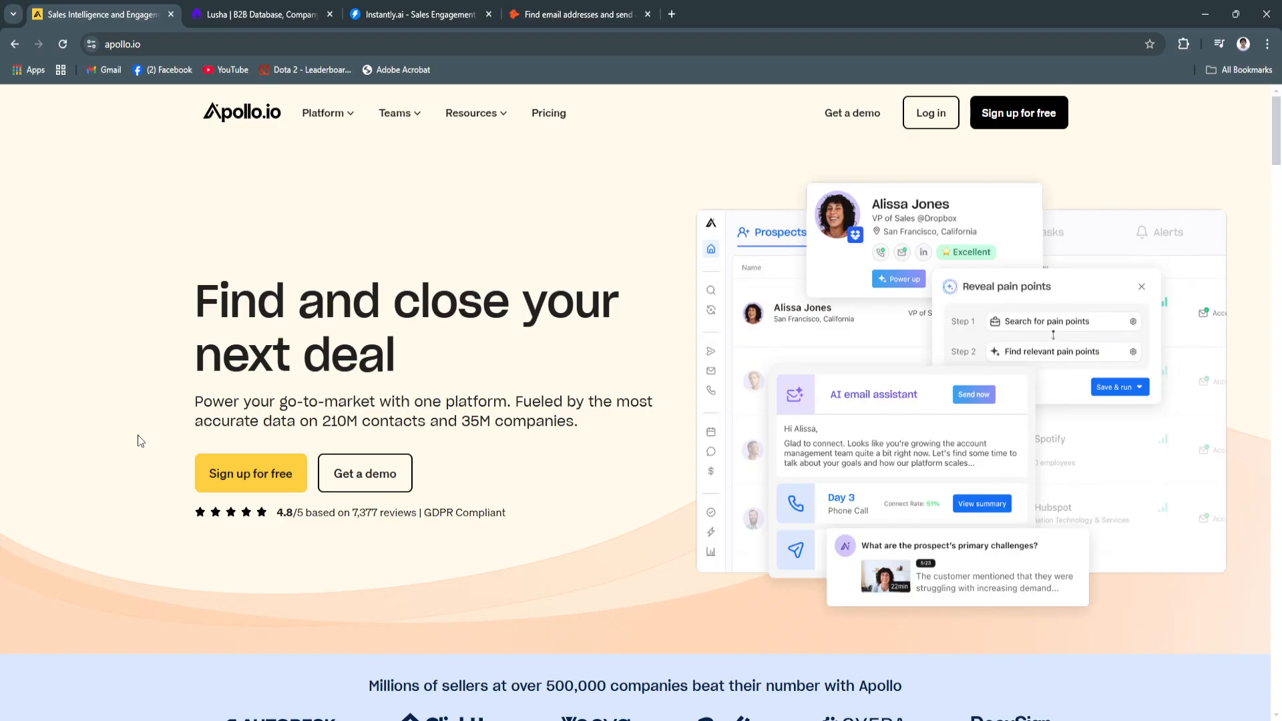
pyautogui.moveTo(166, 372)
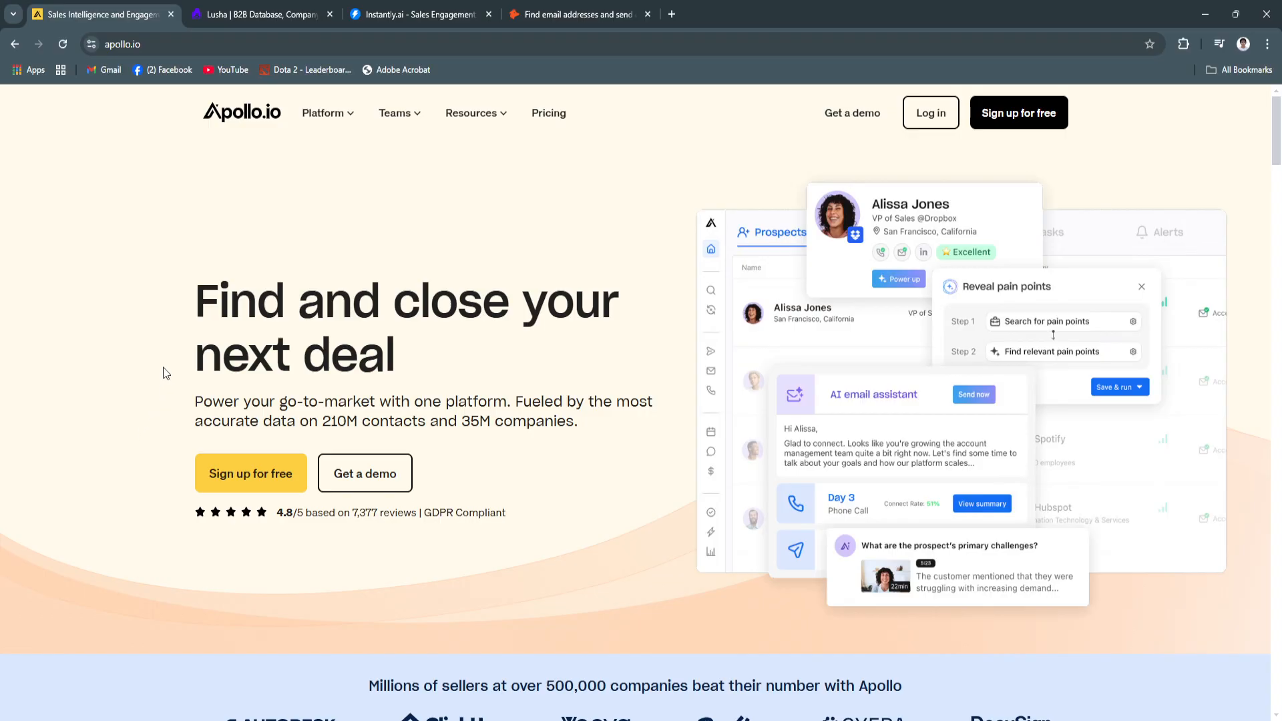
# - Glance at Lusha, return to Apollo.io, and scroll through its product overview
pyautogui.click(262, 14)
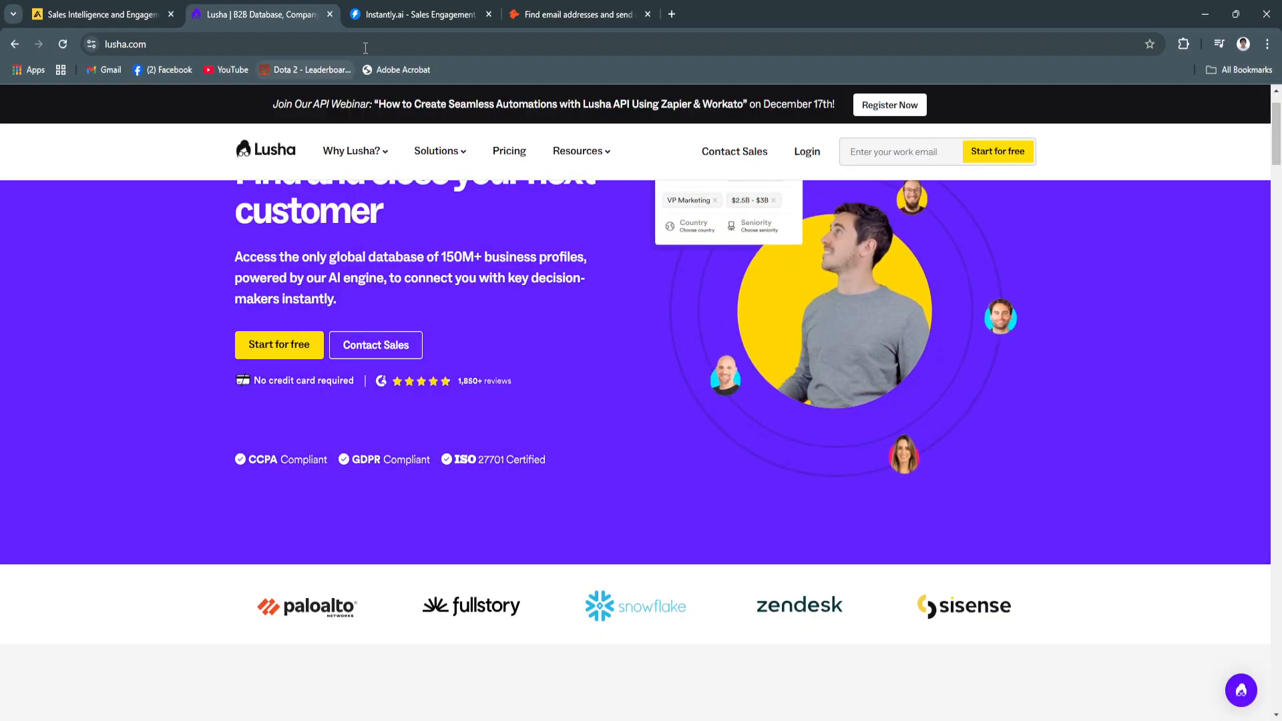
pyautogui.click(417, 14)
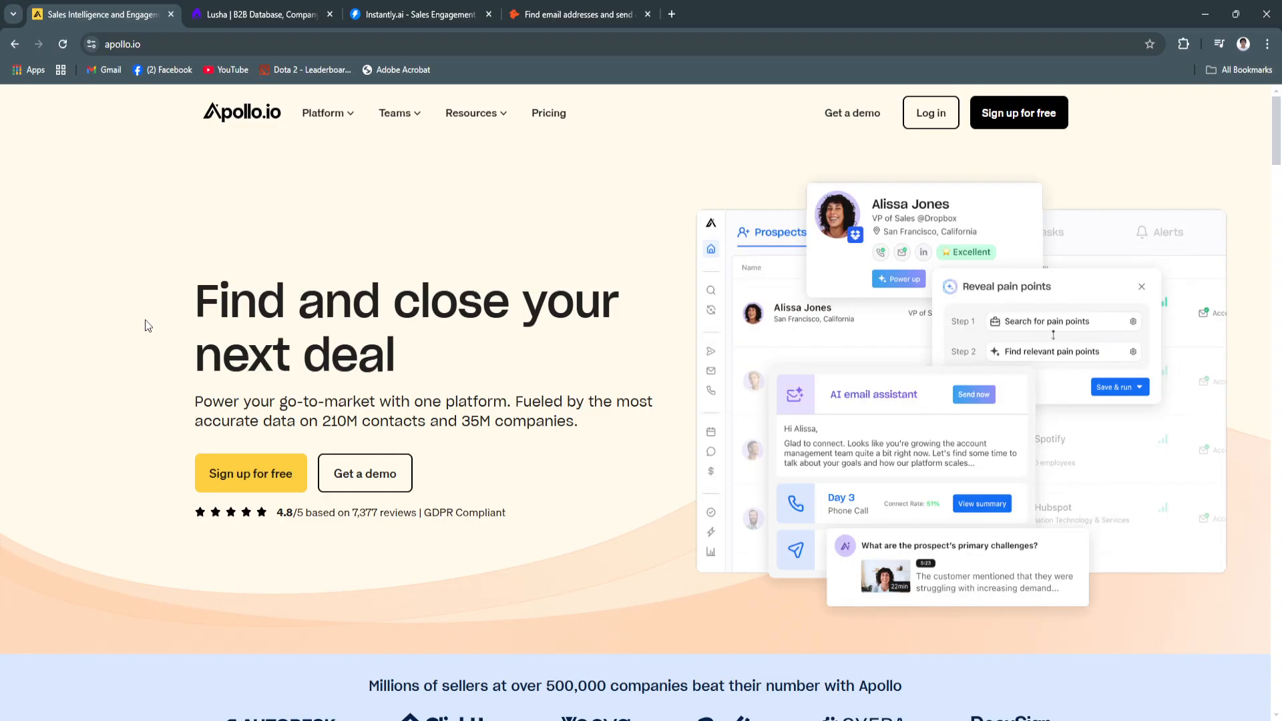
pyautogui.moveTo(117, 312)
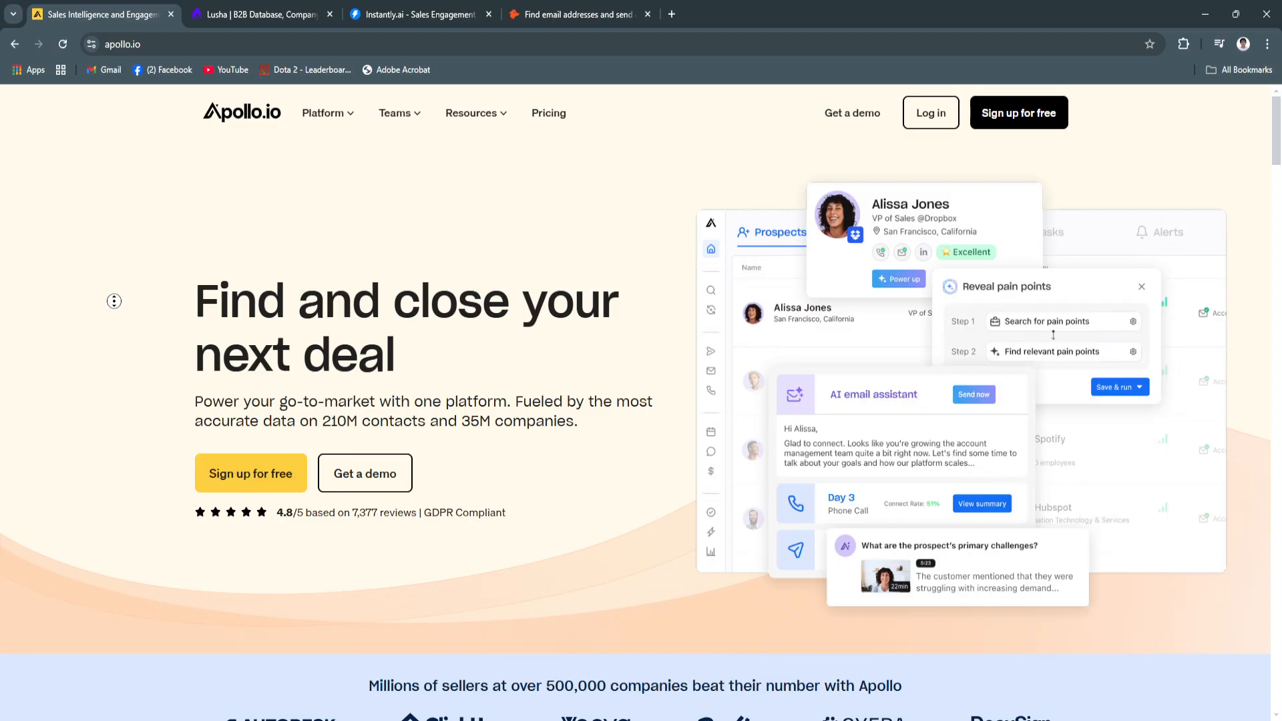
pyautogui.scroll(-3)
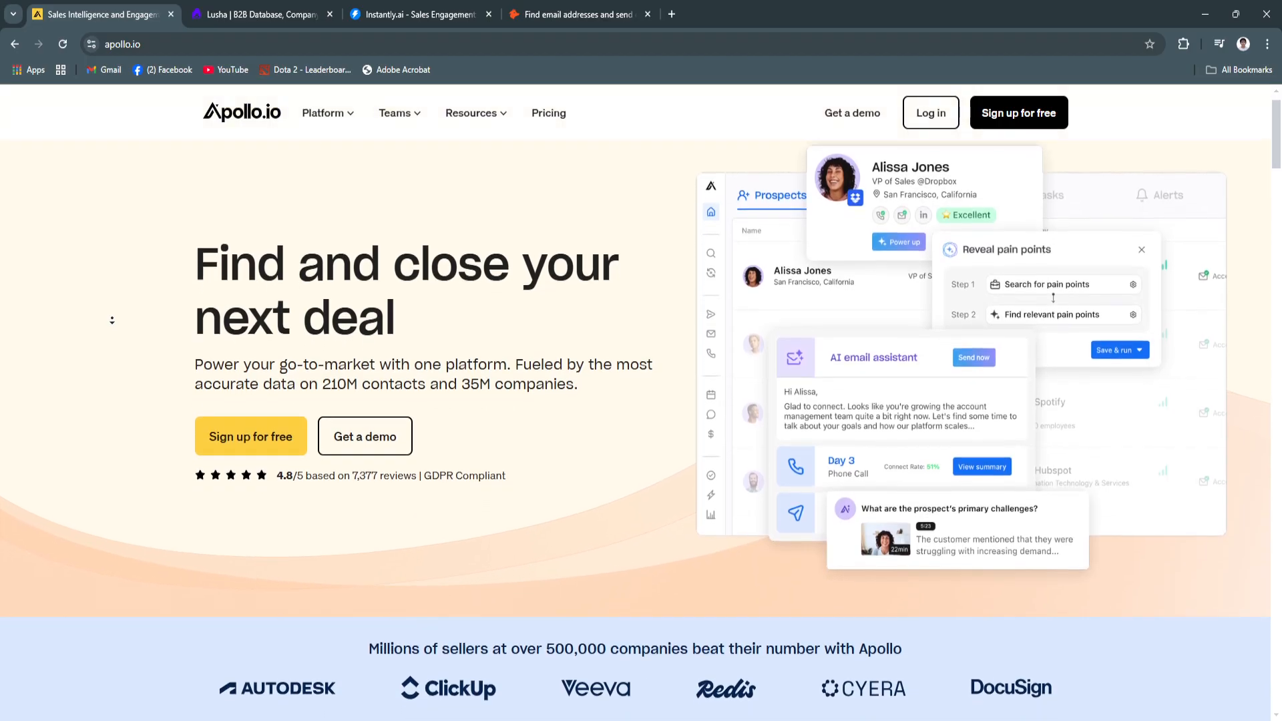
pyautogui.scroll(-3)
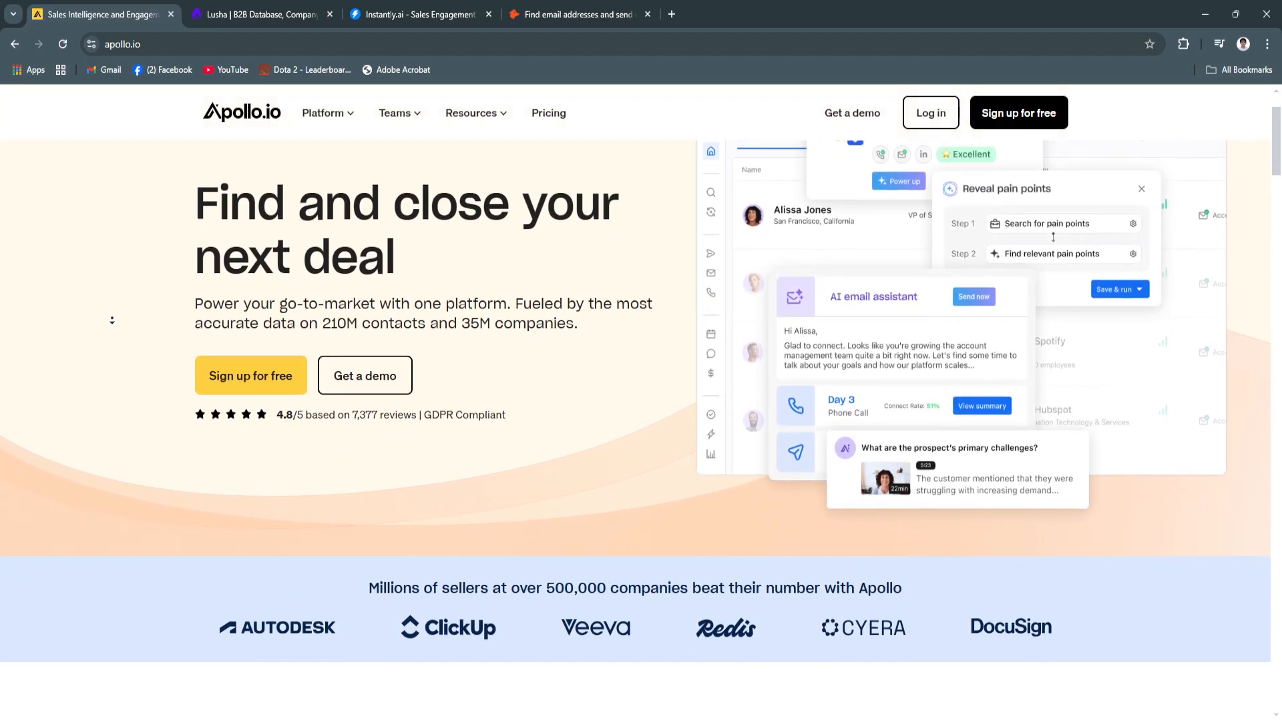
pyautogui.scroll(-3)
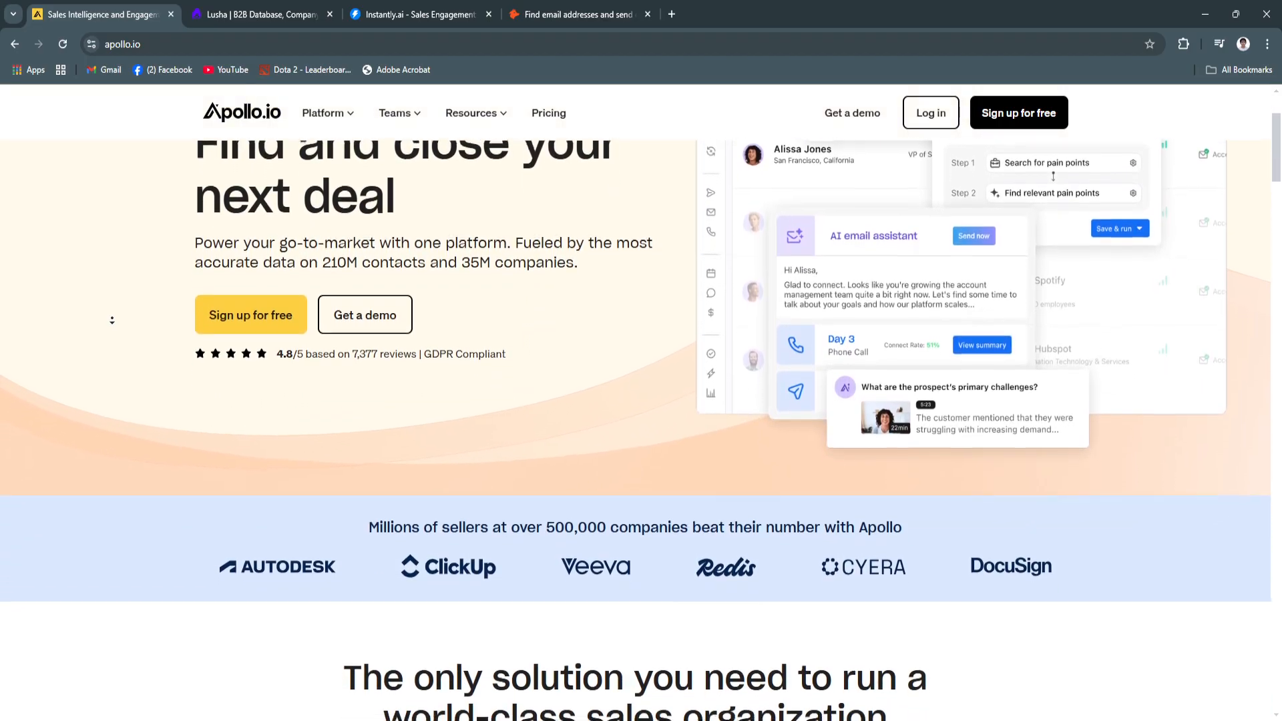
pyautogui.scroll(-3)
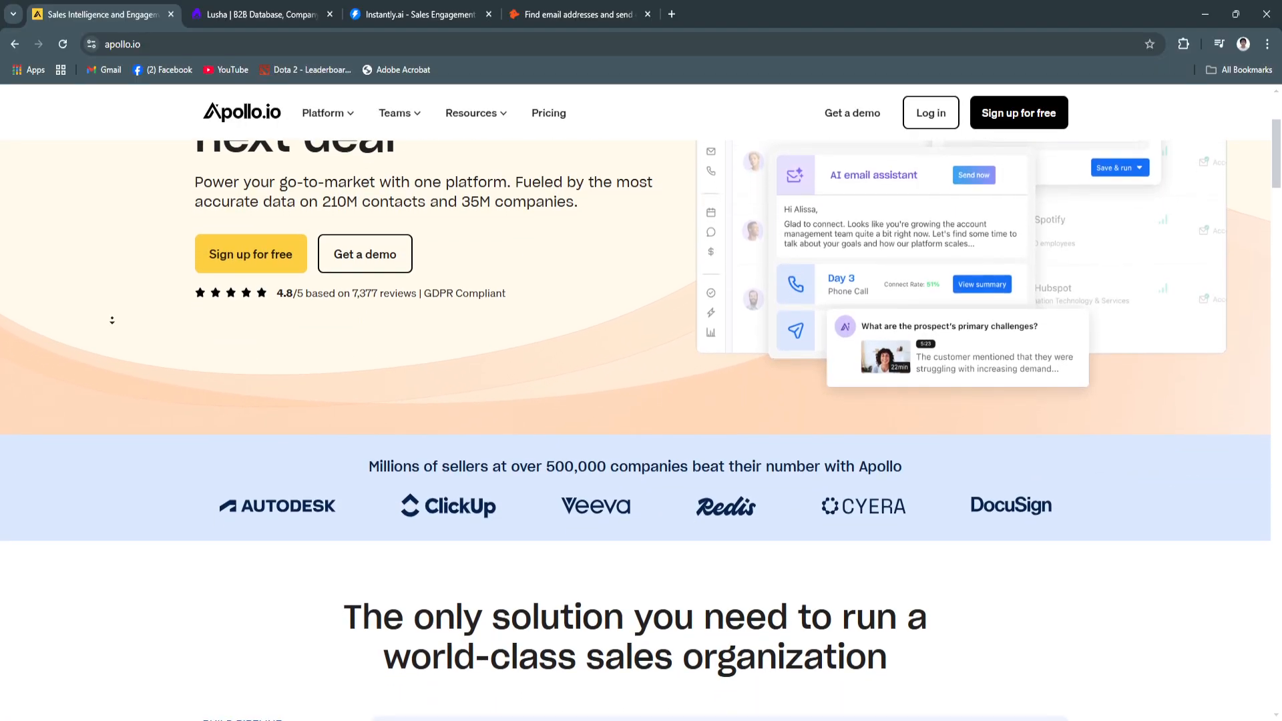
pyautogui.scroll(-3)
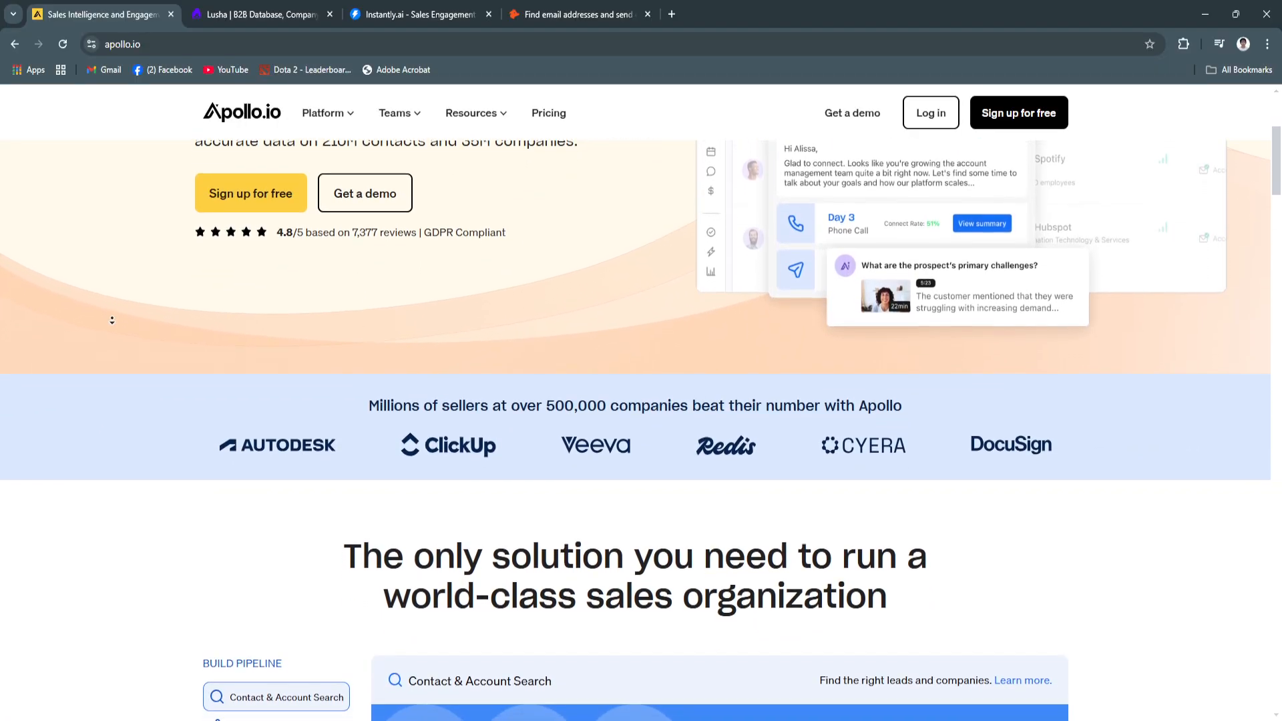
pyautogui.scroll(-3)
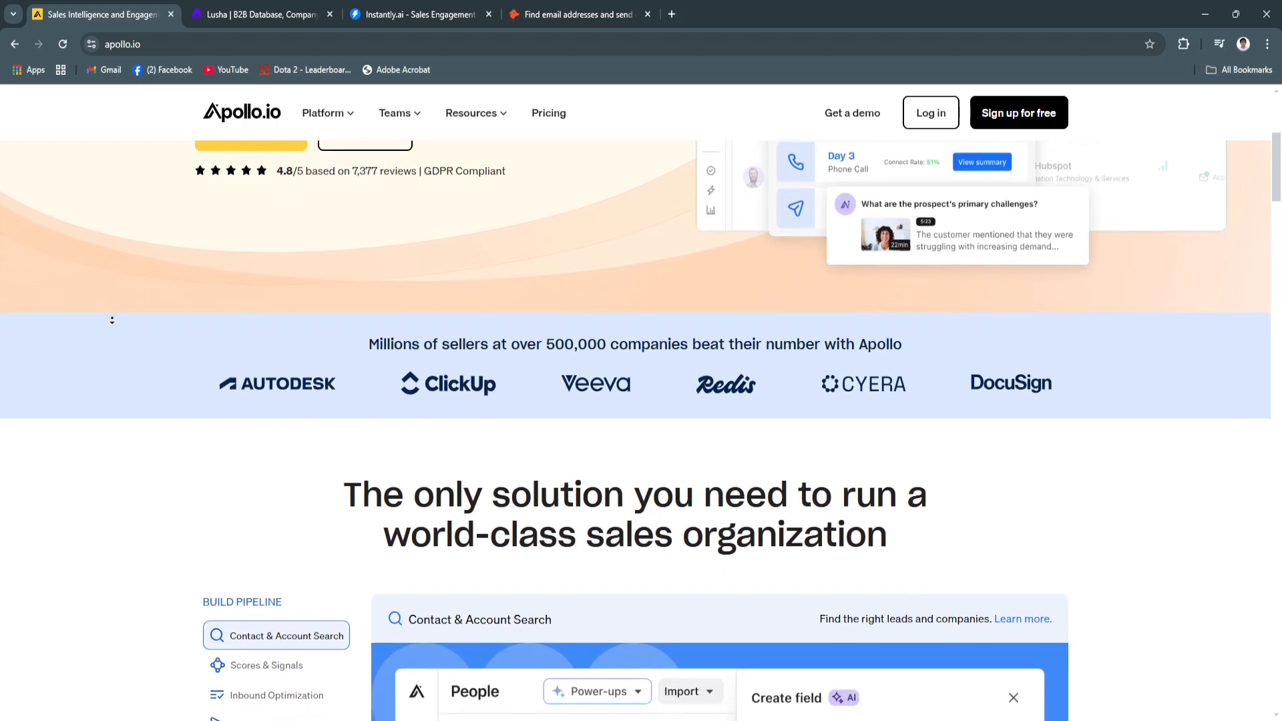
pyautogui.scroll(-3)
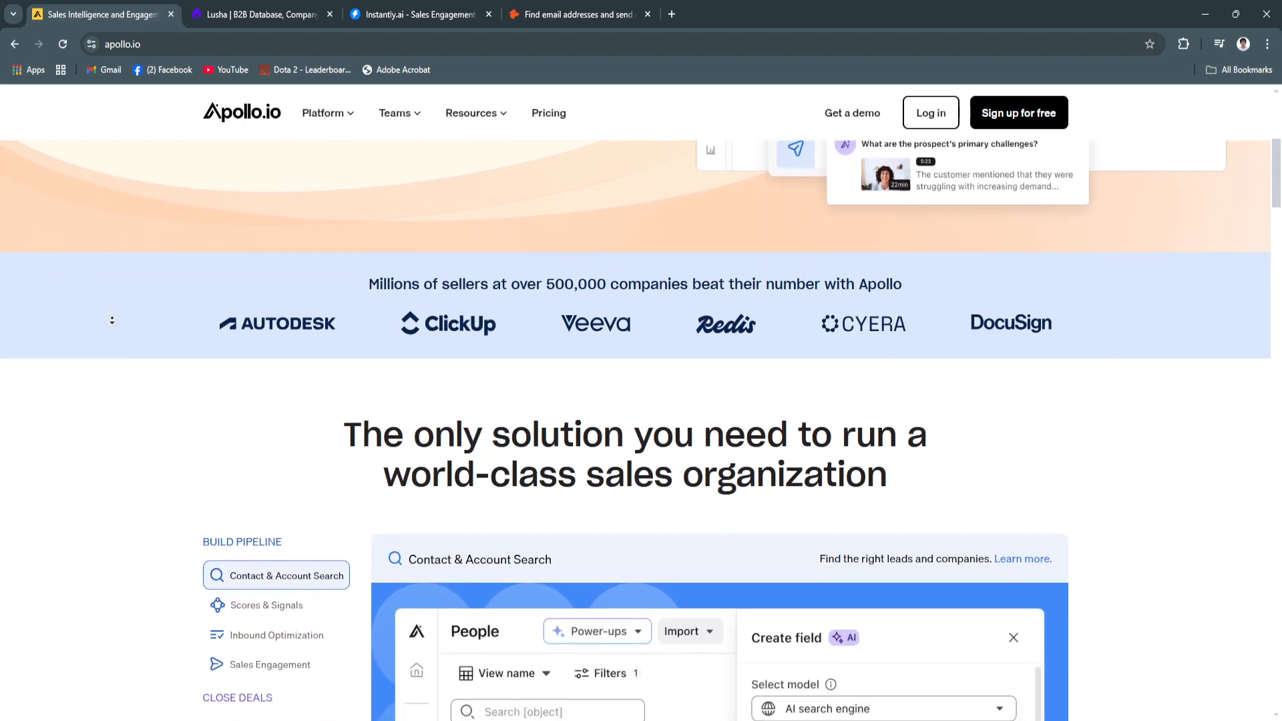
pyautogui.scroll(-3)
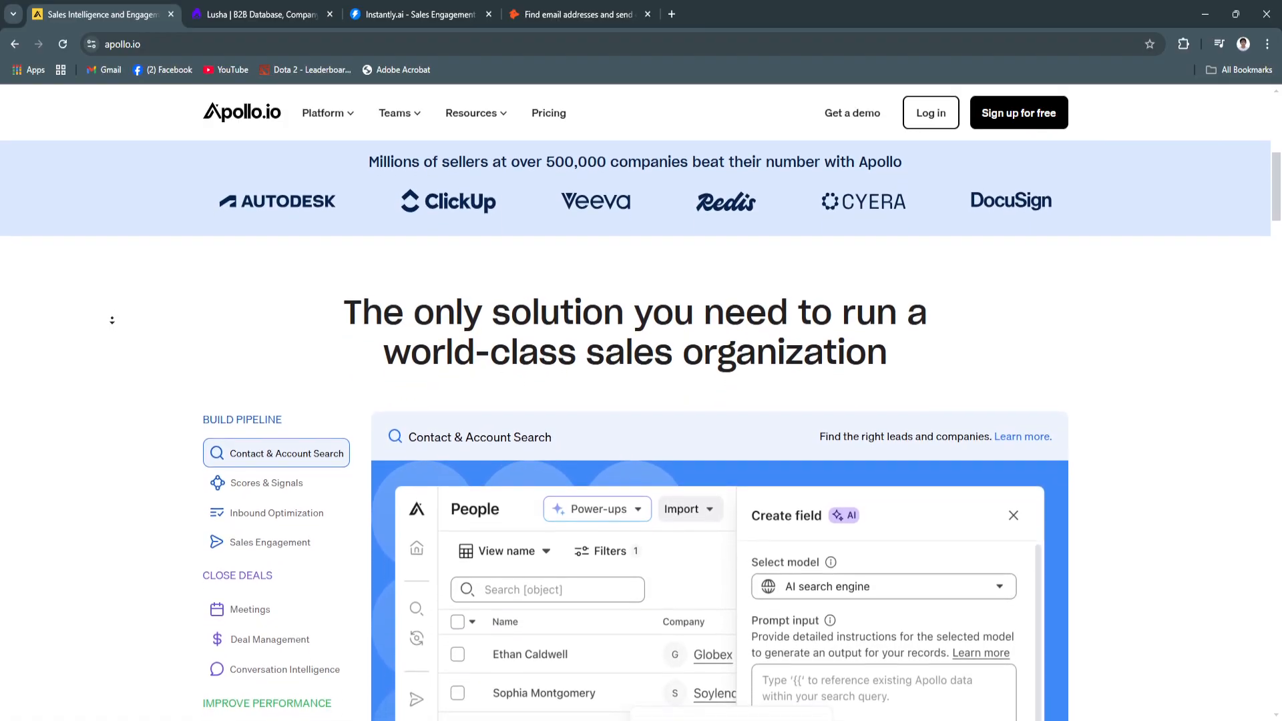
# - Continue down Apollo.io to the 'Easily explore the most accurate B2B data' statistics cards
pyautogui.scroll(-3)
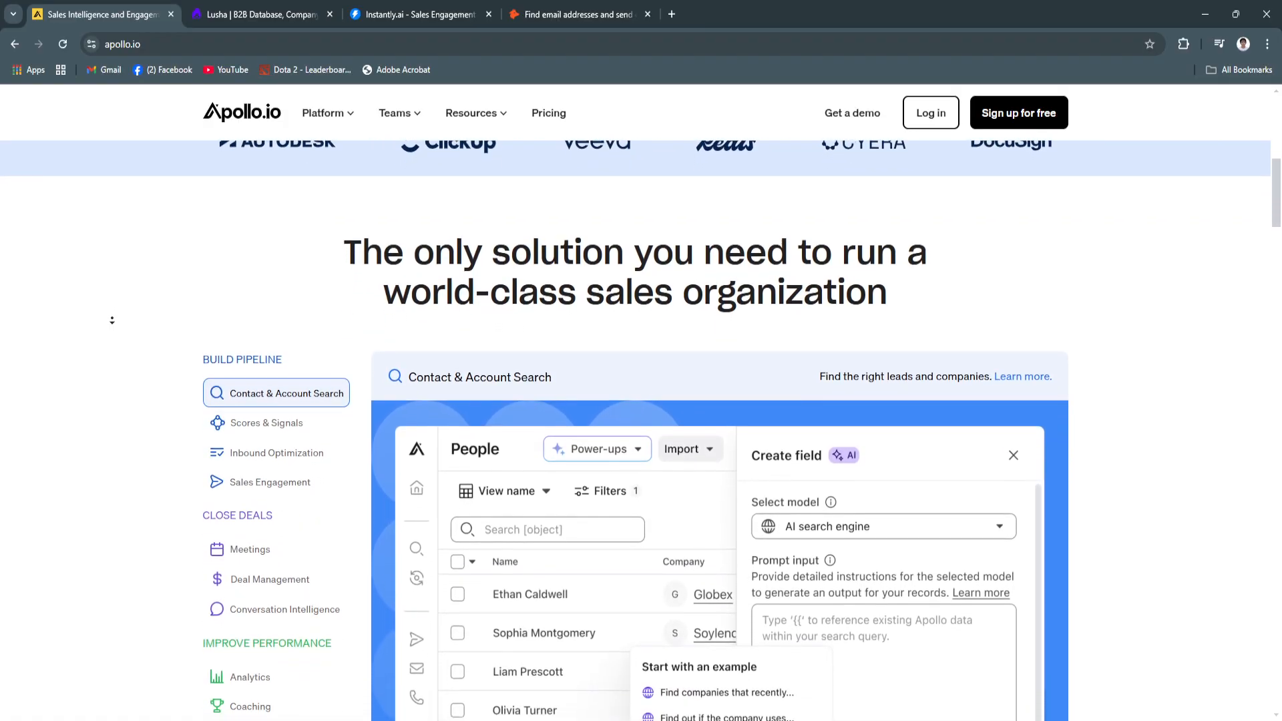
pyautogui.scroll(-3)
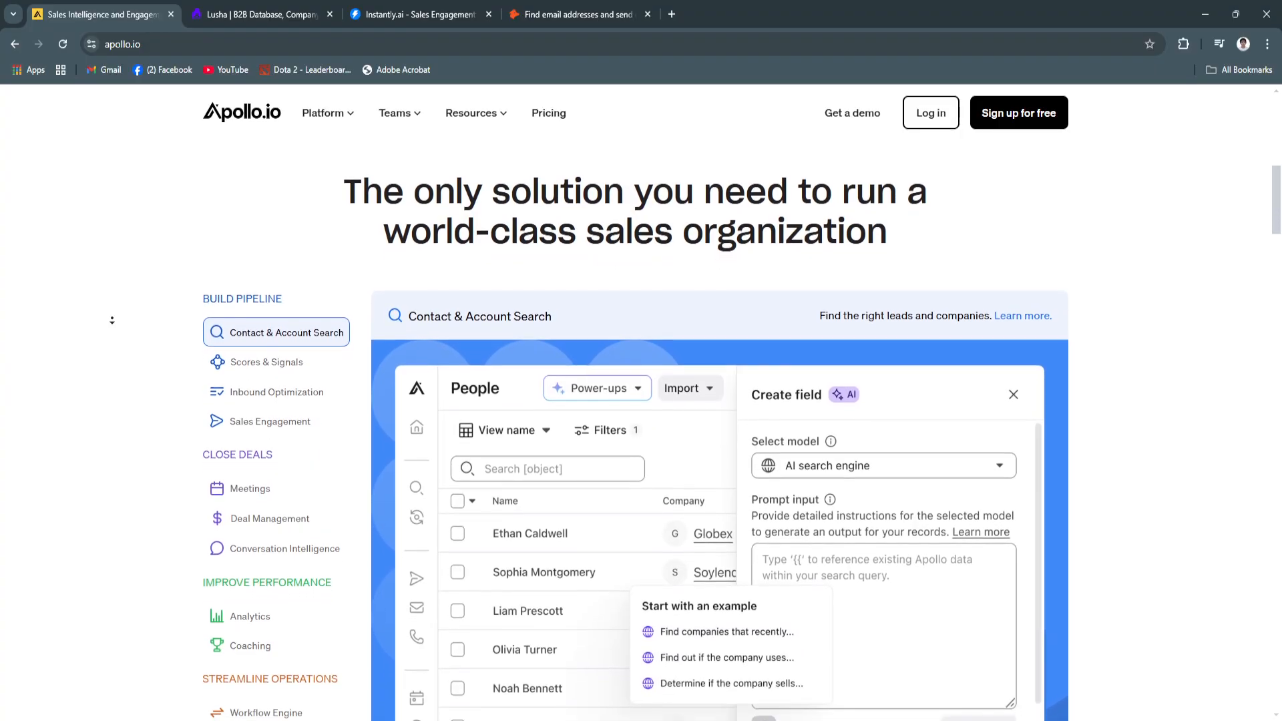
pyautogui.scroll(-3)
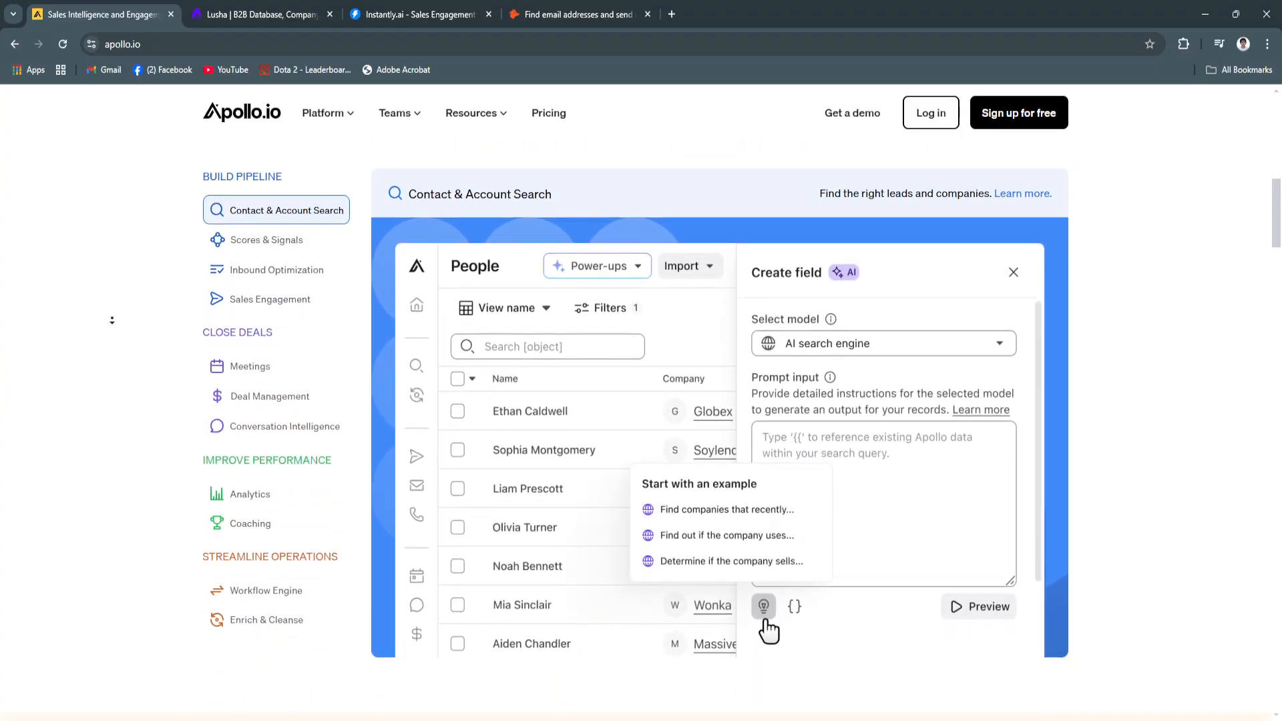
pyautogui.scroll(-3)
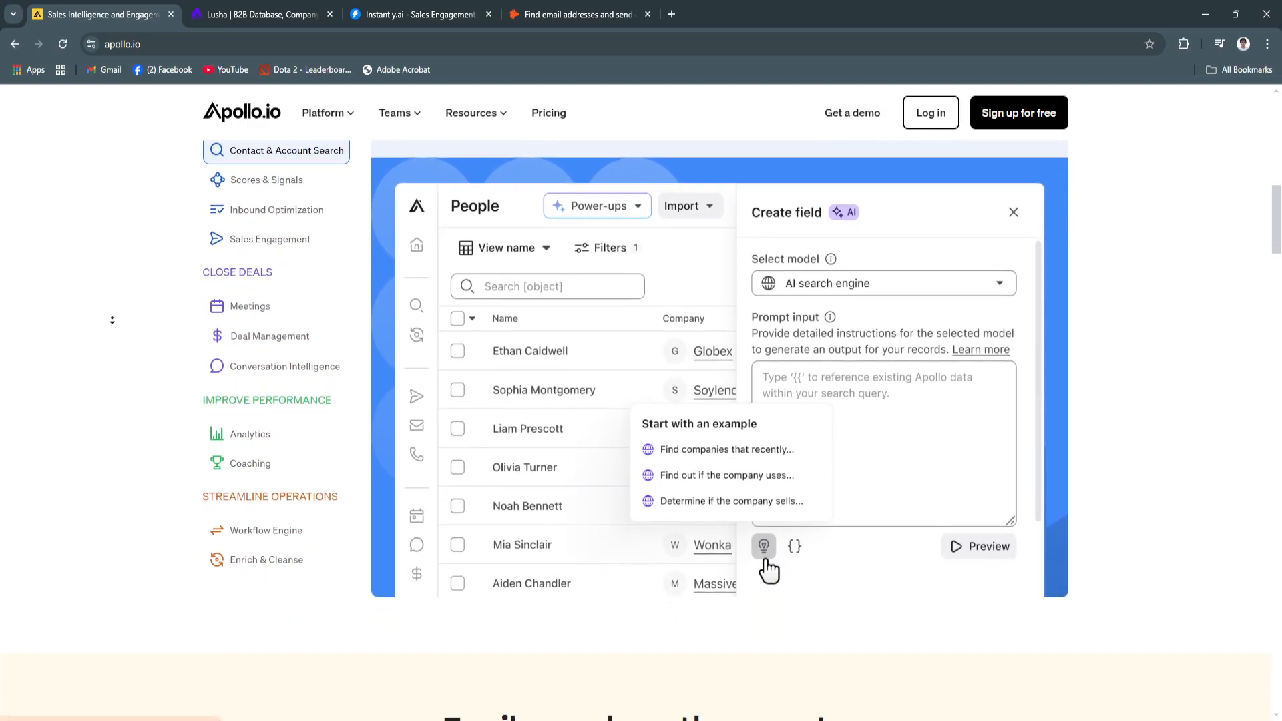
pyautogui.scroll(-3)
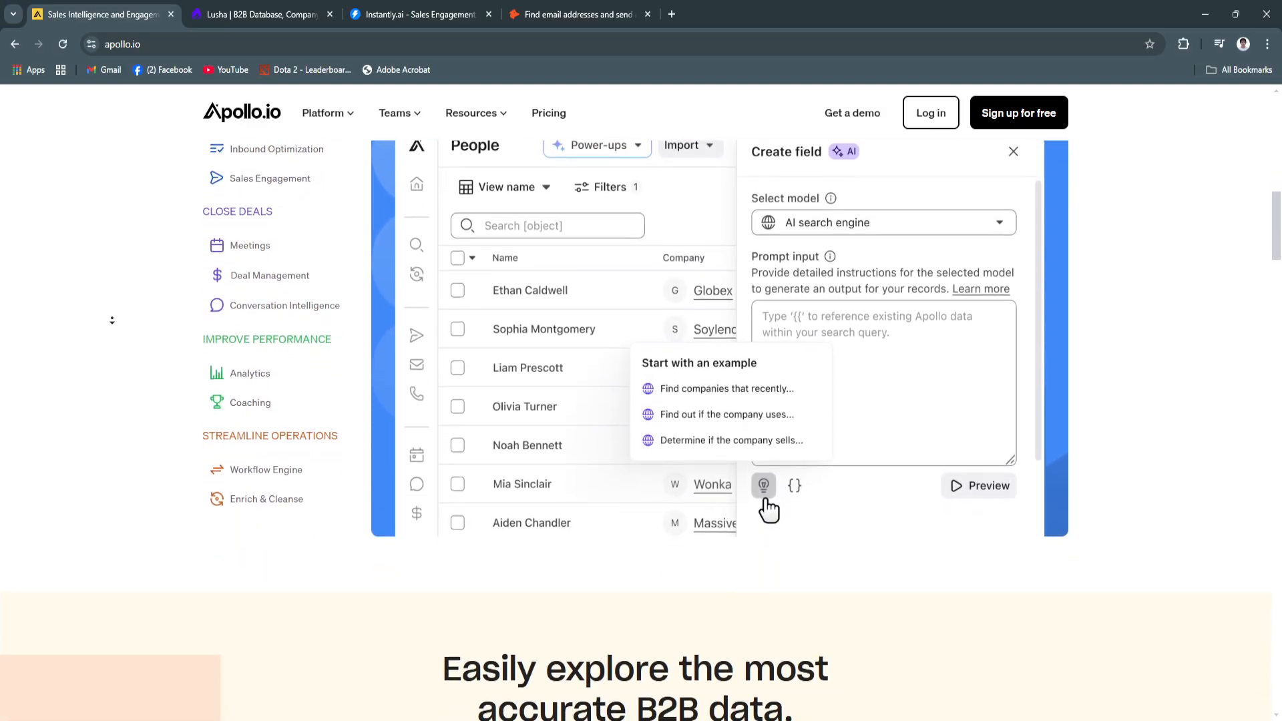
pyautogui.scroll(-3)
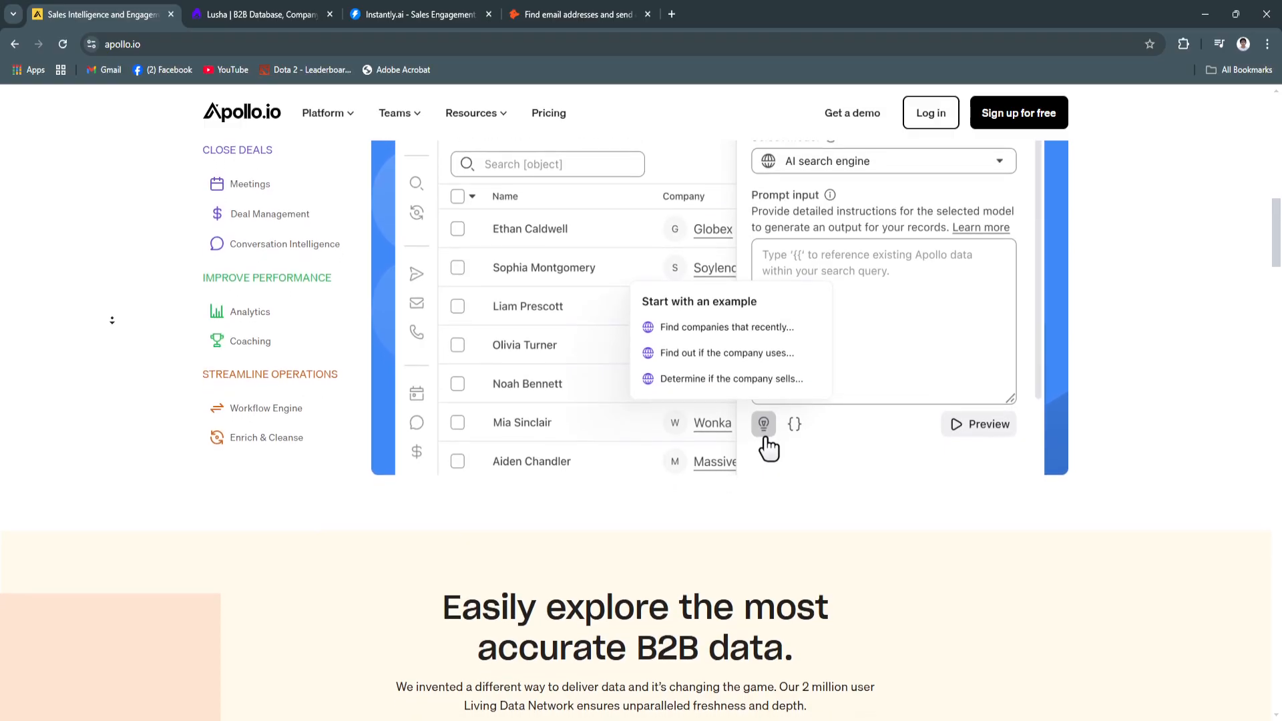
pyautogui.scroll(-3)
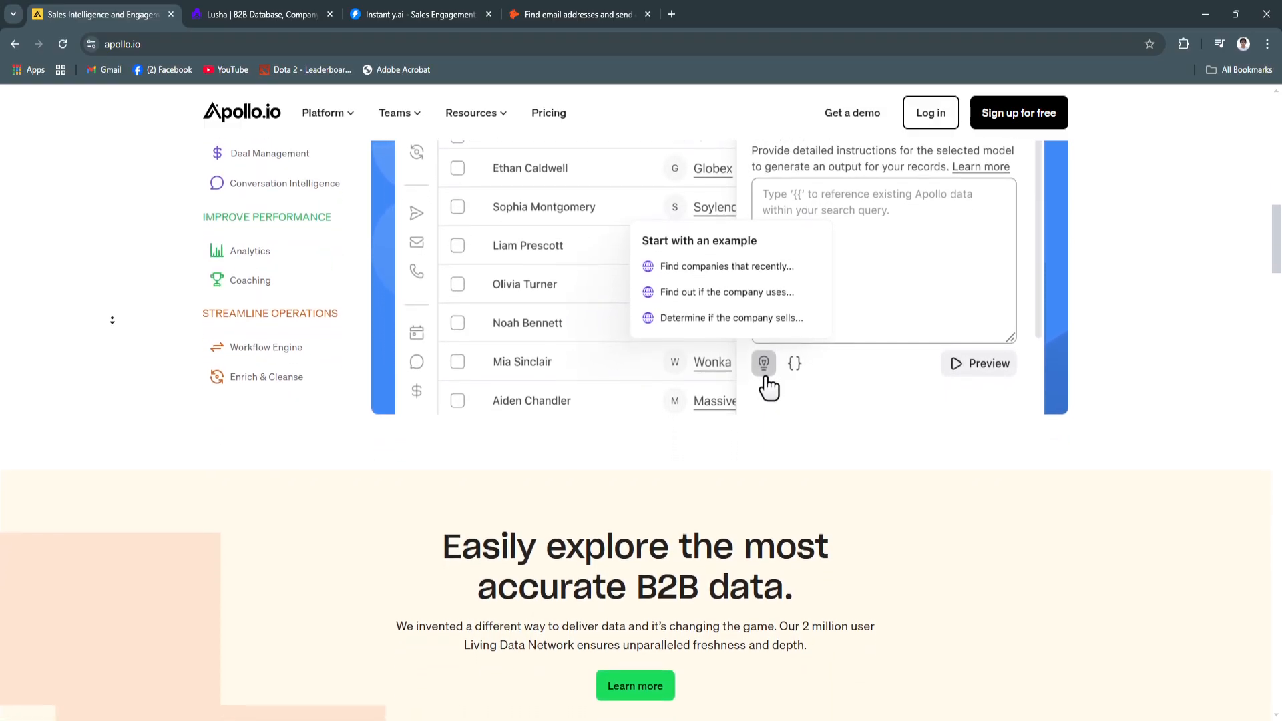
pyautogui.scroll(-3)
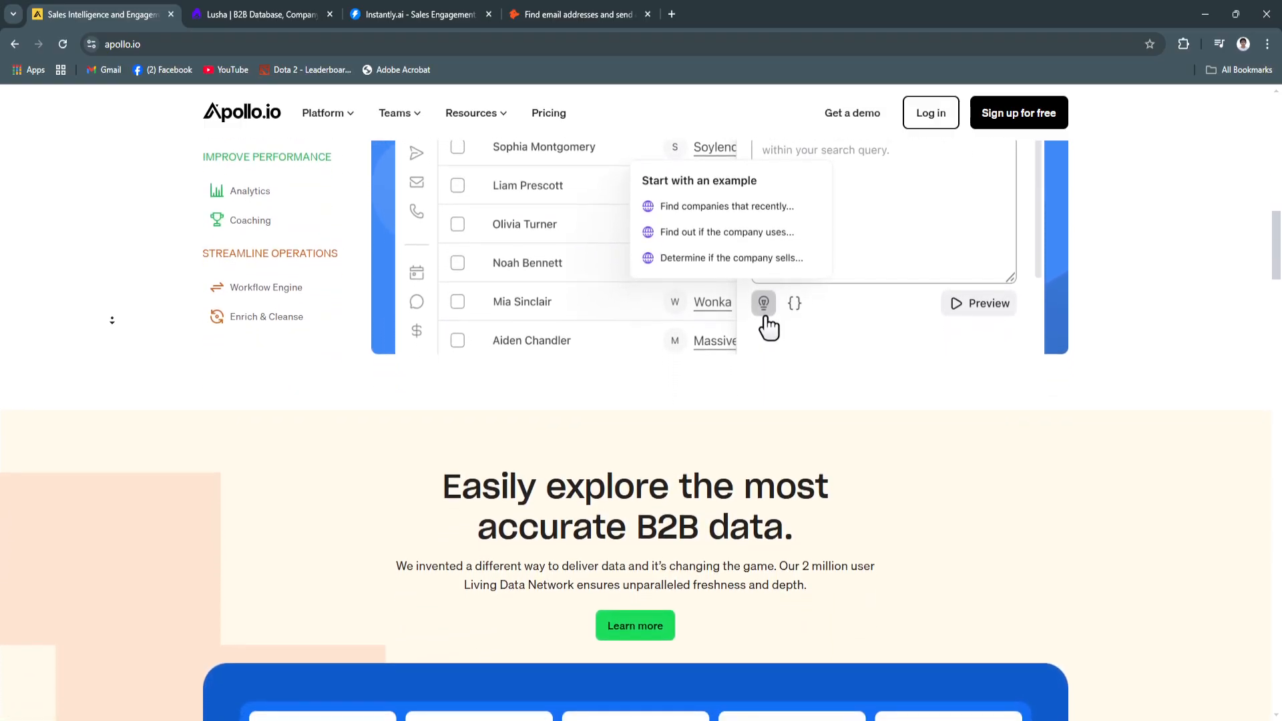
pyautogui.scroll(-3)
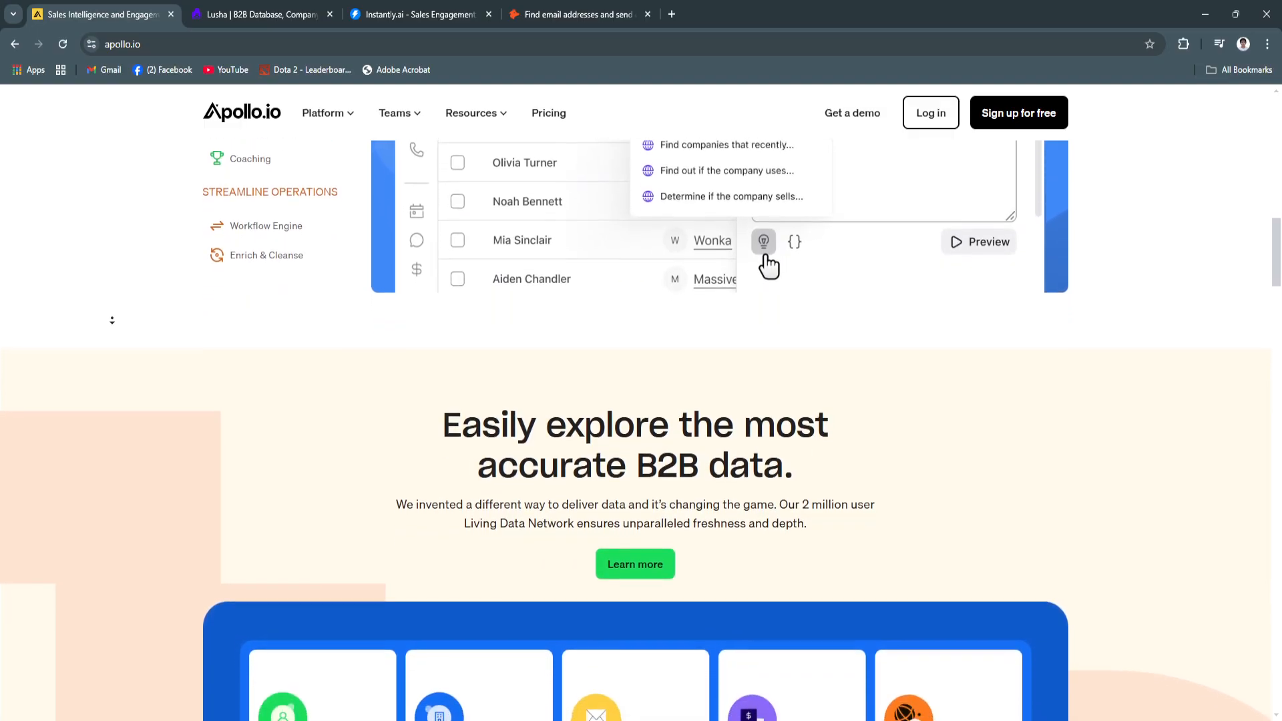
pyautogui.scroll(-3)
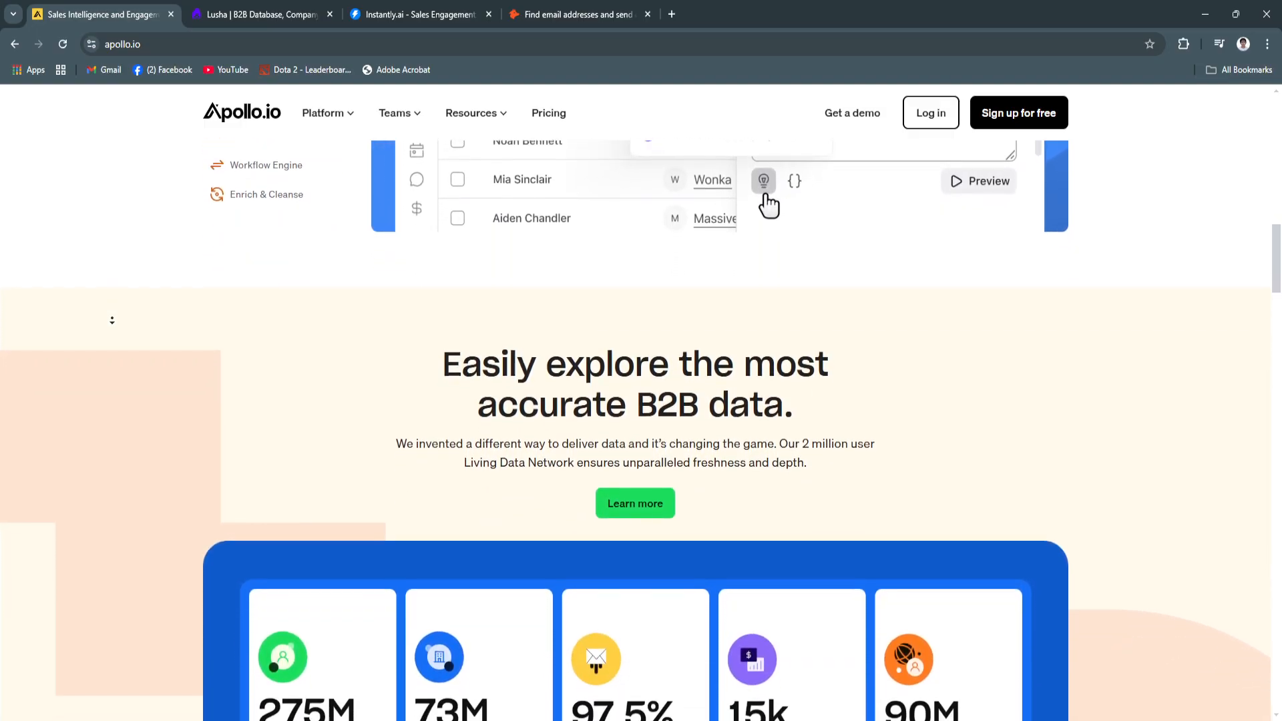
pyautogui.scroll(-3)
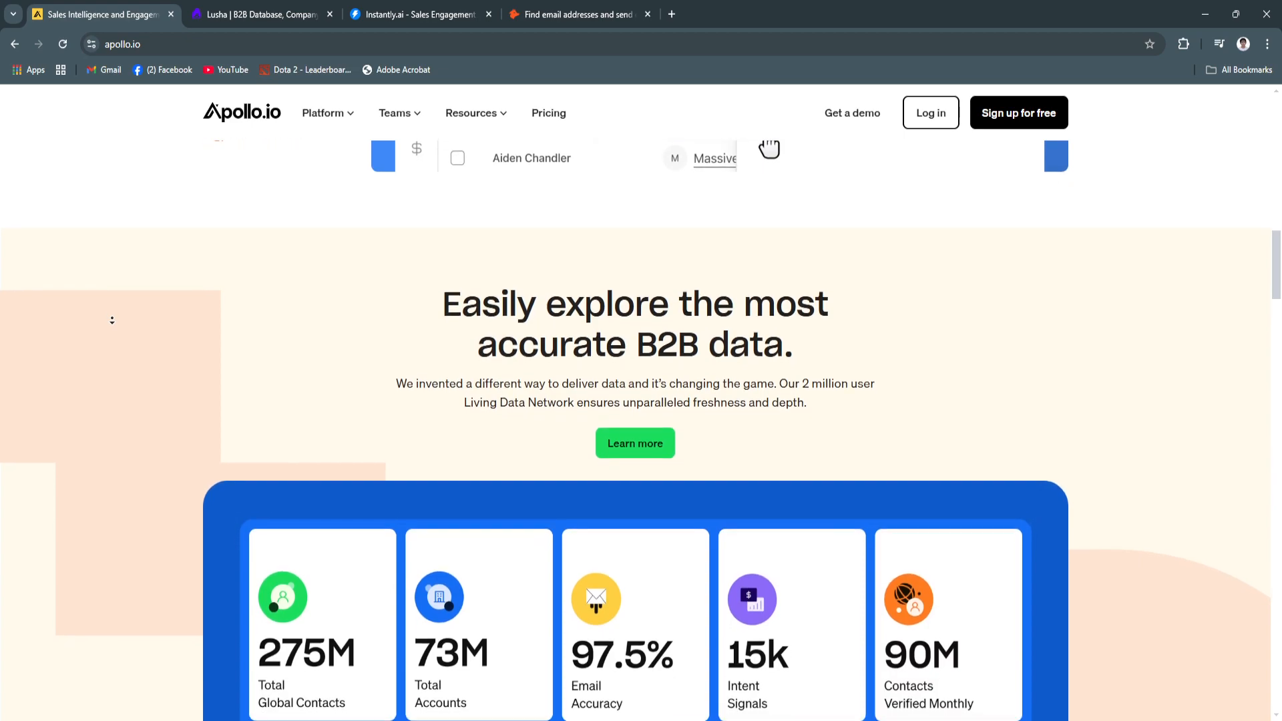
pyautogui.scroll(-3)
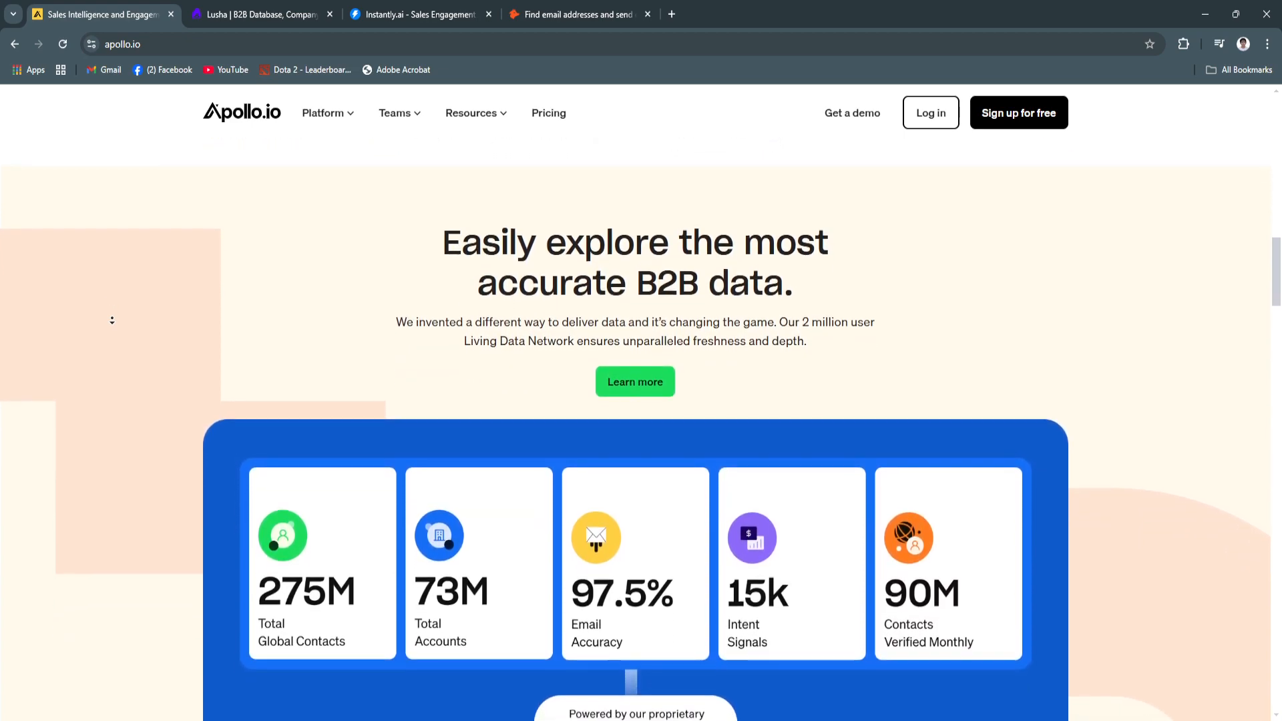
pyautogui.scroll(-3)
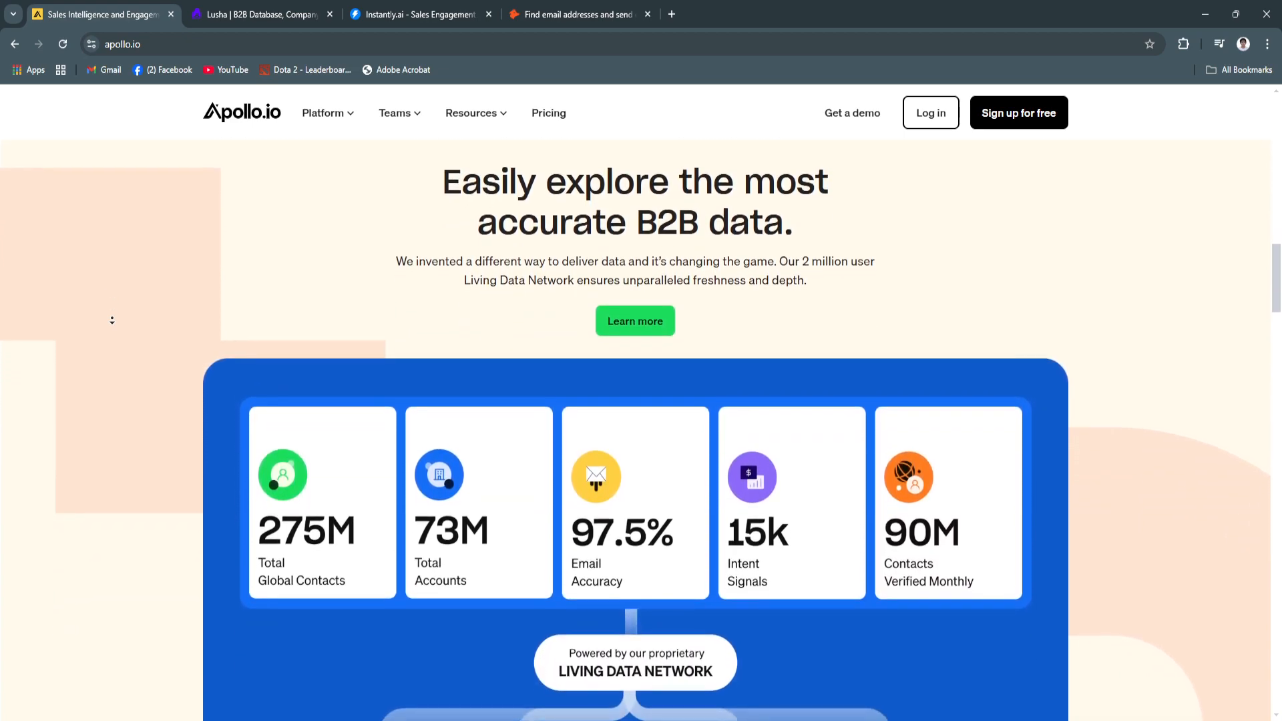
pyautogui.scroll(-3)
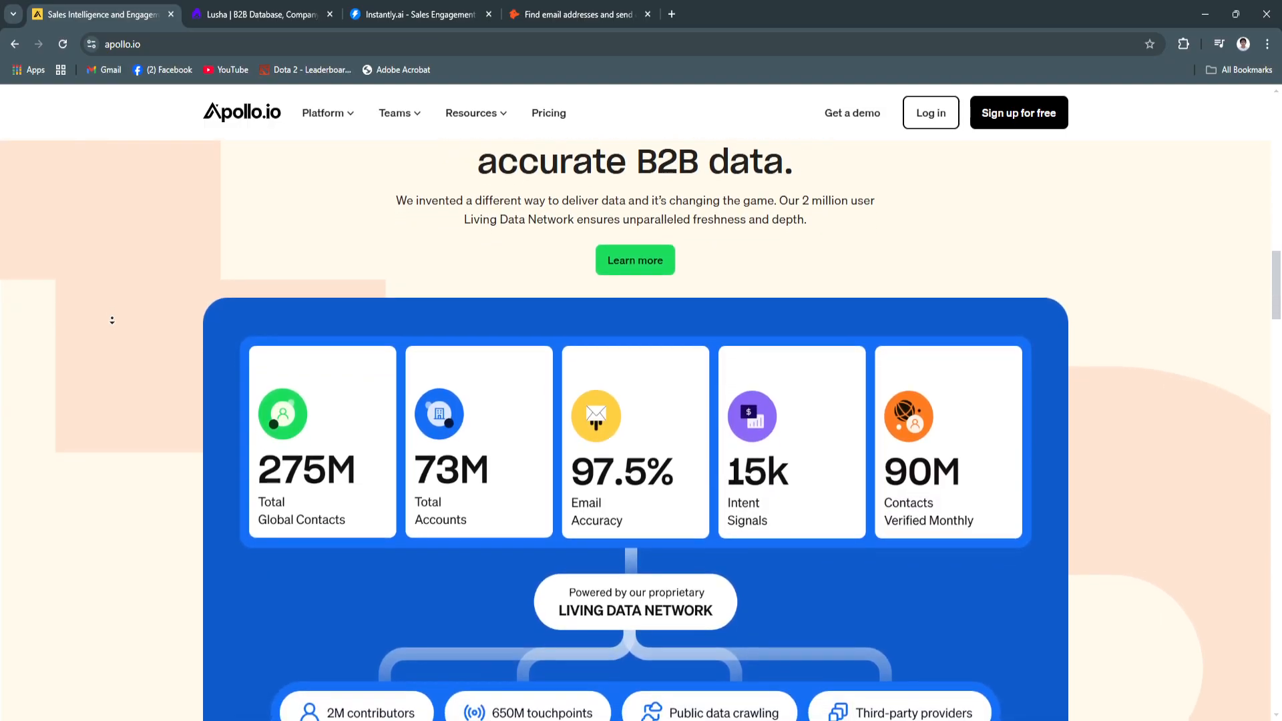
pyautogui.scroll(-3)
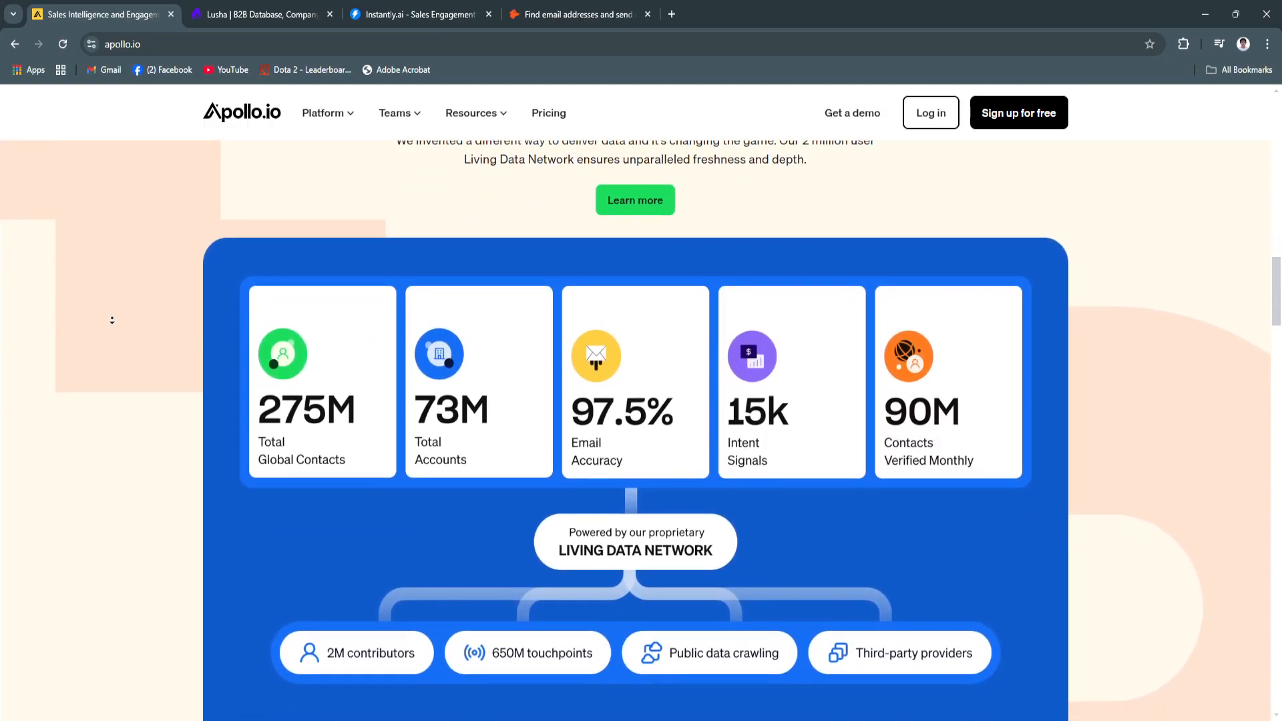
pyautogui.scroll(-3)
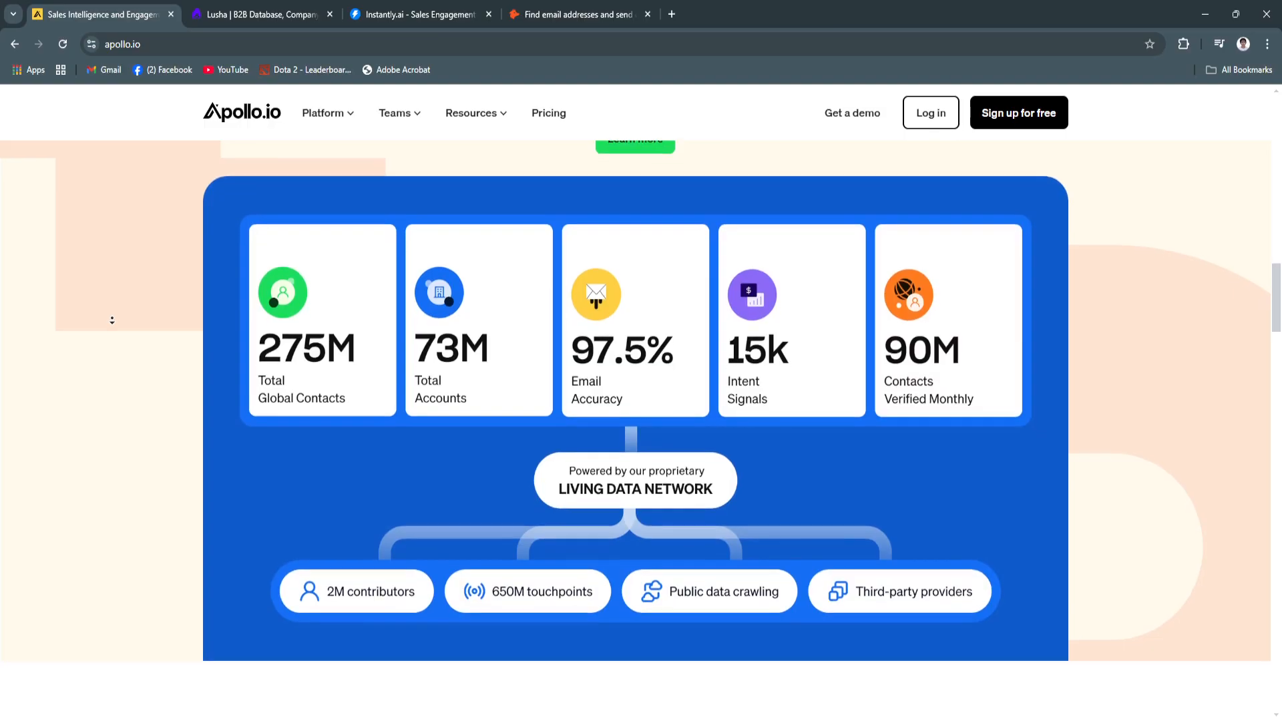
pyautogui.scroll(-3)
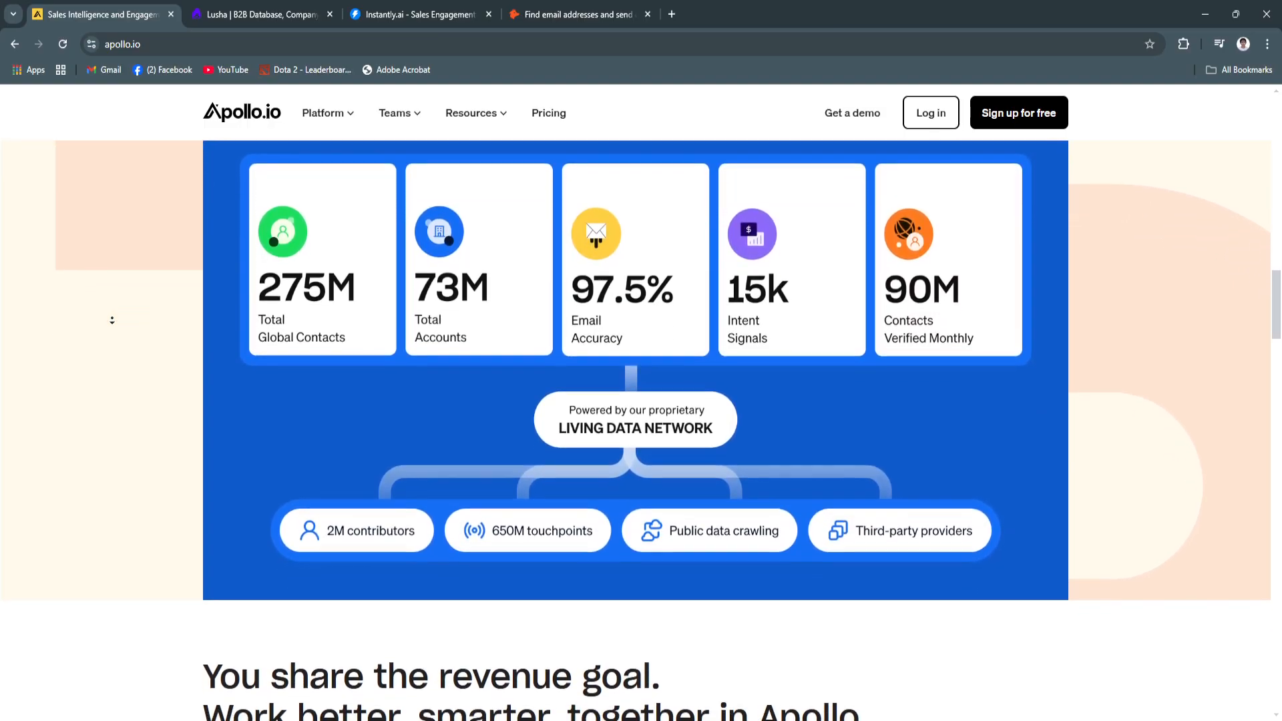
pyautogui.scroll(-3)
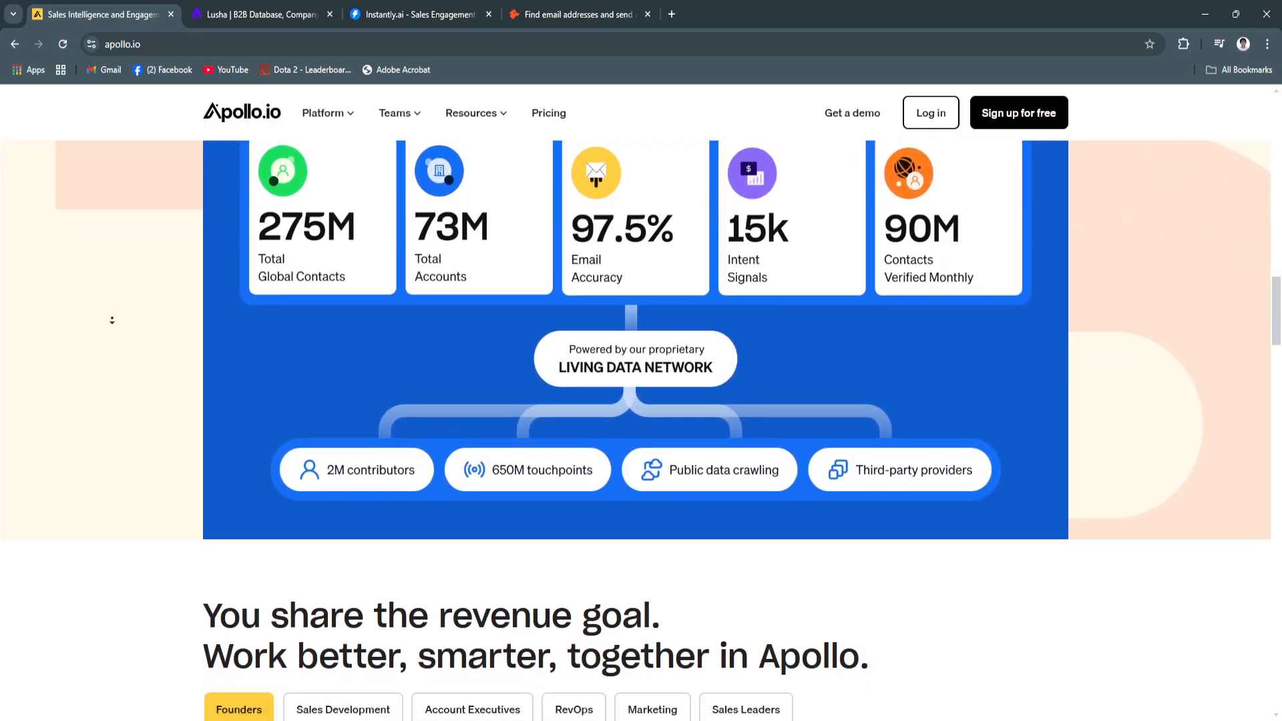
pyautogui.scroll(-3)
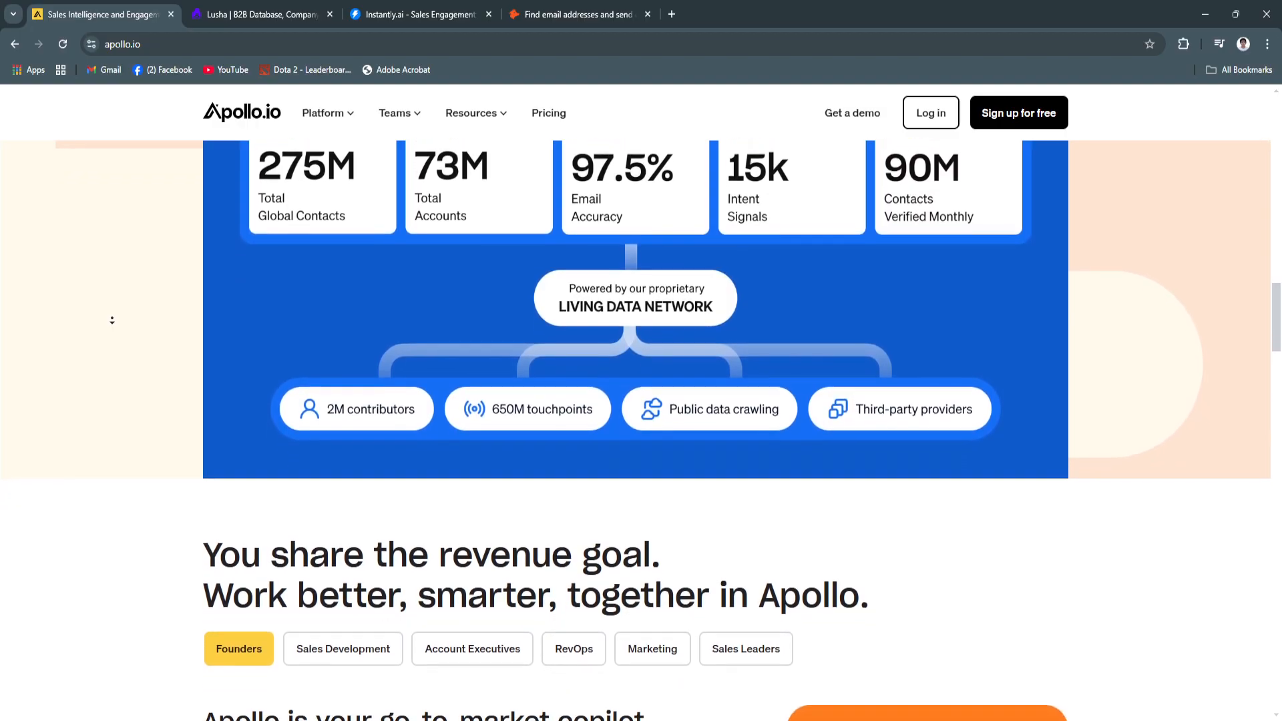
pyautogui.scroll(-3)
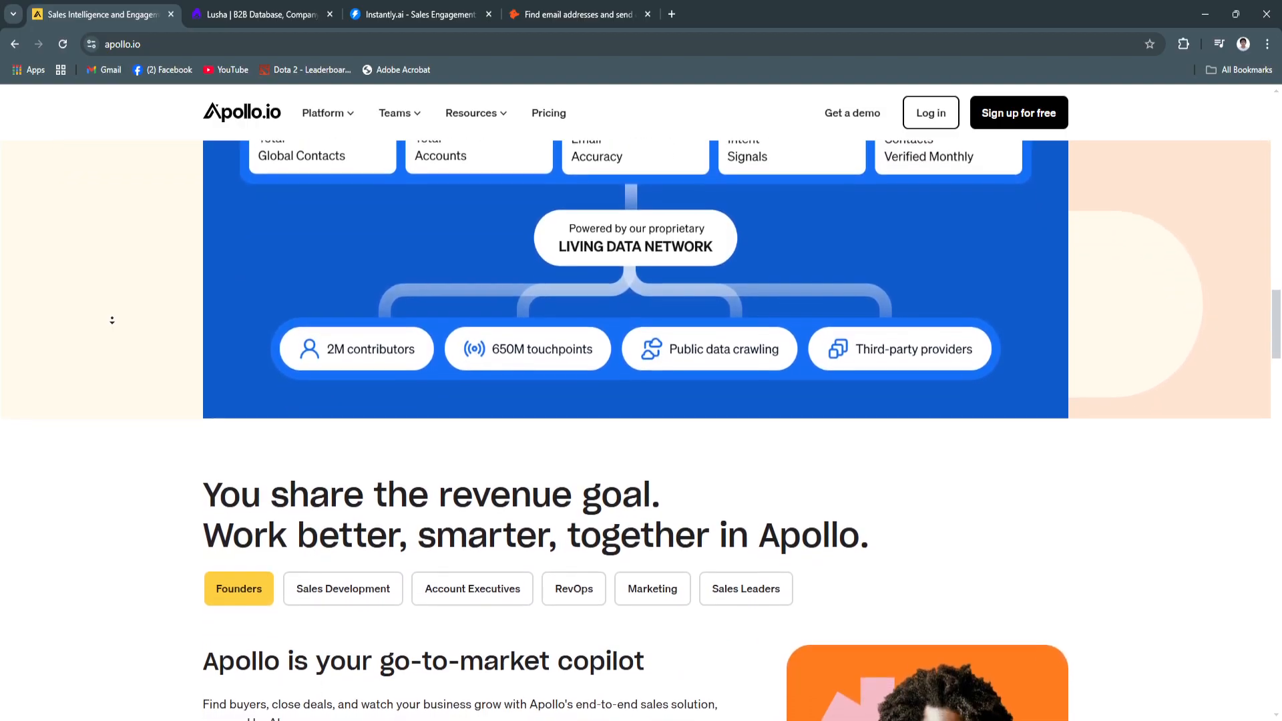
pyautogui.scroll(-3)
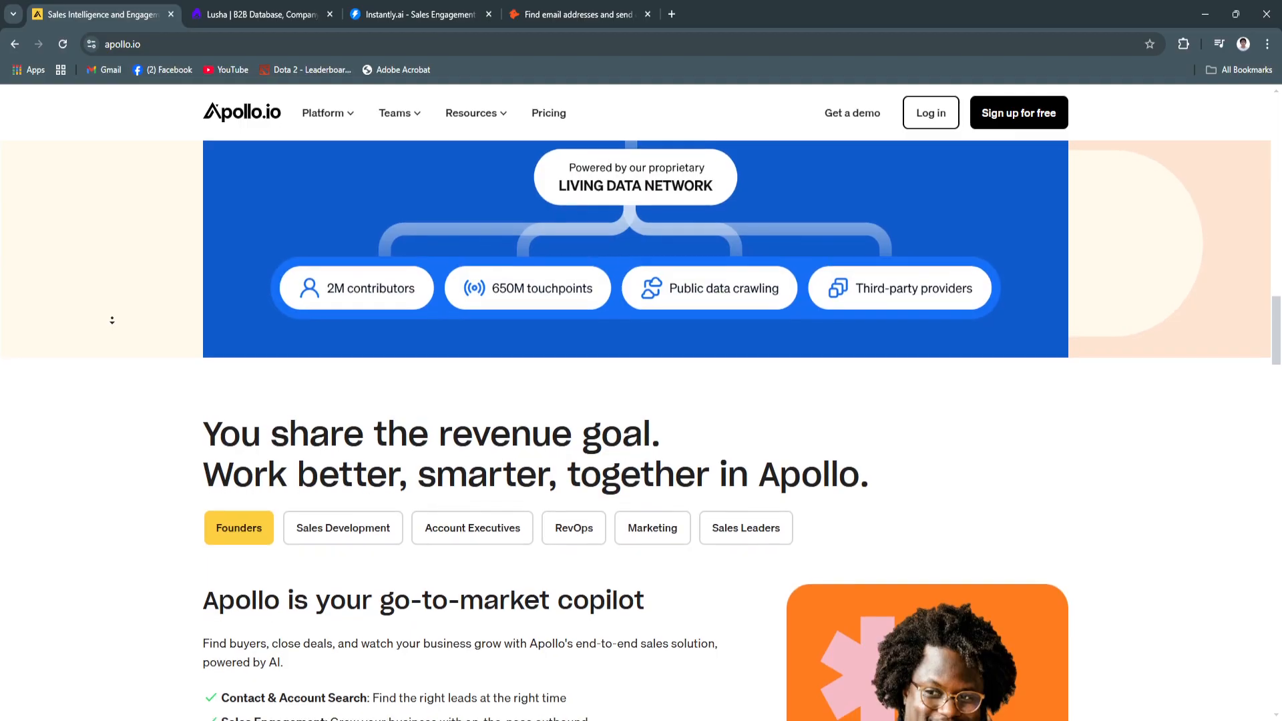
pyautogui.scroll(-3)
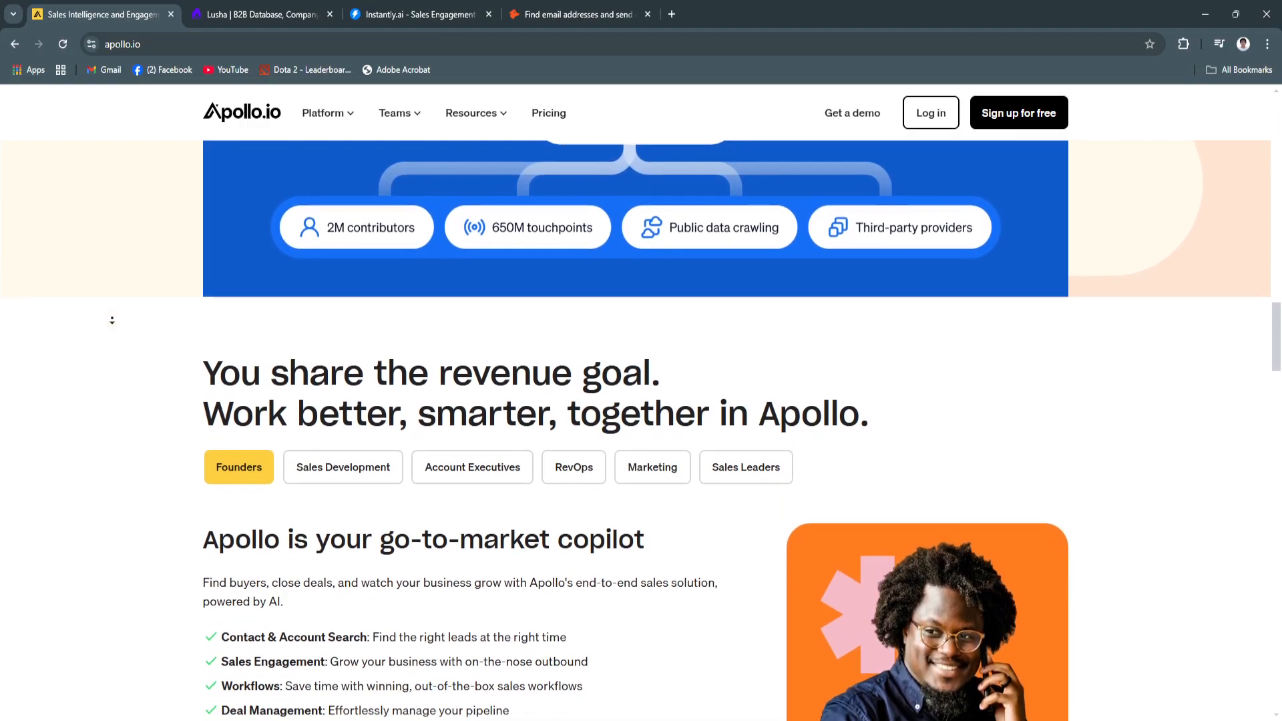
pyautogui.scroll(-3)
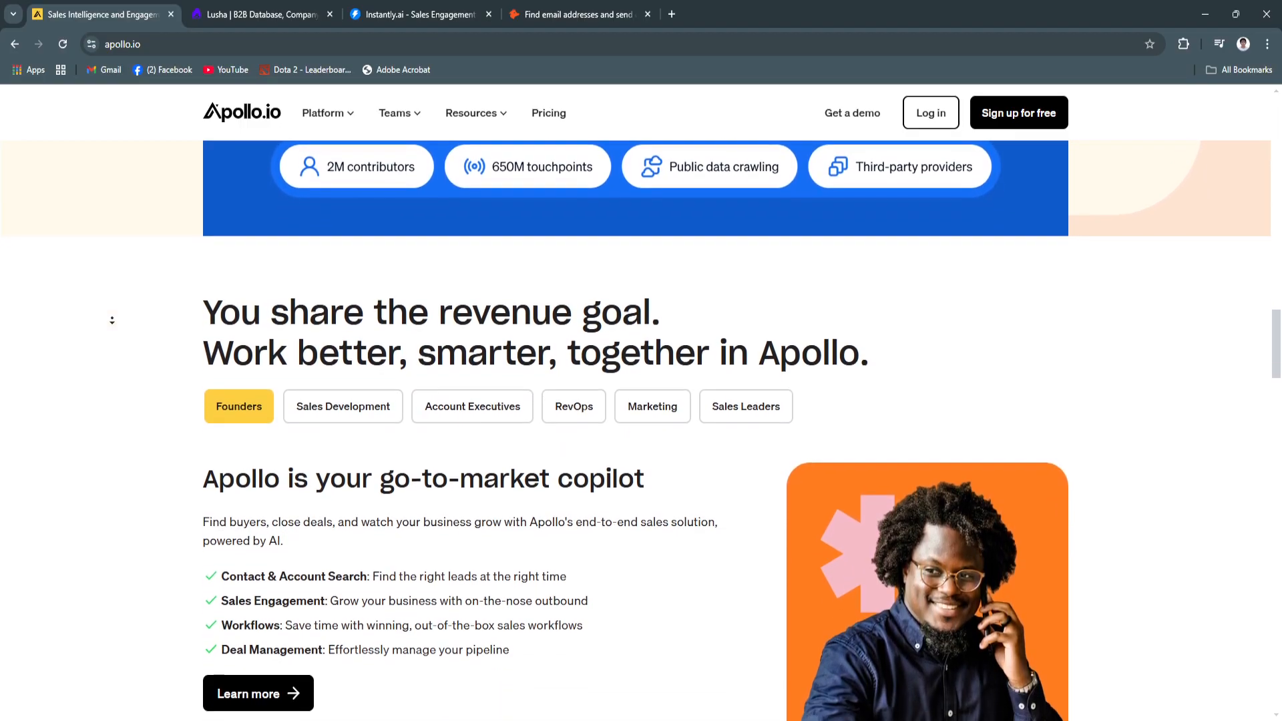
pyautogui.scroll(-3)
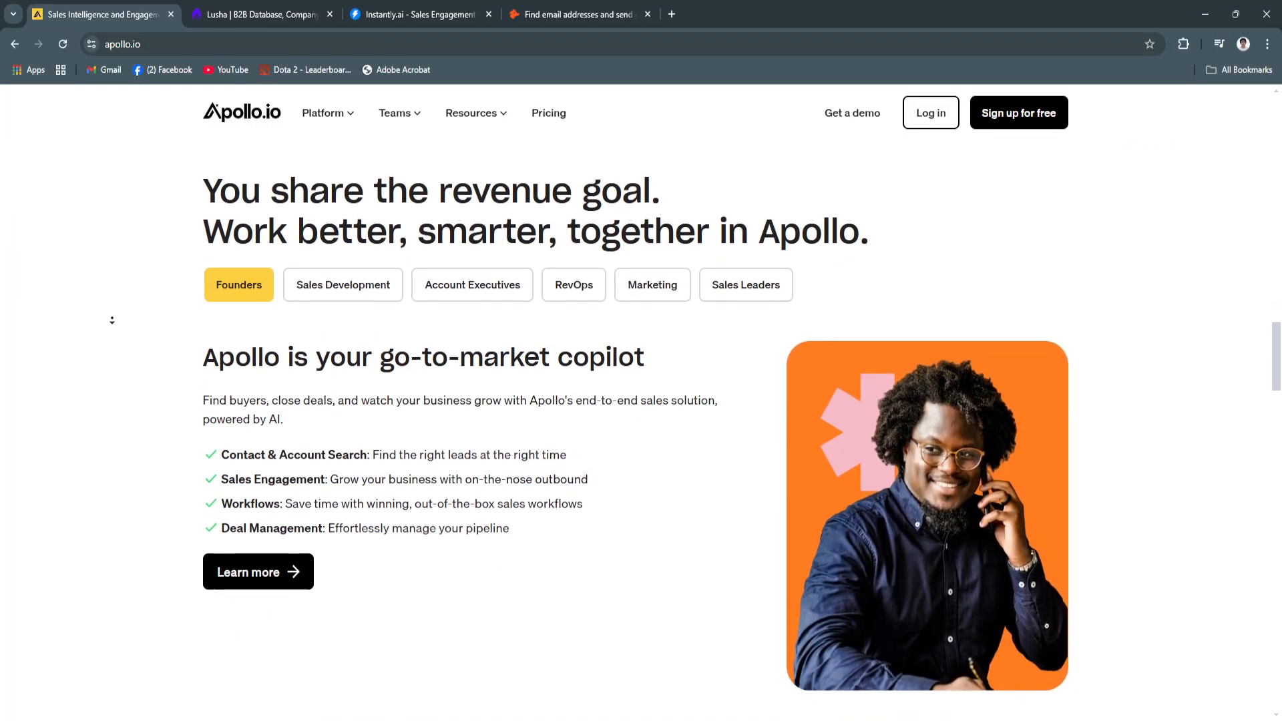
pyautogui.scroll(-3)
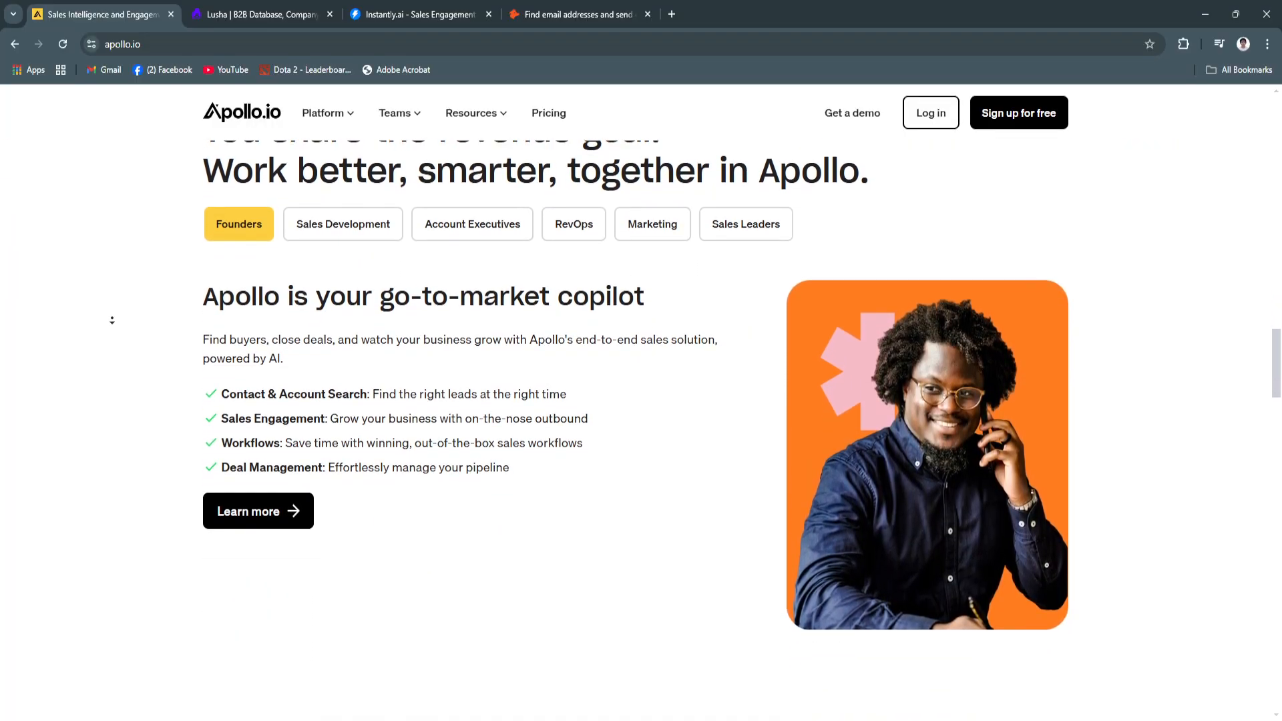
pyautogui.scroll(-3)
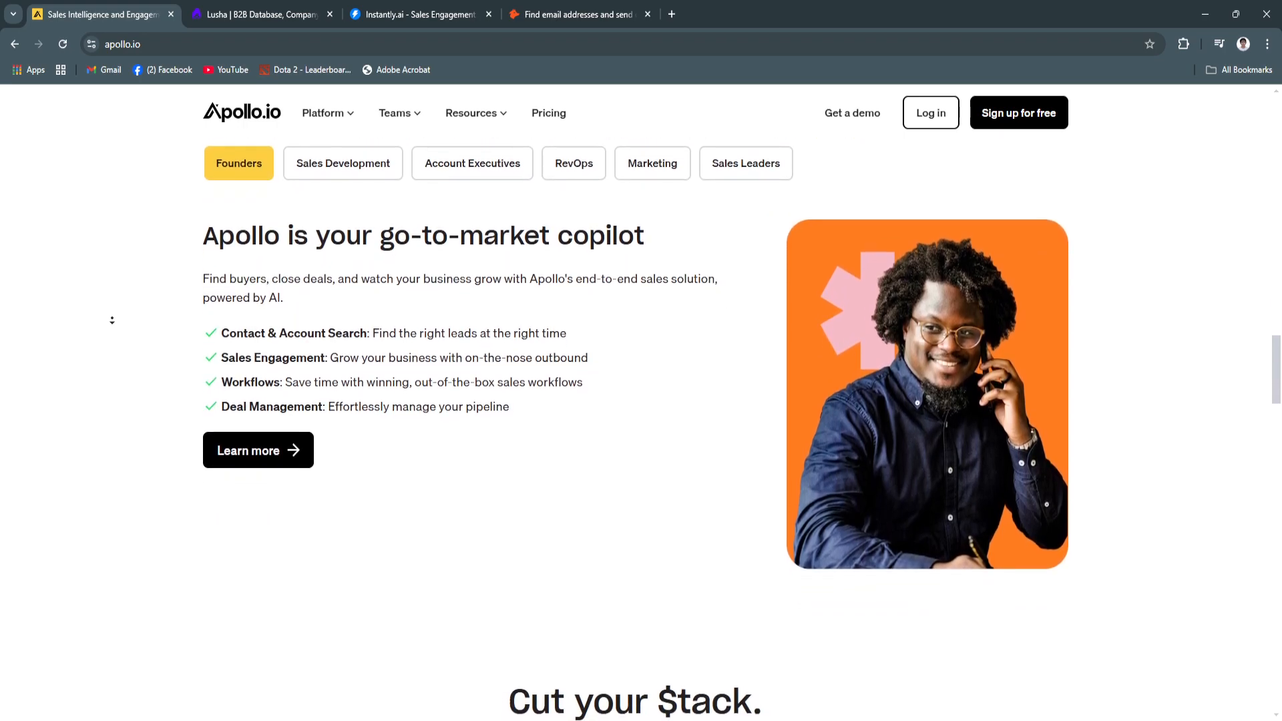
pyautogui.scroll(-3)
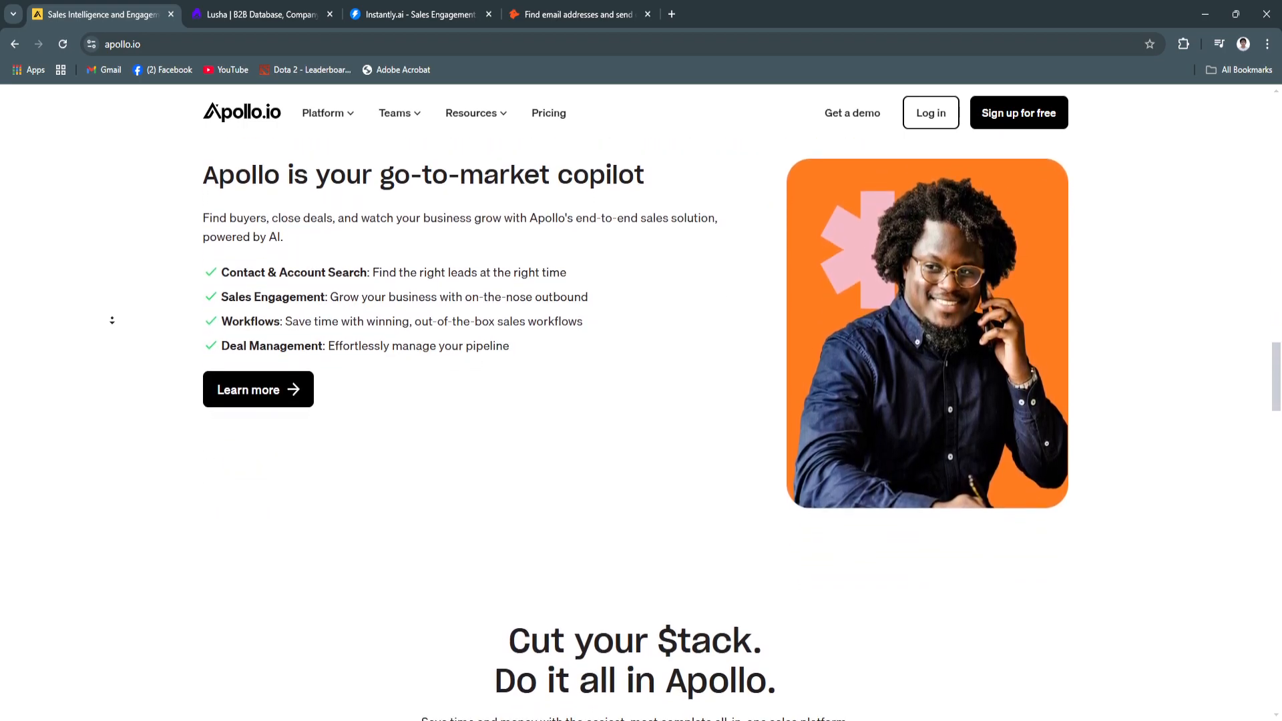
pyautogui.scroll(-3)
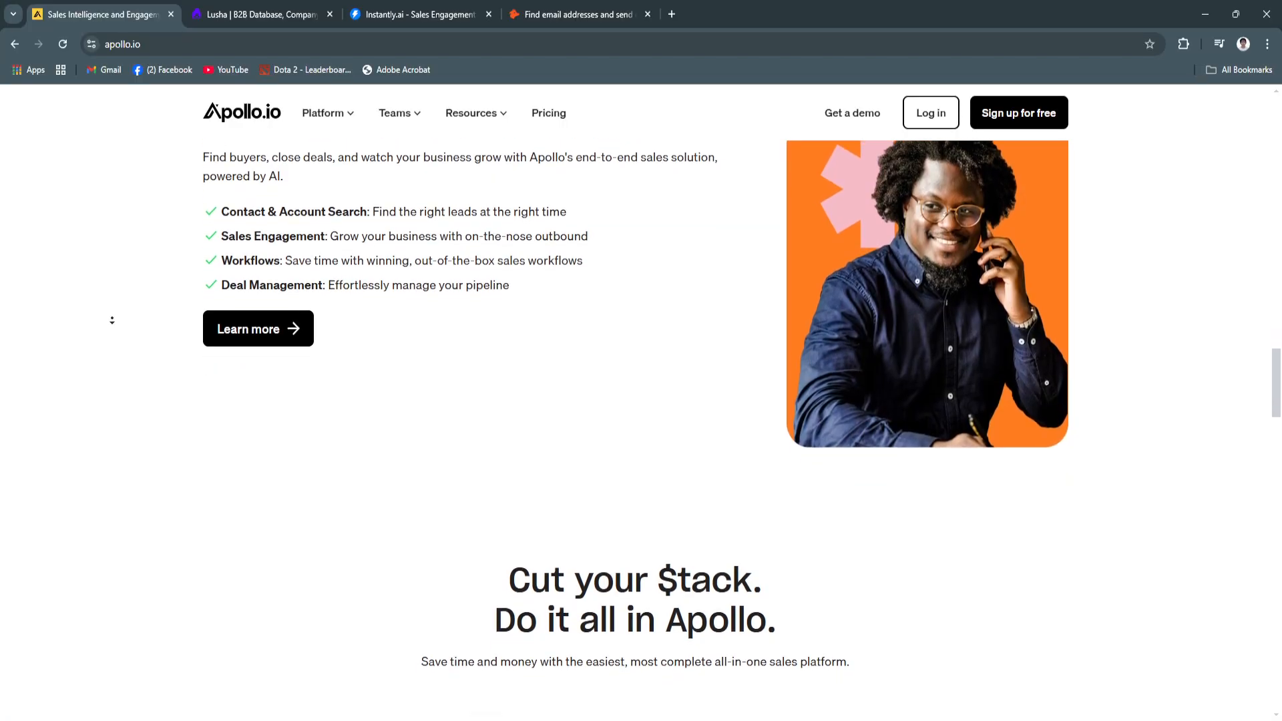
pyautogui.scroll(-3)
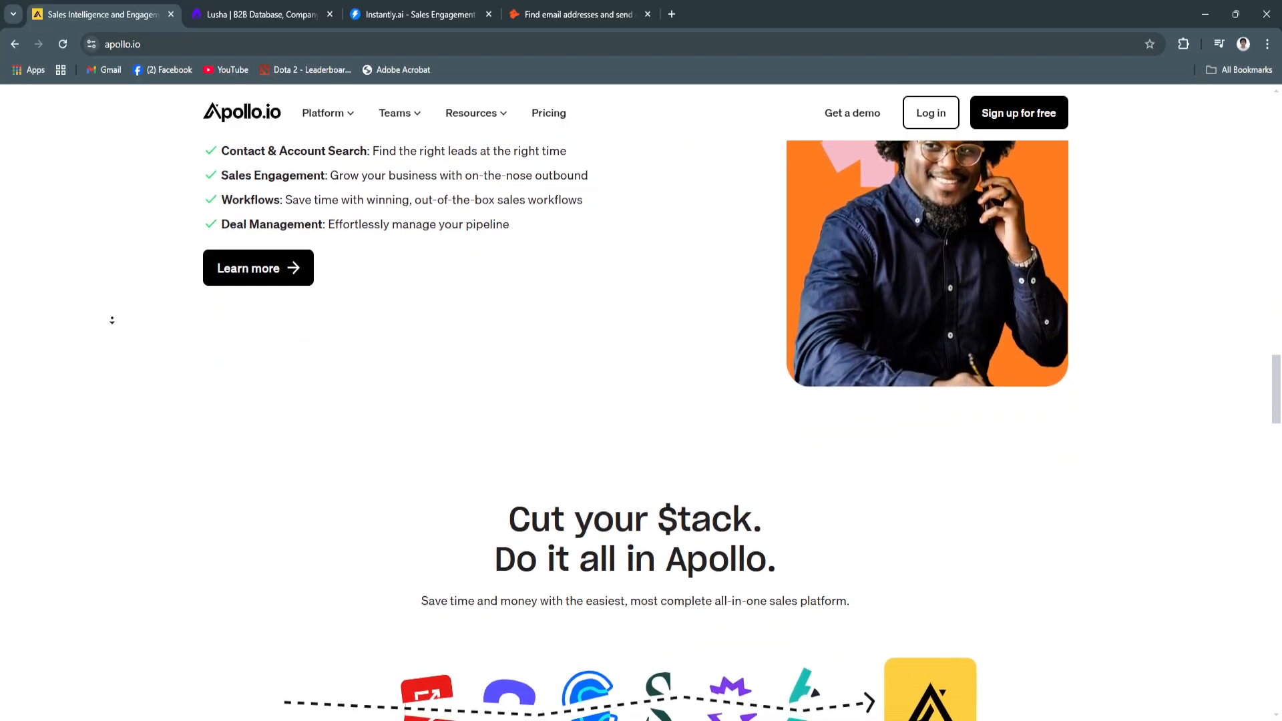
pyautogui.scroll(-3)
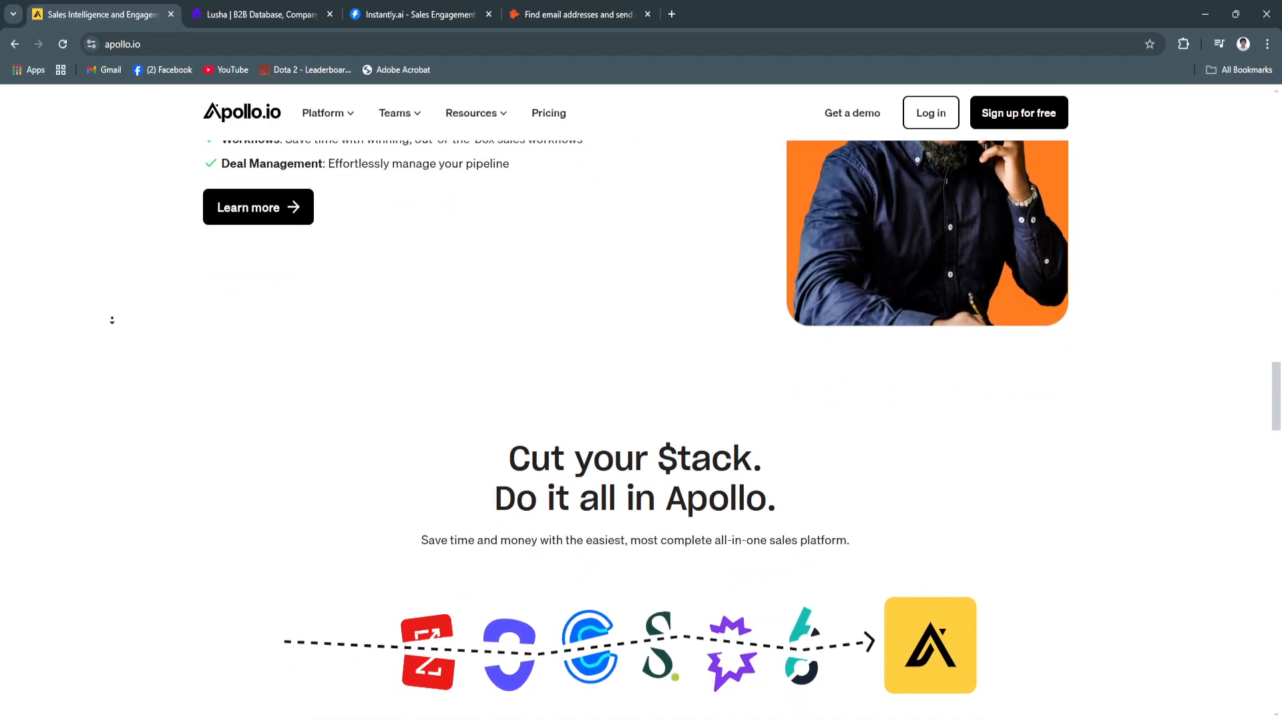
pyautogui.scroll(-3)
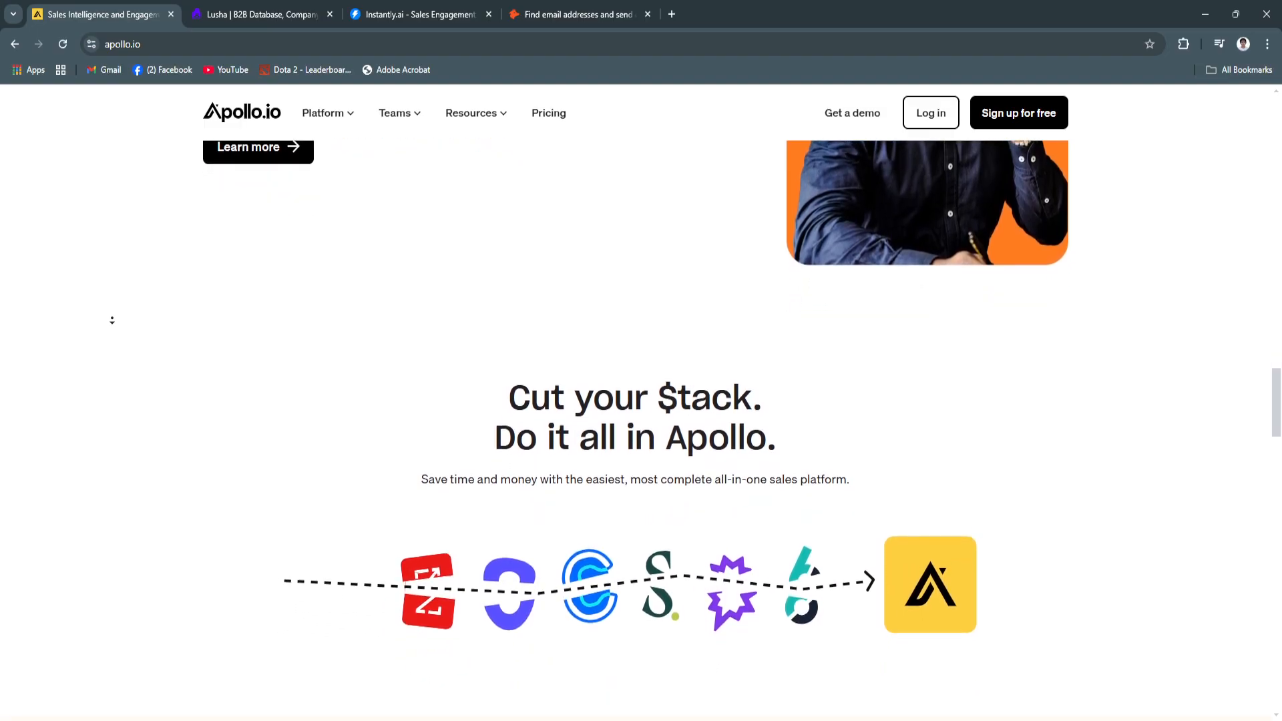
pyautogui.scroll(-3)
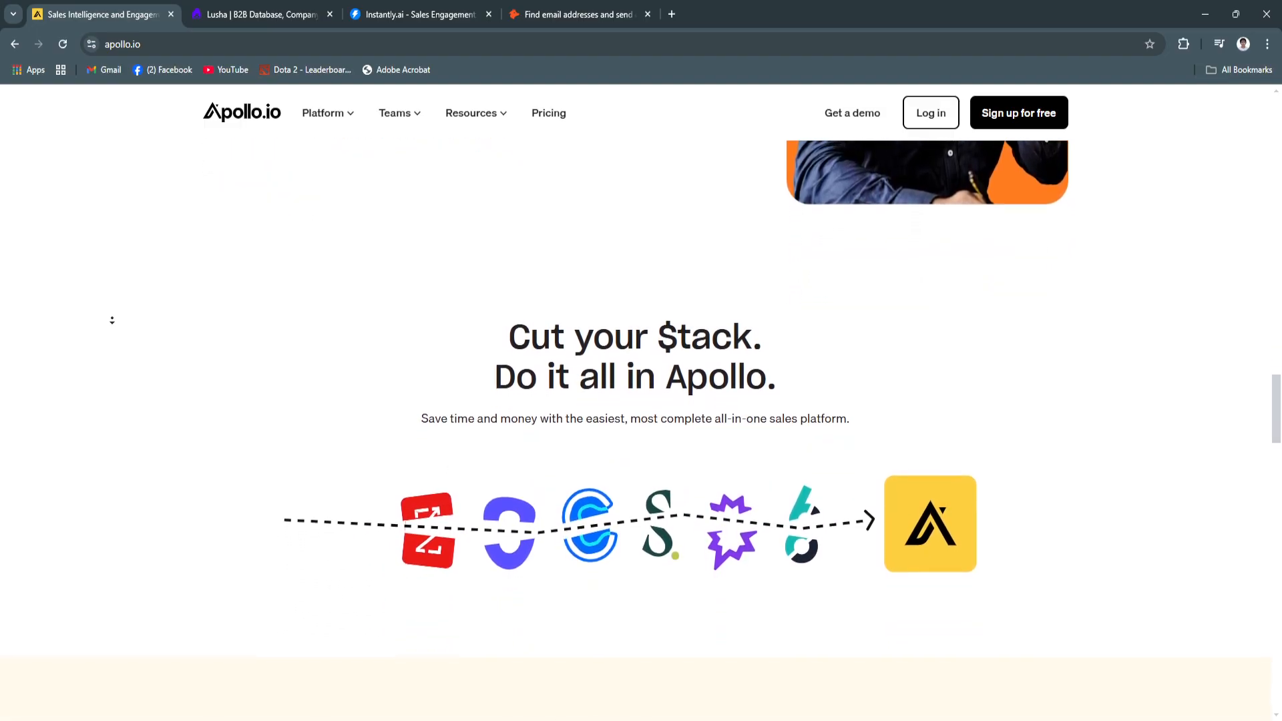
pyautogui.scroll(-3)
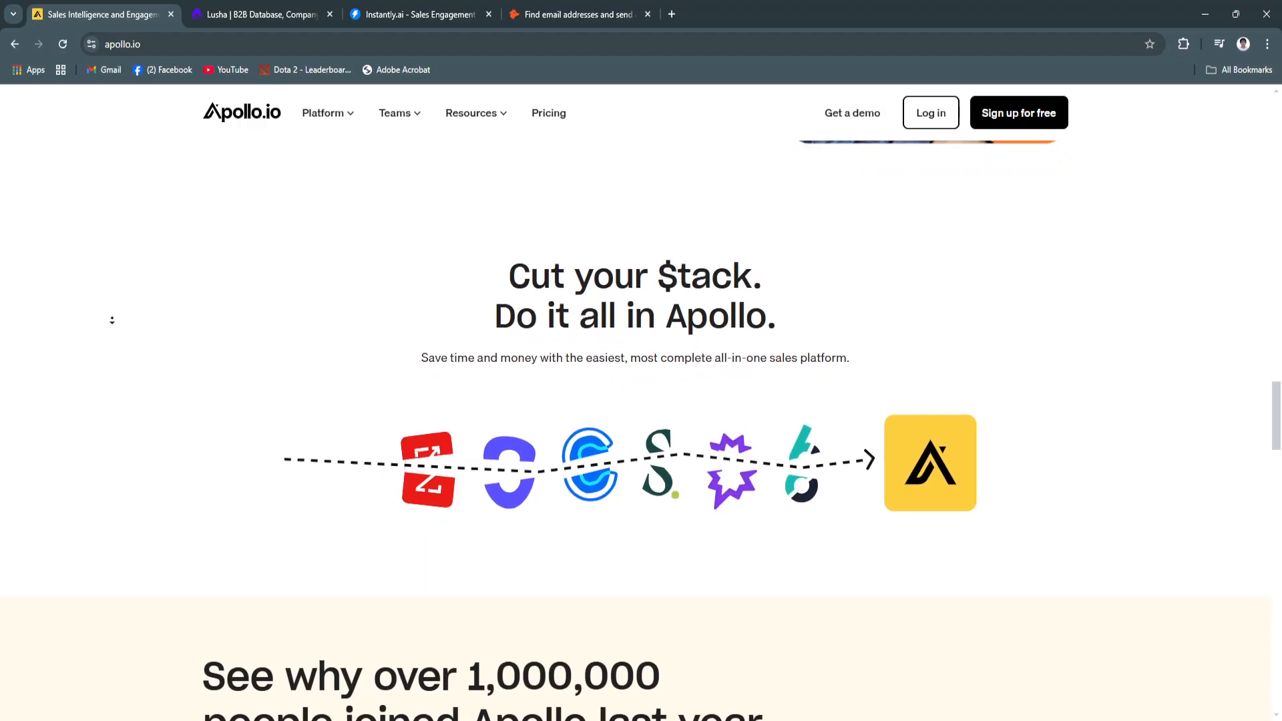
pyautogui.scroll(-3)
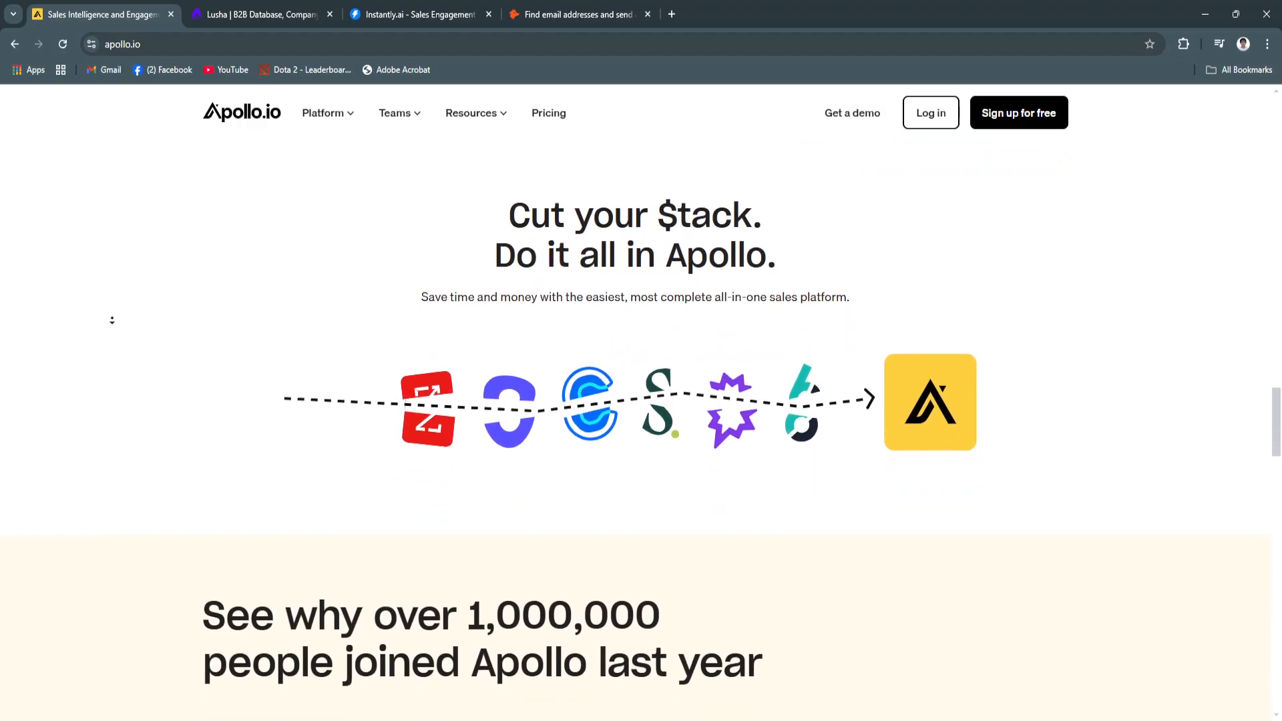
pyautogui.scroll(-3)
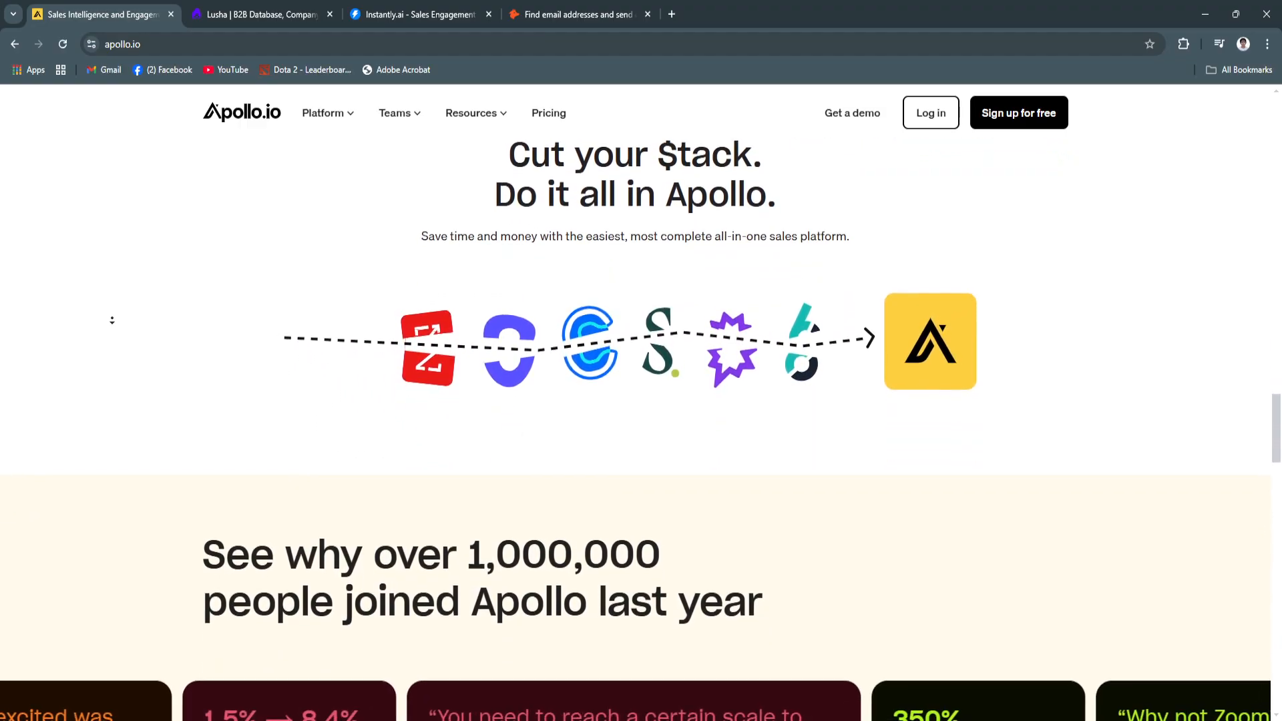
pyautogui.scroll(3)
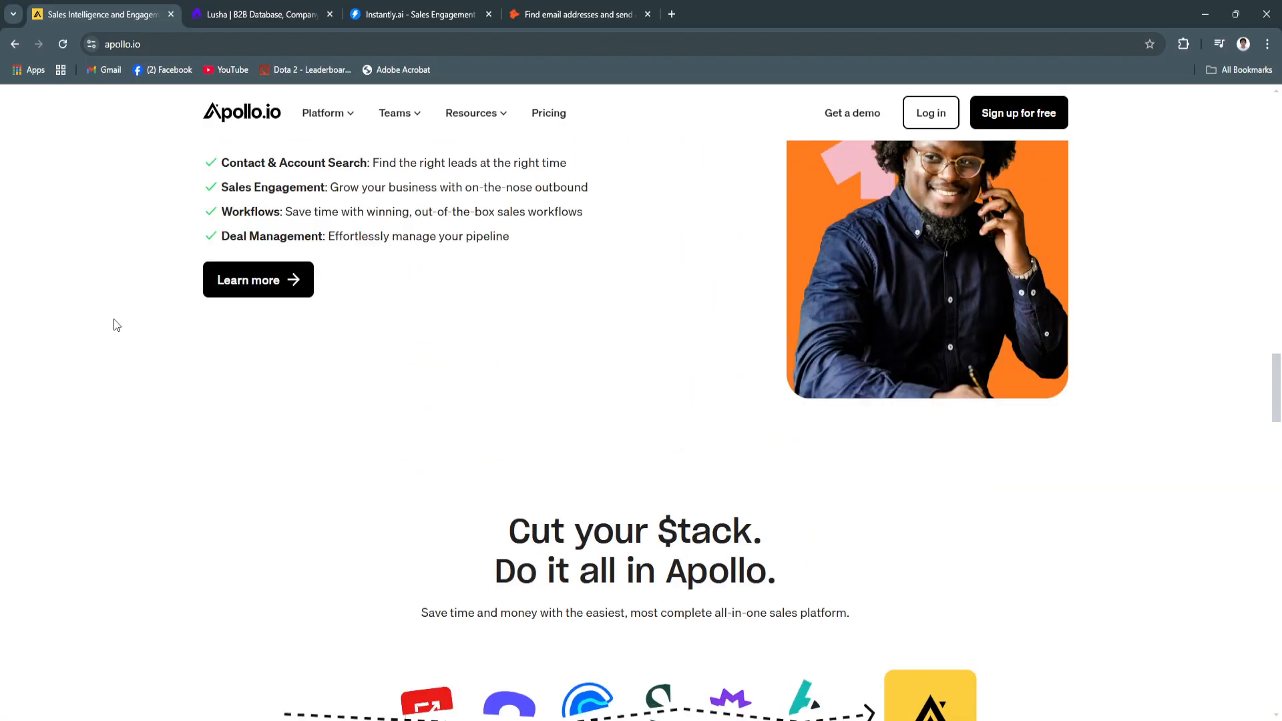
pyautogui.scroll(3)
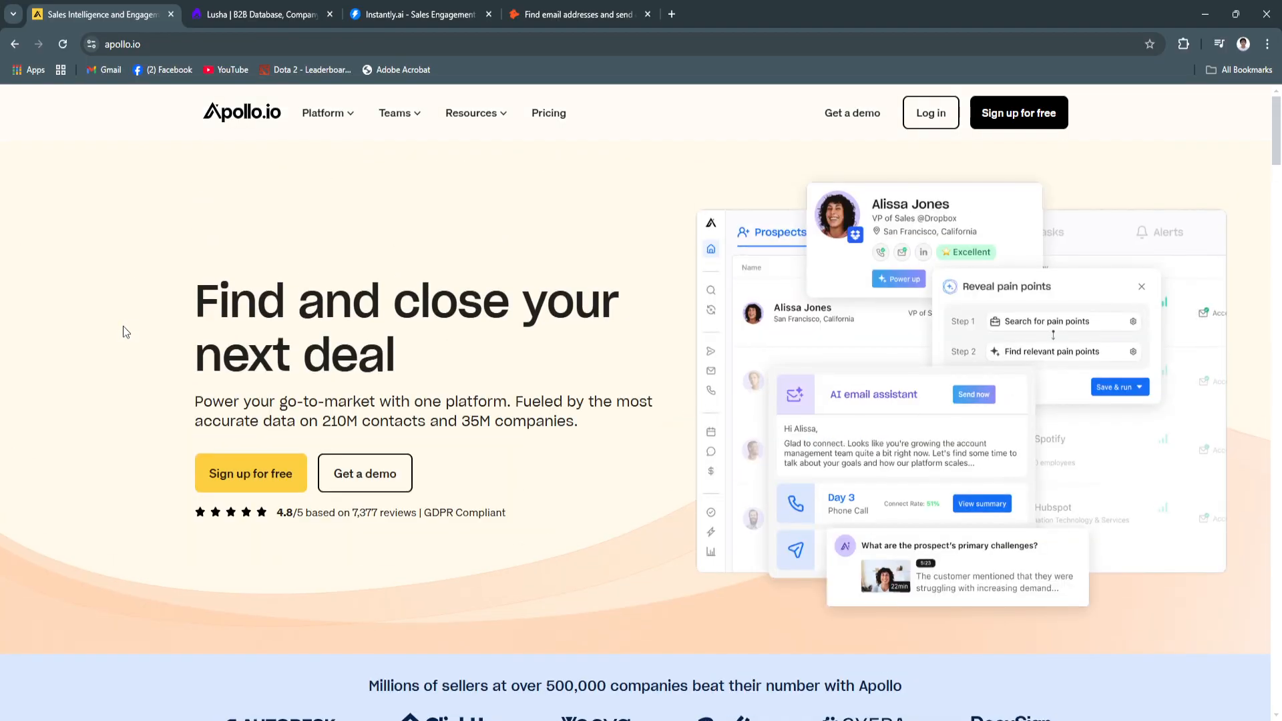
# - Switch to Lusha and scroll past client logos and intent filters to 'Spend more time selling'
pyautogui.click(262, 14)
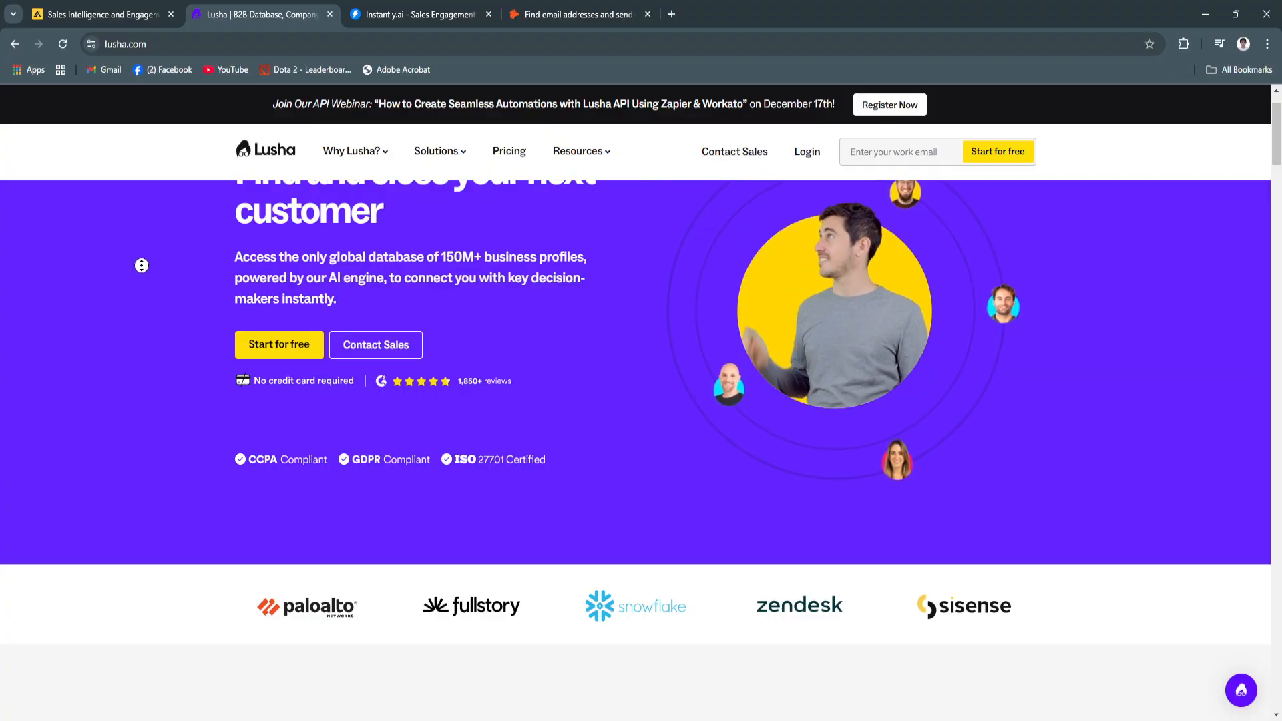
pyautogui.scroll(-3)
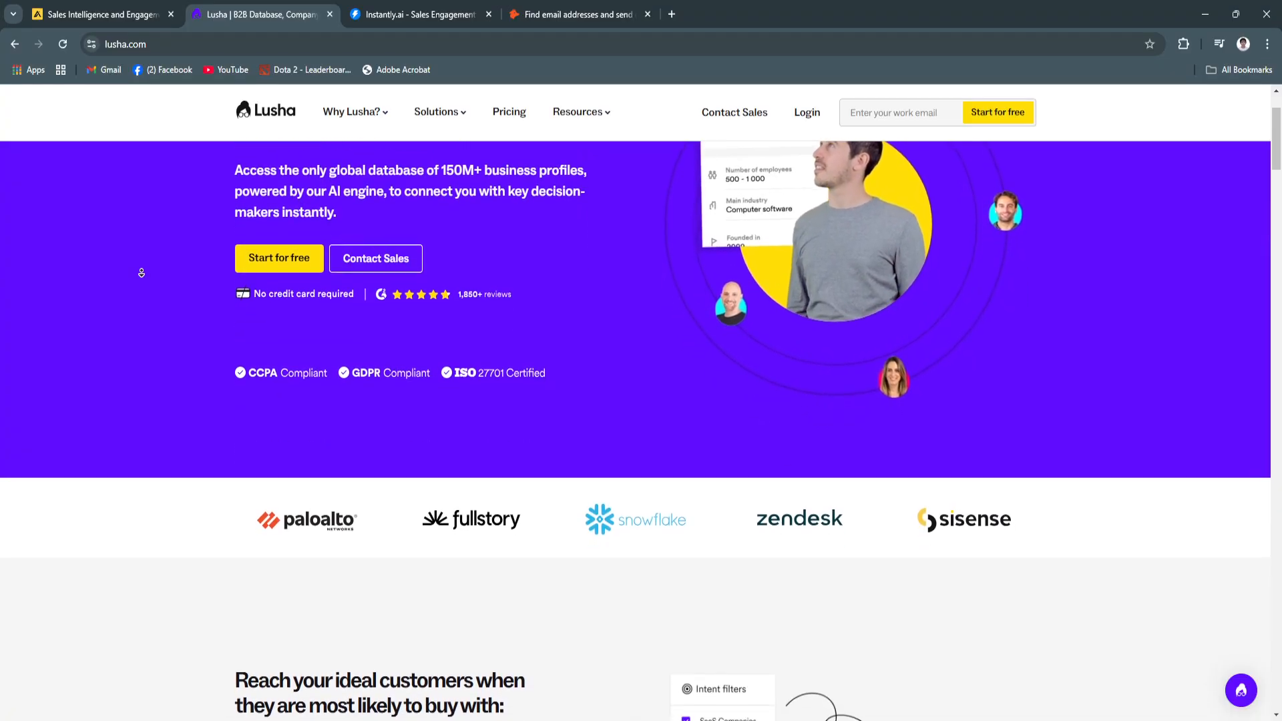
pyautogui.scroll(-3)
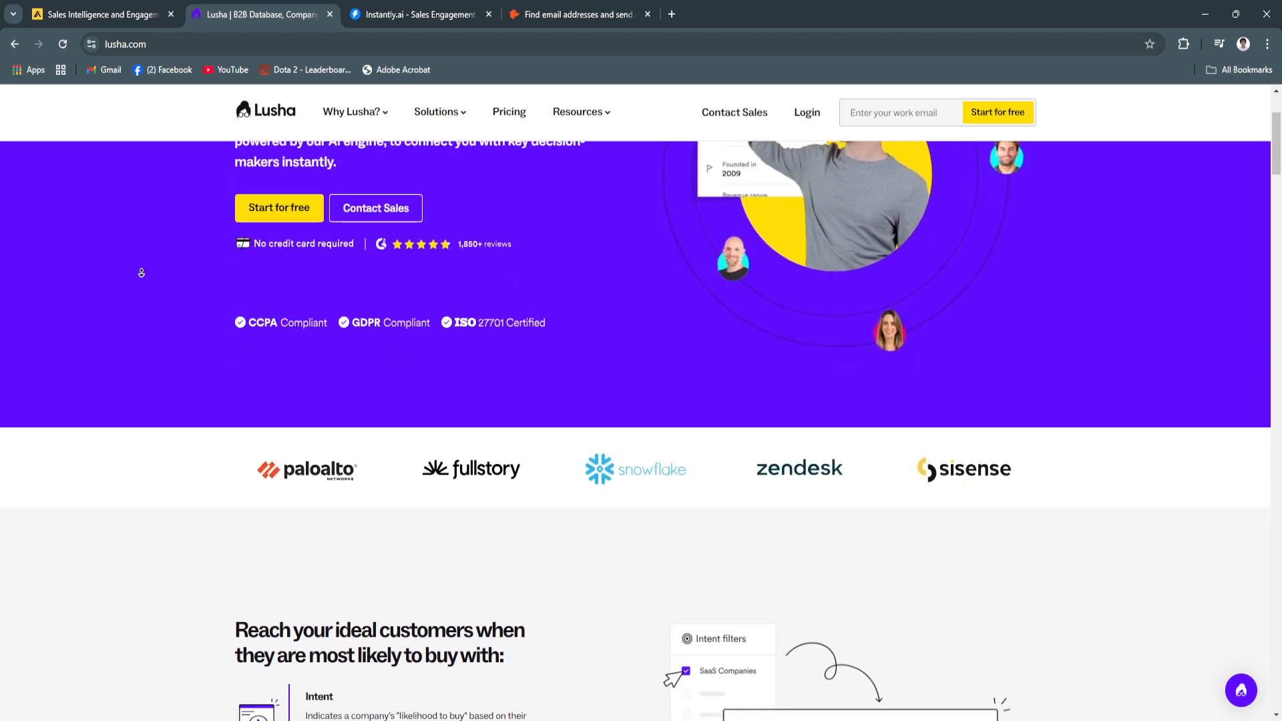
pyautogui.scroll(-3)
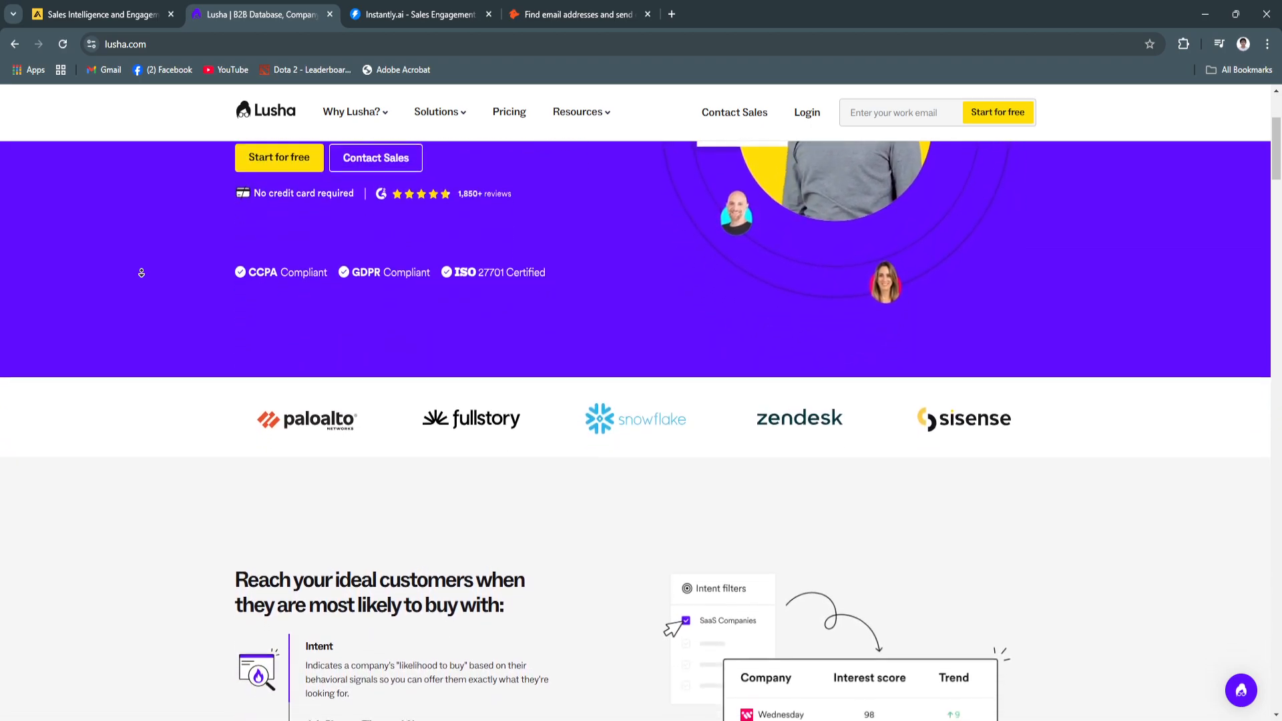
pyautogui.scroll(-3)
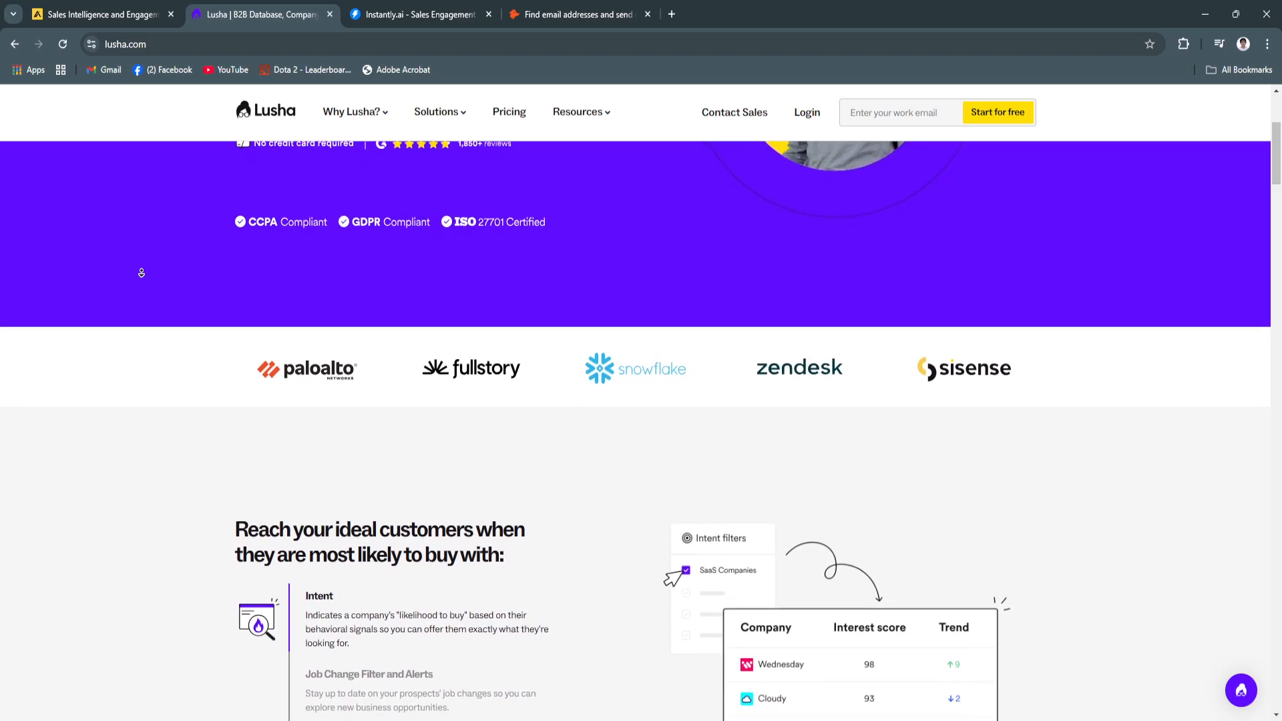
pyautogui.scroll(-3)
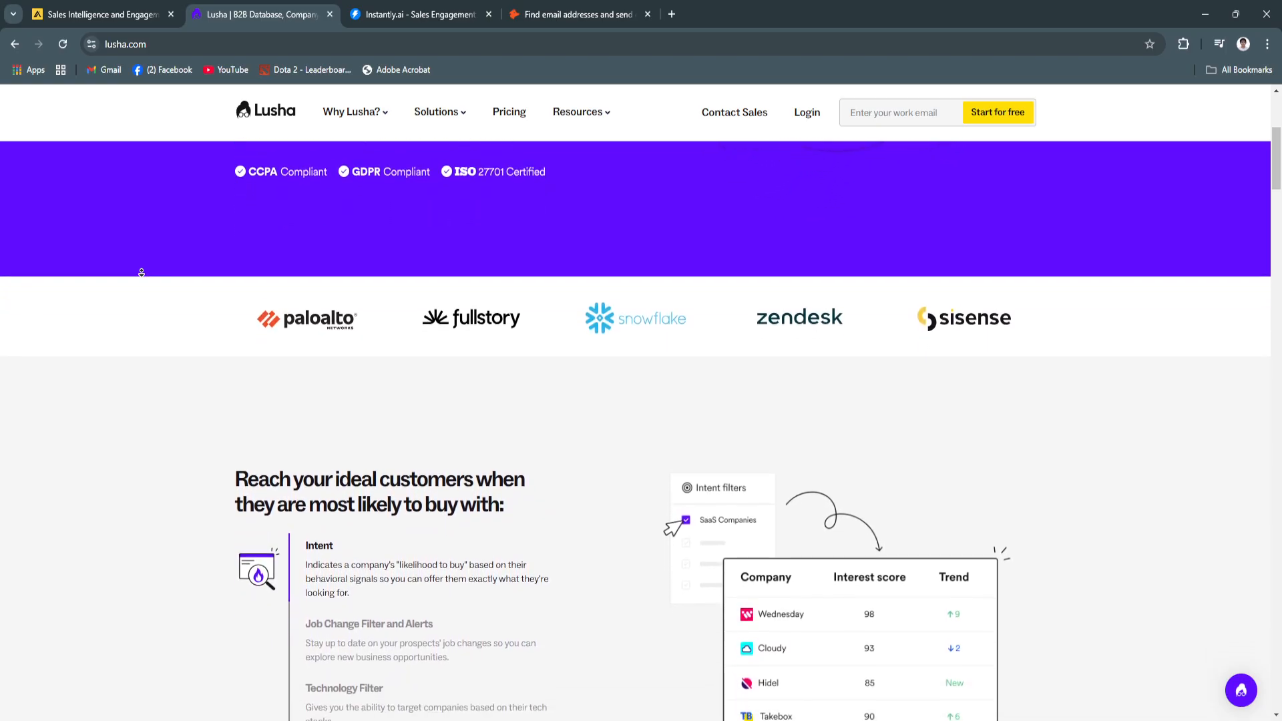
pyautogui.scroll(-3)
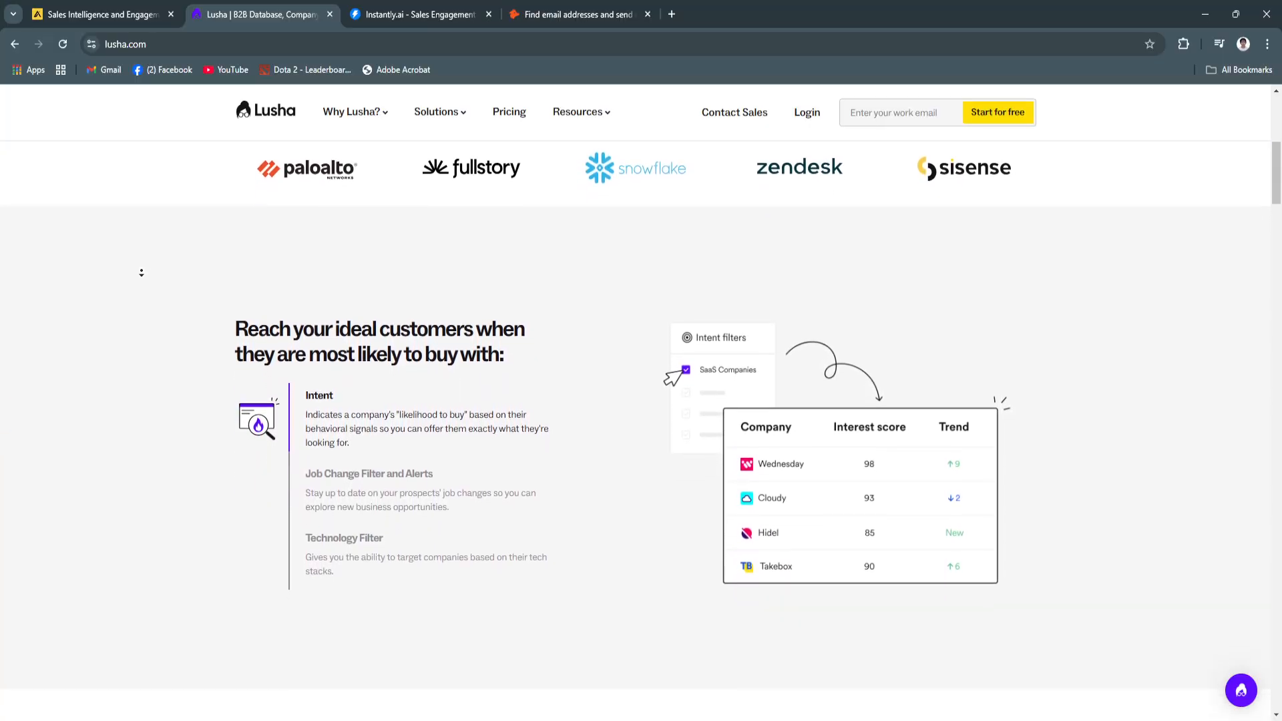
pyautogui.scroll(-3)
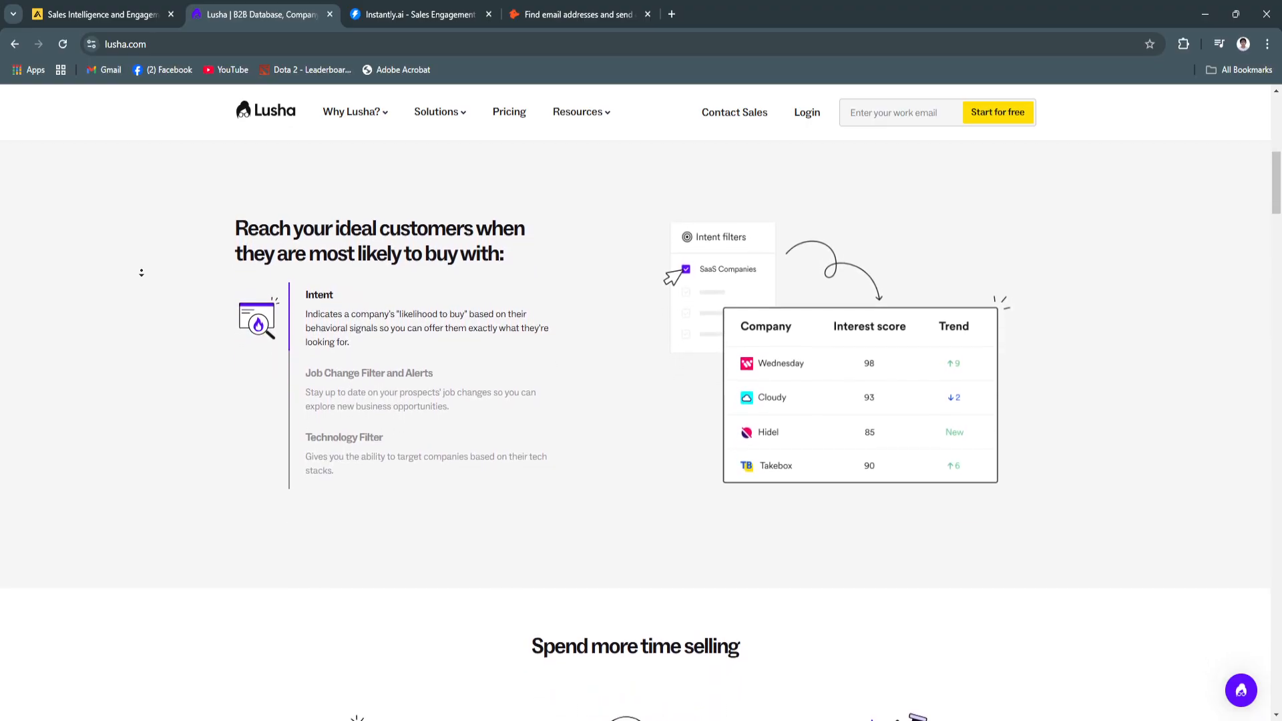
pyautogui.scroll(3)
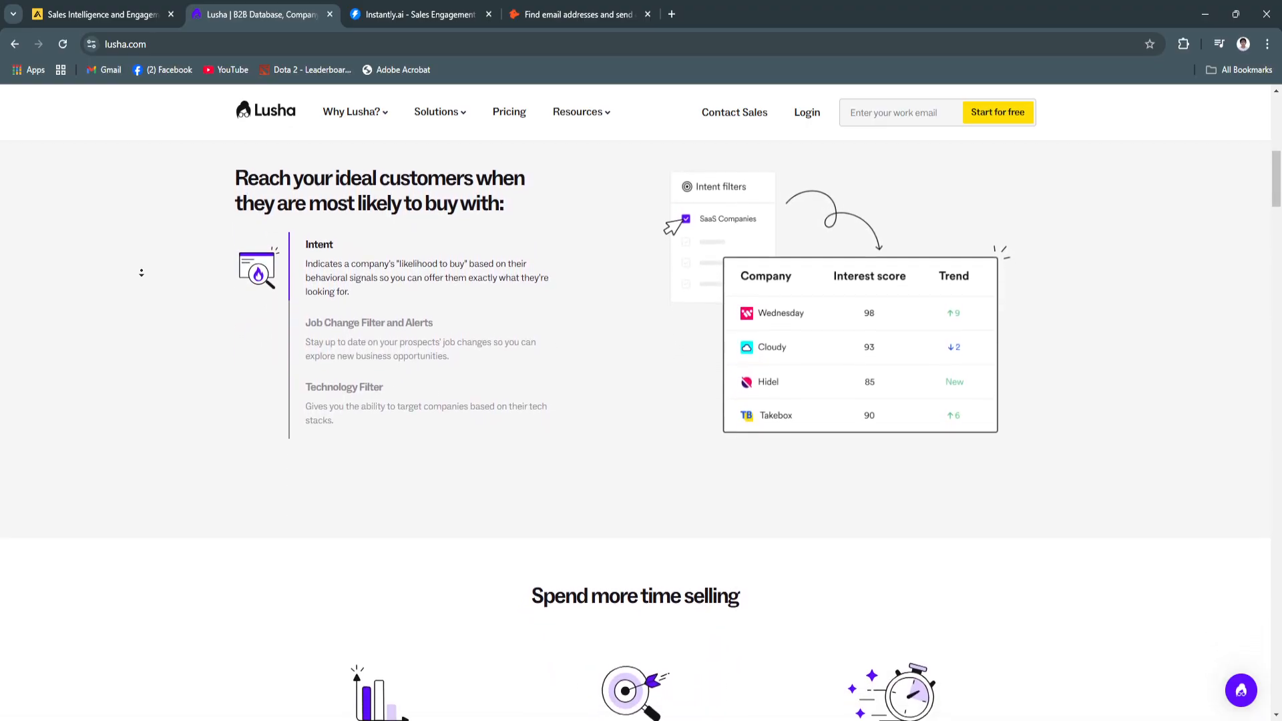
pyautogui.scroll(-3)
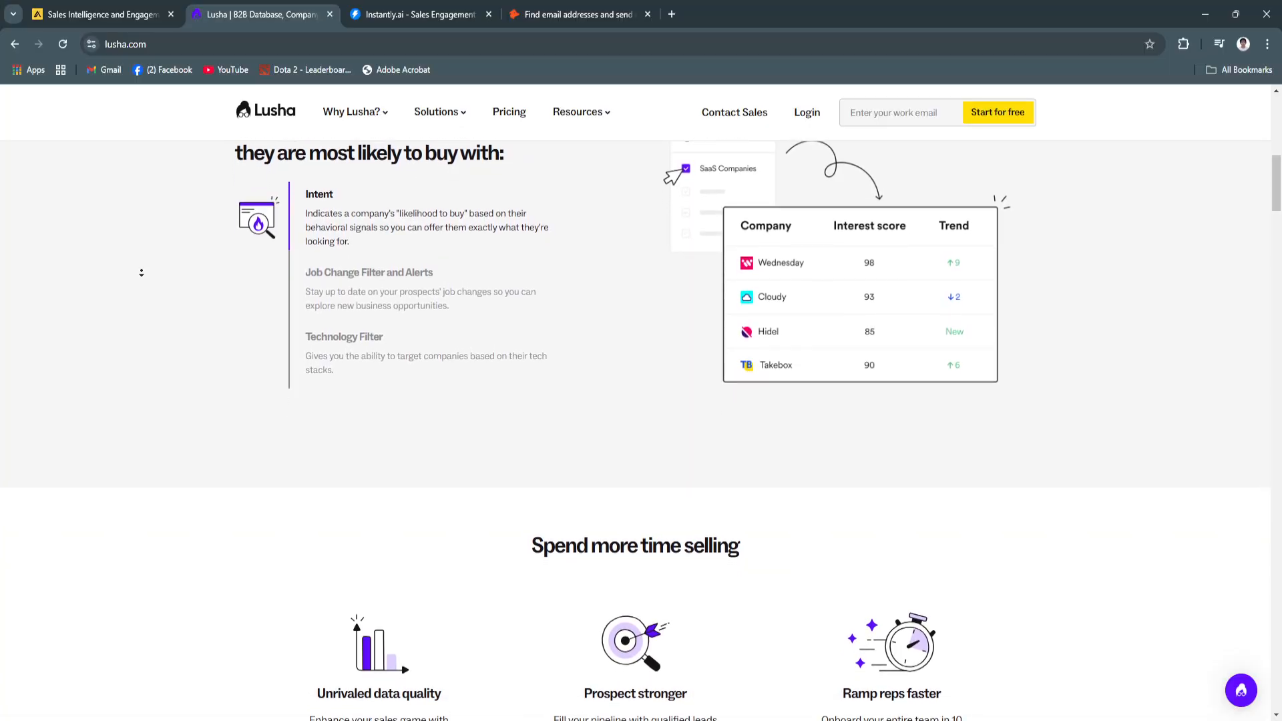
pyautogui.scroll(-3)
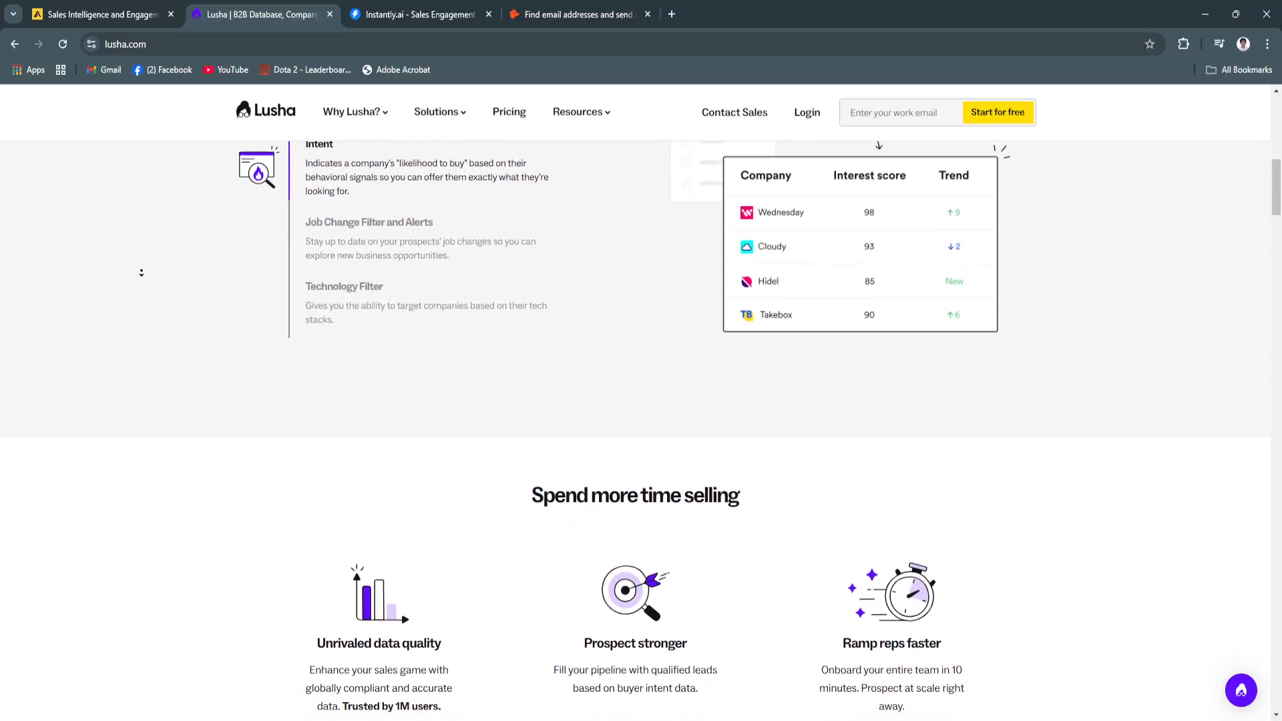
pyautogui.scroll(-3)
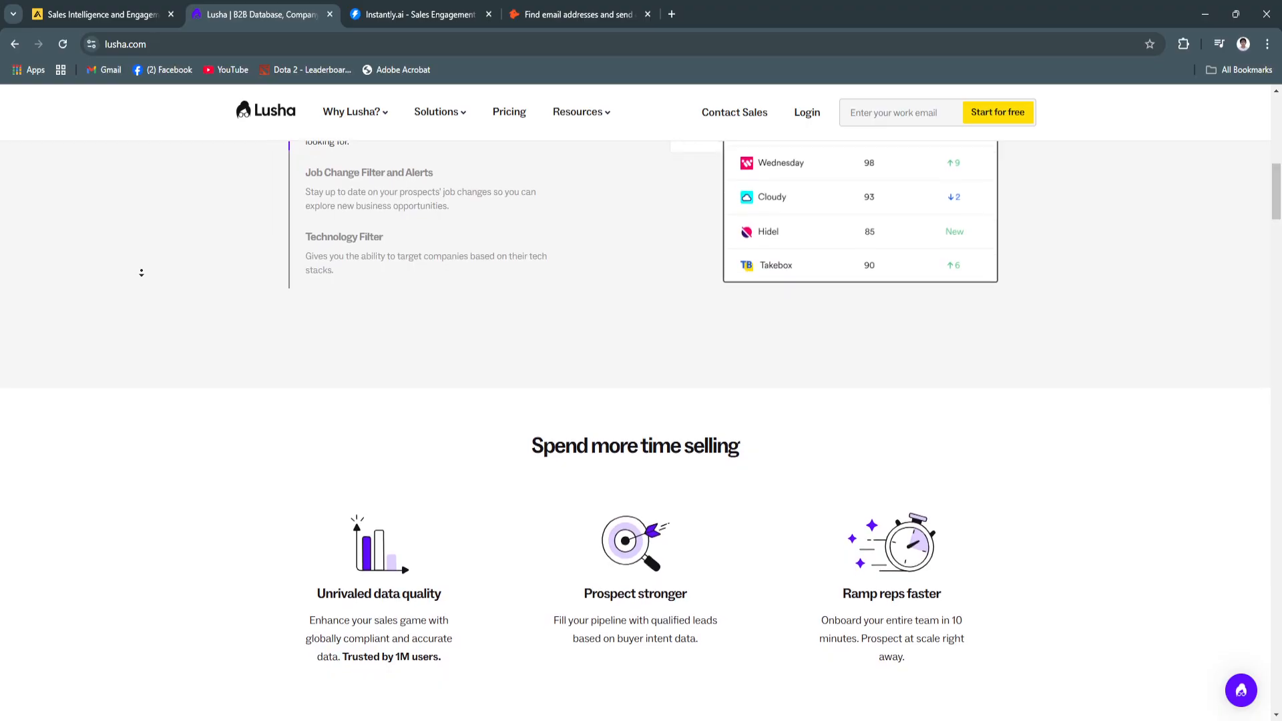
pyautogui.scroll(-3)
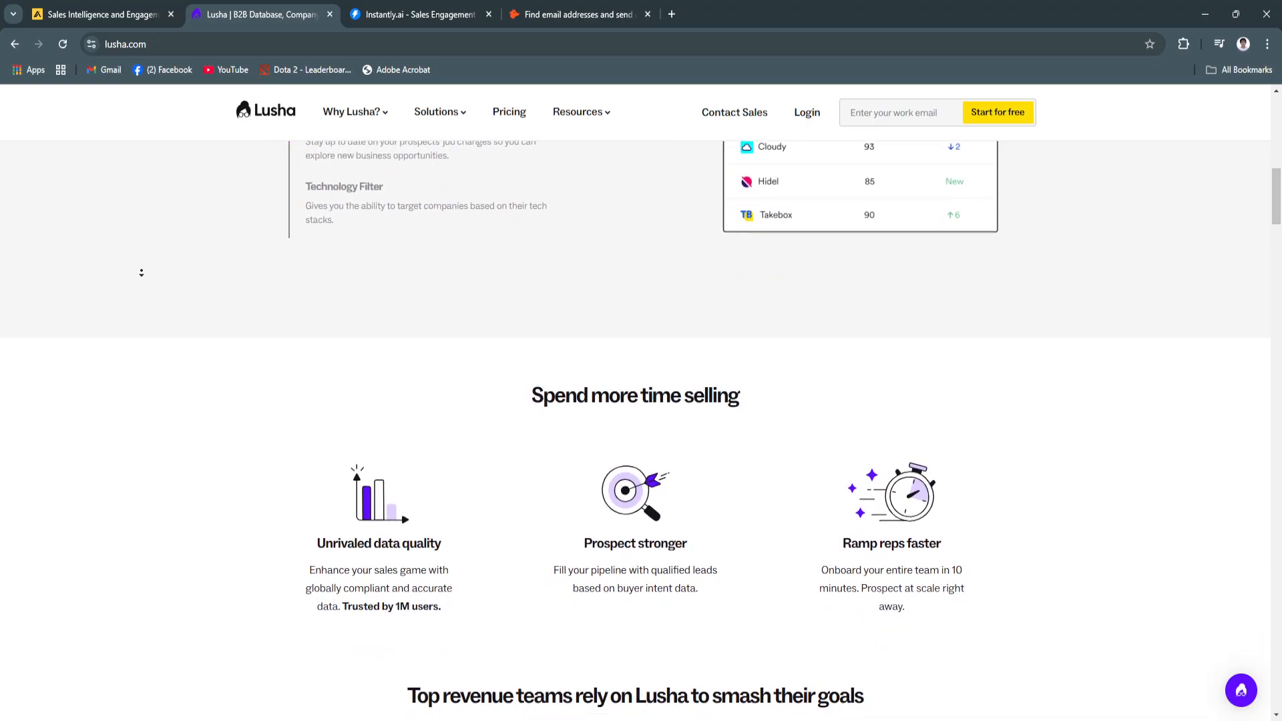
# - Scroll through Lusha's customer results statistics cards
pyautogui.scroll(-3)
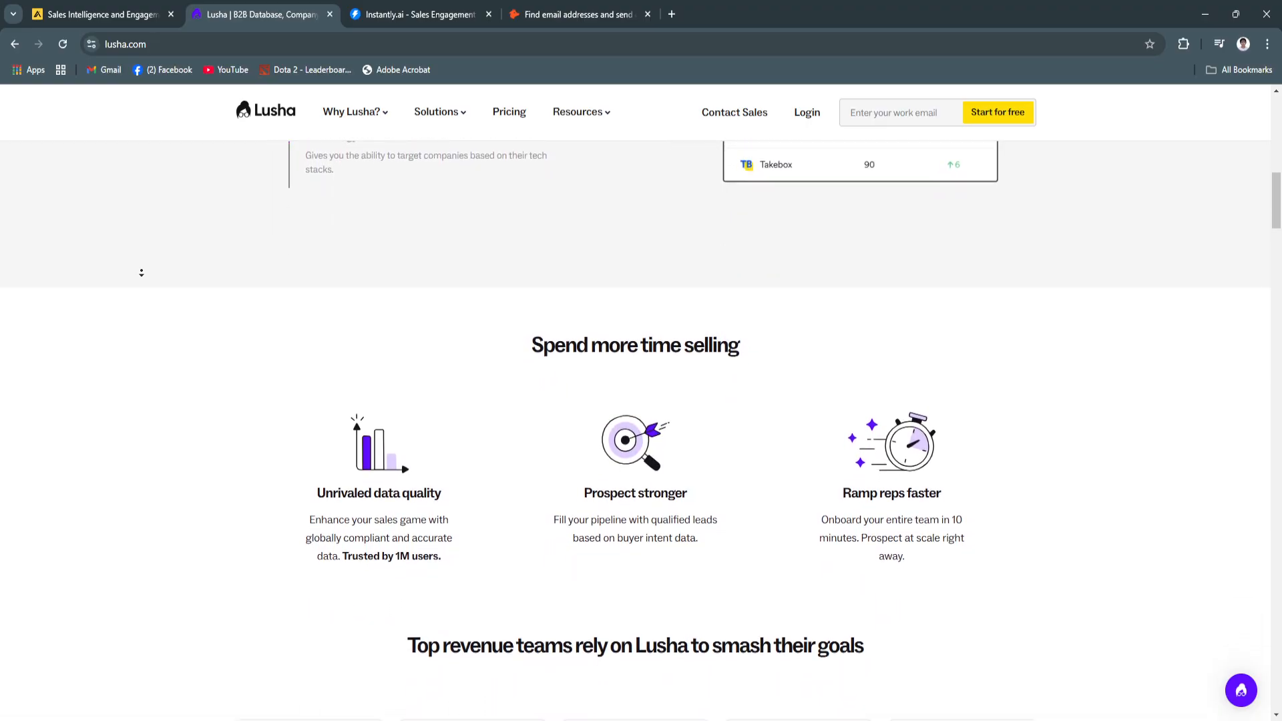
pyautogui.scroll(-3)
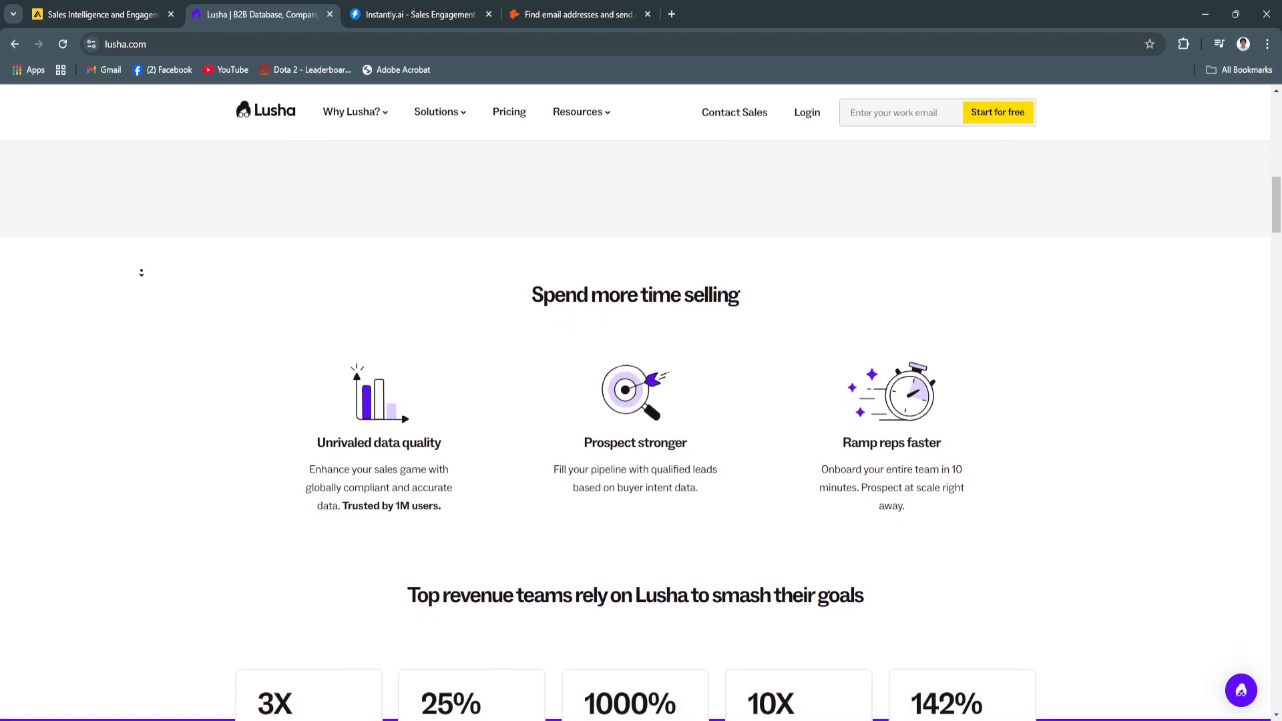
pyautogui.scroll(-3)
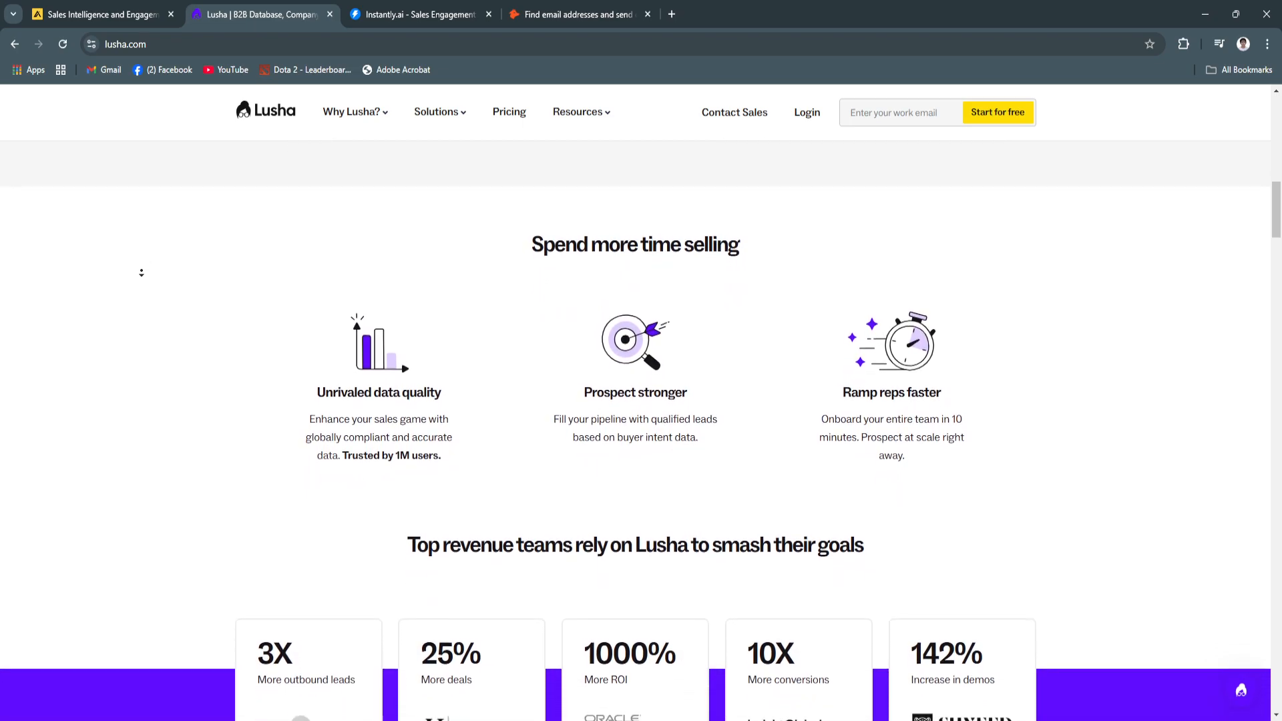
pyautogui.scroll(-3)
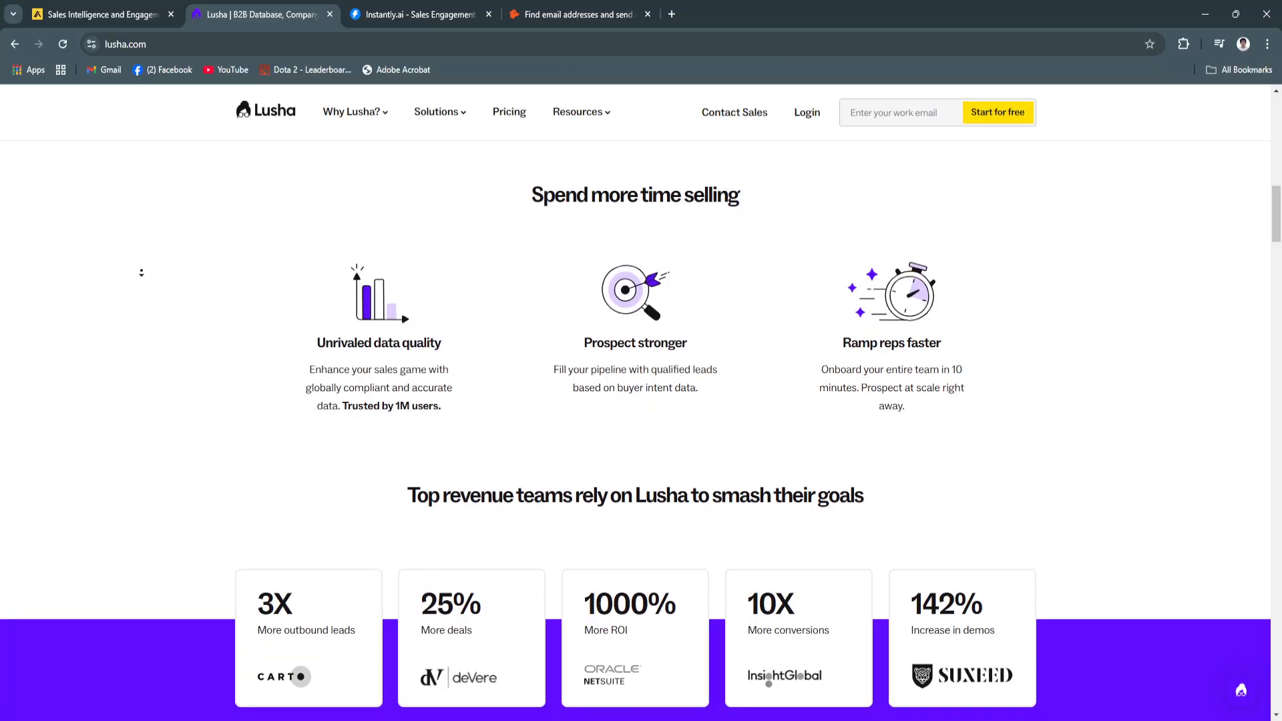
pyautogui.scroll(-3)
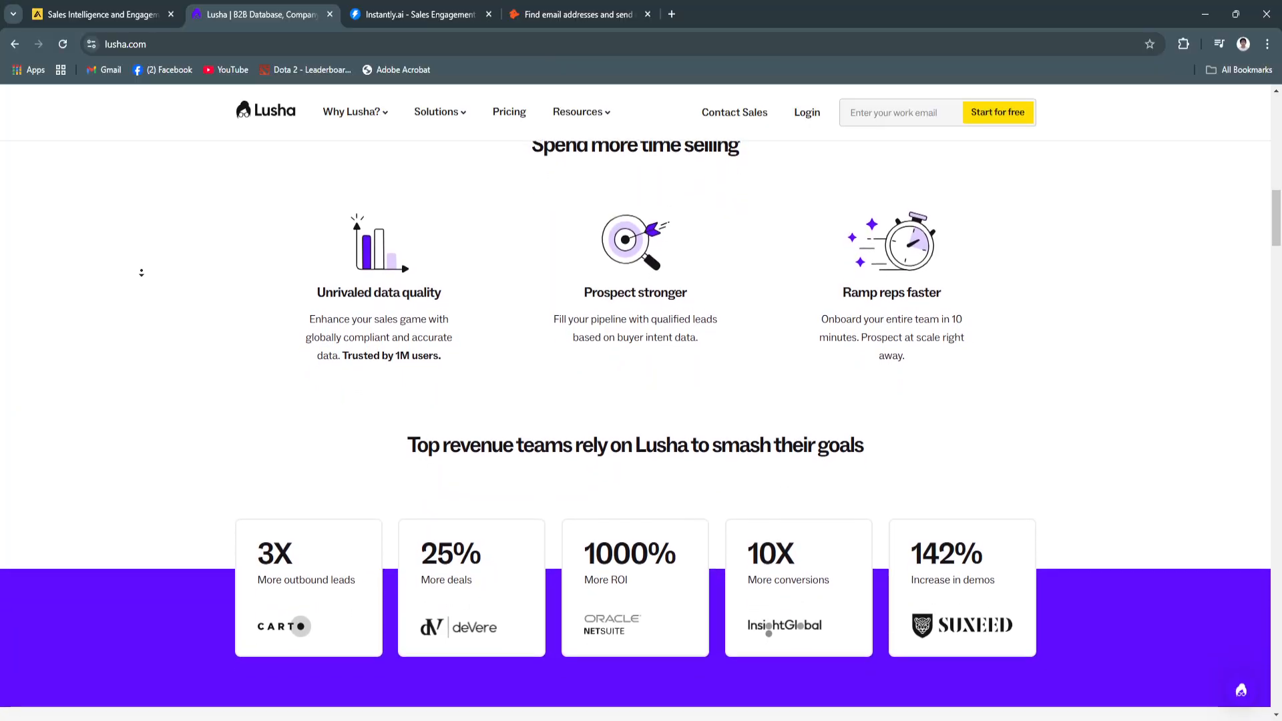
pyautogui.scroll(-3)
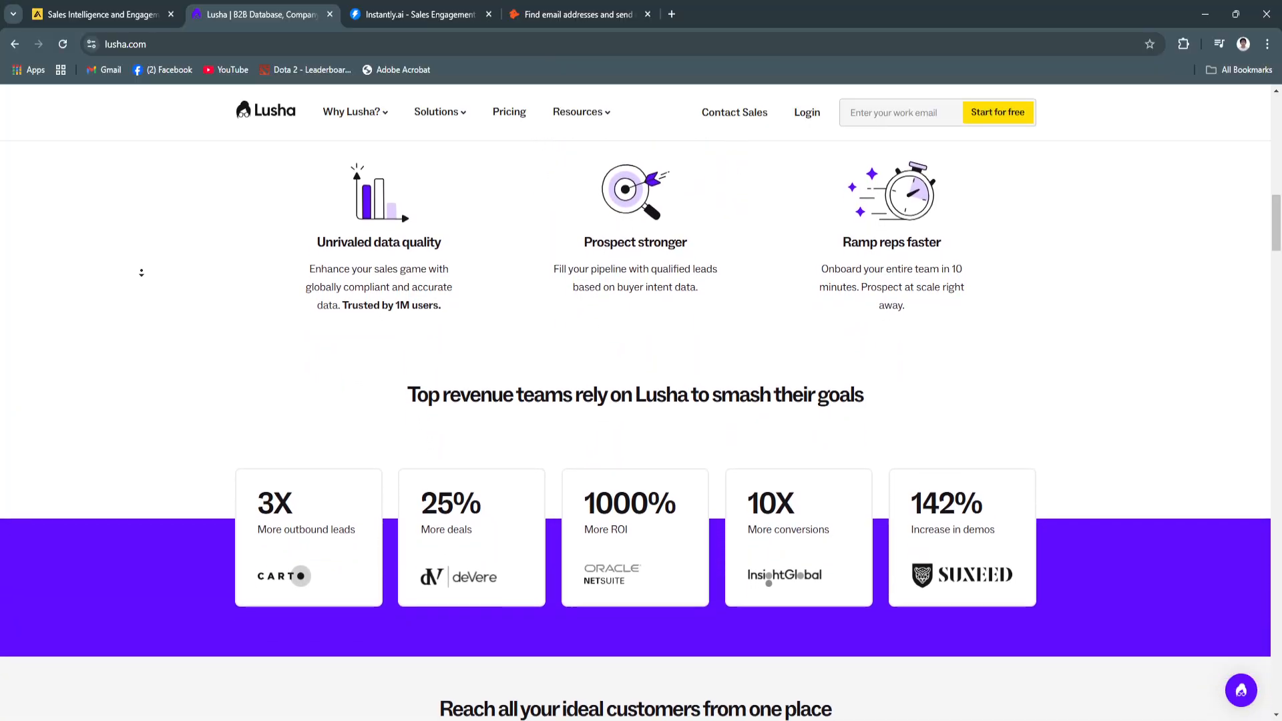
pyautogui.scroll(-3)
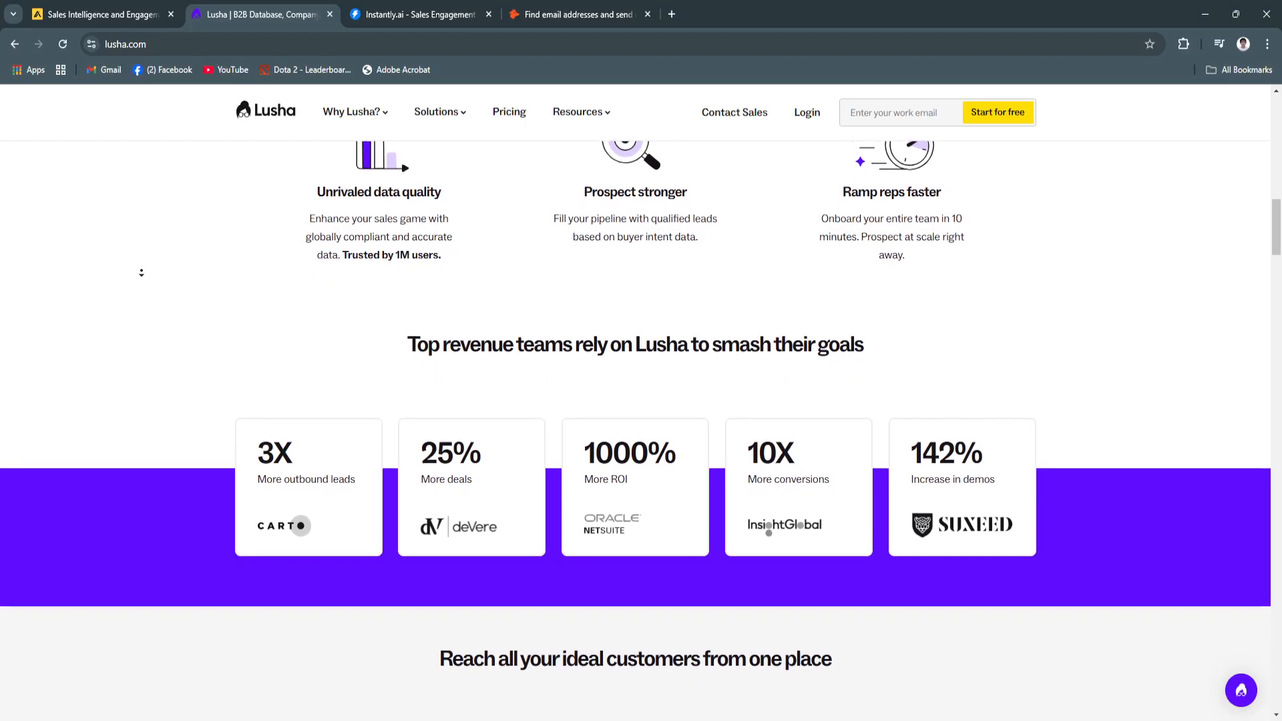
pyautogui.scroll(-3)
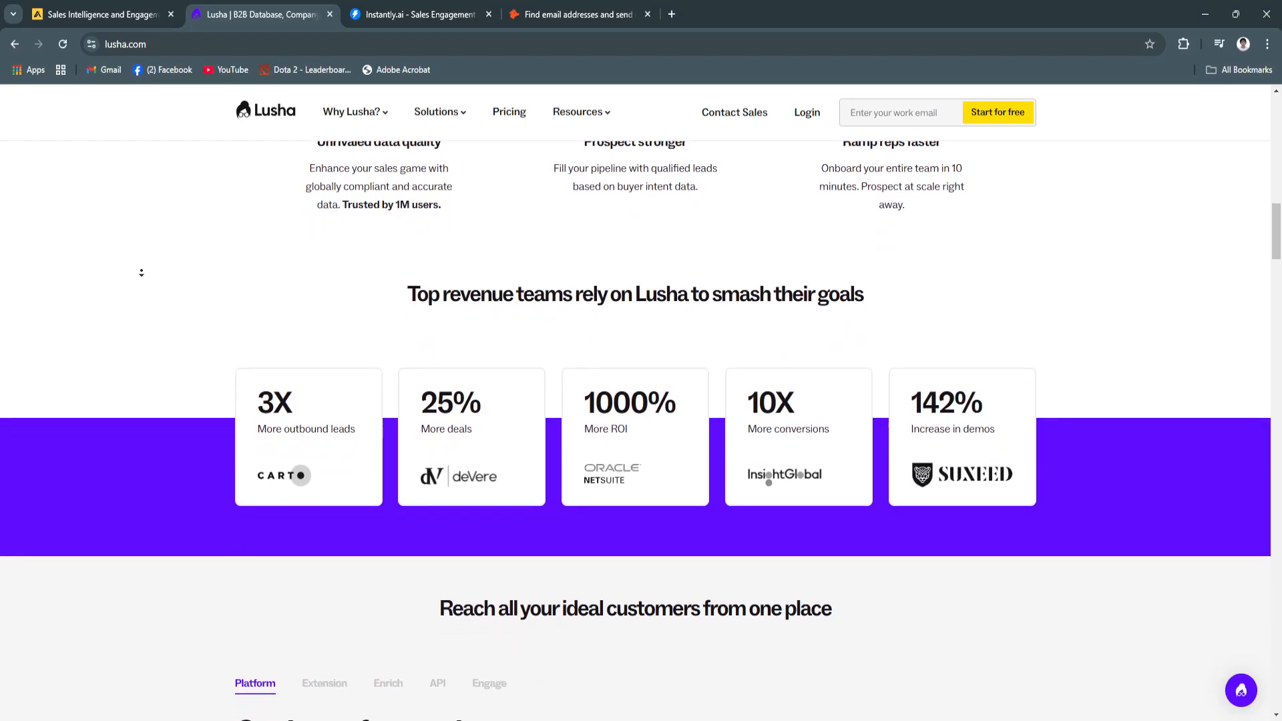
pyautogui.scroll(-3)
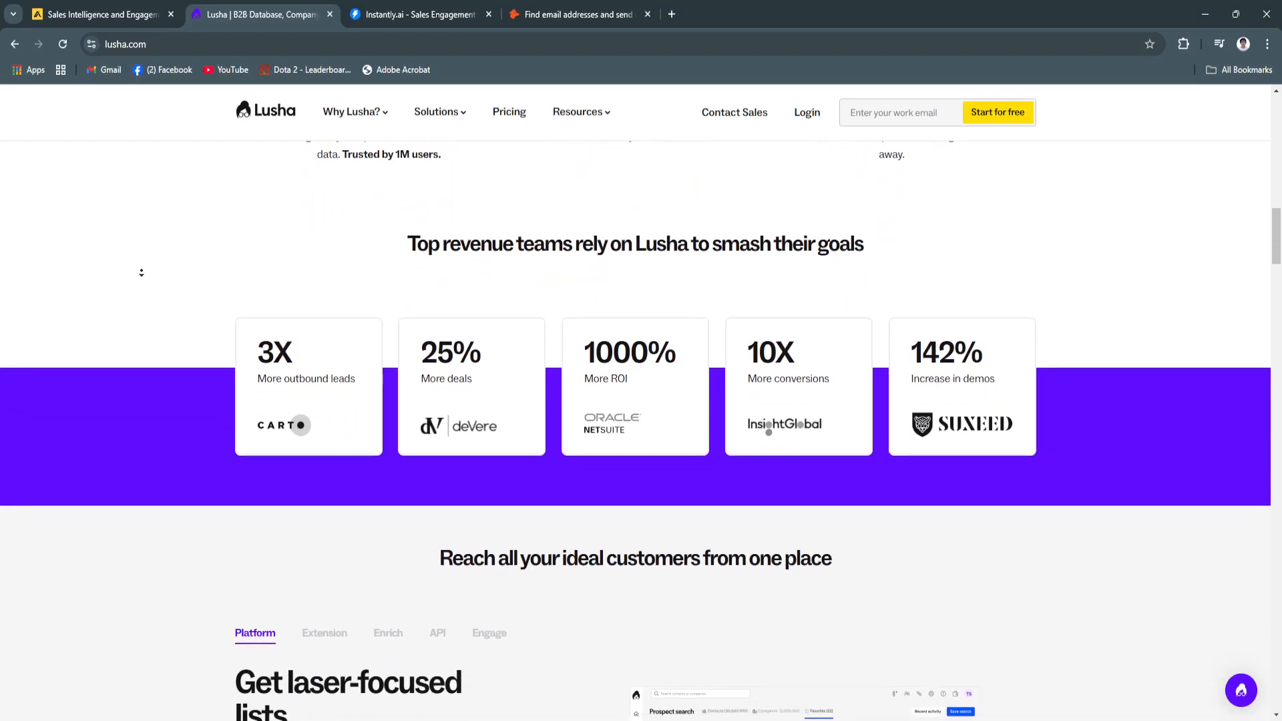
# - Reach the 'Get laser-focused lists' Platform section, ending back at the intent-data section
pyautogui.scroll(-3)
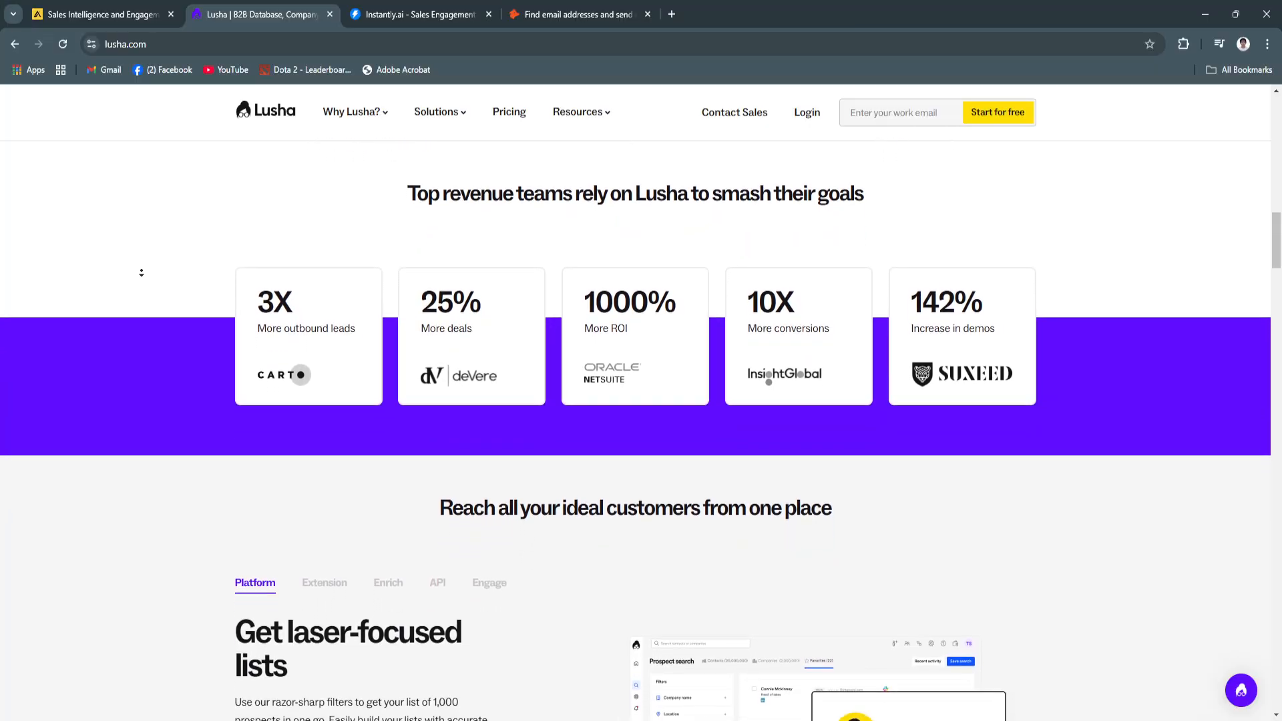
pyautogui.scroll(-3)
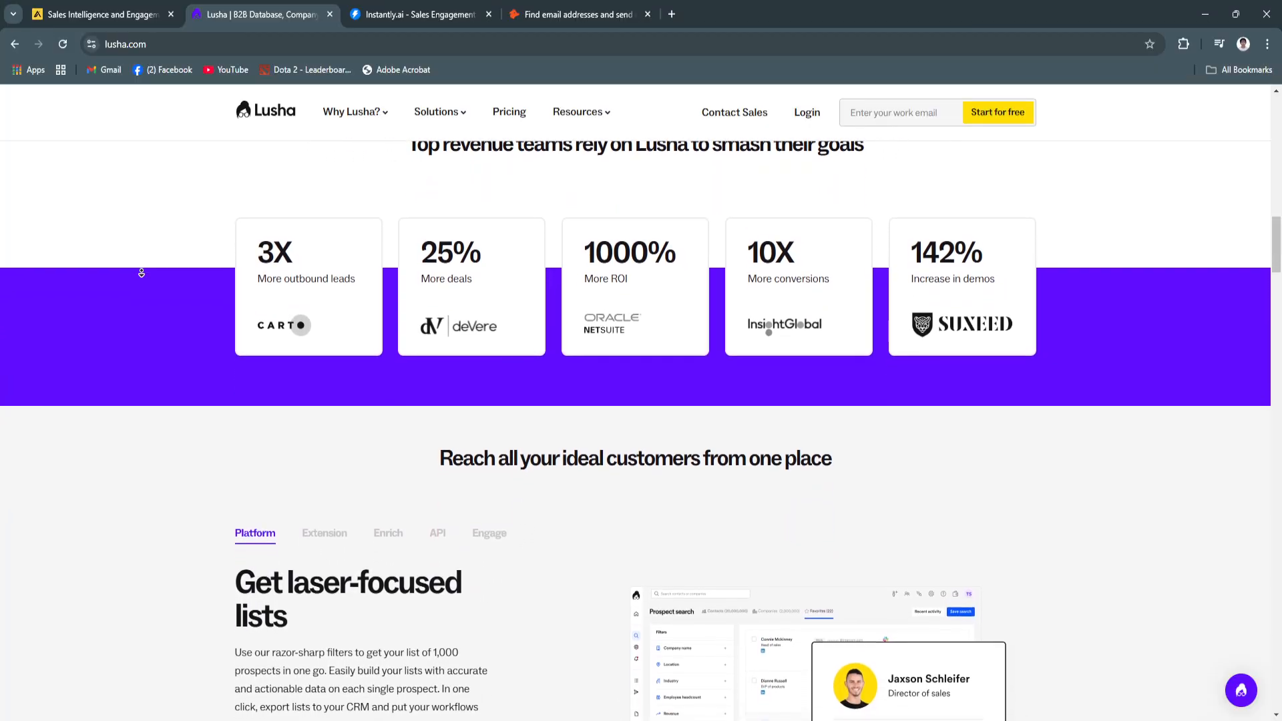
pyautogui.scroll(-3)
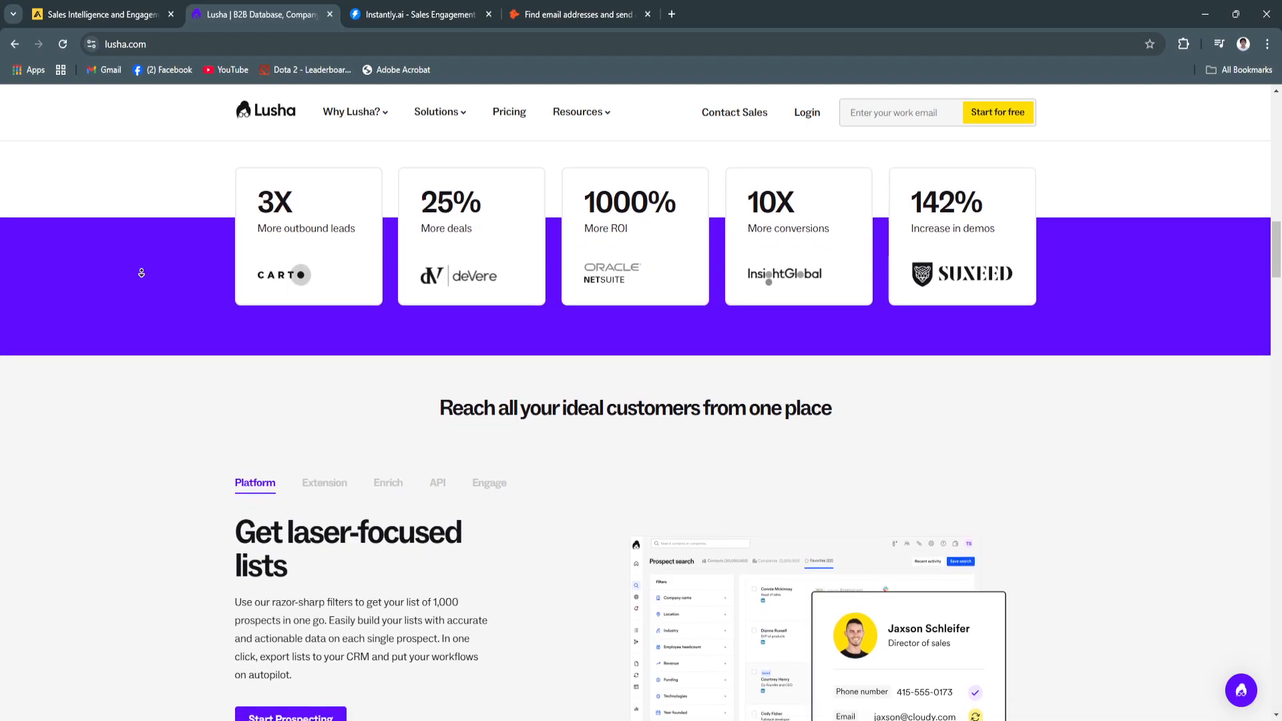
pyautogui.scroll(-3)
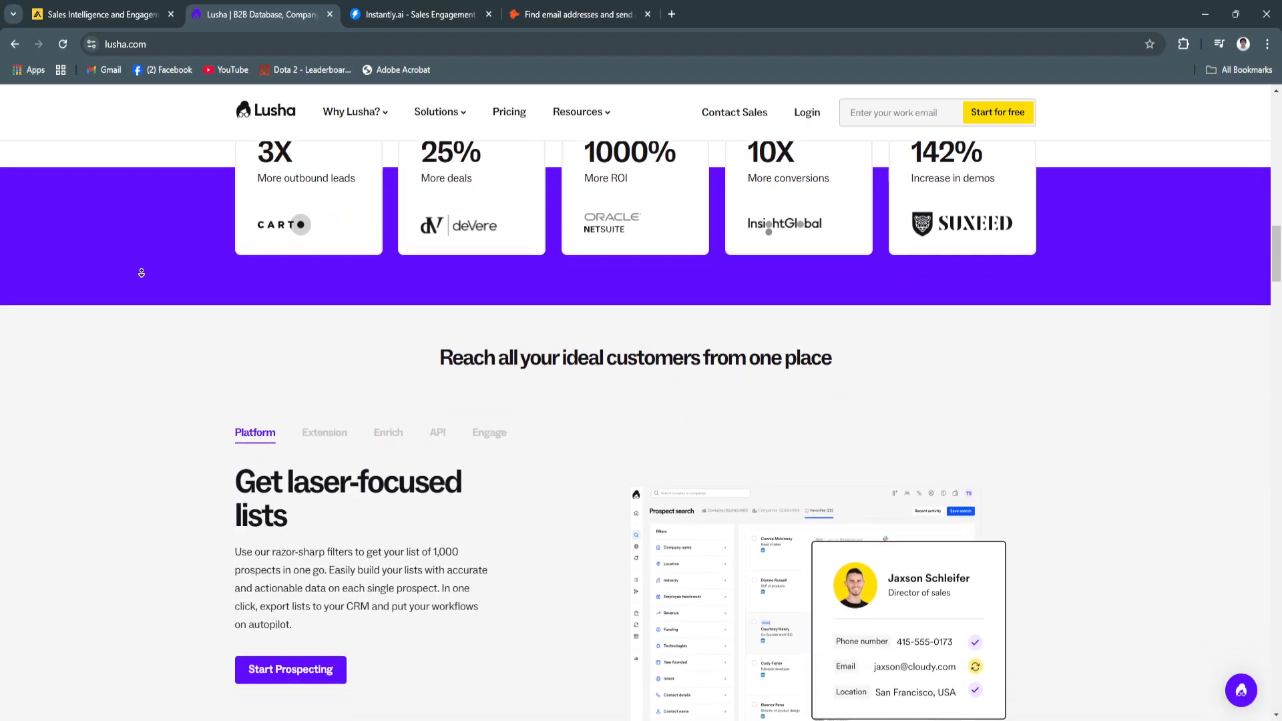
pyautogui.scroll(-3)
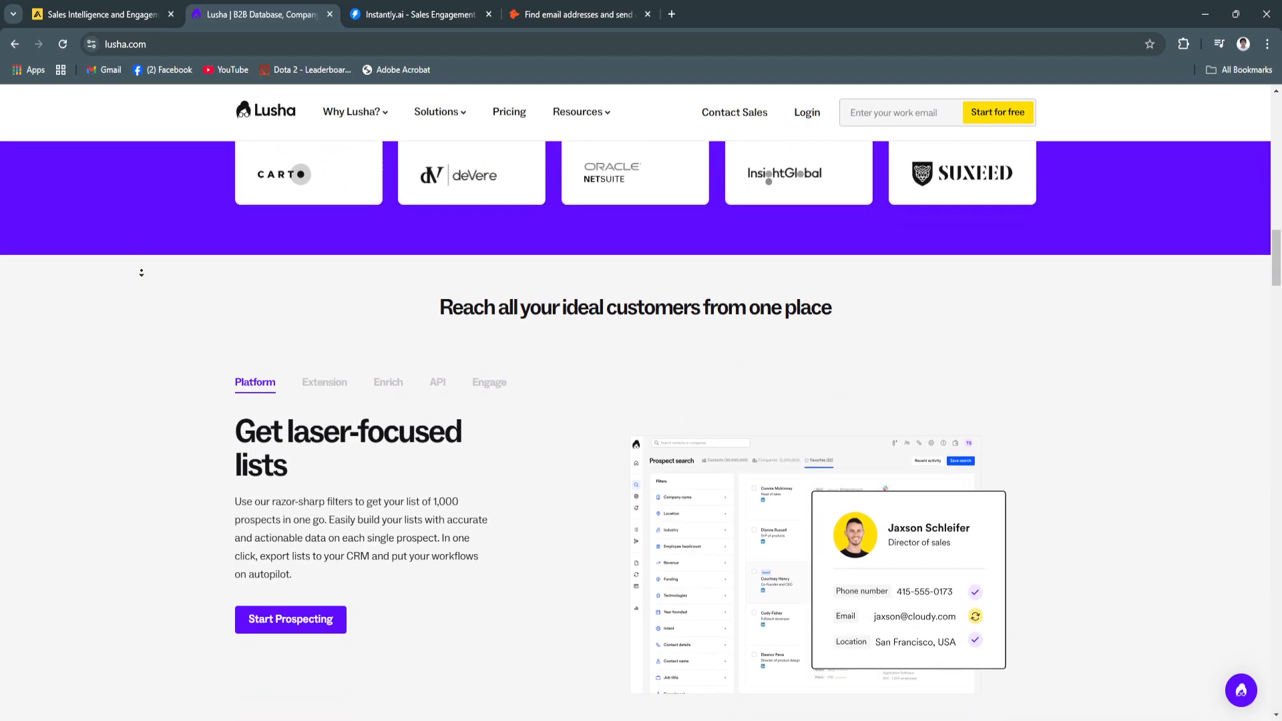
pyautogui.scroll(-3)
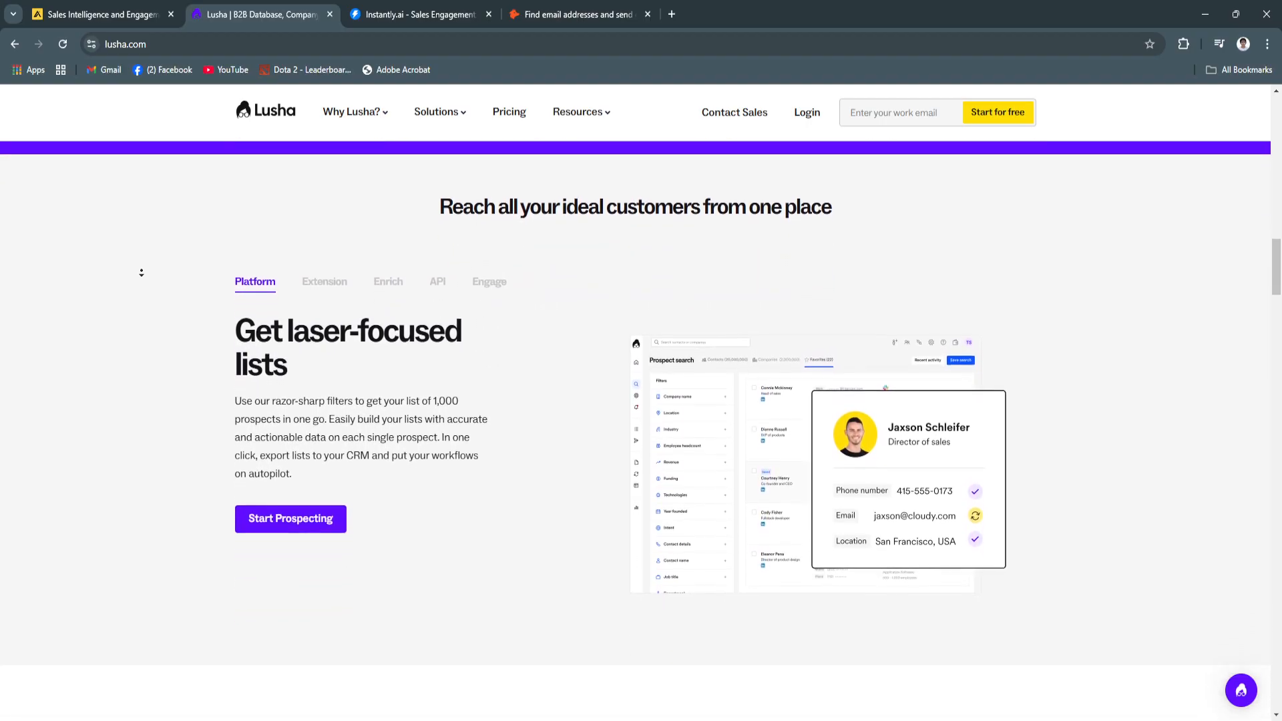
pyautogui.scroll(-3)
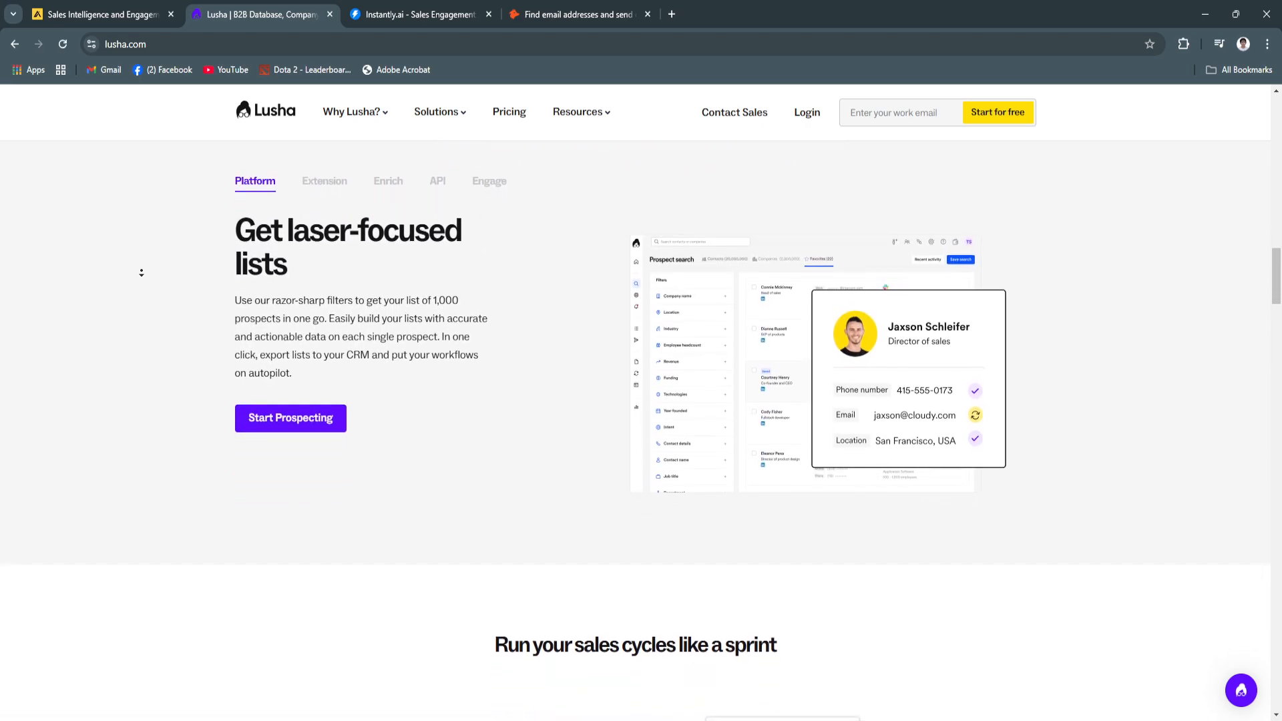
pyautogui.scroll(-3)
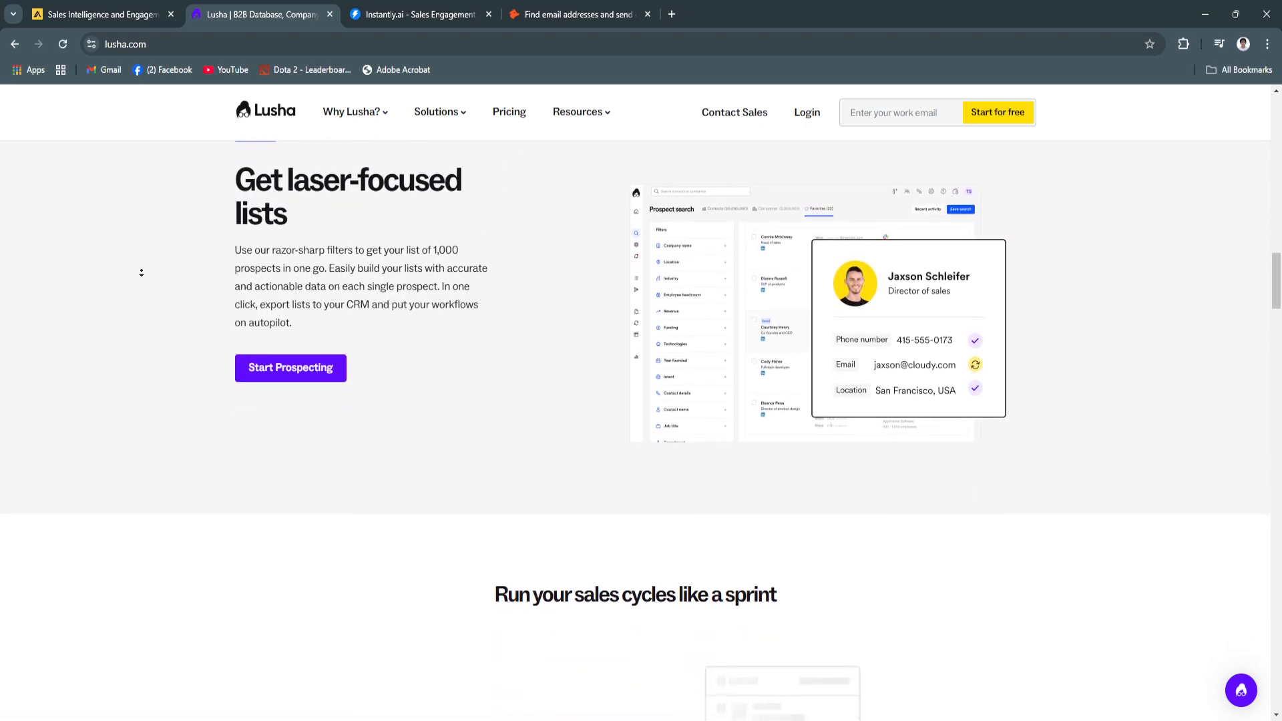
pyautogui.scroll(-3)
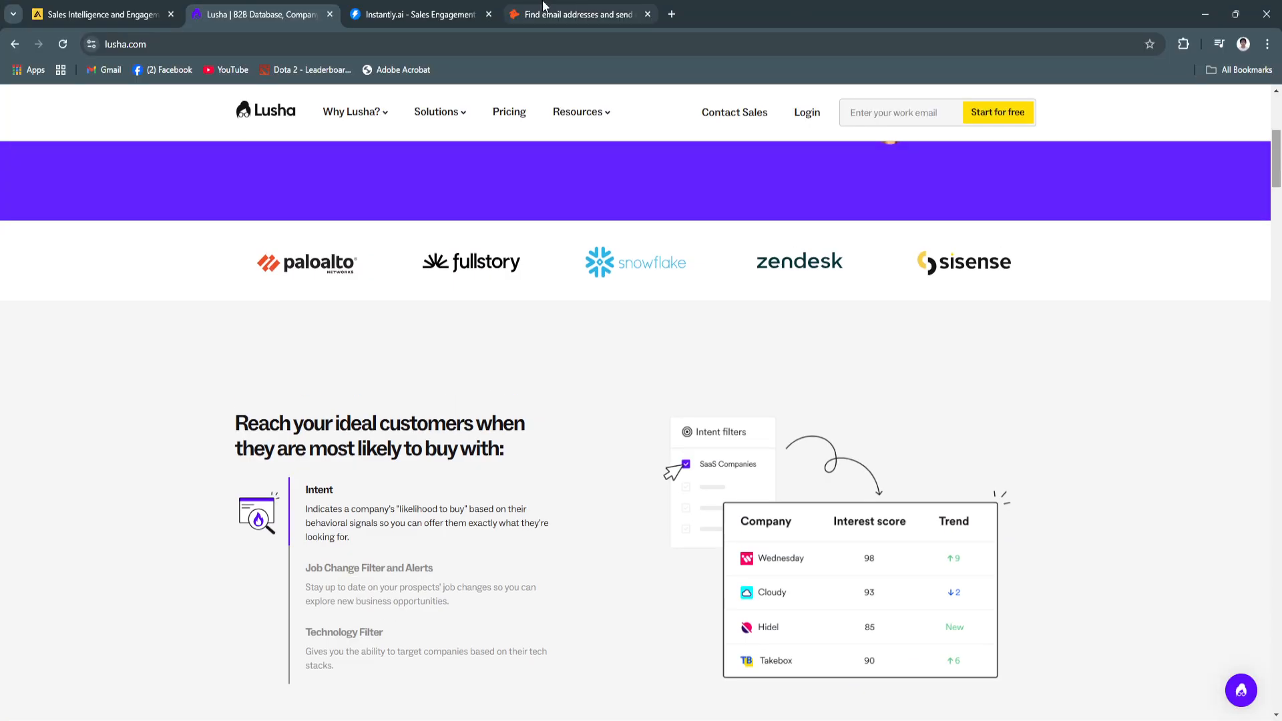
# - Switch to Instantly.ai and scroll from the hero banner into the analytics preview
pyautogui.click(416, 14)
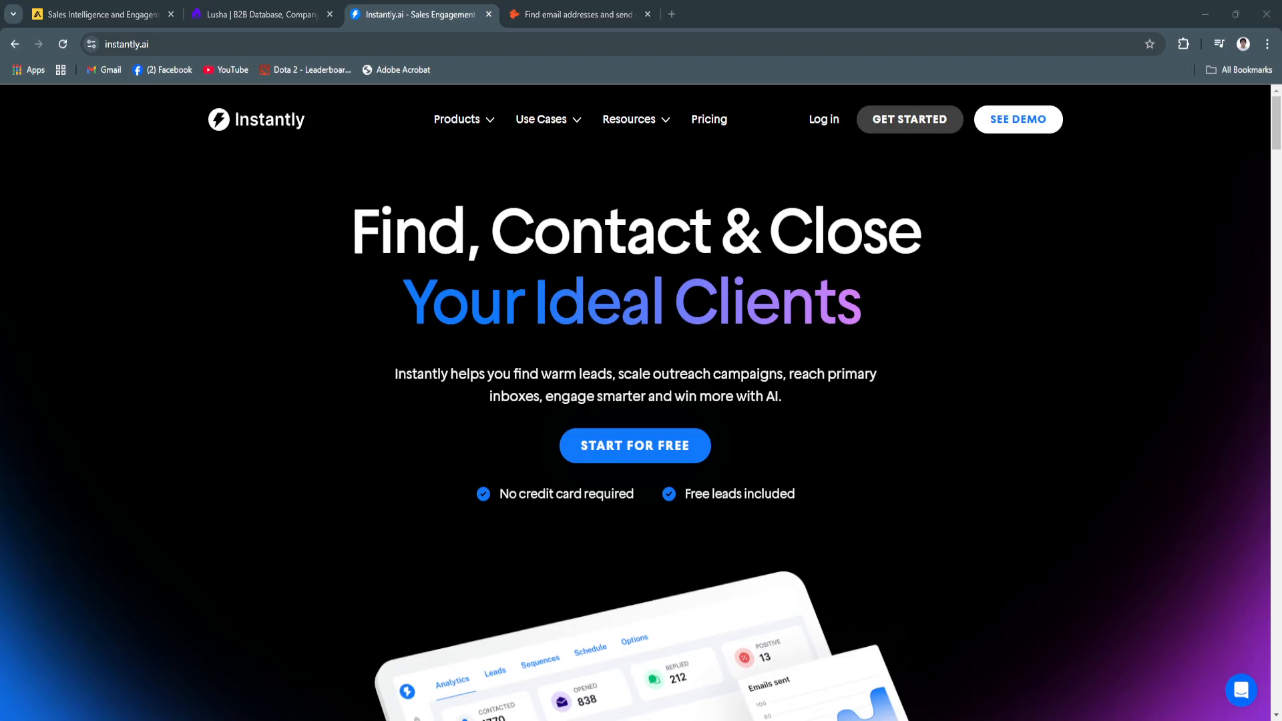
pyautogui.moveTo(149, 313)
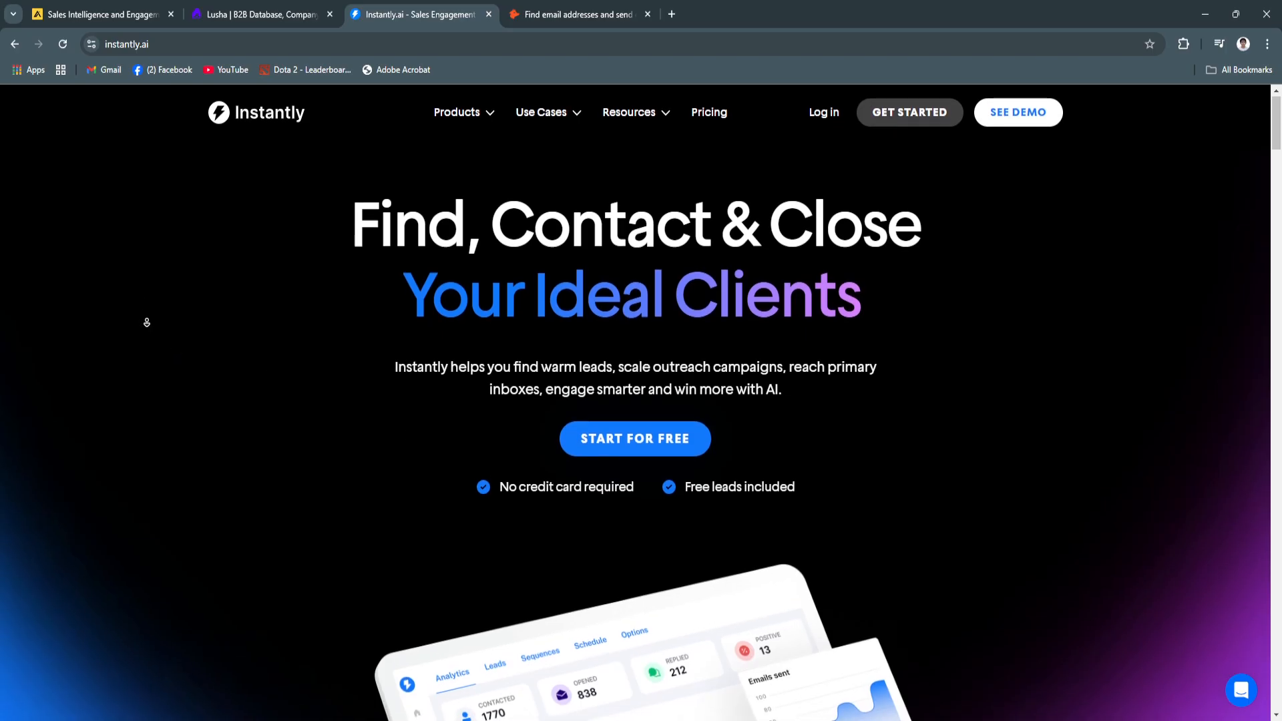
pyautogui.scroll(-3)
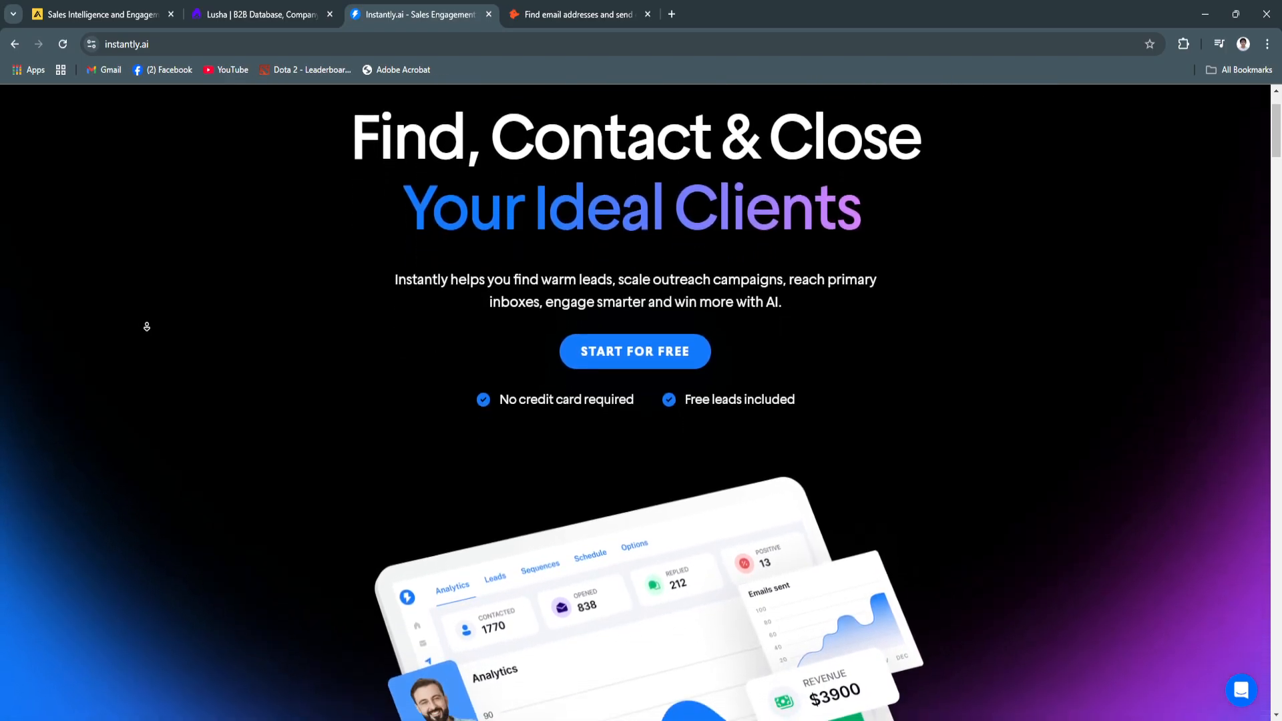
pyautogui.scroll(-3)
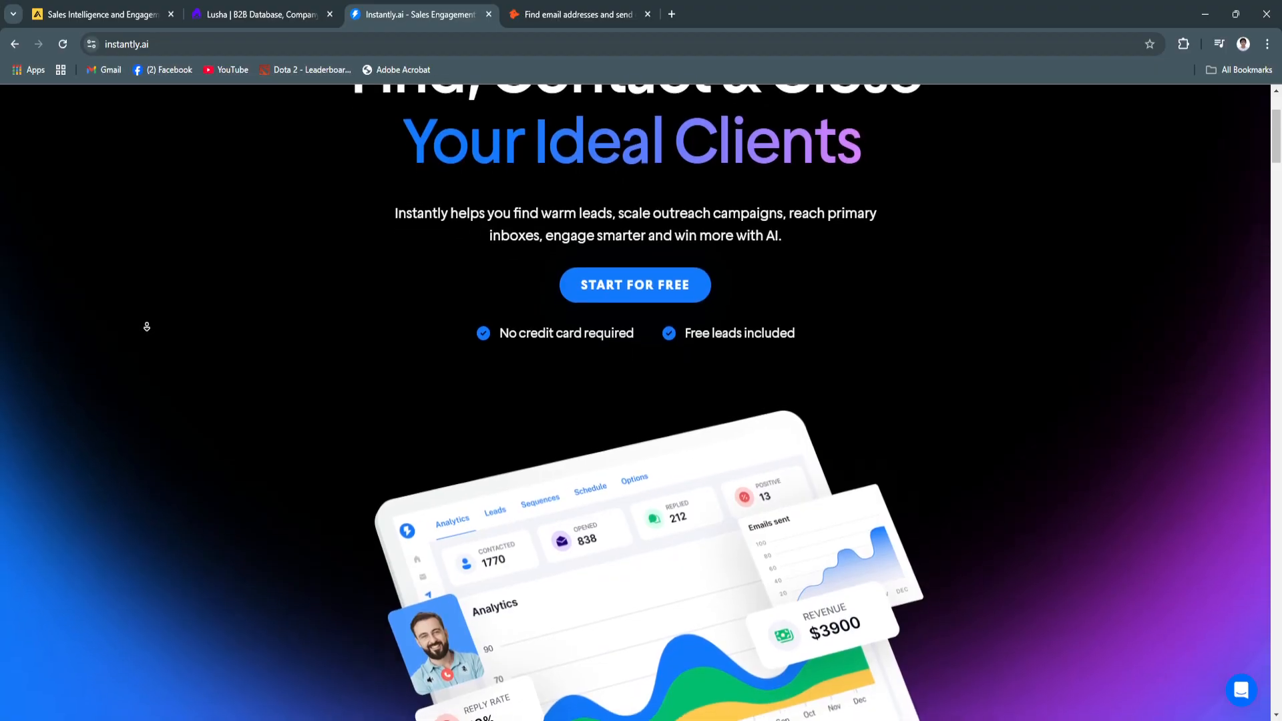
pyautogui.scroll(-3)
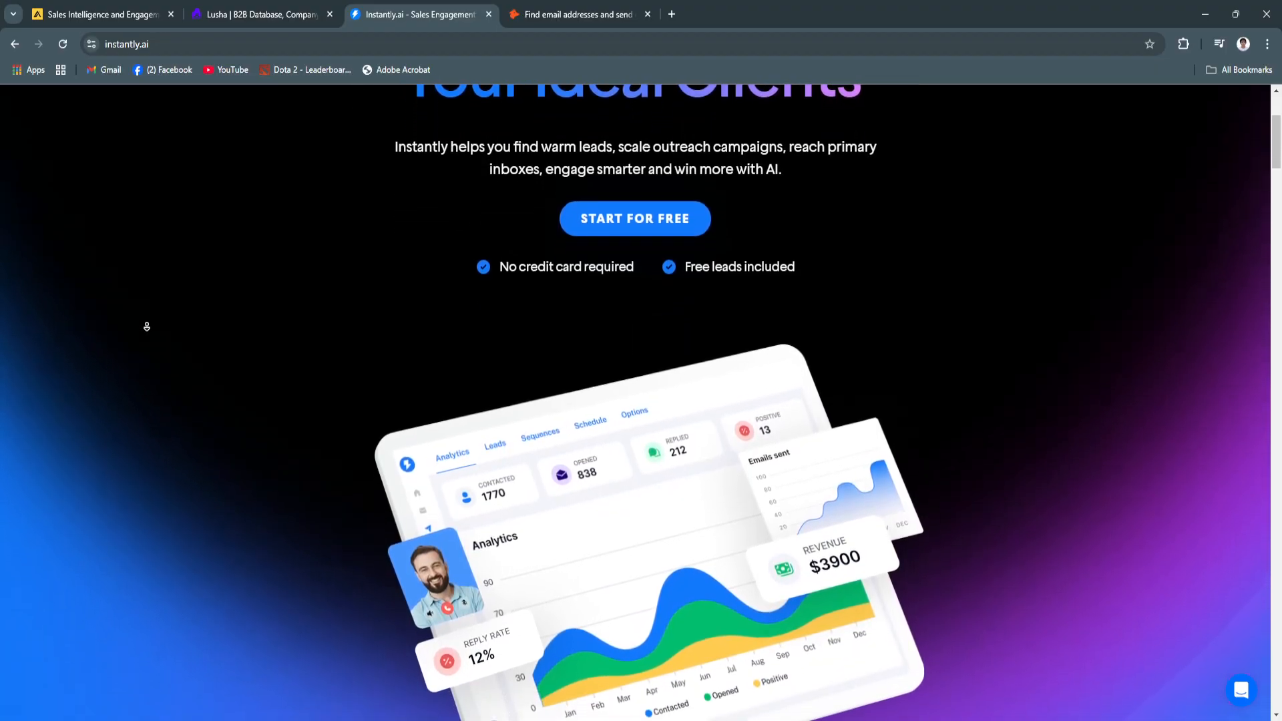
pyautogui.scroll(-3)
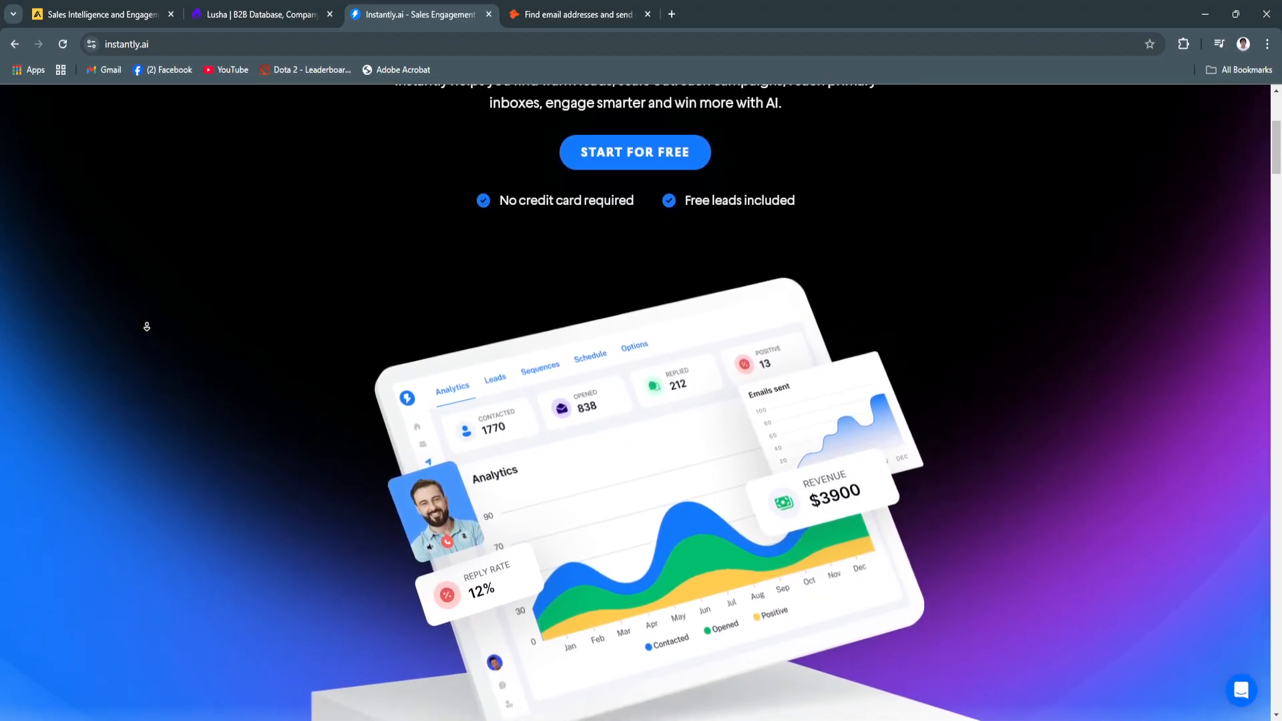
pyautogui.scroll(-3)
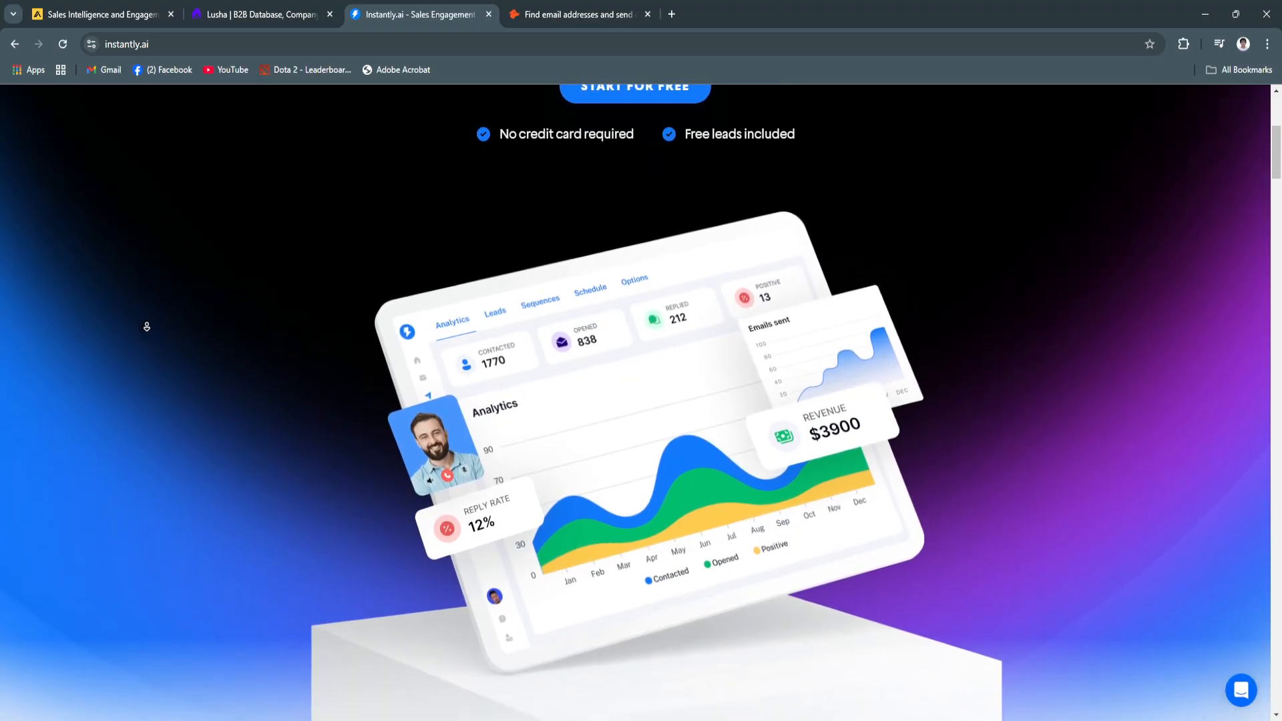
pyautogui.scroll(-3)
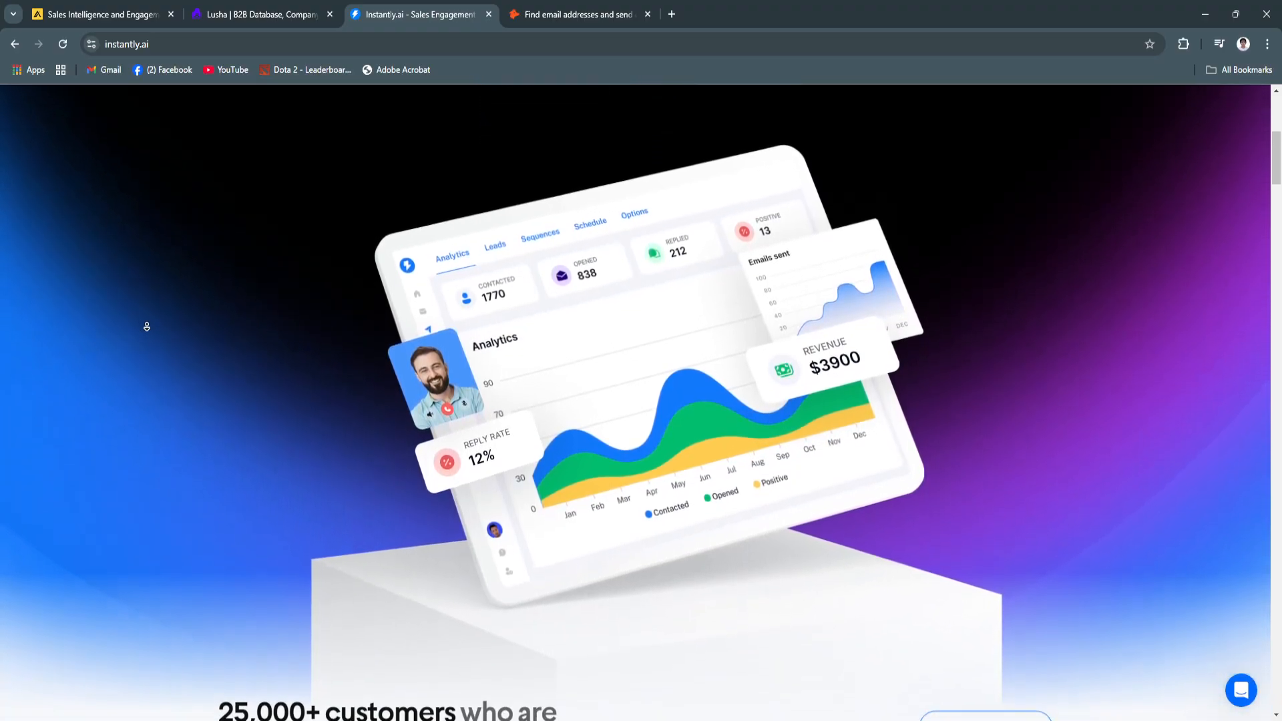
pyautogui.scroll(-3)
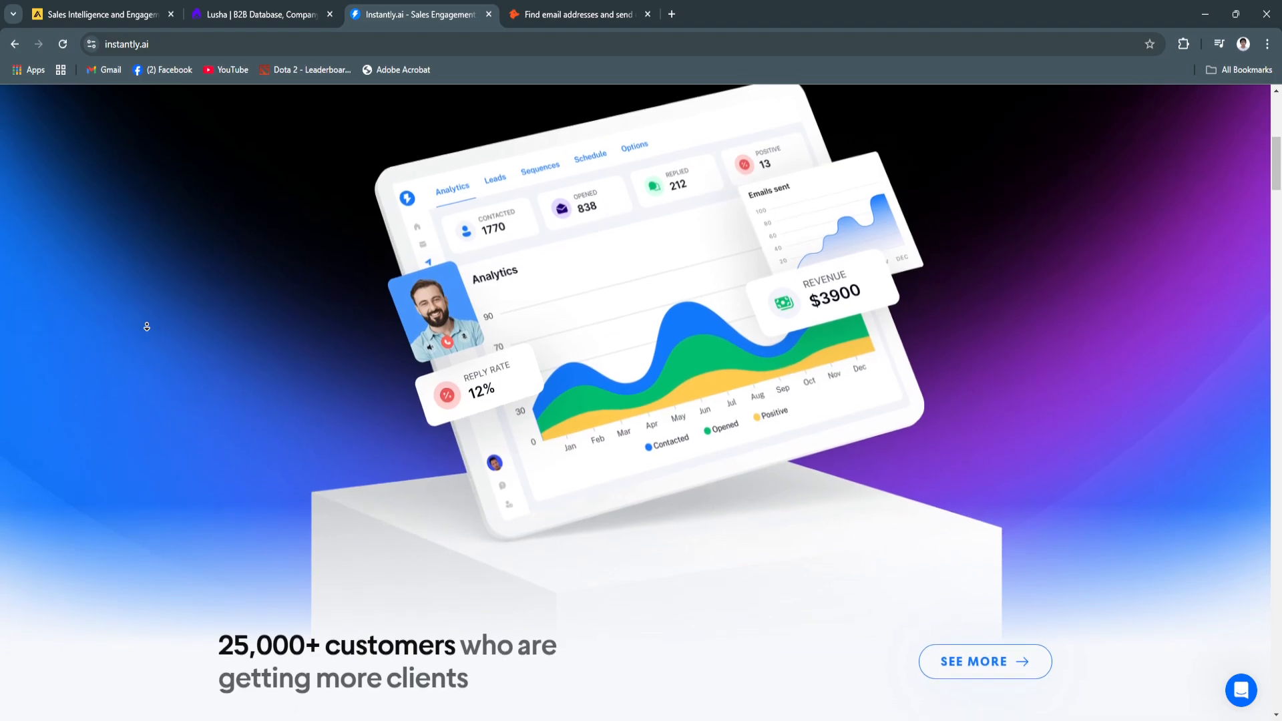
# - Scroll down to the '25,000+ customers' testimonials and G2 ratings
pyautogui.scroll(-3)
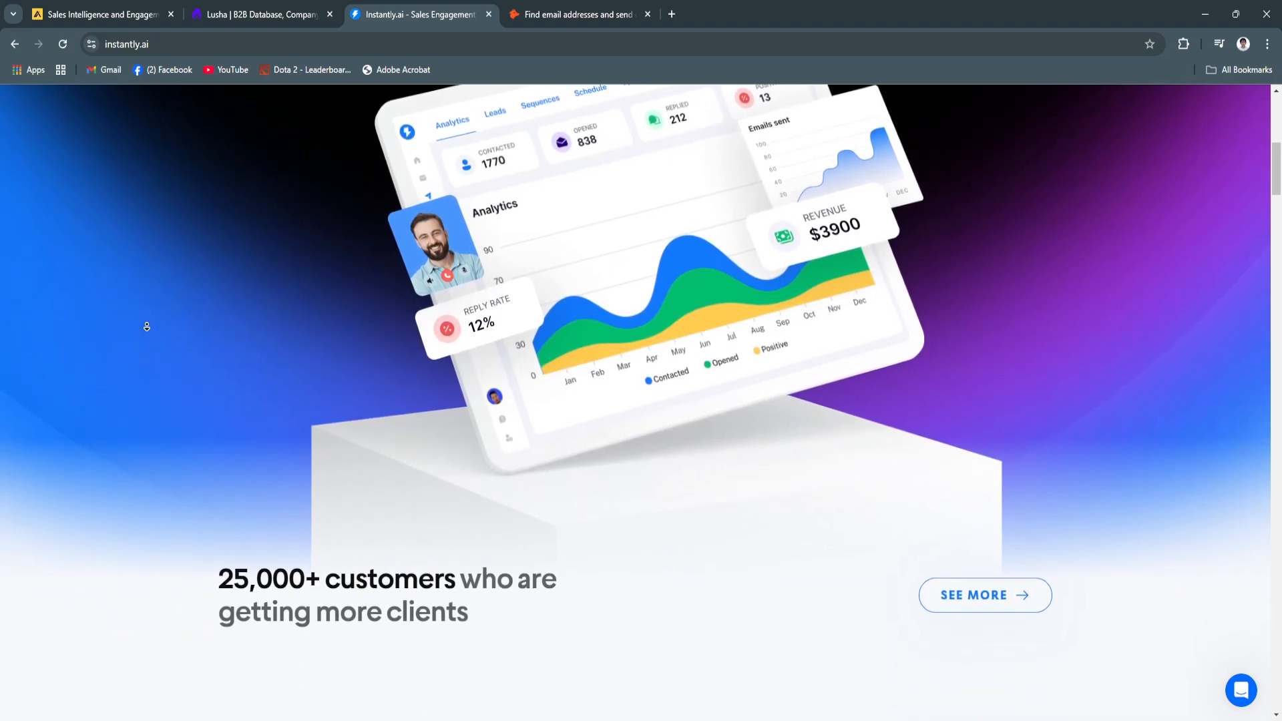
pyautogui.scroll(-3)
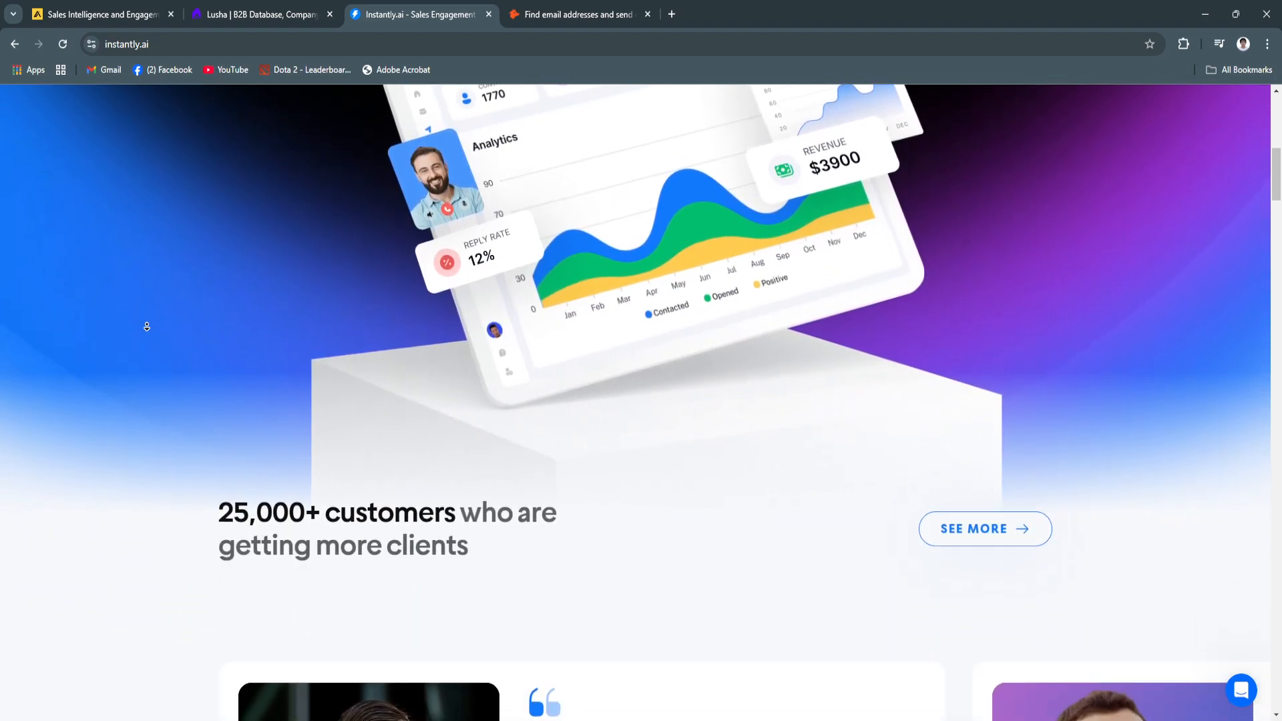
pyautogui.scroll(-3)
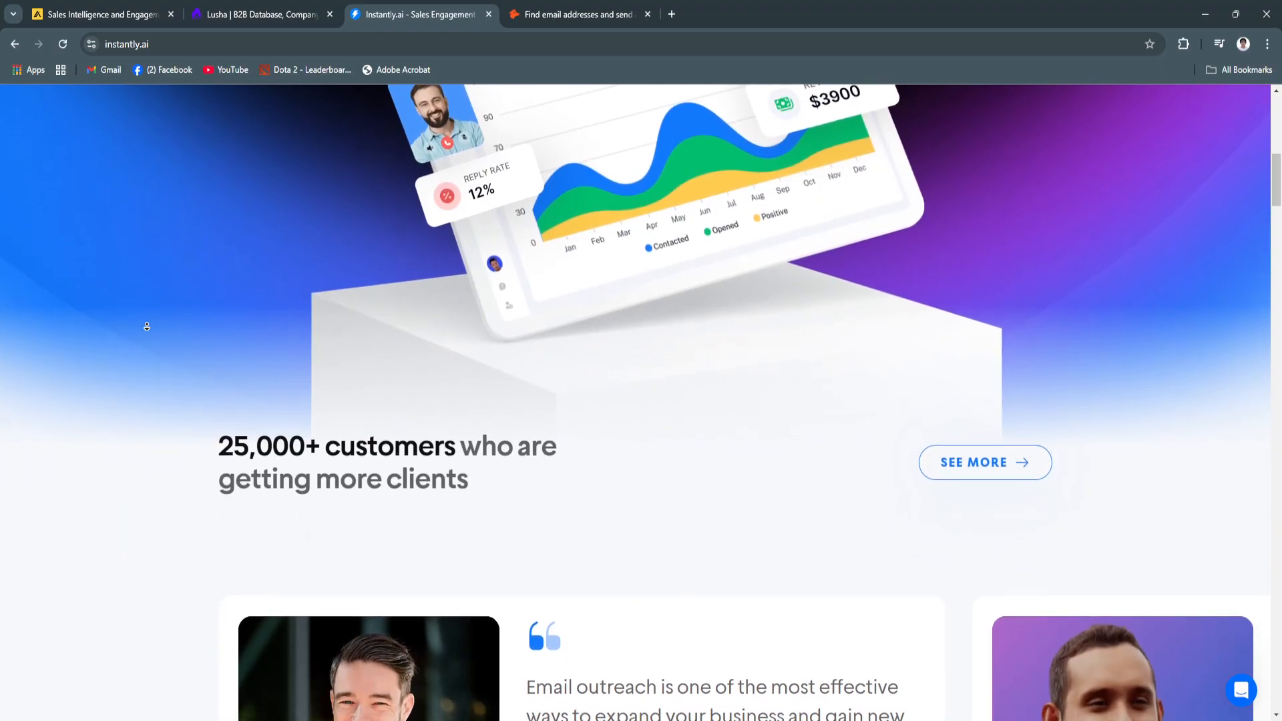
pyautogui.scroll(-3)
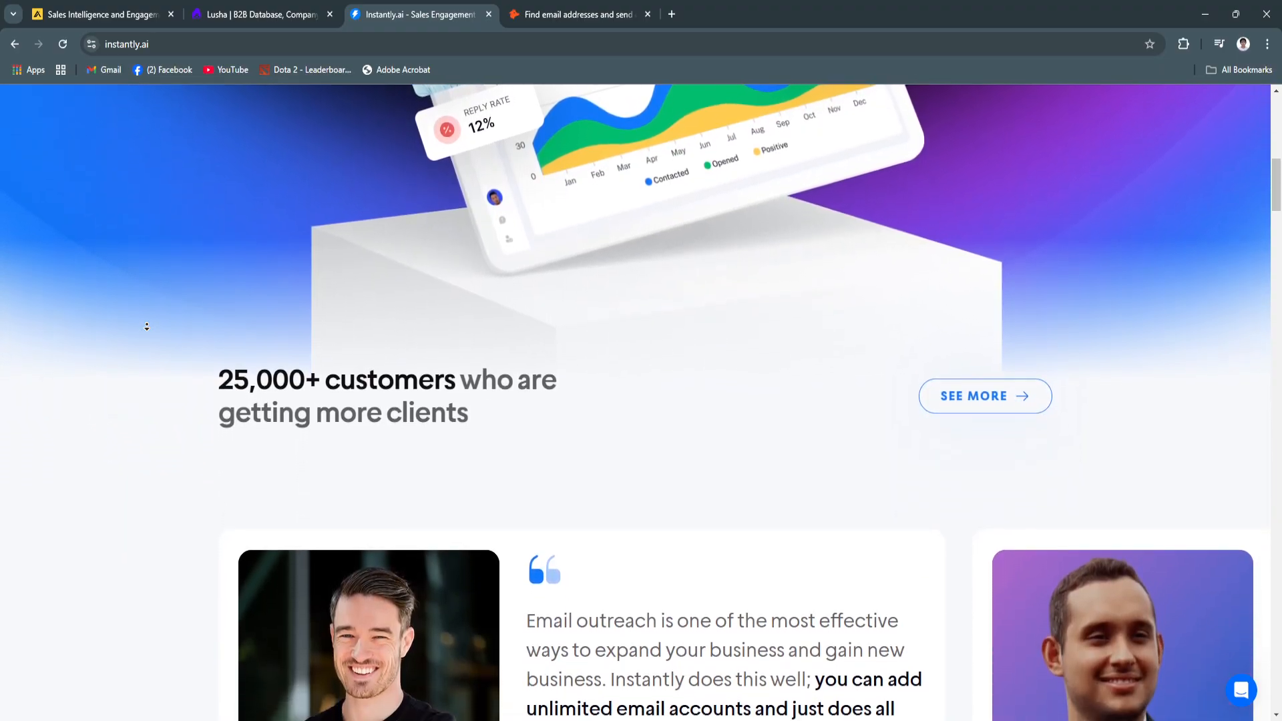
pyautogui.scroll(-3)
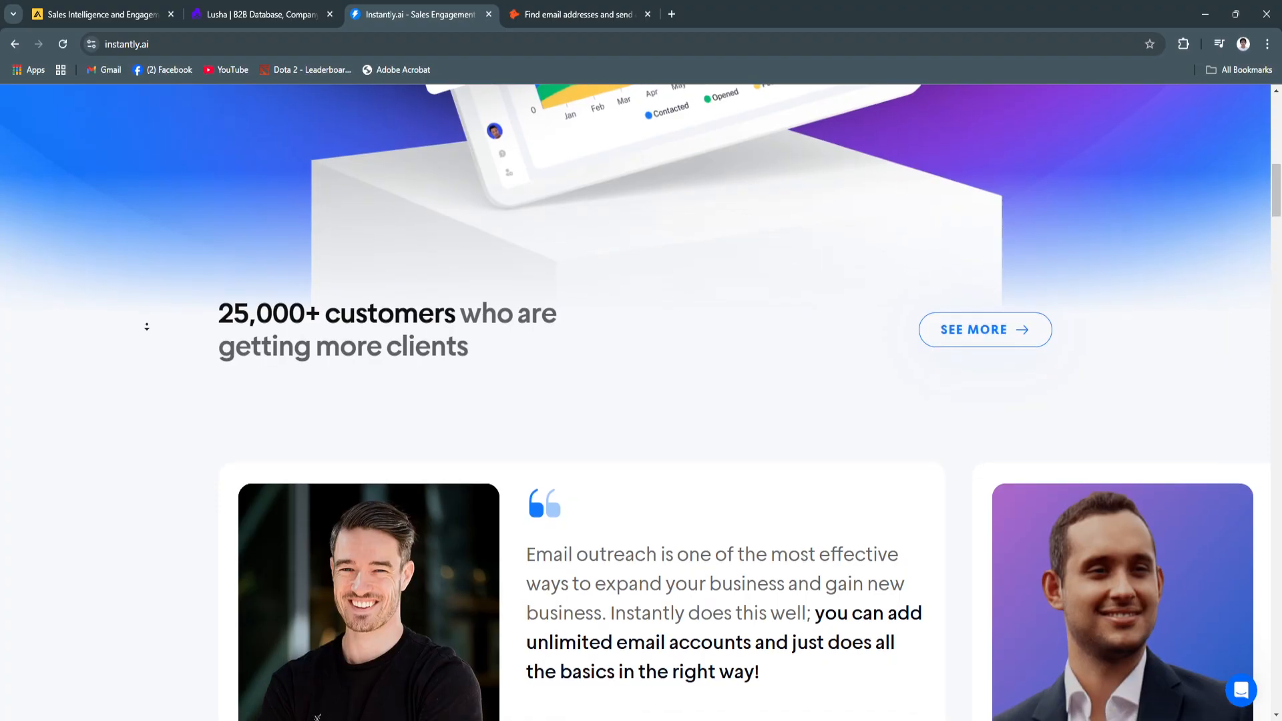
pyautogui.scroll(-3)
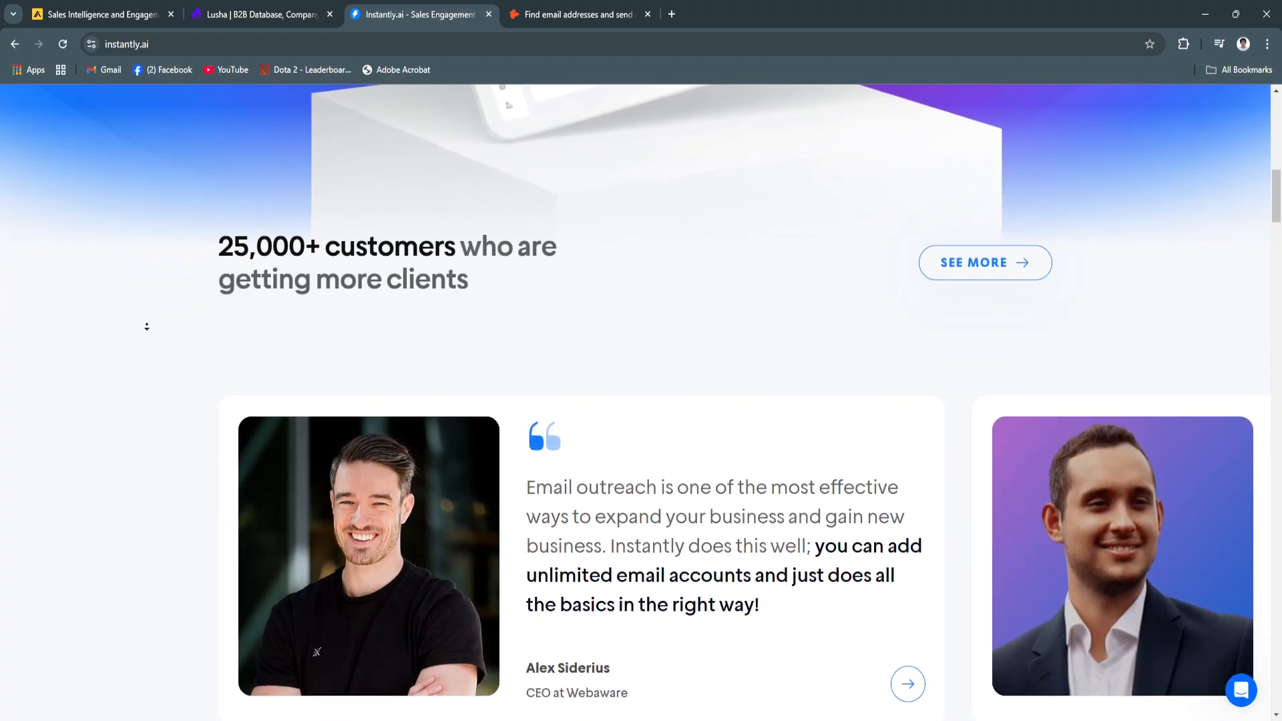
pyautogui.scroll(-3)
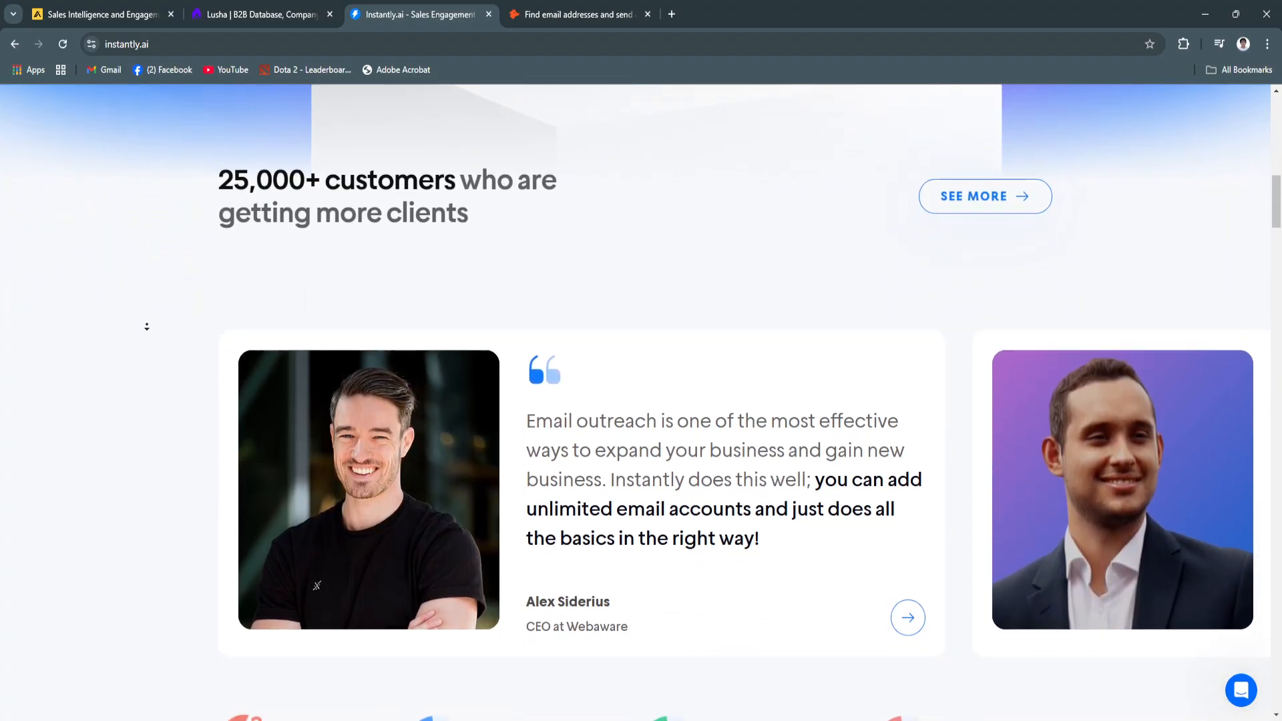
pyautogui.scroll(-3)
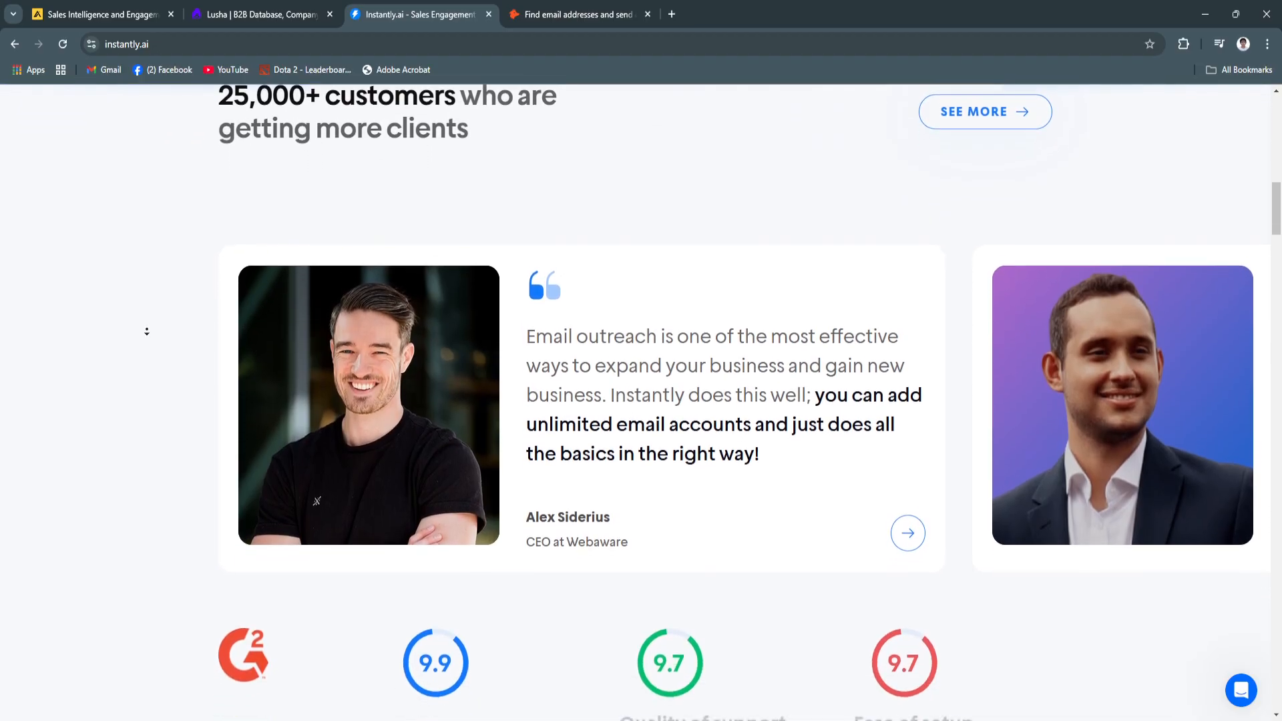
pyautogui.scroll(-3)
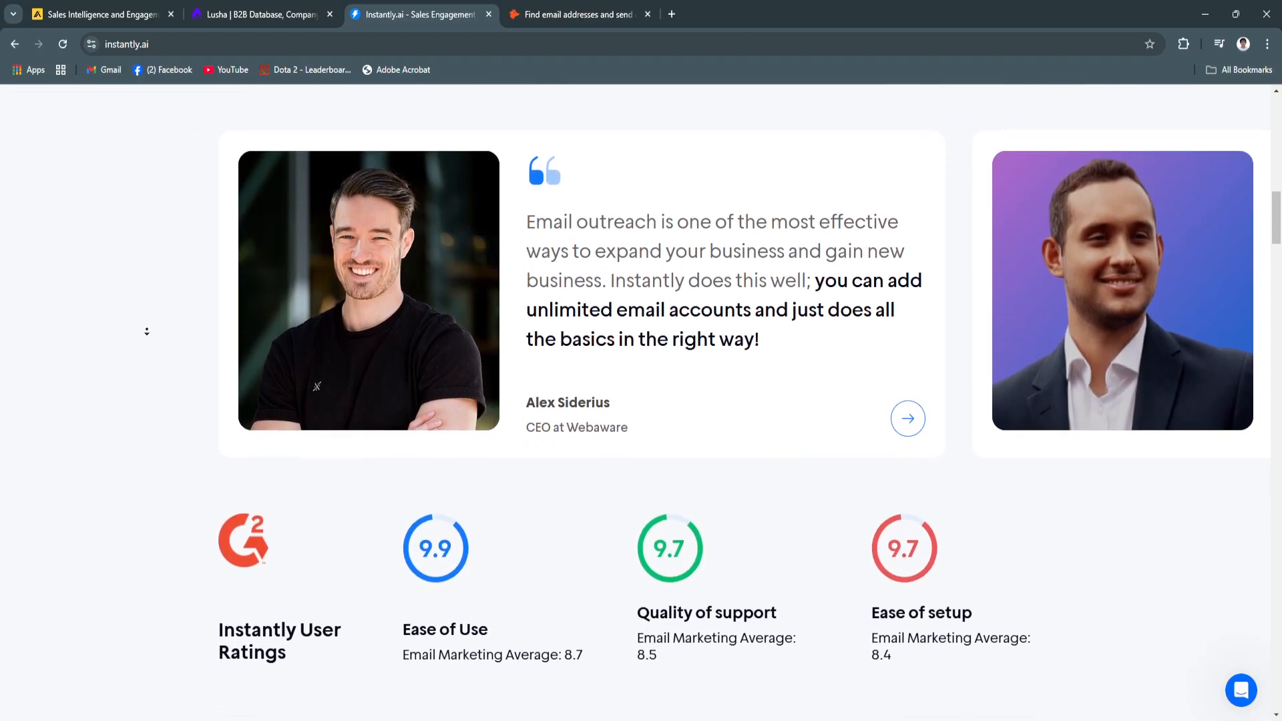
pyautogui.scroll(-3)
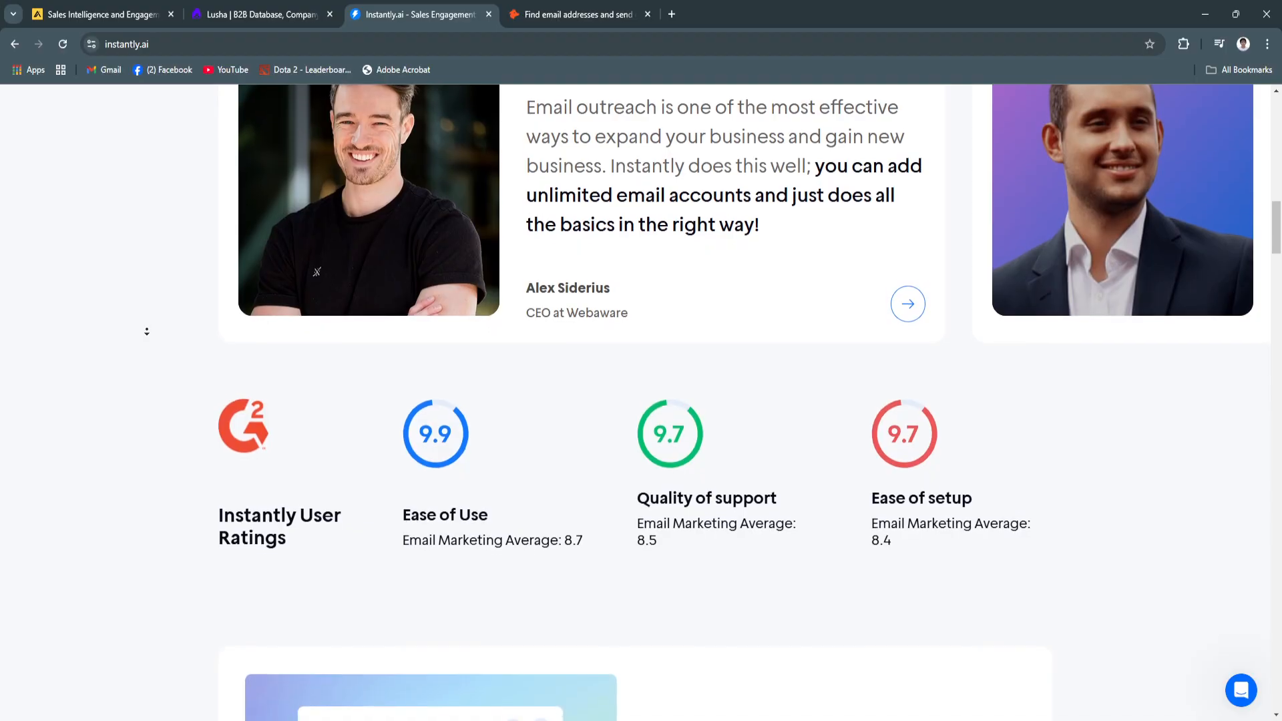
pyautogui.scroll(-3)
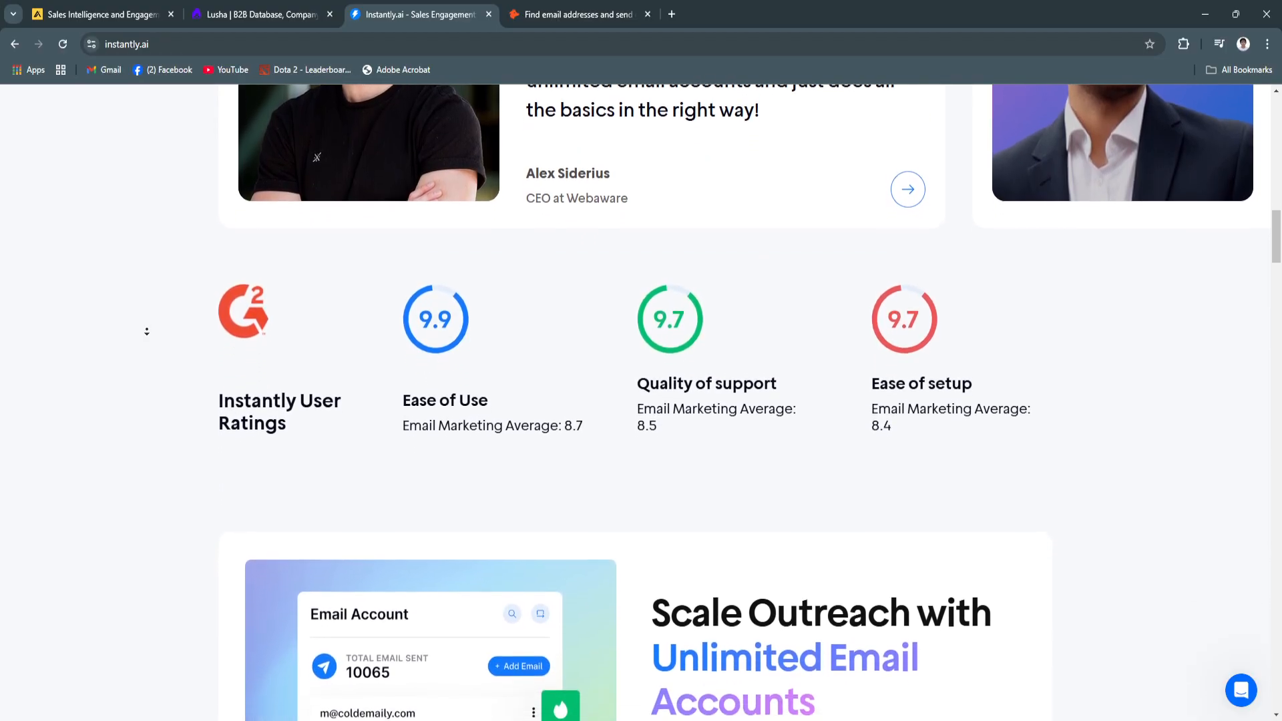
pyautogui.scroll(-3)
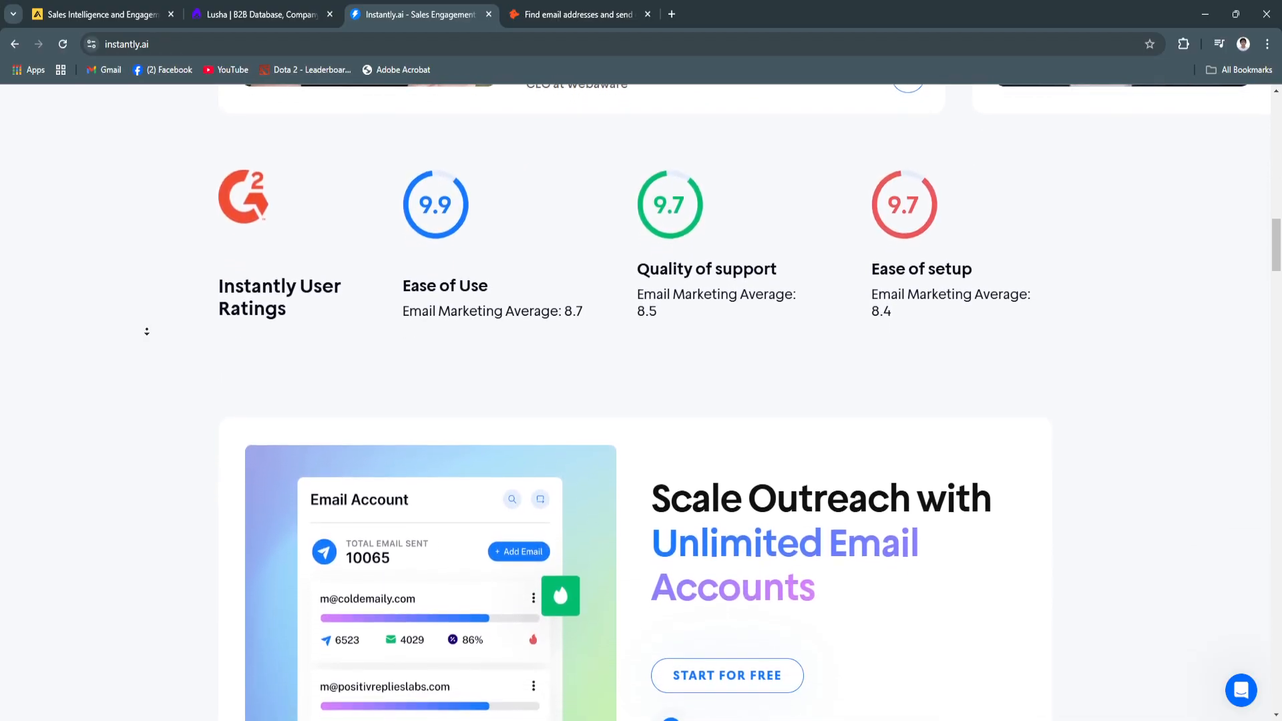
pyautogui.scroll(-3)
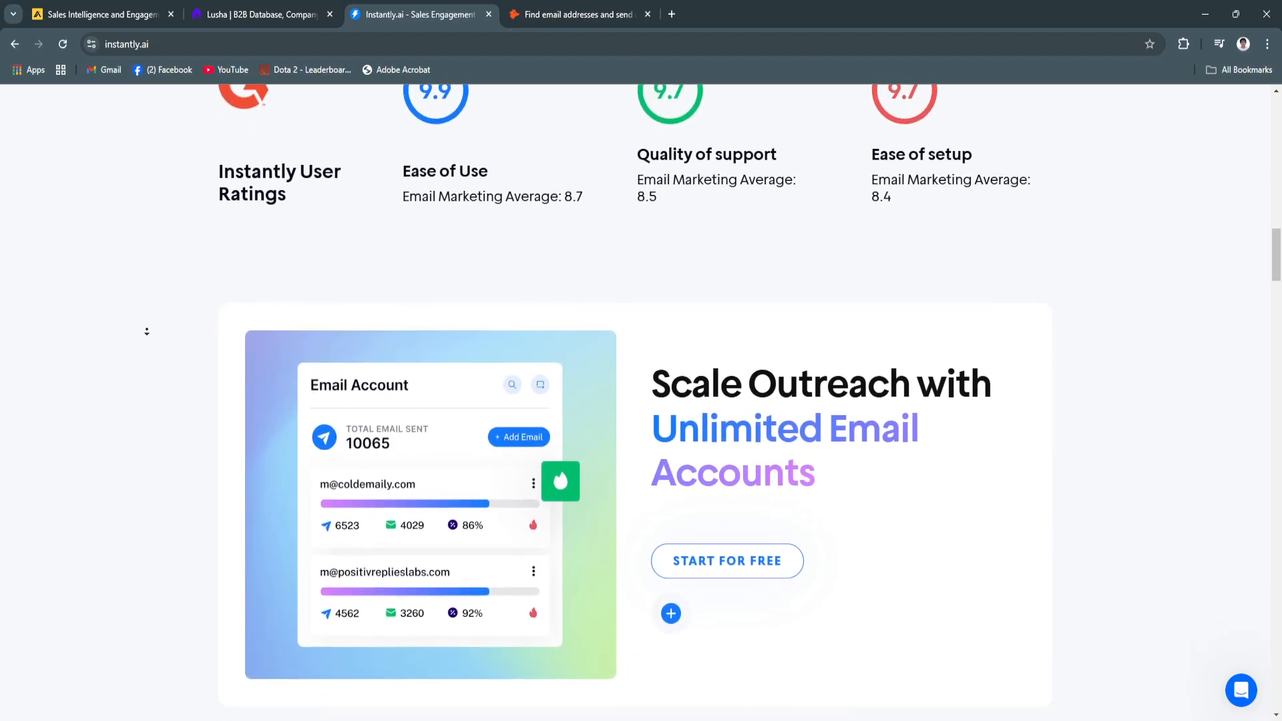
pyautogui.scroll(-3)
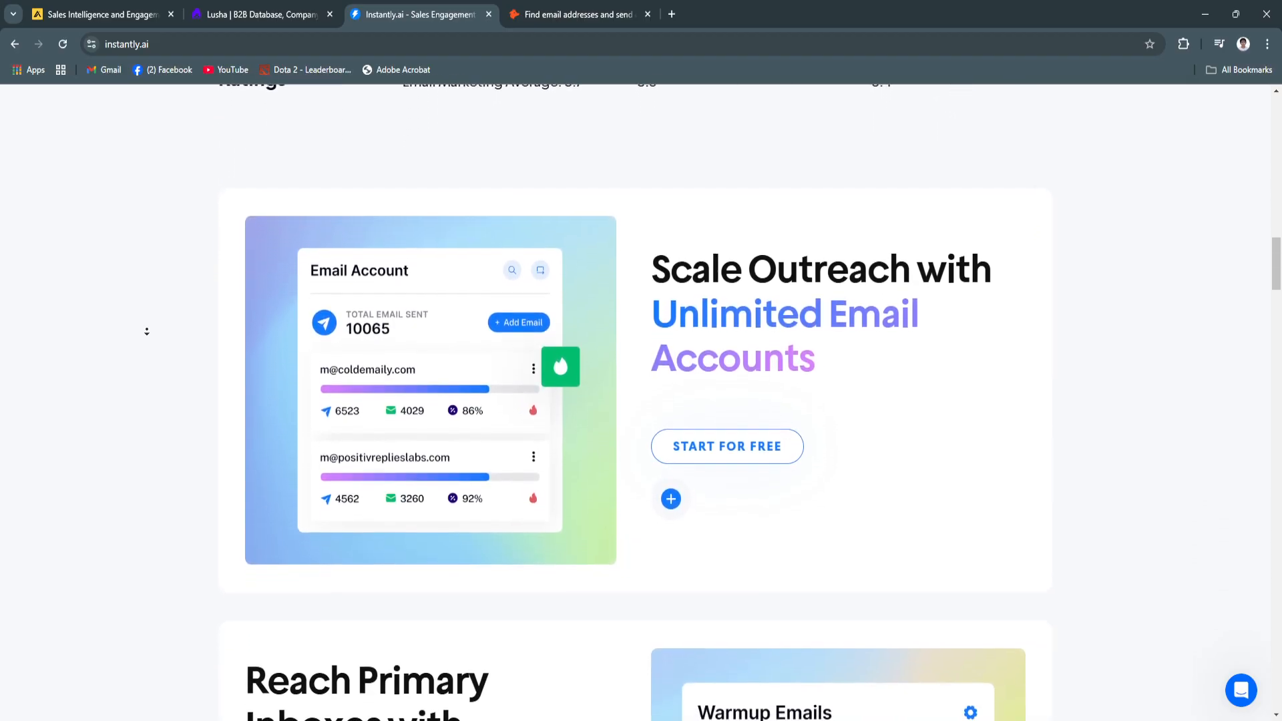
pyautogui.scroll(-3)
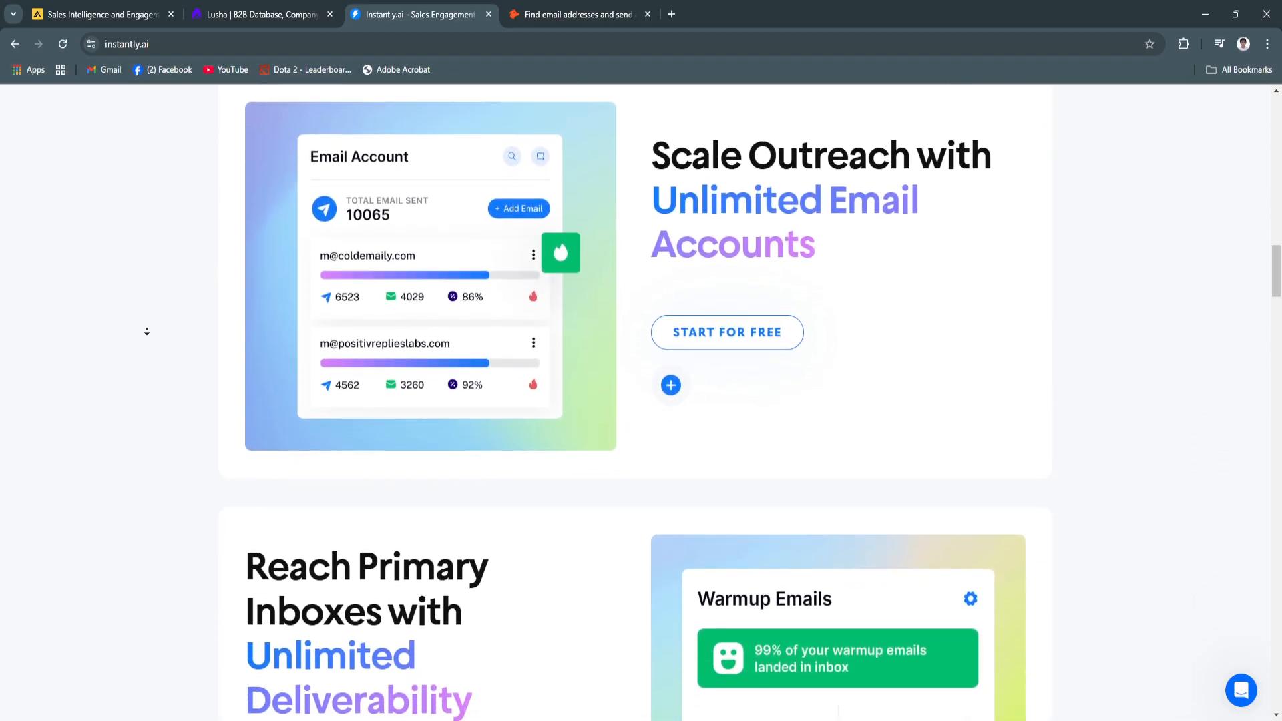
pyautogui.scroll(-3)
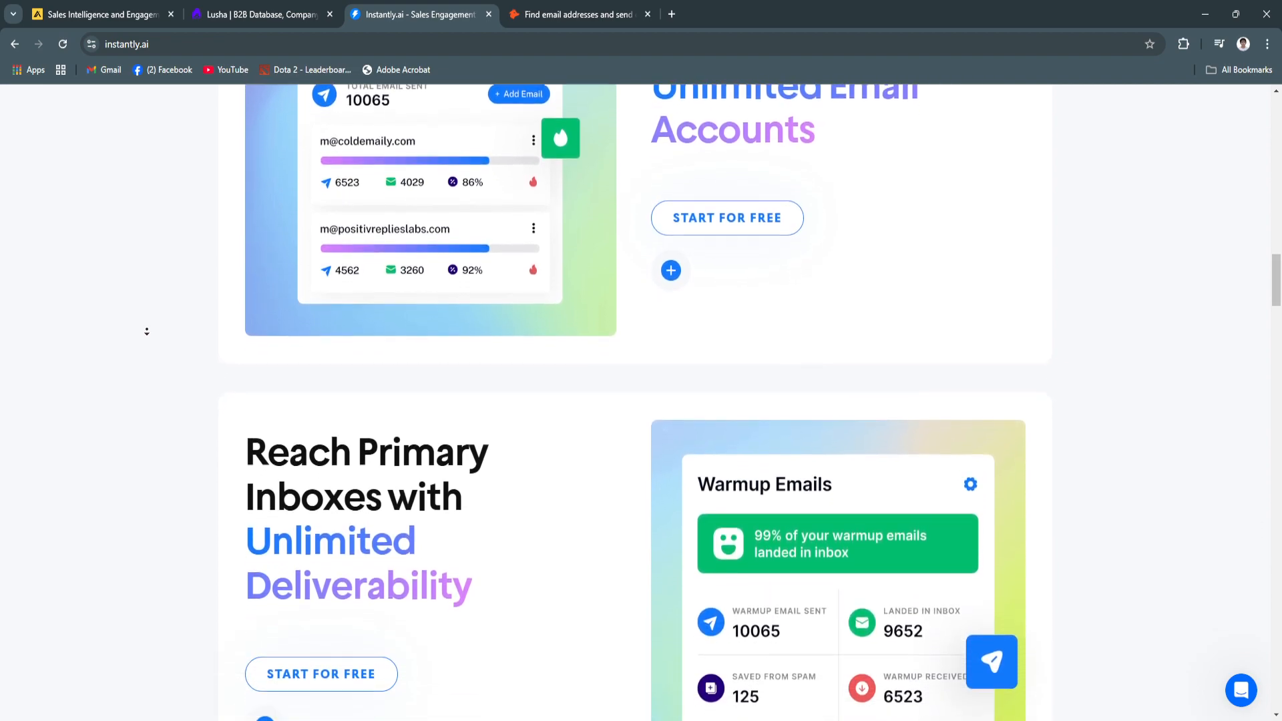
pyautogui.scroll(-3)
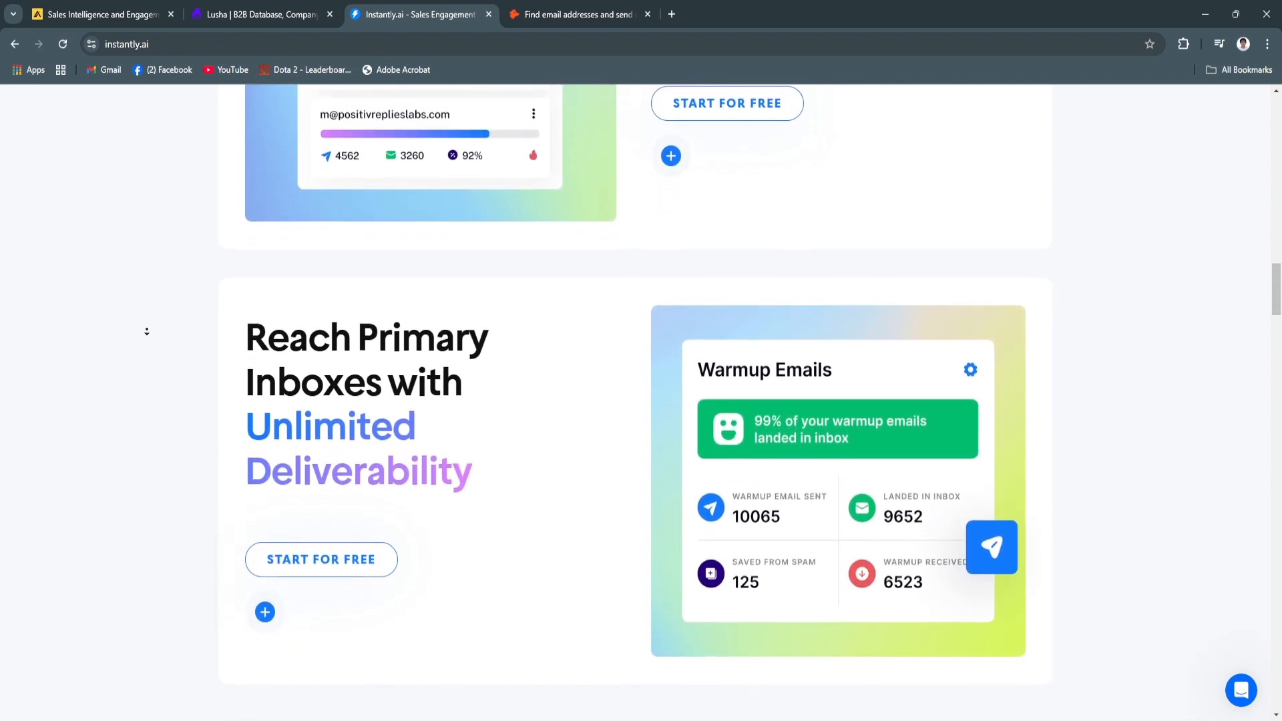
pyautogui.scroll(-3)
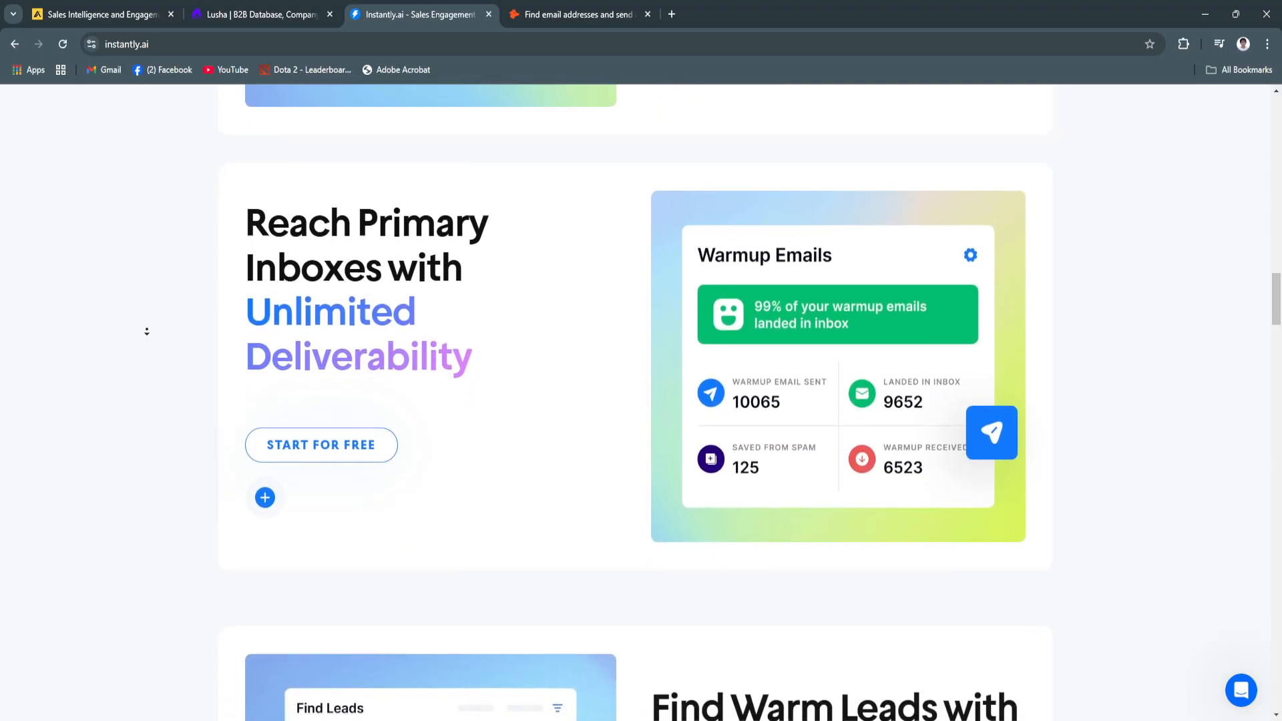
pyautogui.scroll(-3)
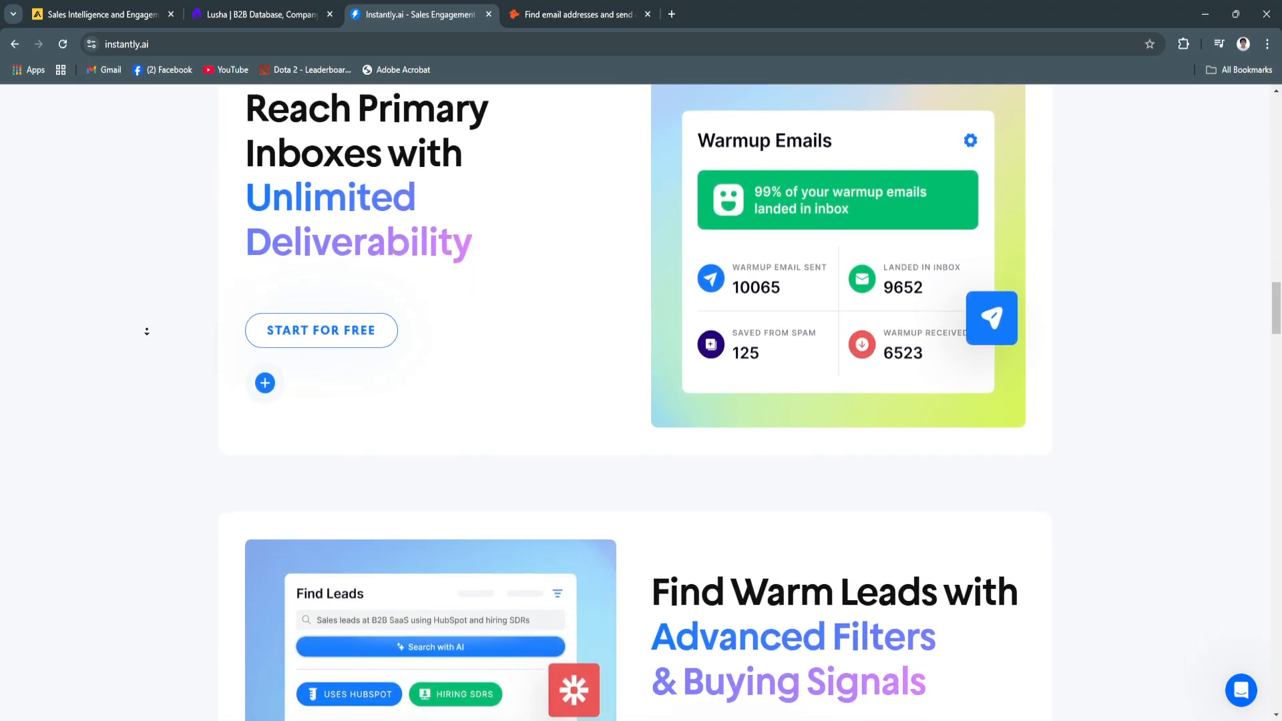
pyautogui.scroll(-3)
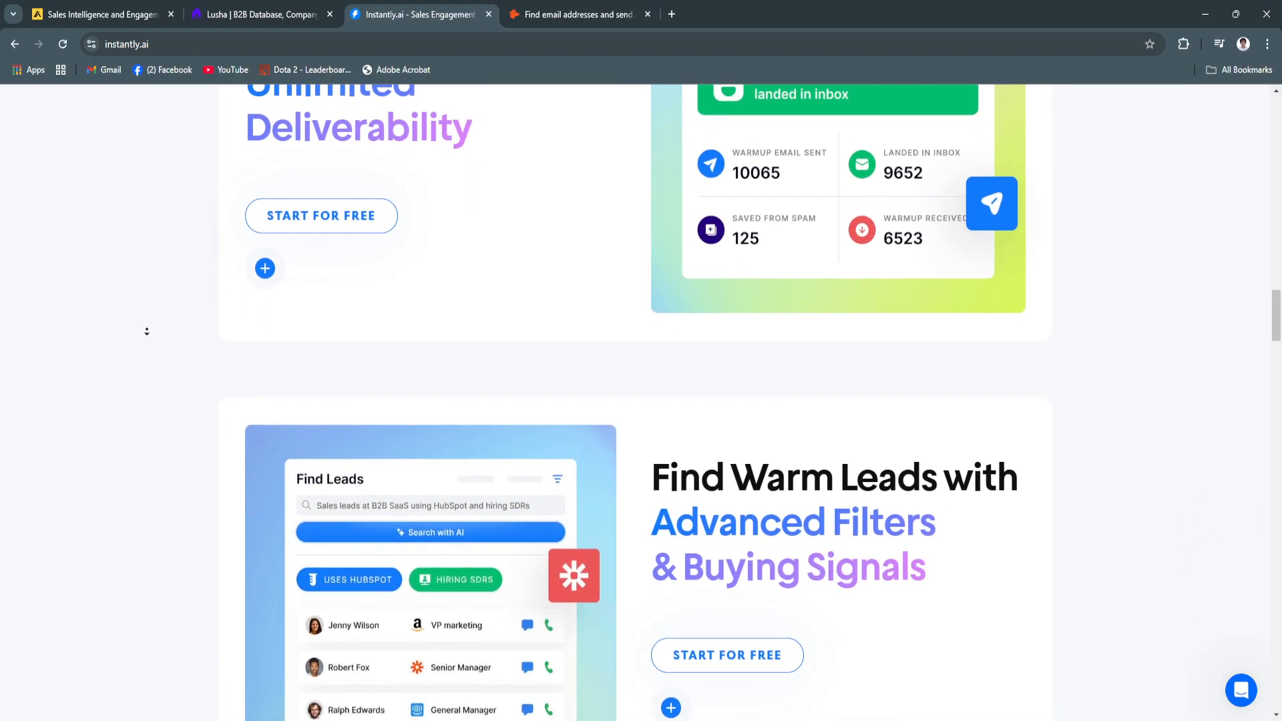
pyautogui.scroll(-3)
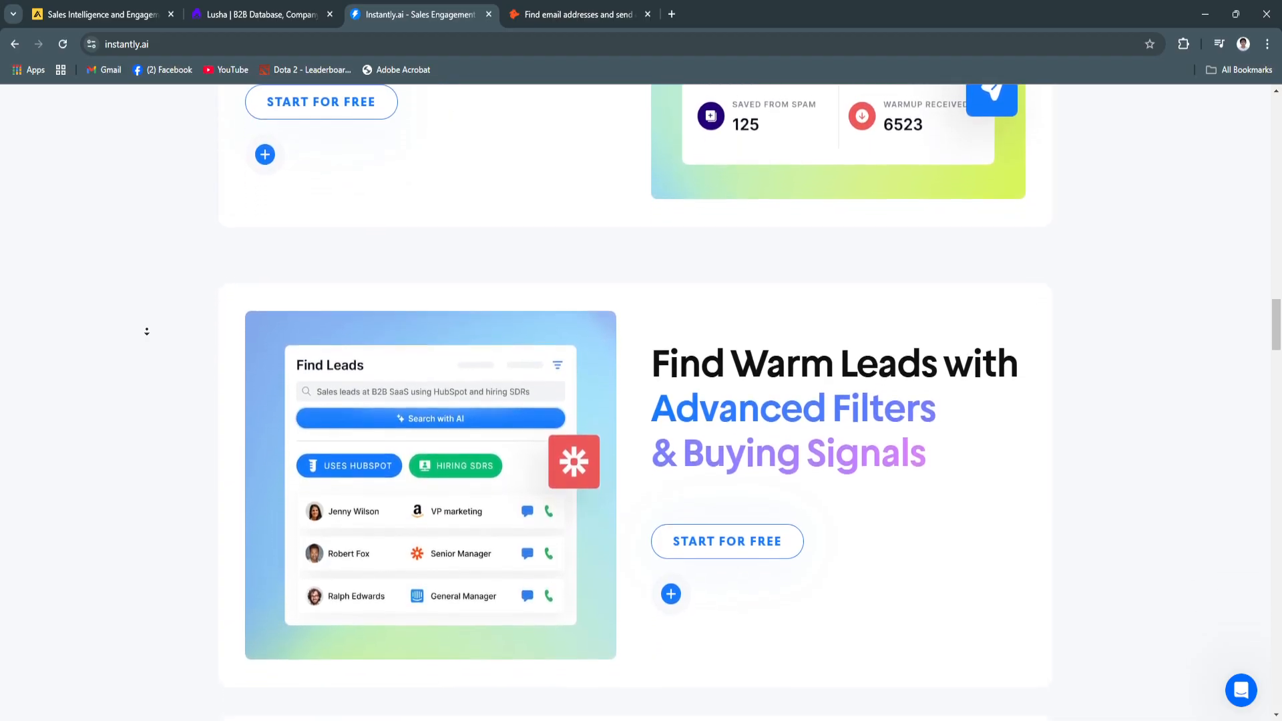
pyautogui.scroll(-3)
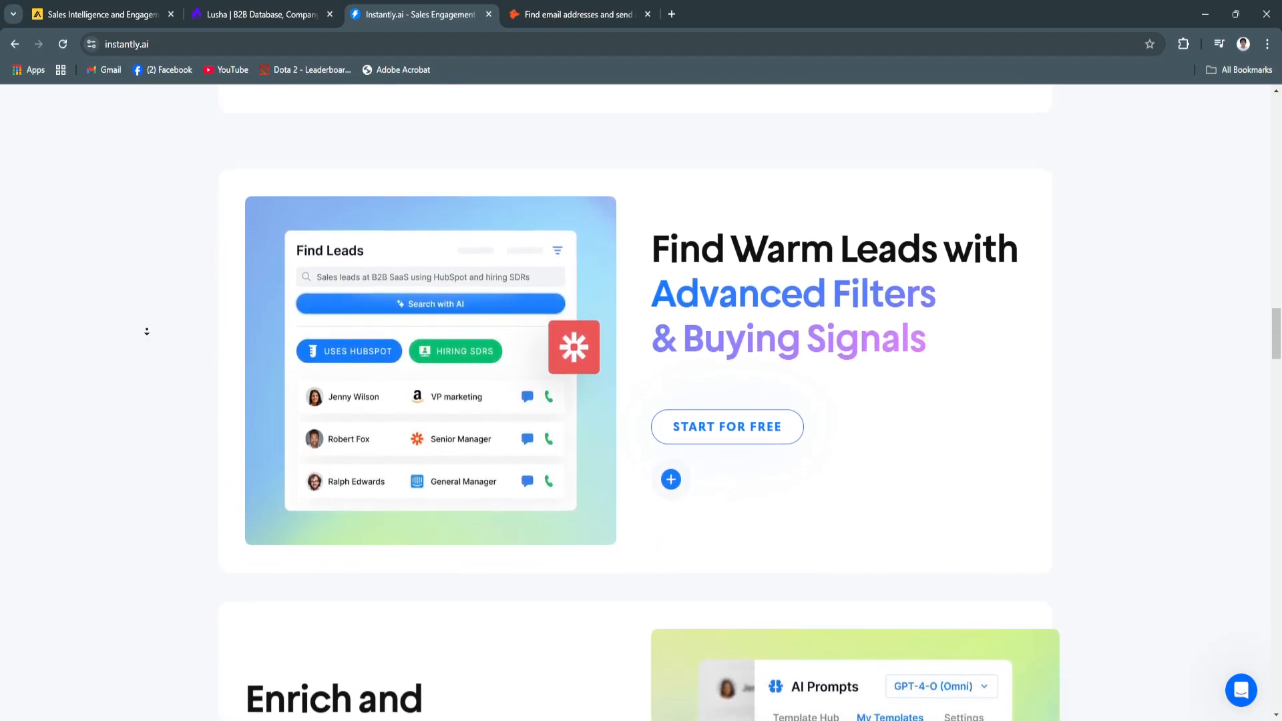
pyautogui.scroll(-3)
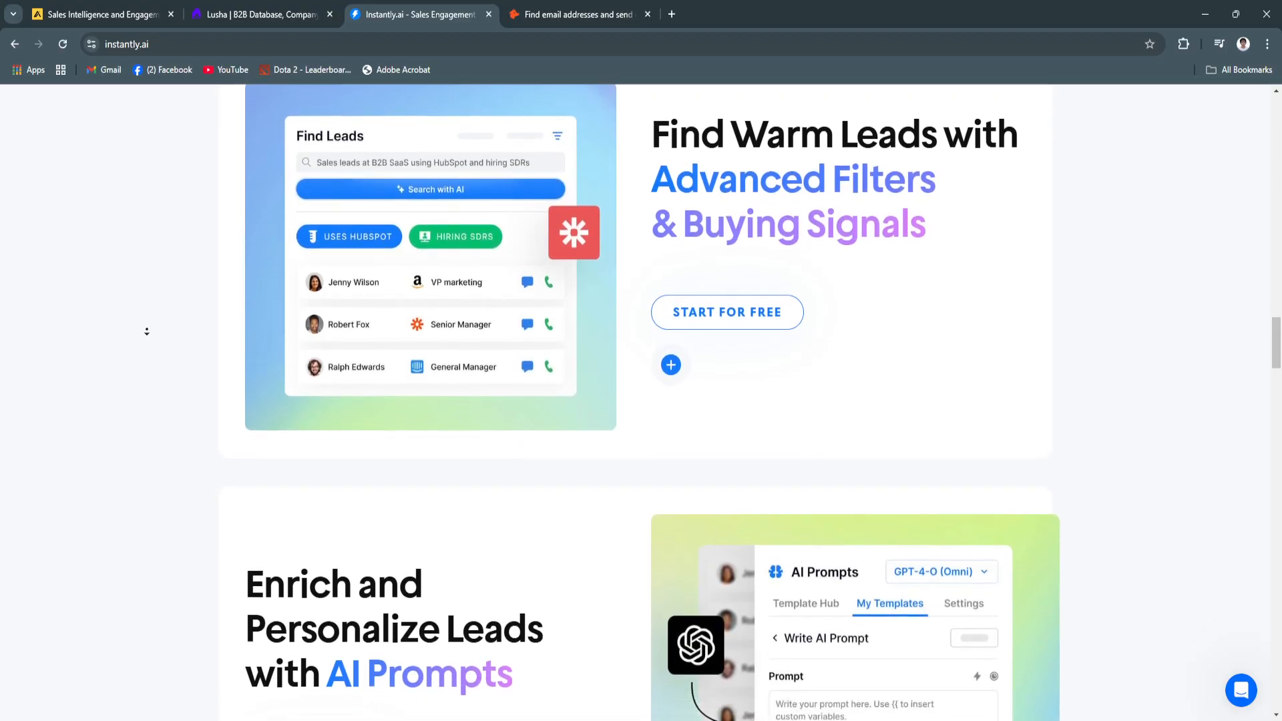
pyautogui.scroll(-3)
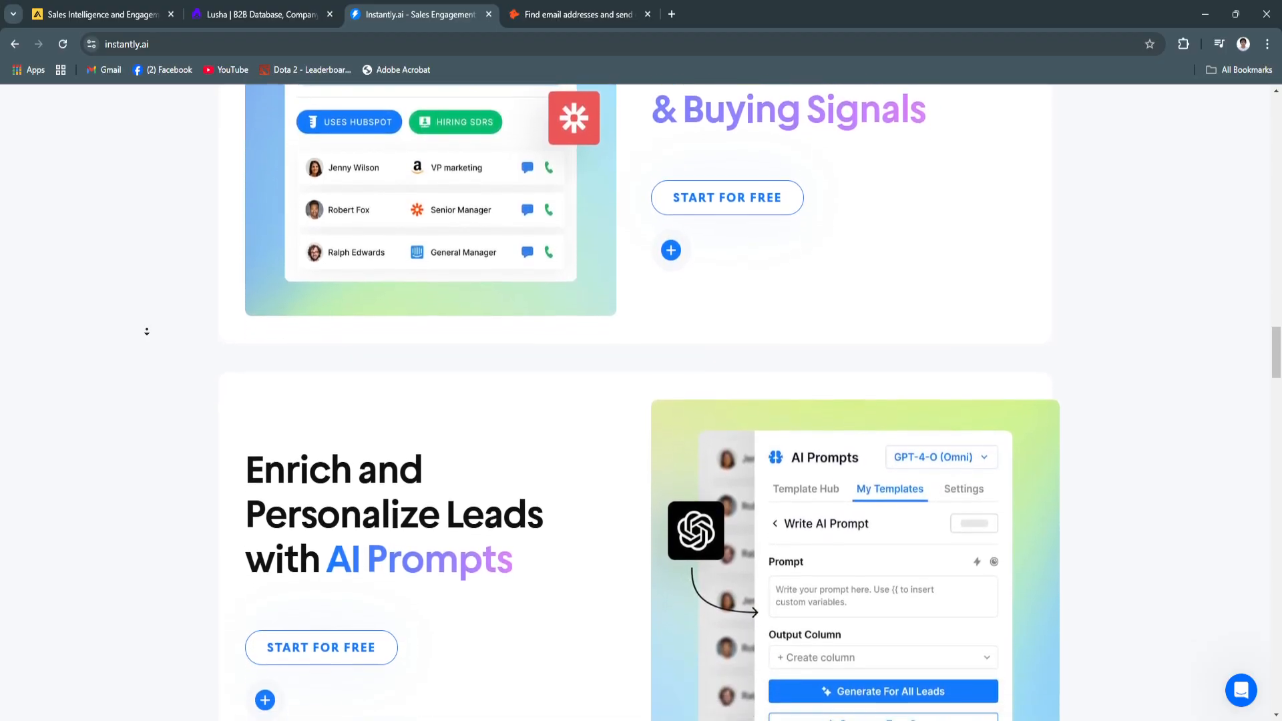
pyautogui.scroll(-3)
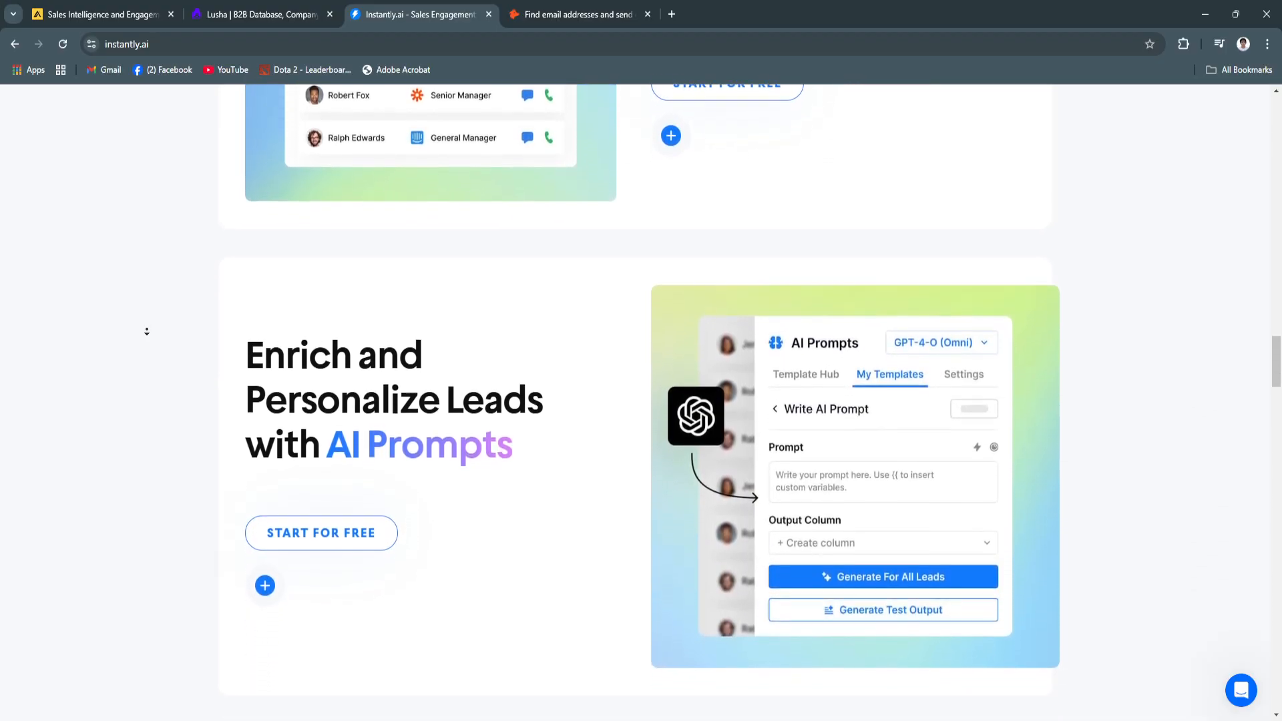
pyautogui.scroll(-3)
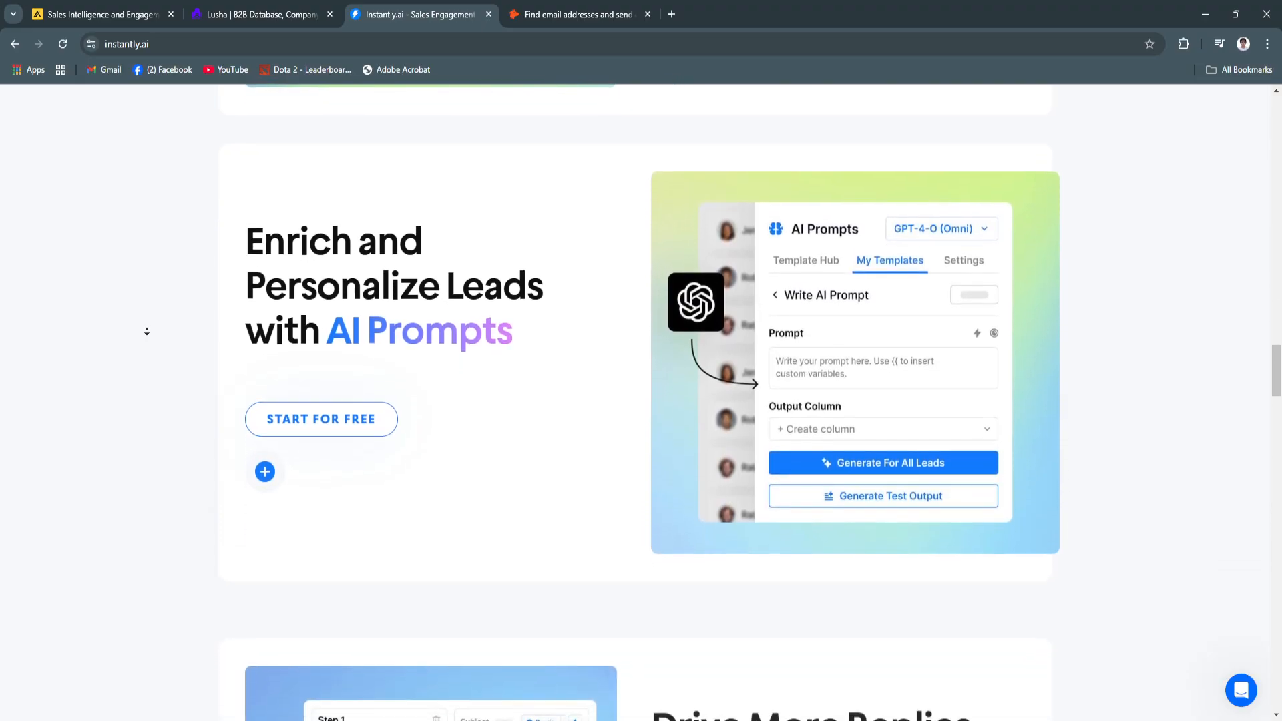
pyautogui.scroll(-3)
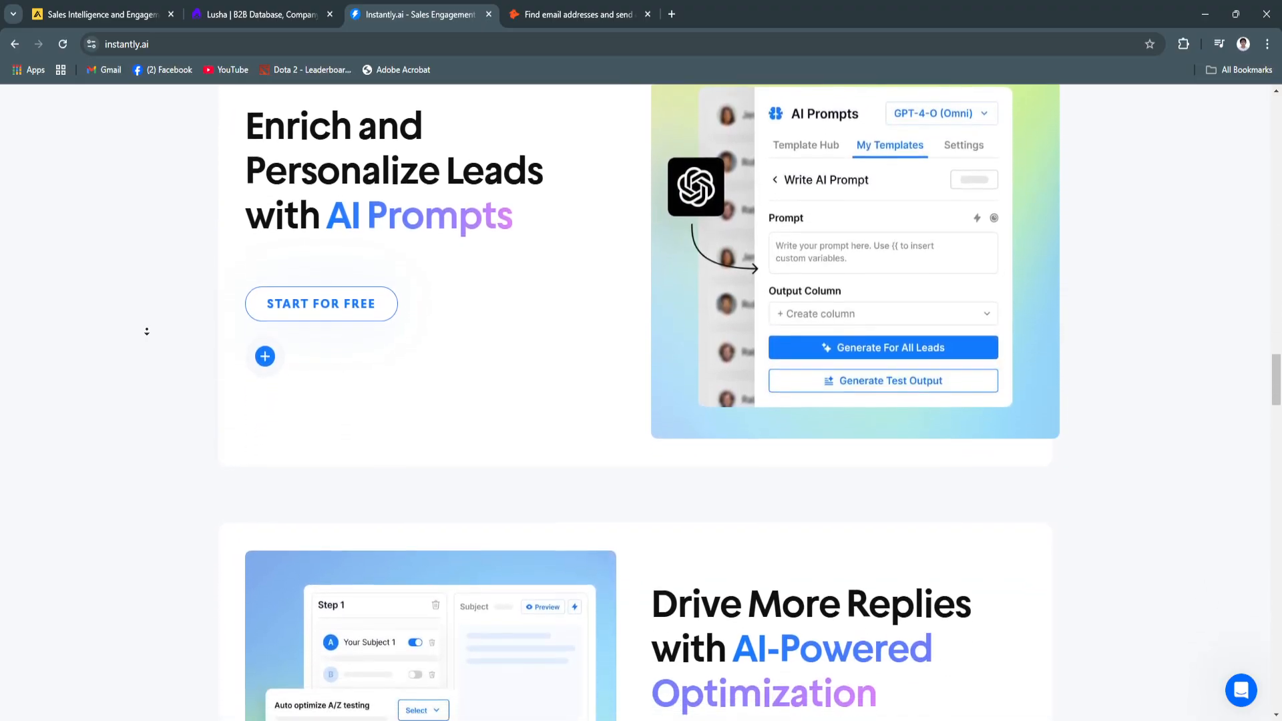
pyautogui.scroll(-3)
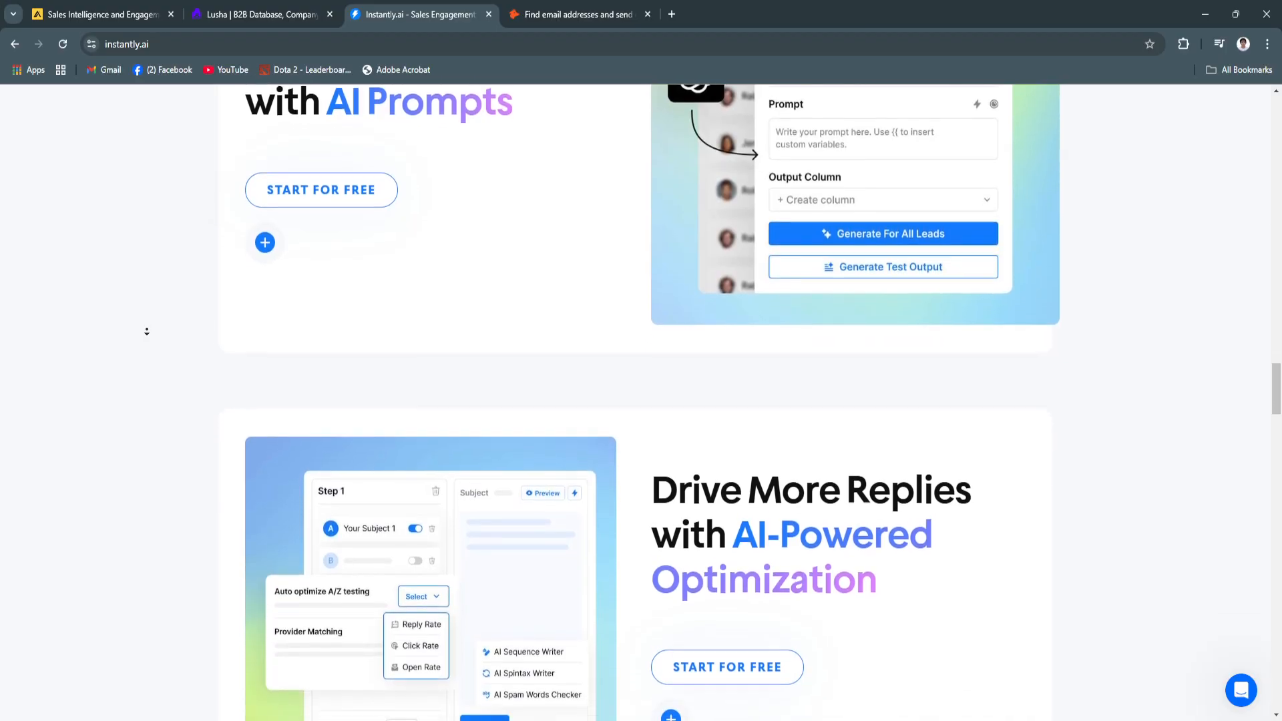
pyautogui.scroll(-3)
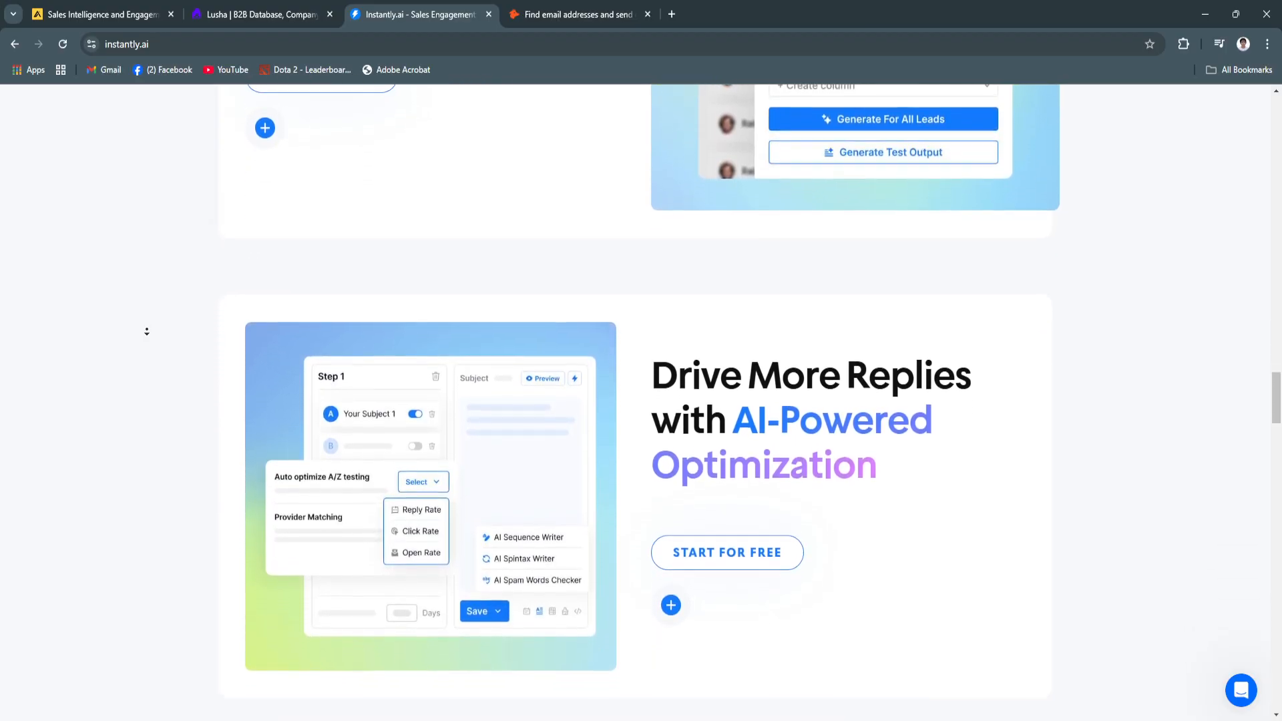
pyautogui.scroll(3)
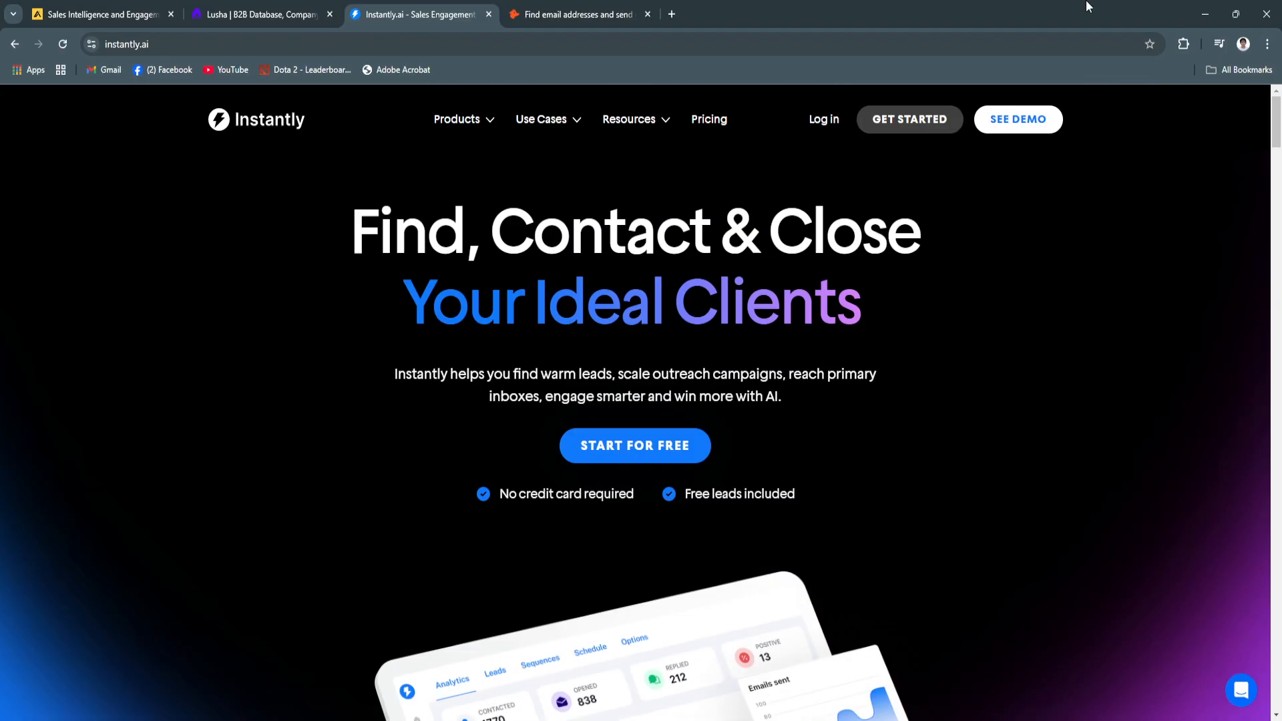
# - Switch to Hunter.io and scroll through the Discover and Domain Search sections
pyautogui.click(581, 14)
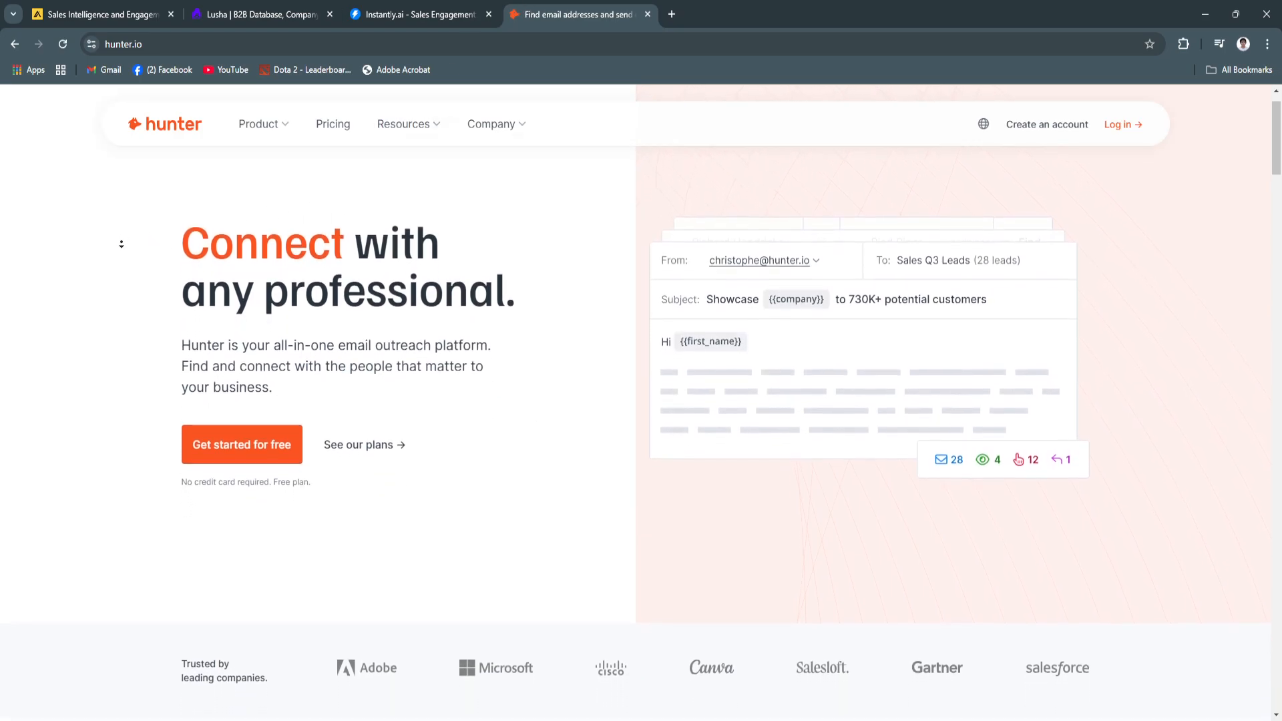
pyautogui.scroll(-3)
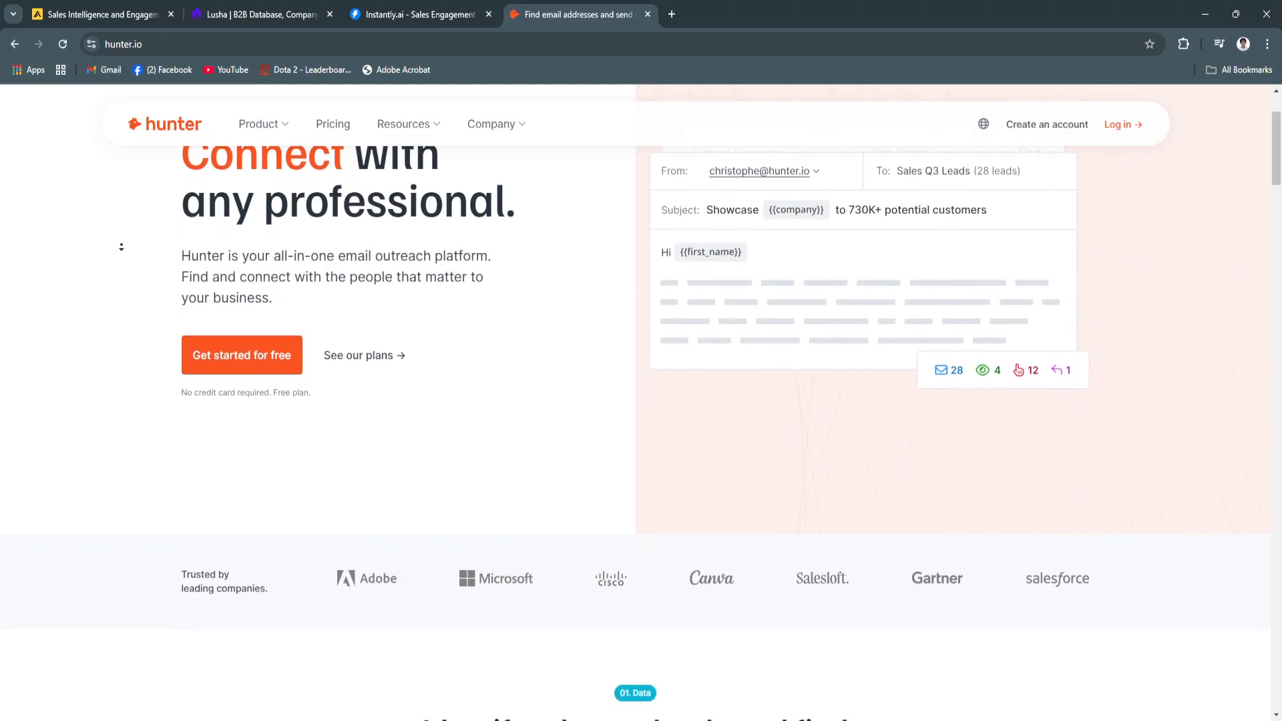
pyautogui.scroll(-3)
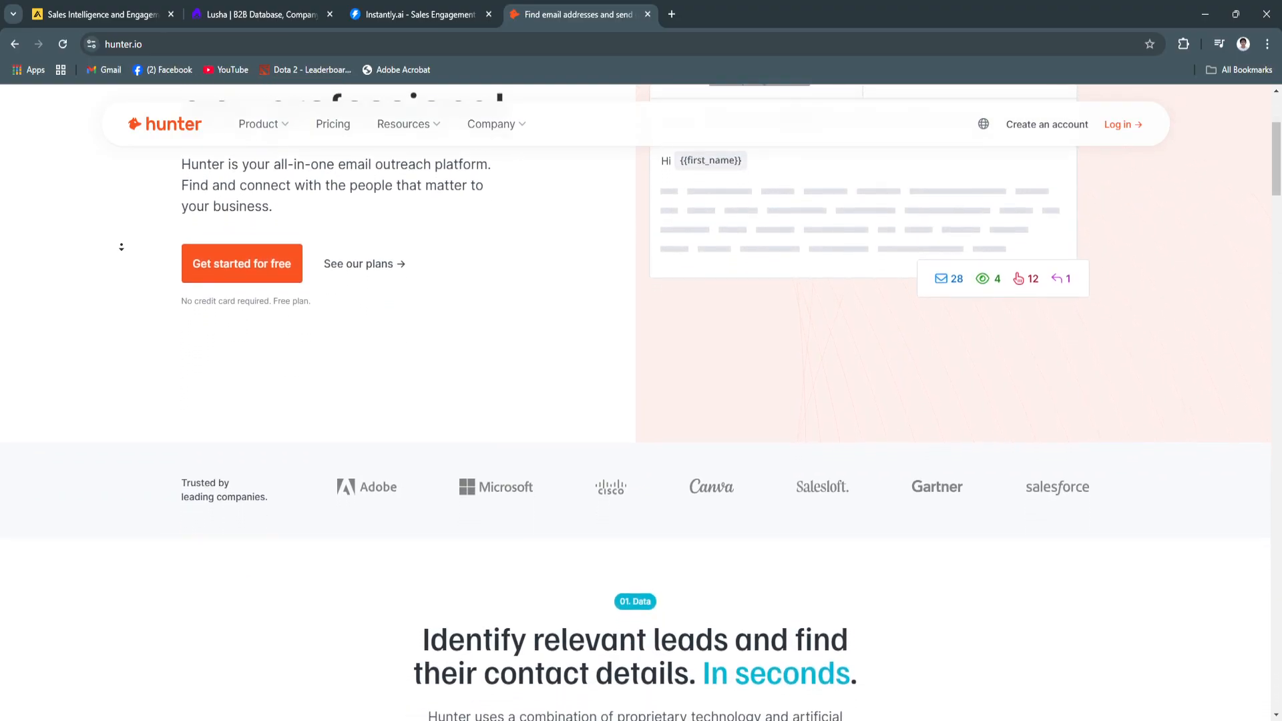
pyautogui.scroll(-3)
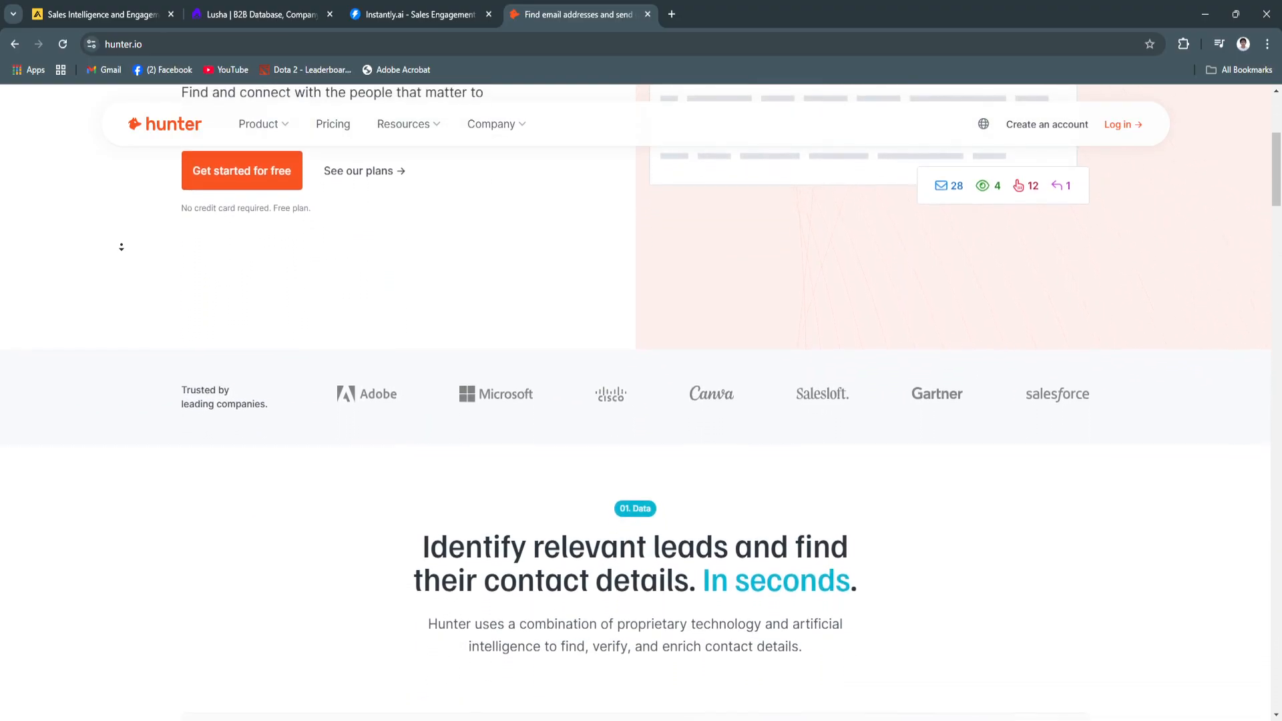
pyautogui.scroll(-3)
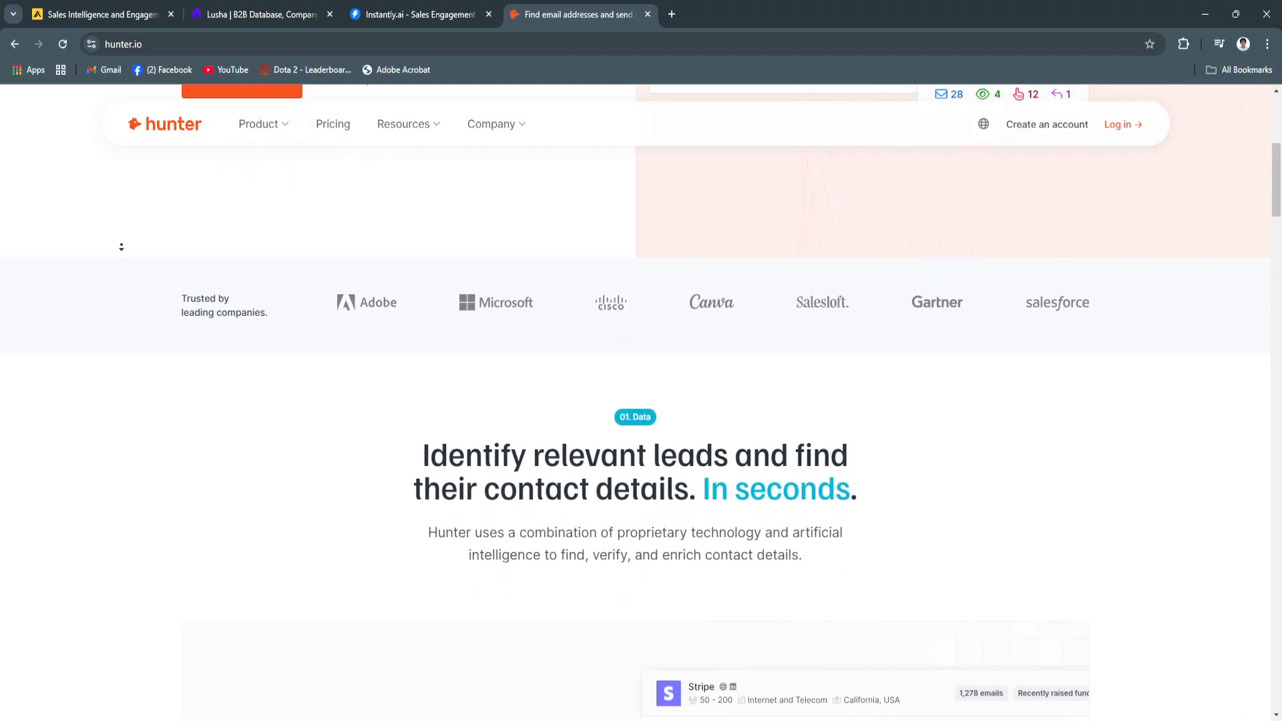
pyautogui.scroll(-3)
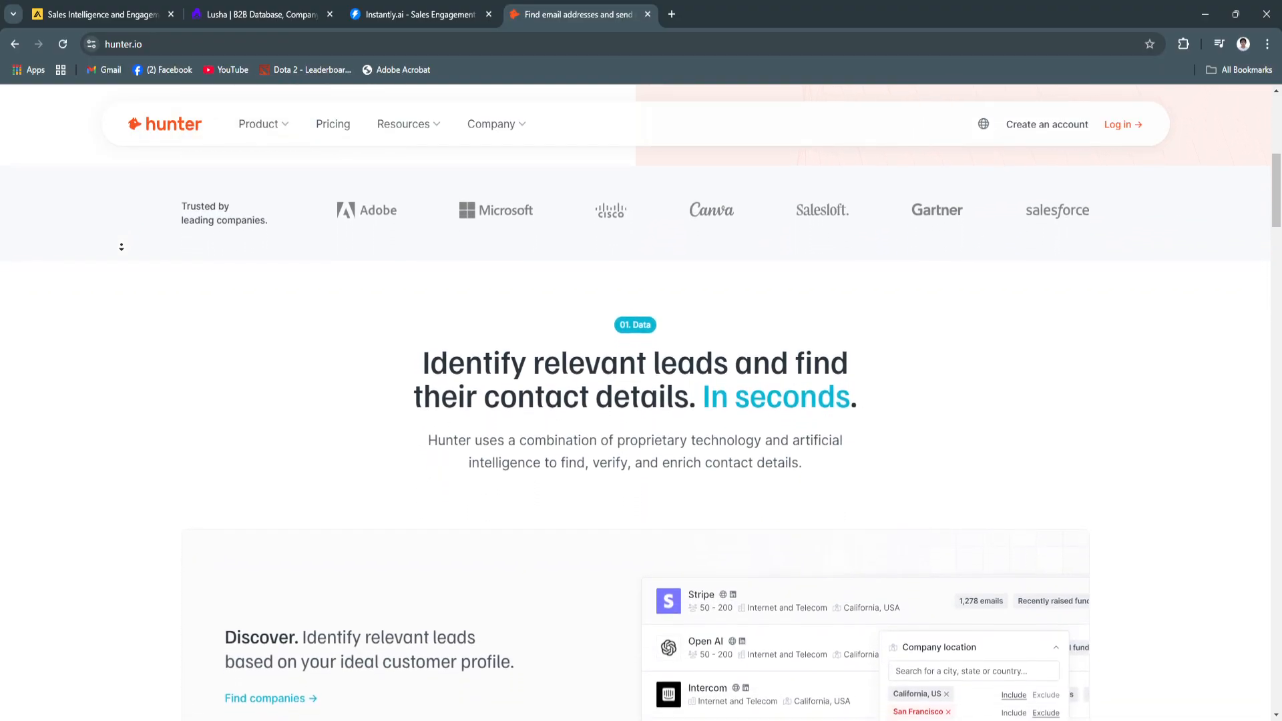
pyautogui.scroll(-3)
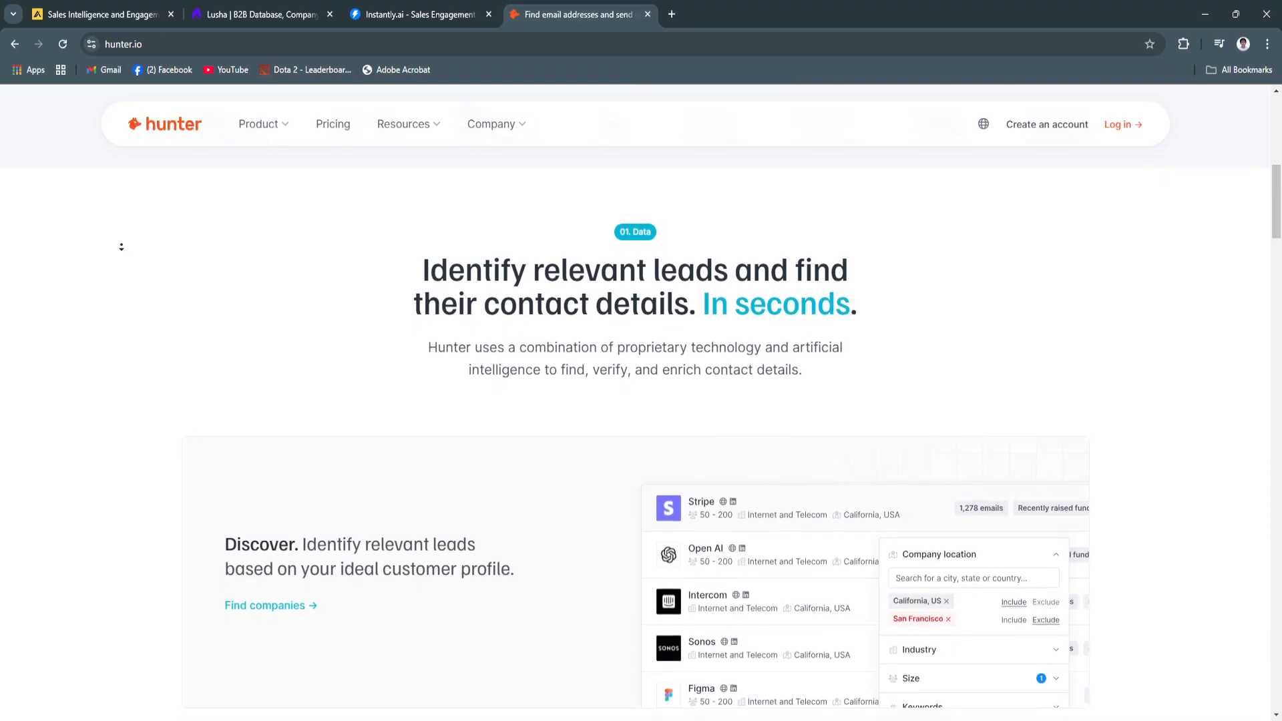
pyautogui.scroll(-3)
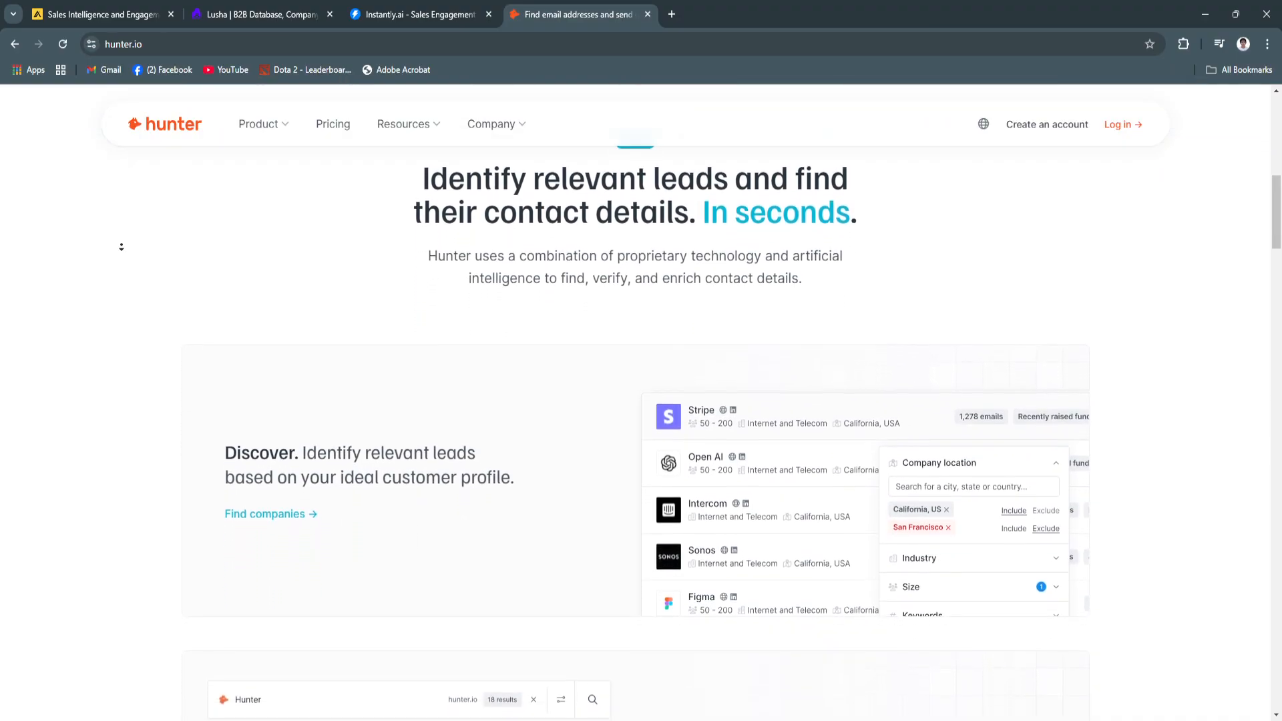
pyautogui.scroll(-3)
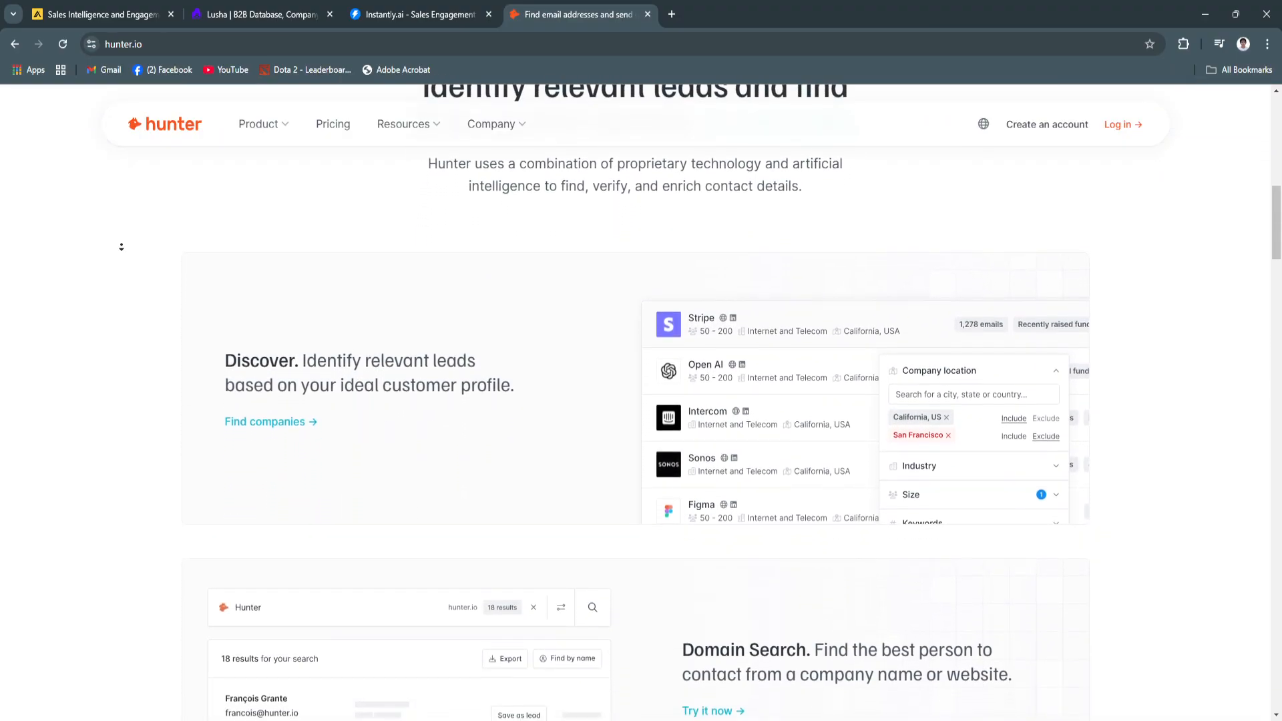
# - Scroll past Email Finder and Email Verifier to the Intercom testimonial
pyautogui.scroll(-3)
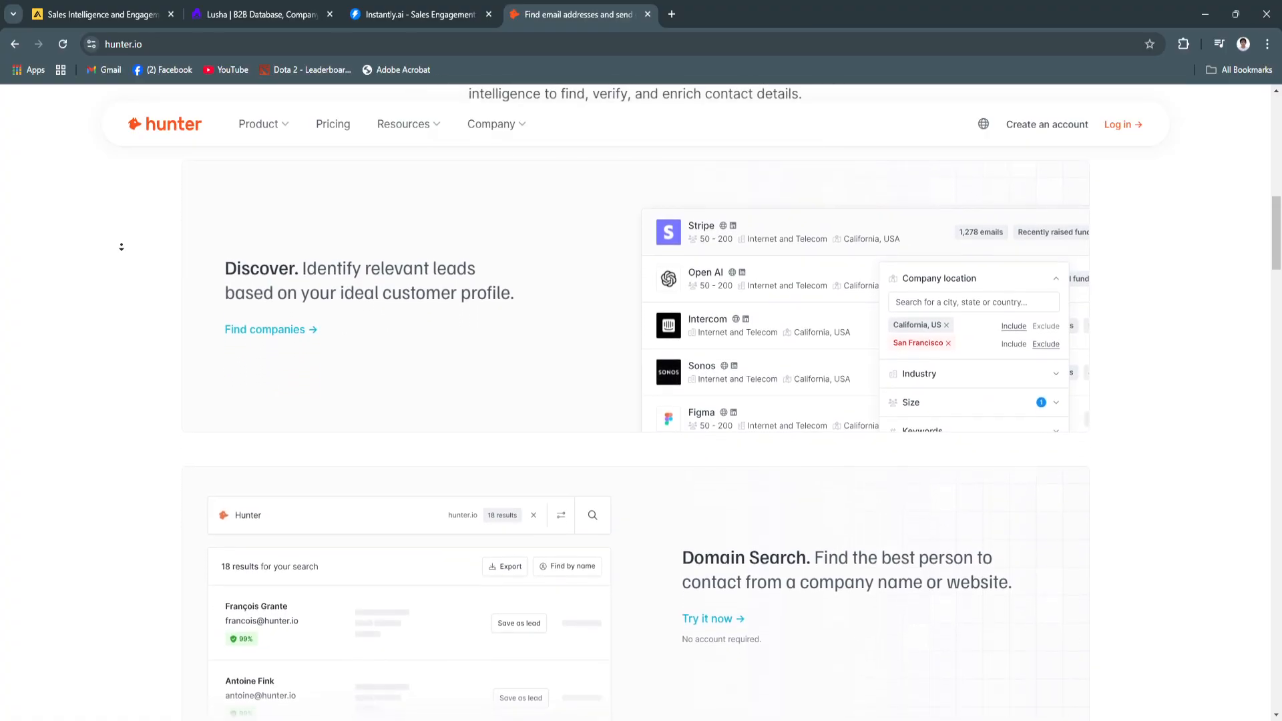
pyautogui.scroll(-3)
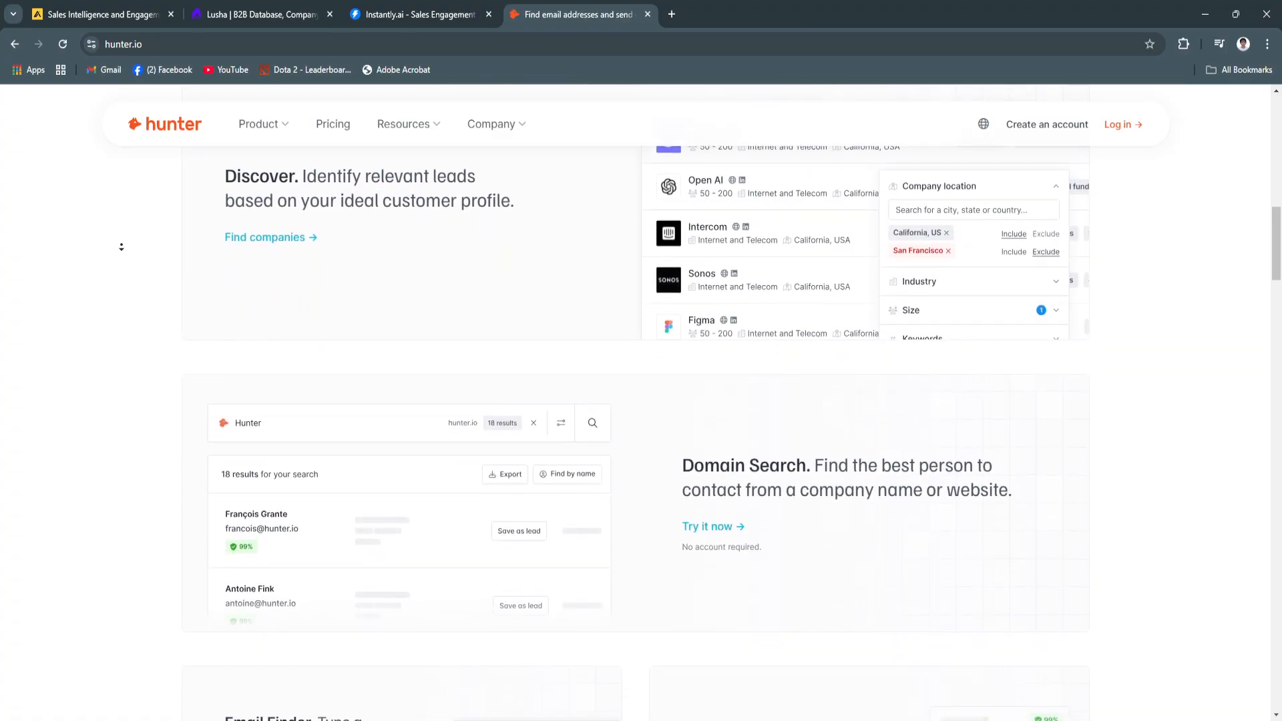
pyautogui.scroll(-3)
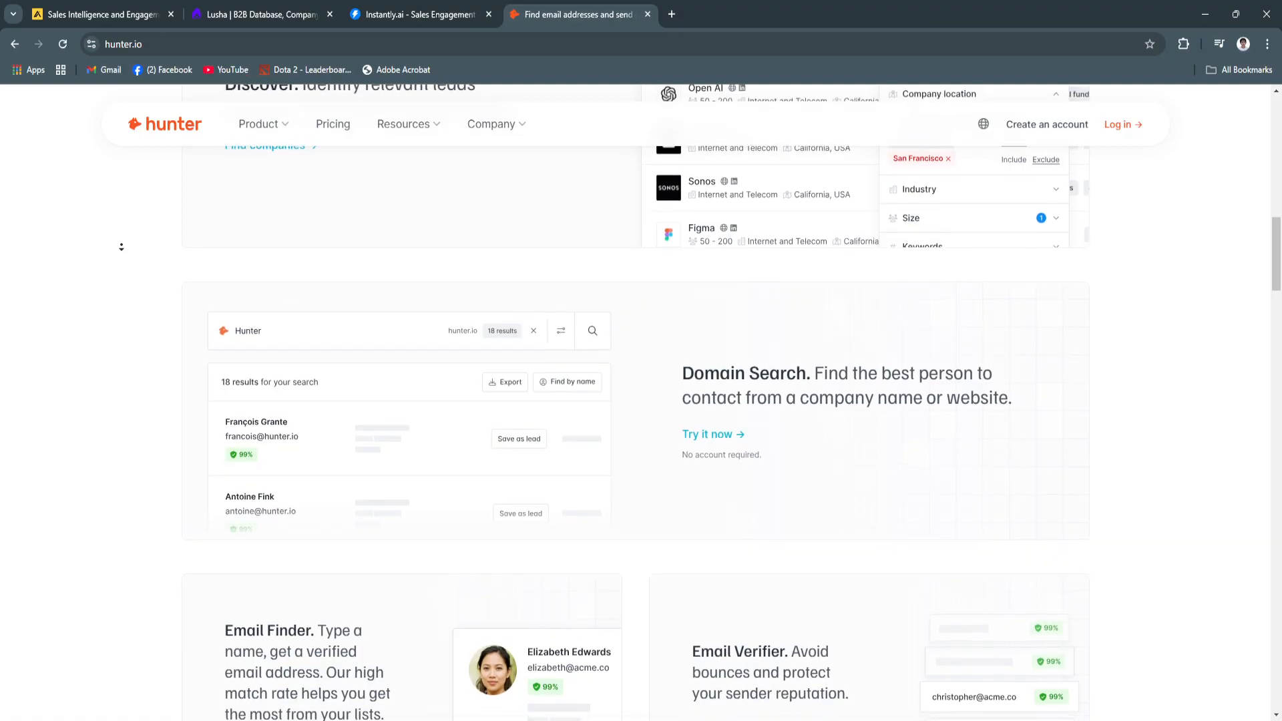
pyautogui.scroll(-3)
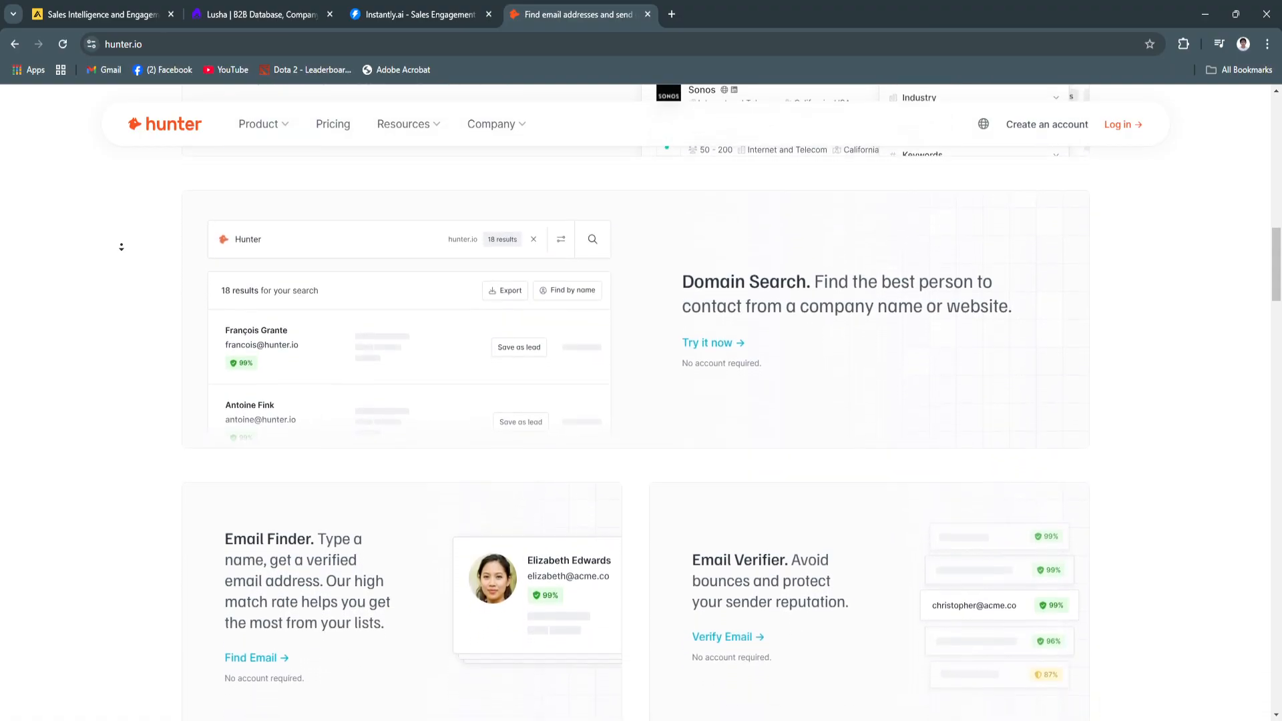
pyautogui.scroll(-3)
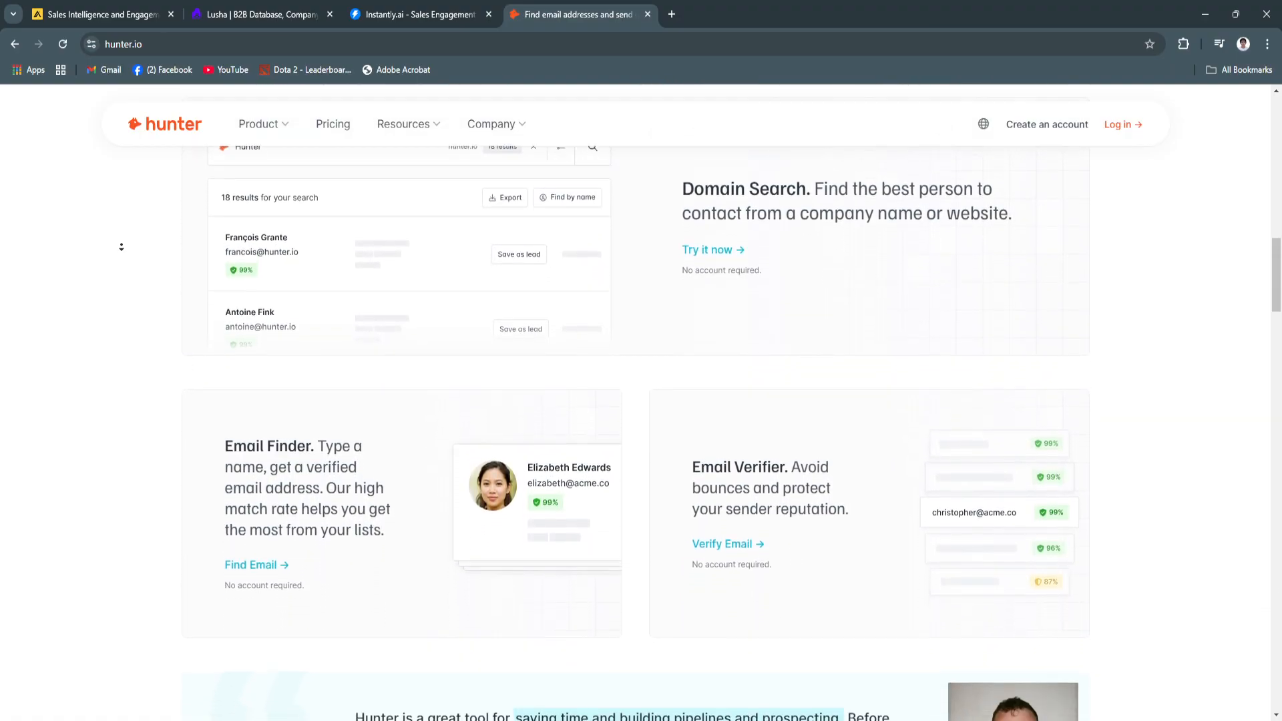
pyautogui.scroll(-3)
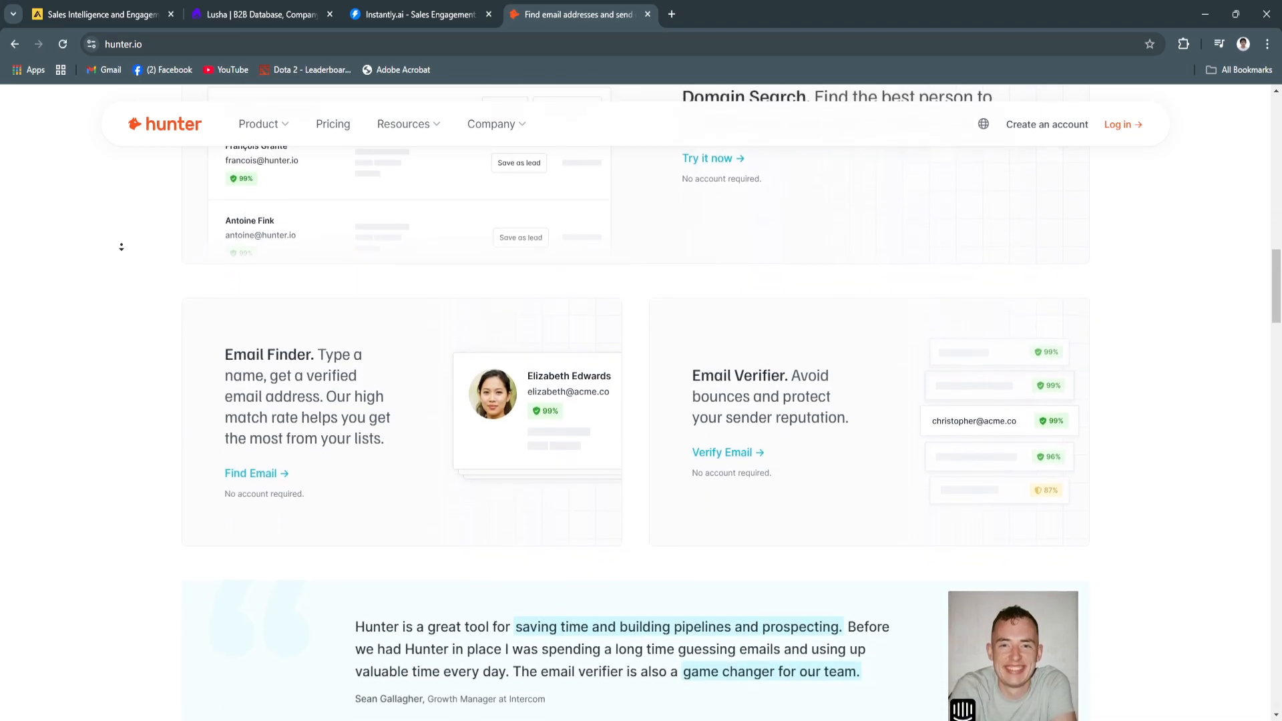
pyautogui.scroll(-3)
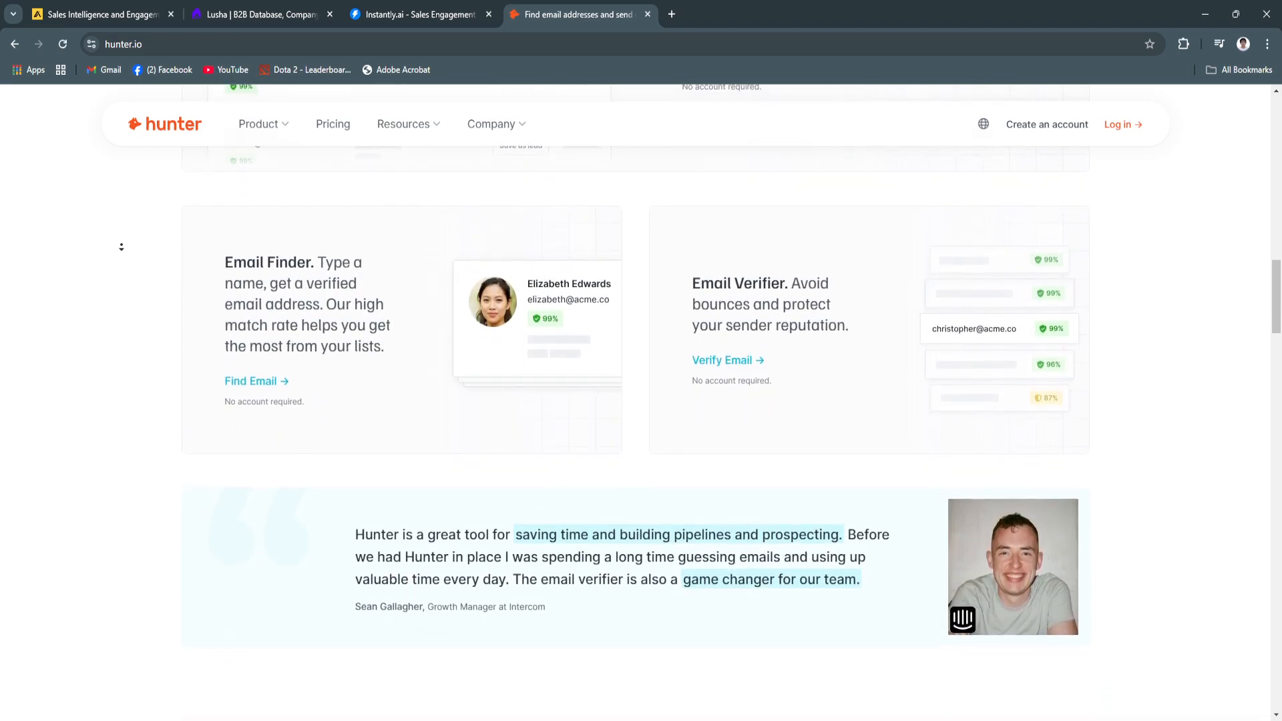
pyautogui.scroll(-3)
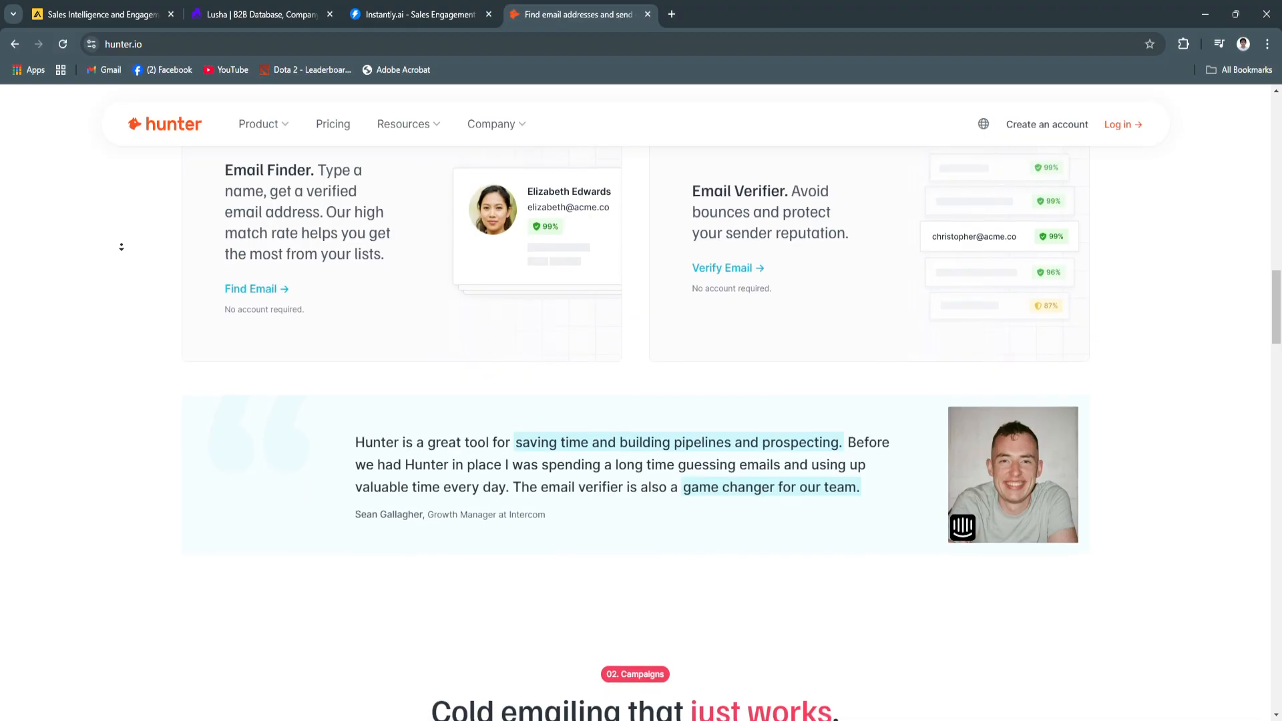
# - Scroll Hunter.io's Campaigns deliverability and simplicity cards down to the Acquire.com testimonial
pyautogui.scroll(-3)
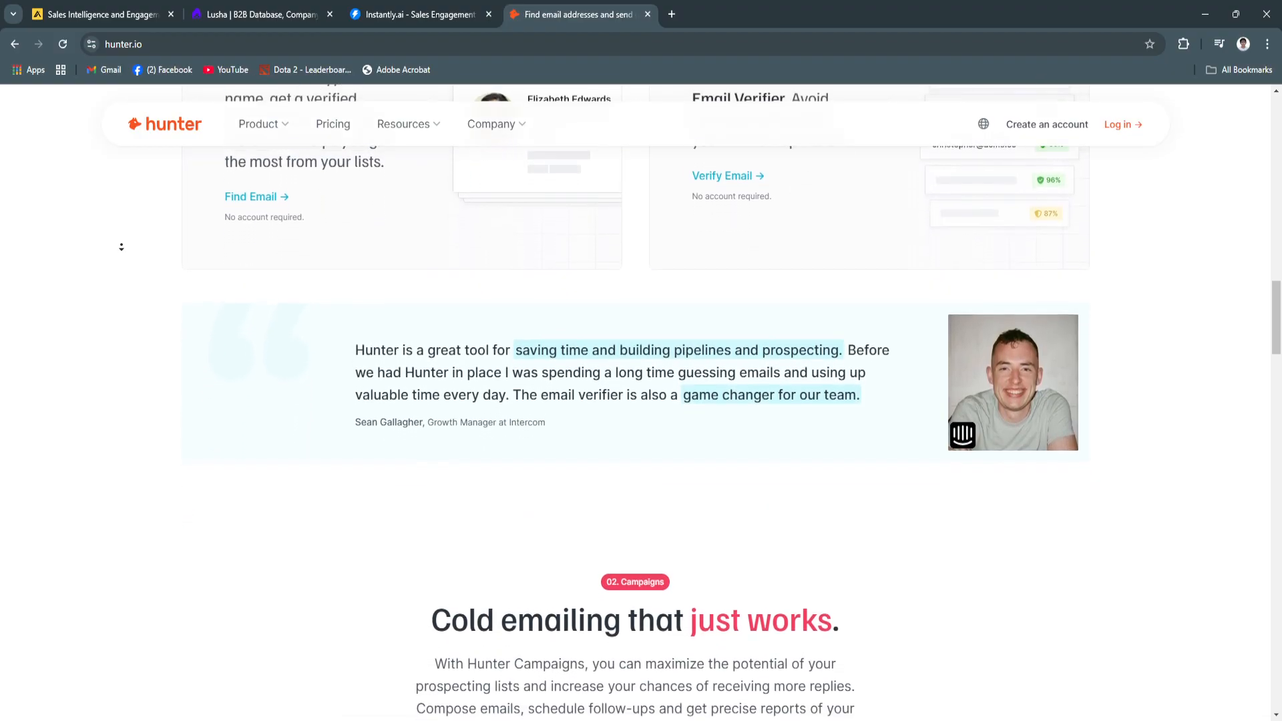
pyautogui.scroll(-3)
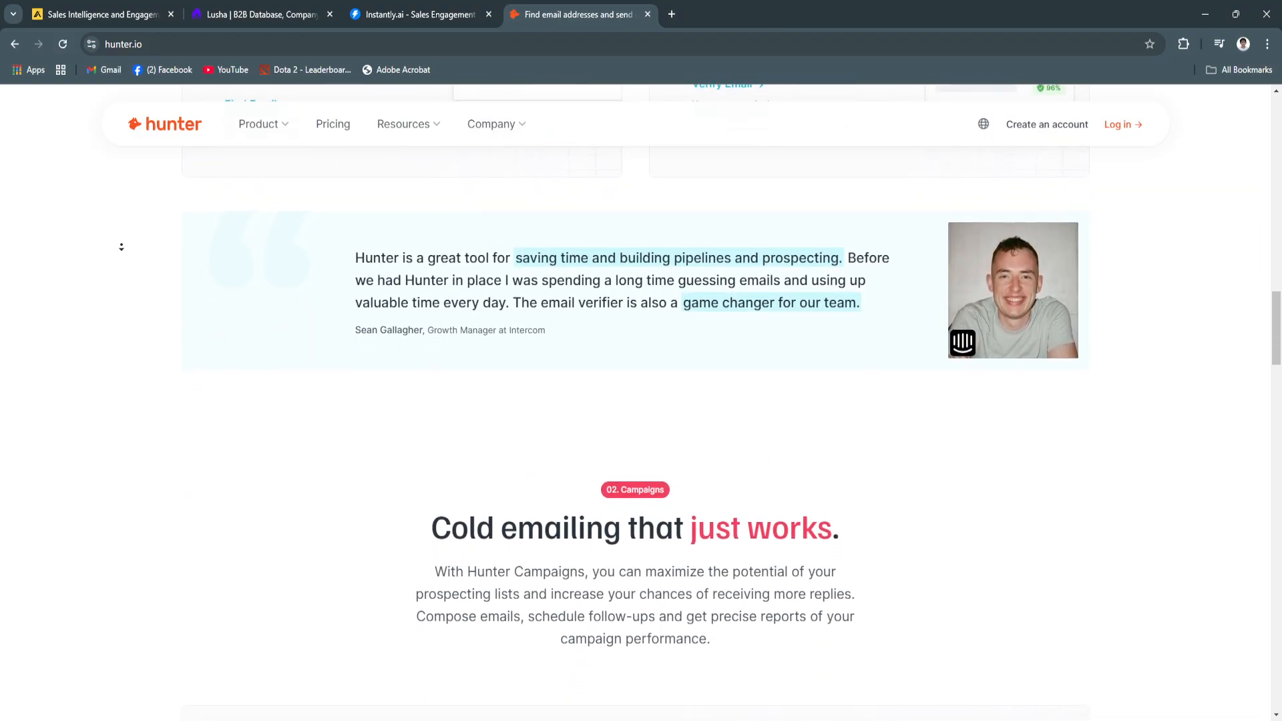
pyautogui.scroll(-3)
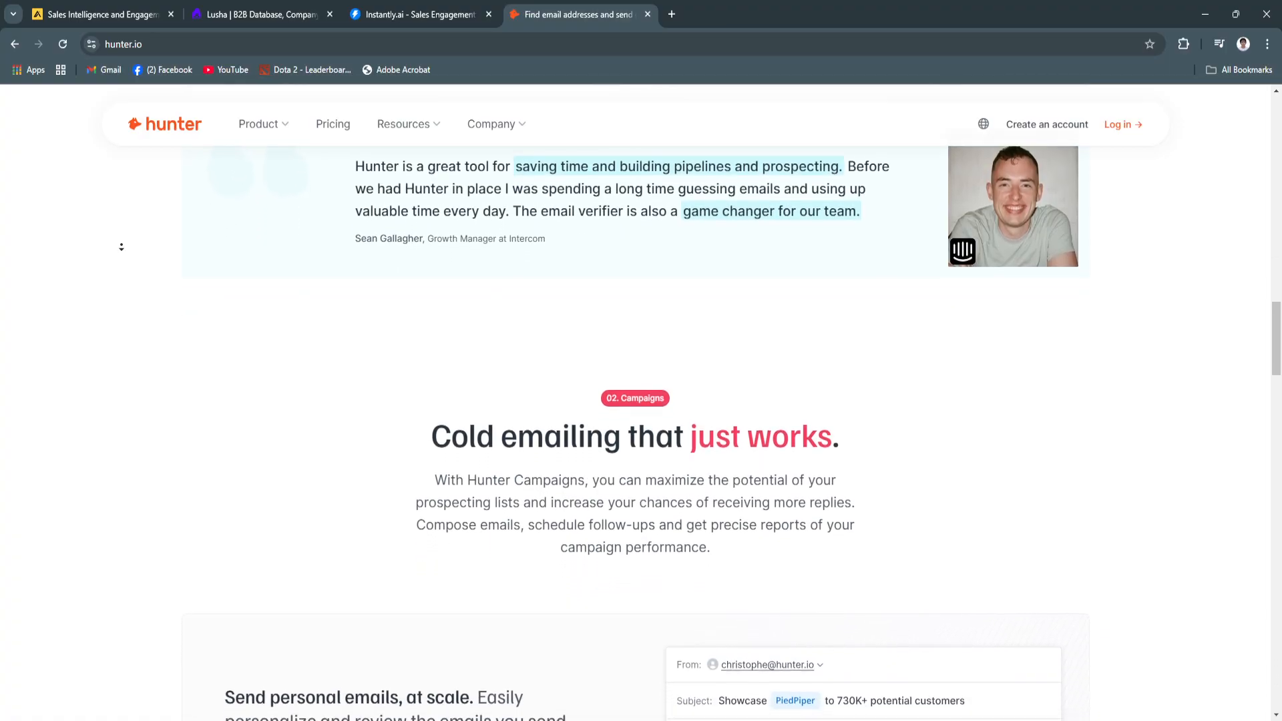
pyautogui.scroll(-3)
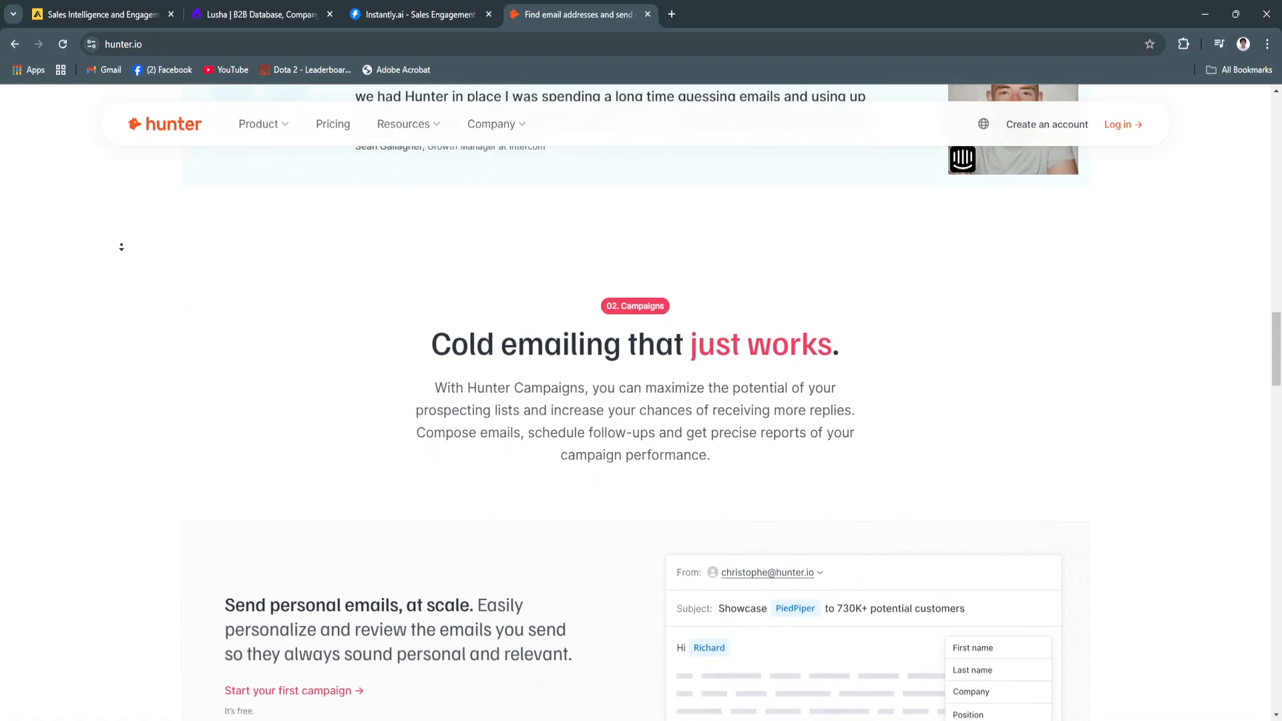
pyautogui.scroll(-3)
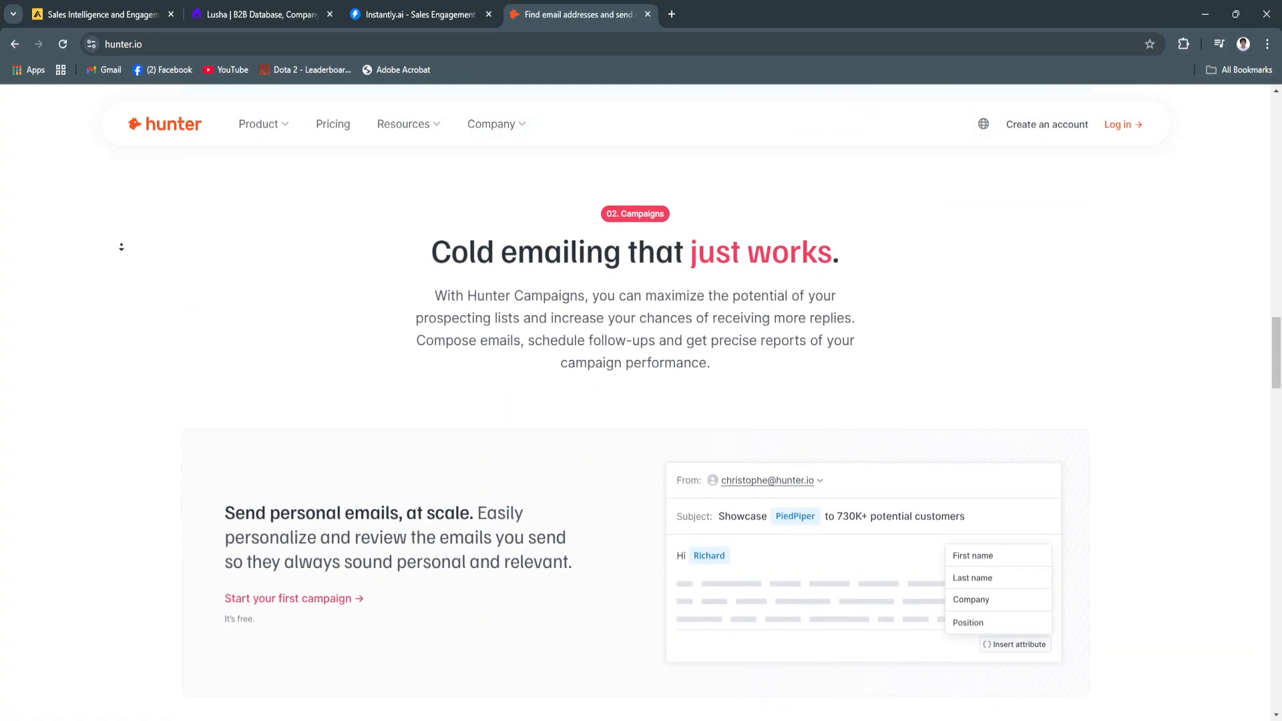
pyautogui.scroll(-3)
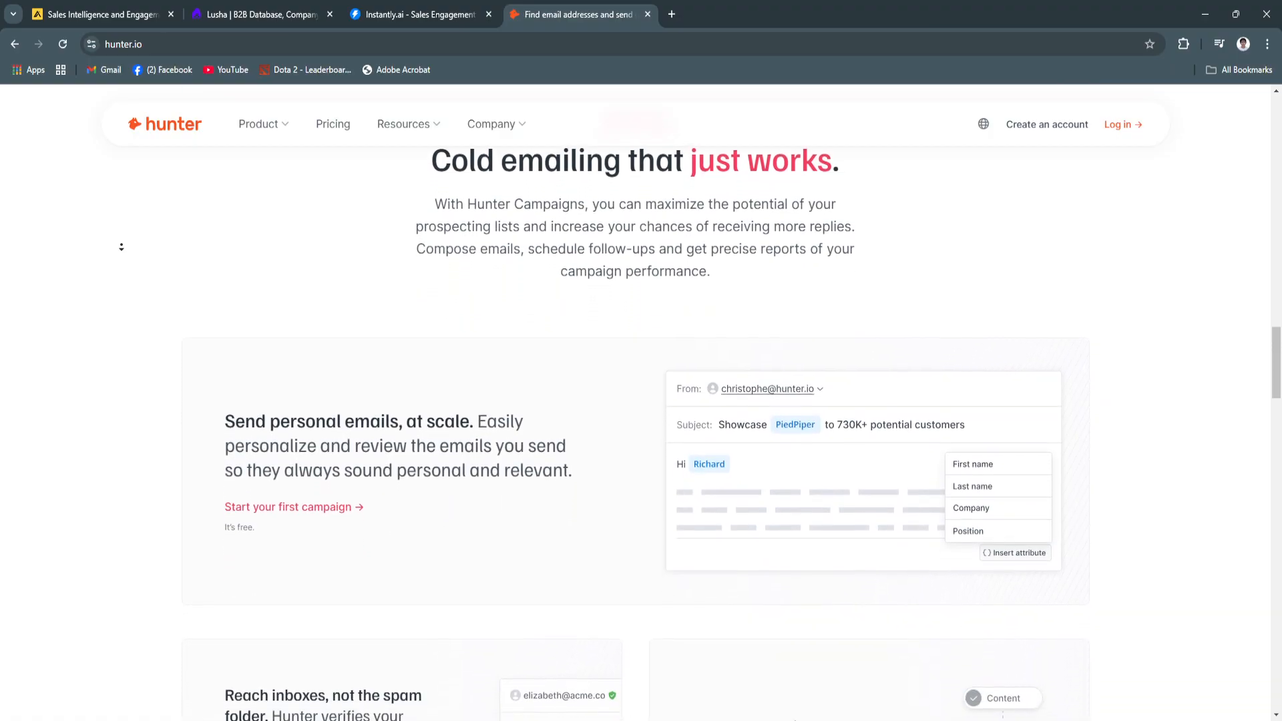
pyautogui.scroll(-3)
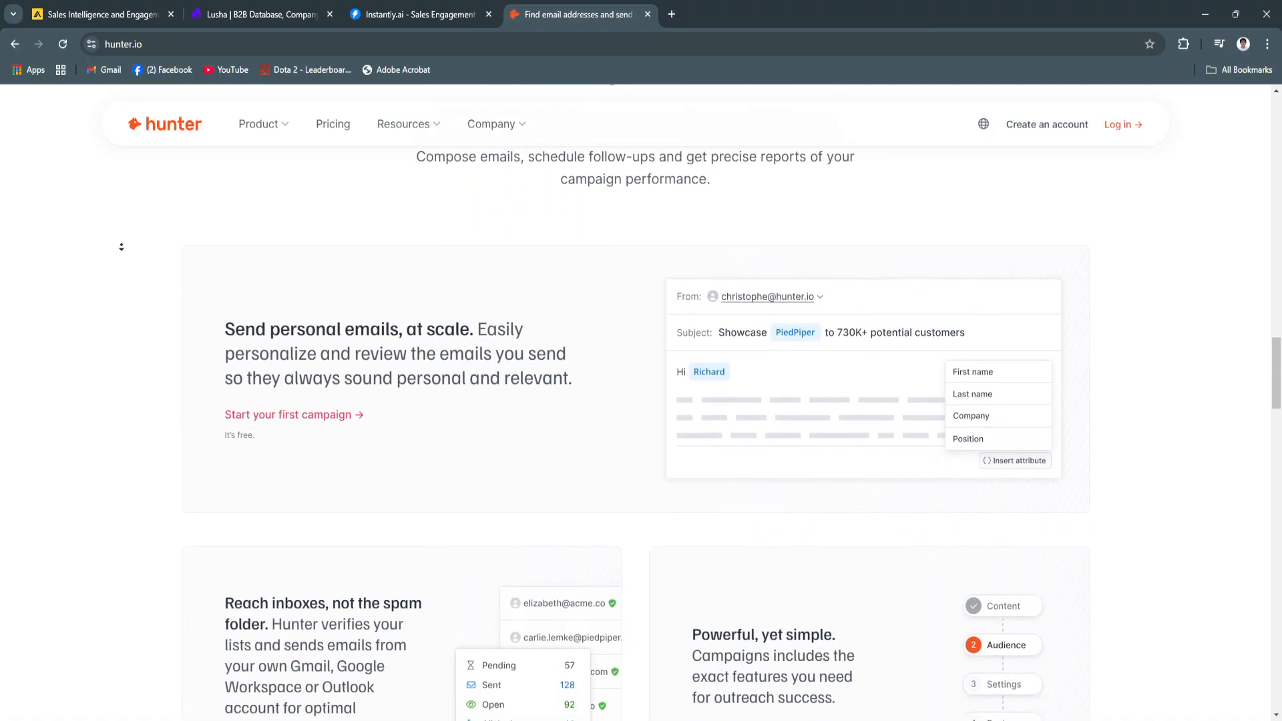
pyautogui.scroll(-3)
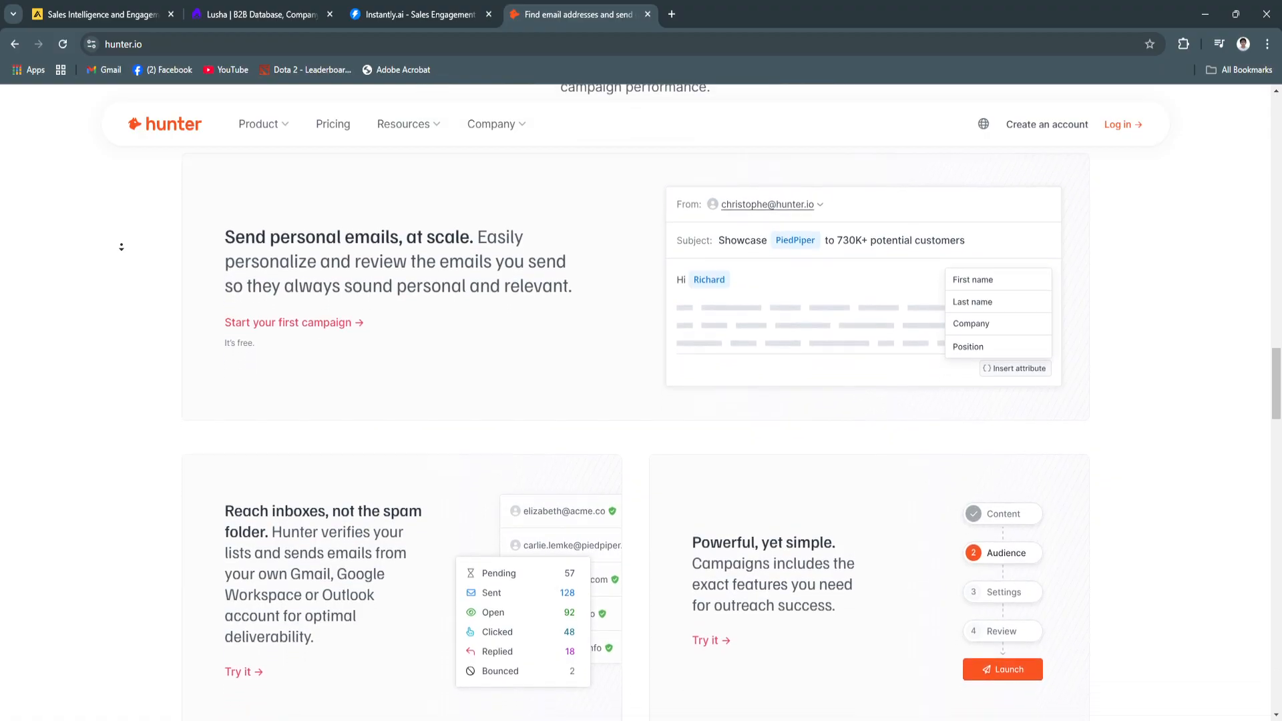
pyautogui.scroll(-3)
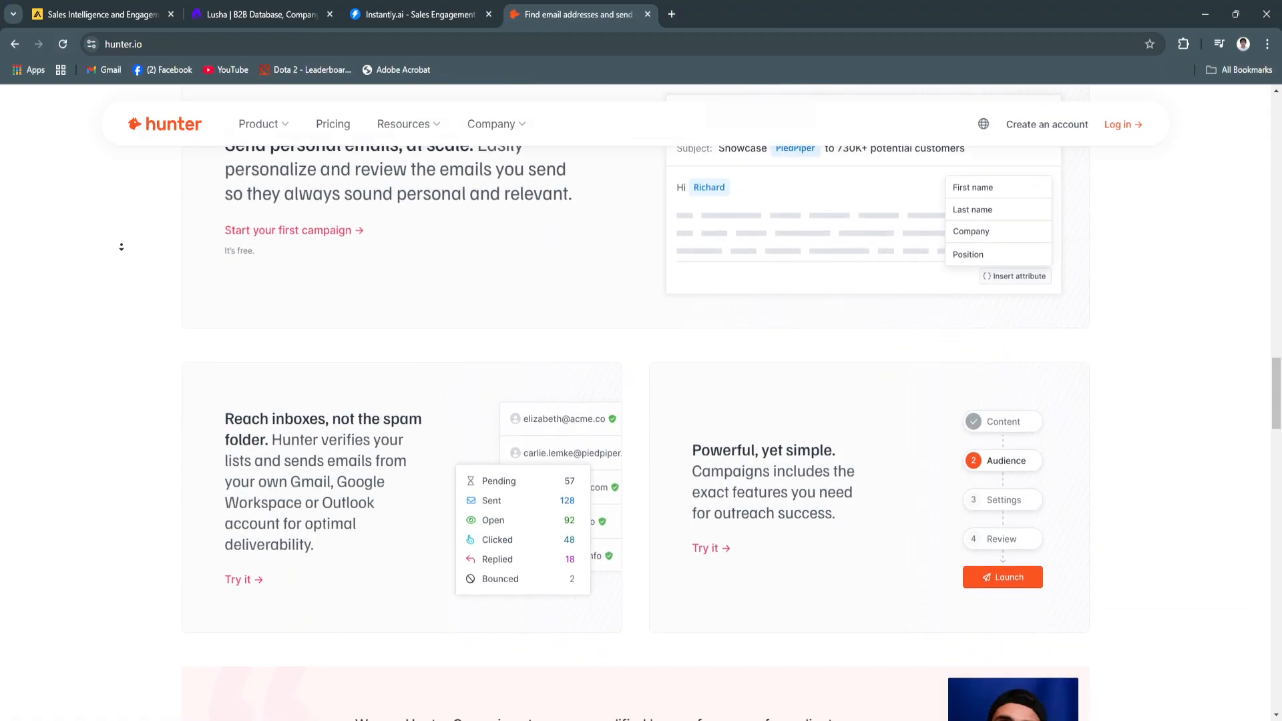
pyautogui.scroll(-3)
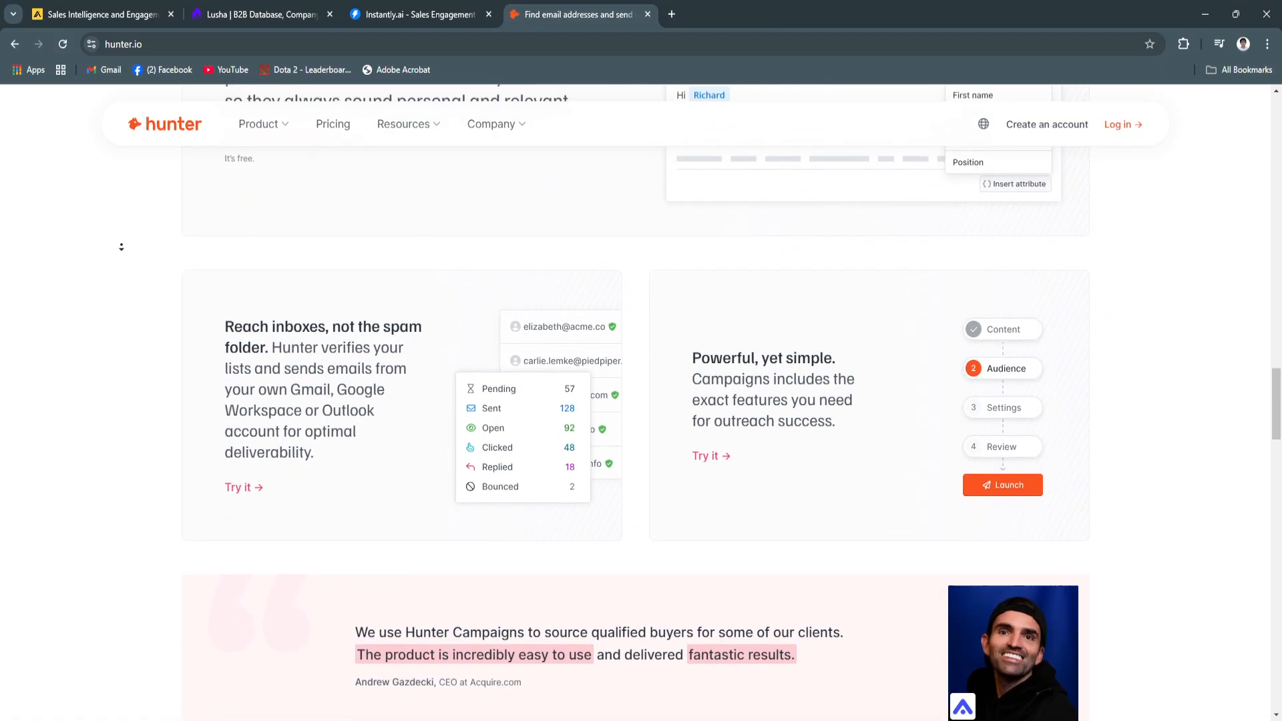
pyautogui.scroll(-3)
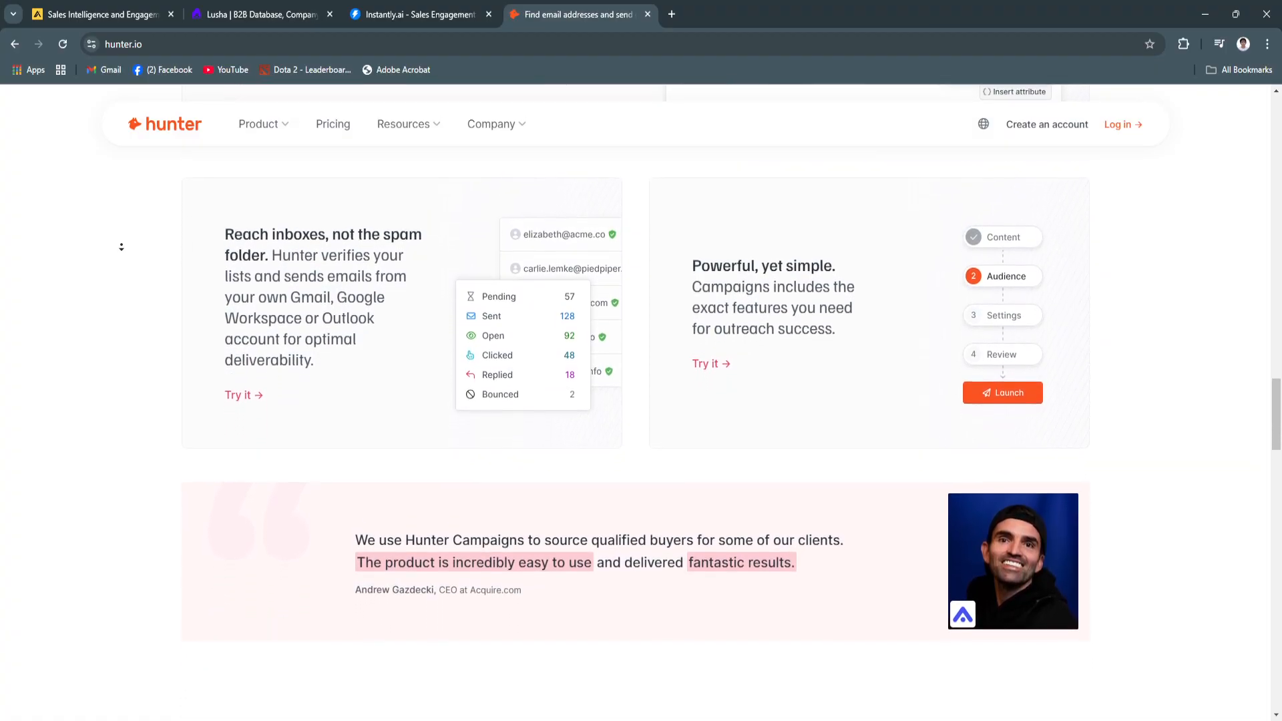
# - Scroll Hunter.io down through the Integrations and Data Platform sections
pyautogui.scroll(-3)
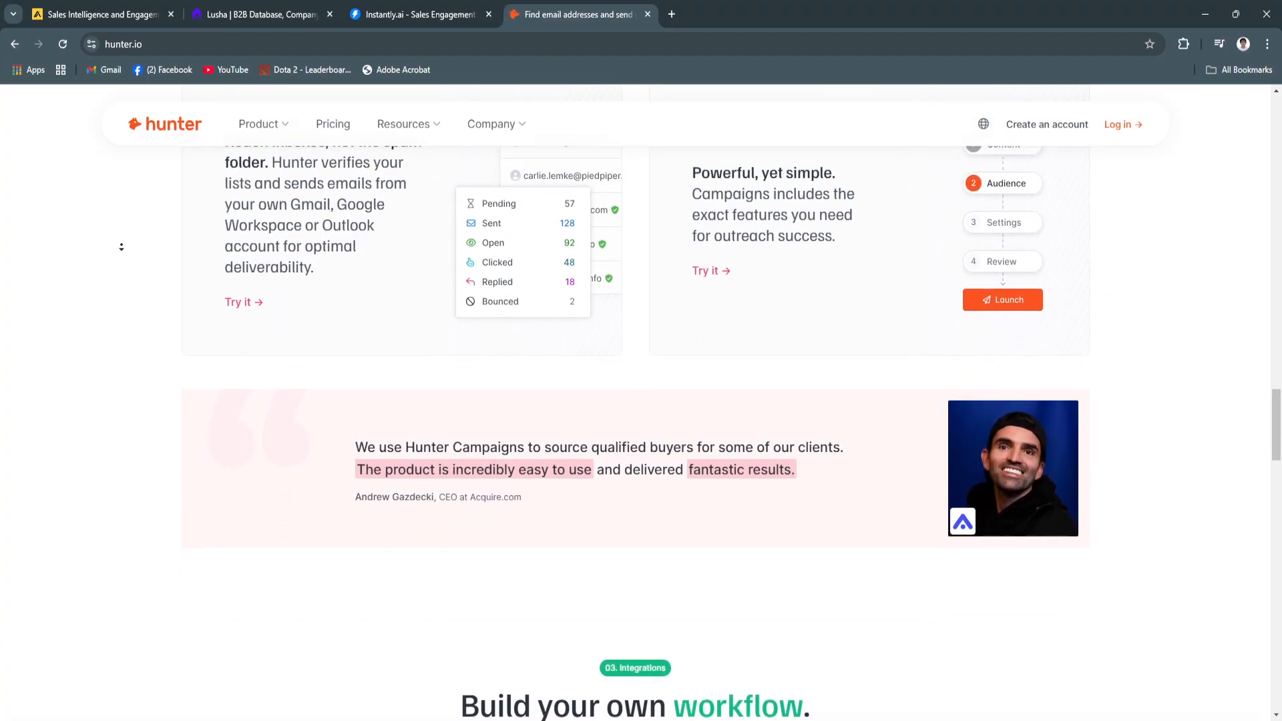
pyautogui.scroll(-3)
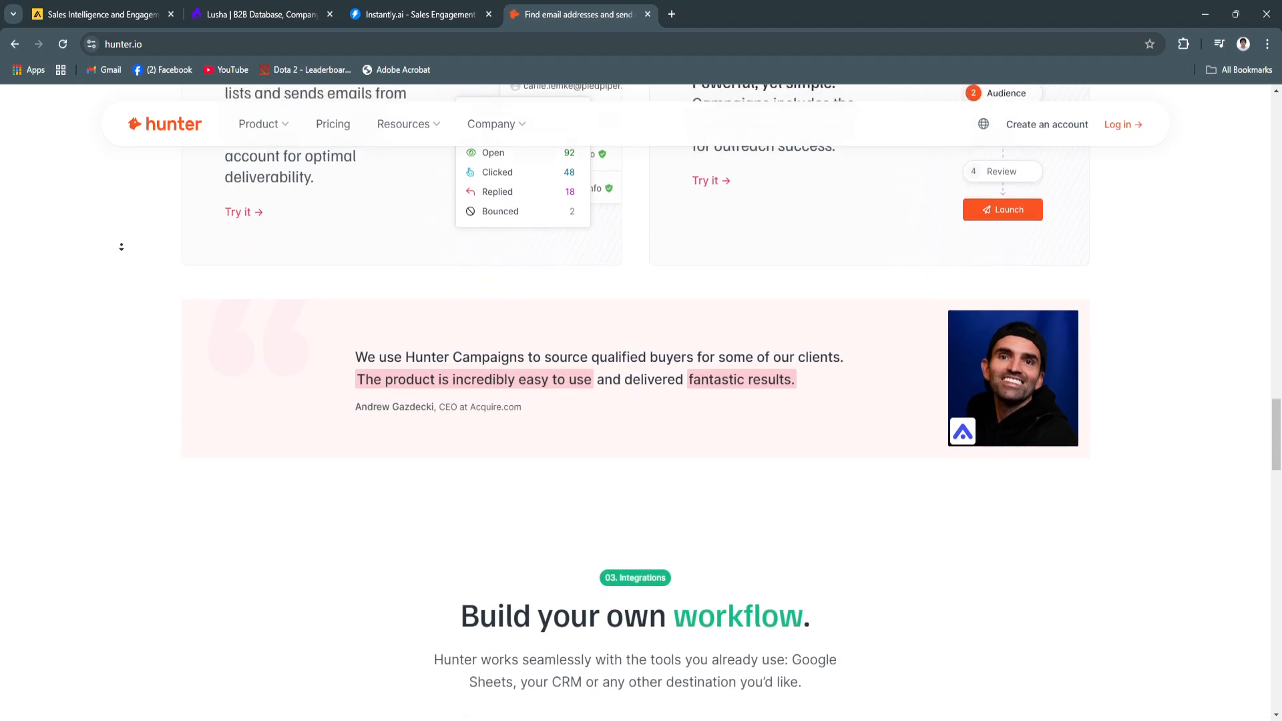
pyautogui.scroll(-3)
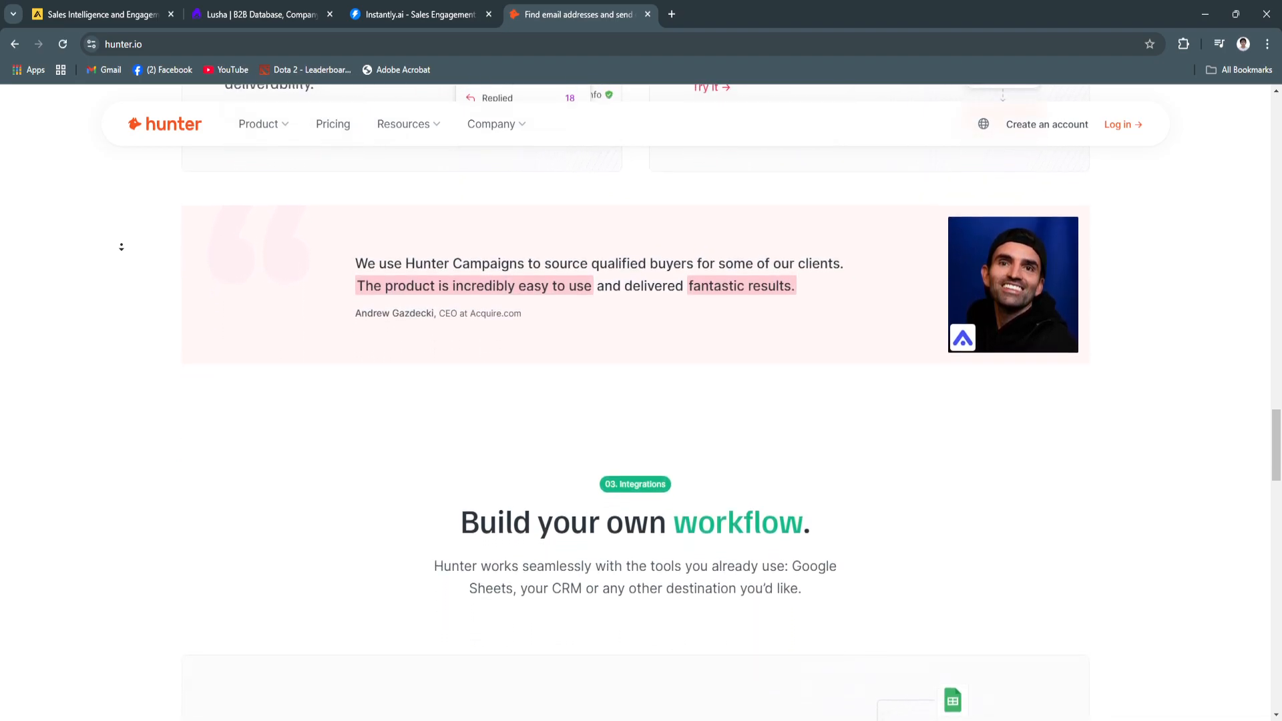
pyautogui.scroll(-3)
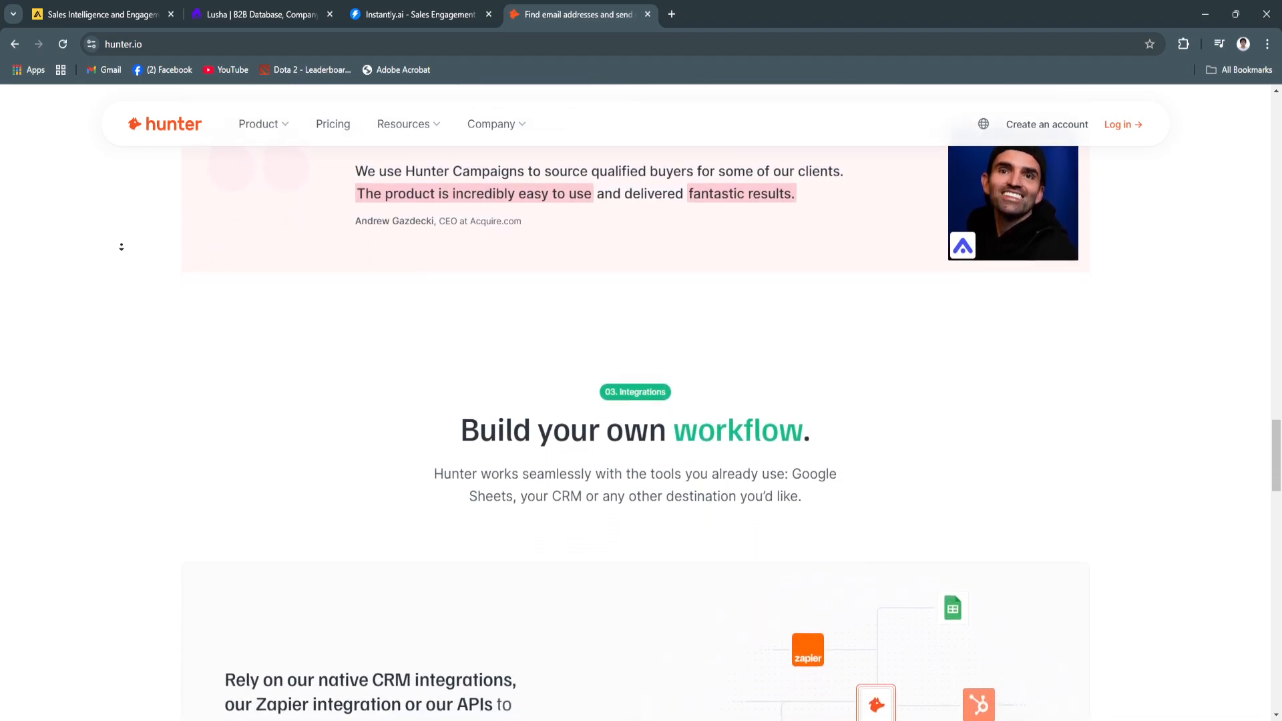
pyautogui.scroll(-3)
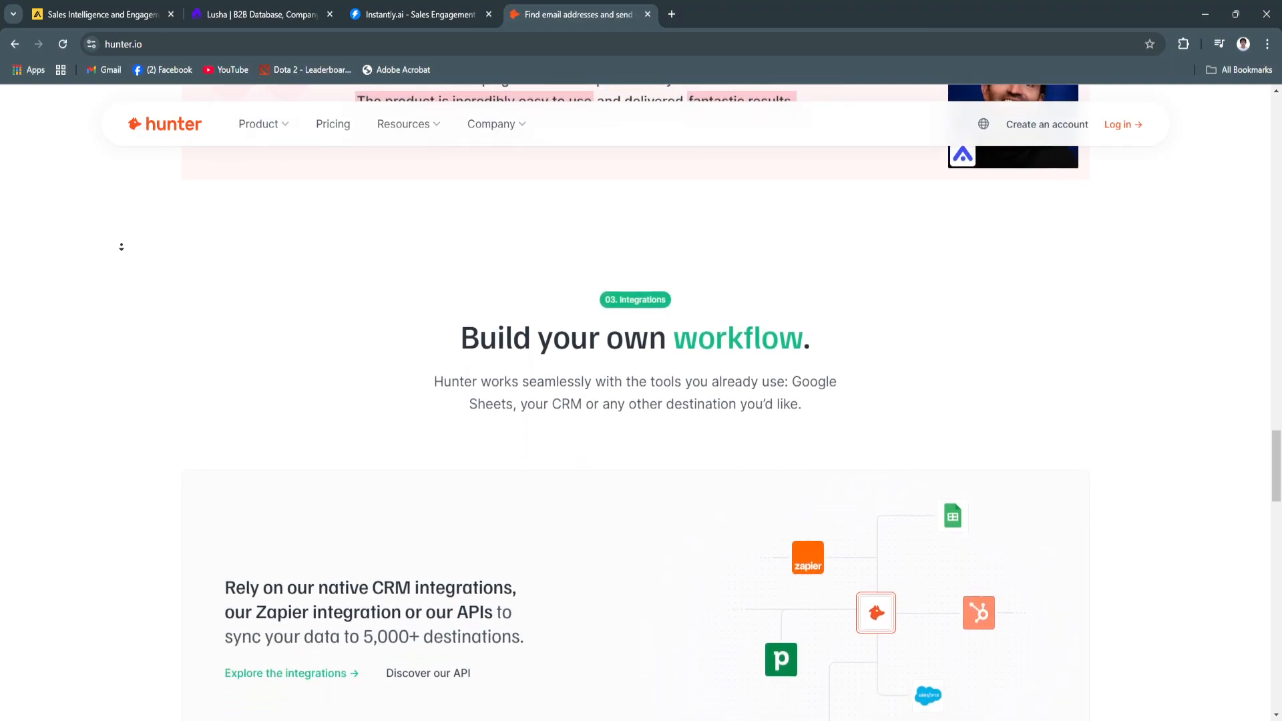
pyautogui.scroll(-3)
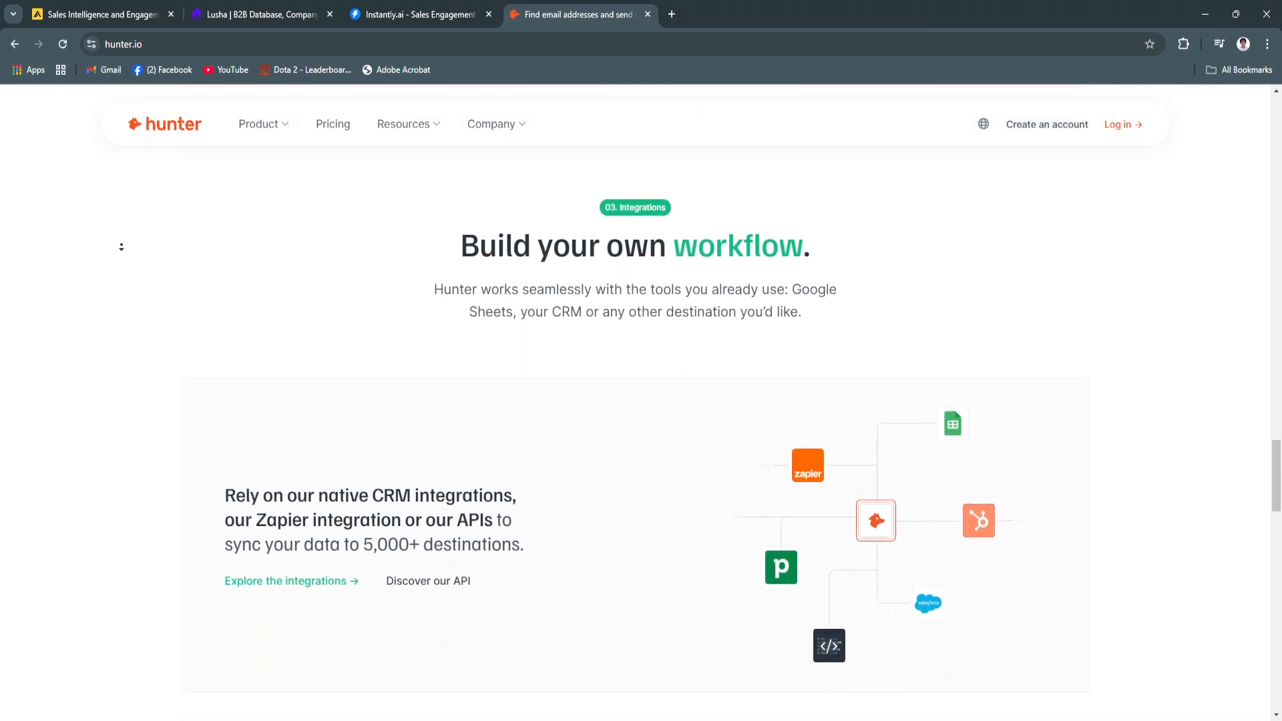
pyautogui.scroll(-3)
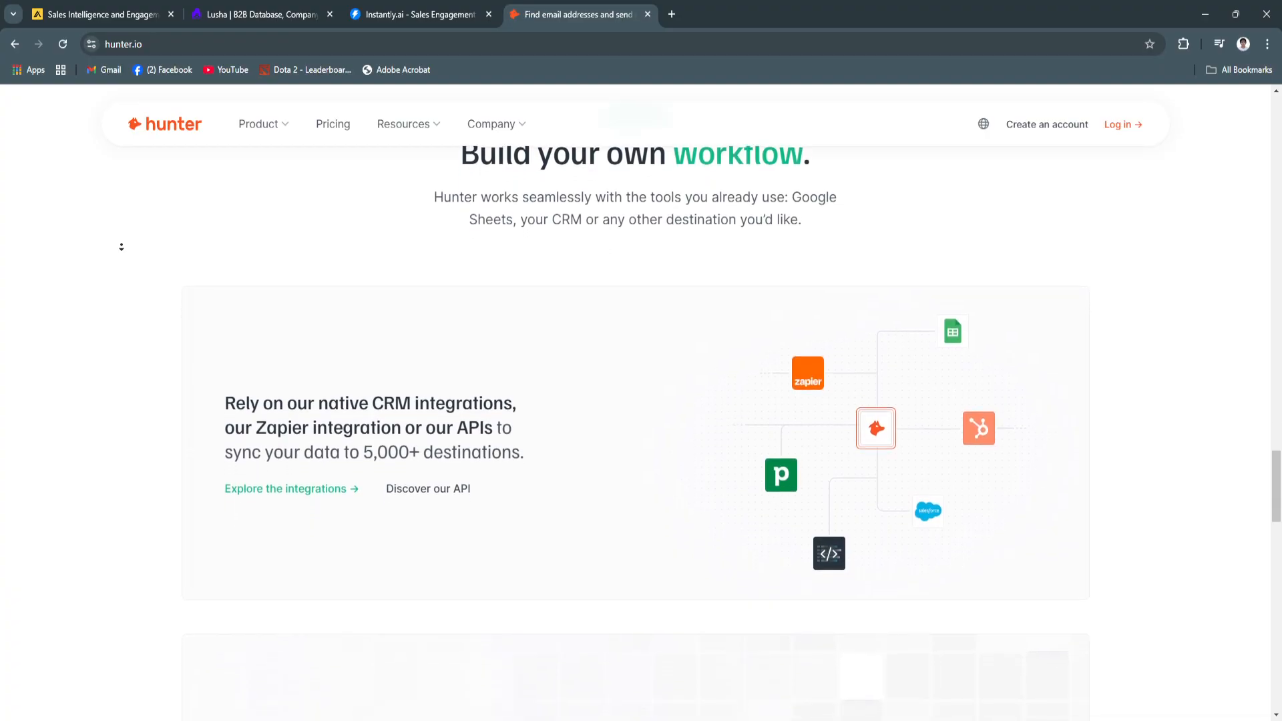
pyautogui.scroll(-3)
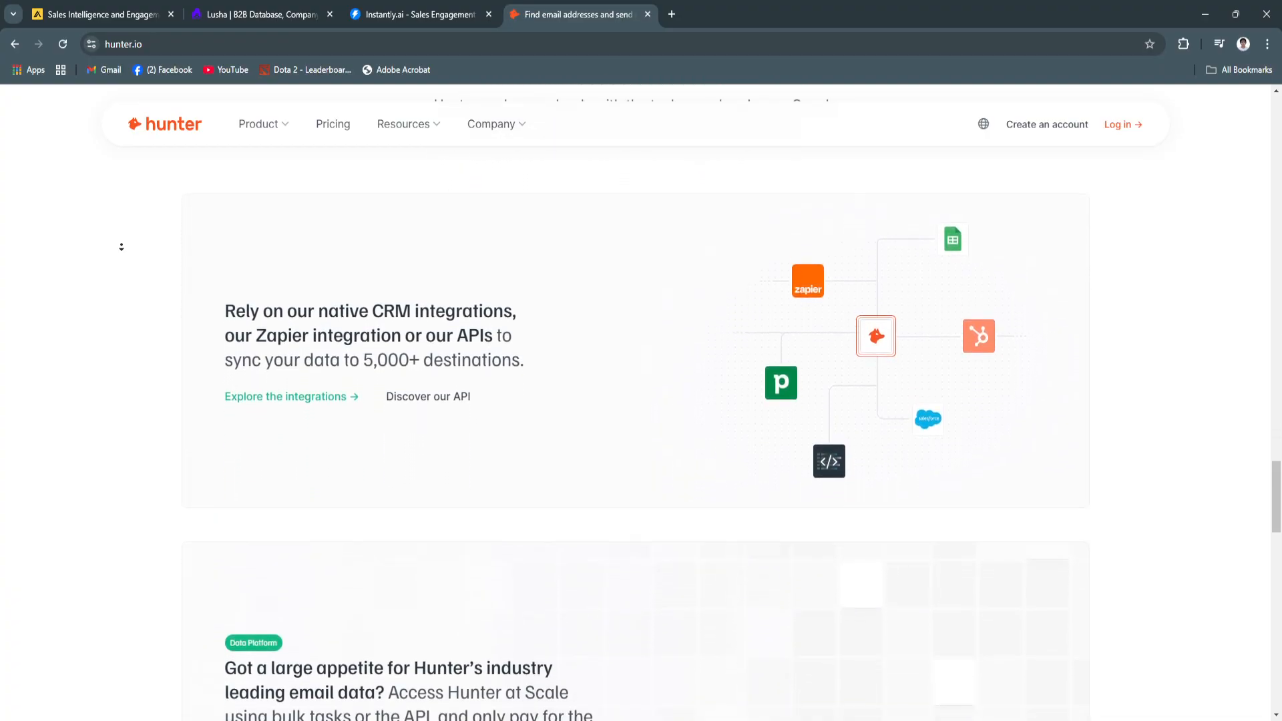
pyautogui.scroll(-3)
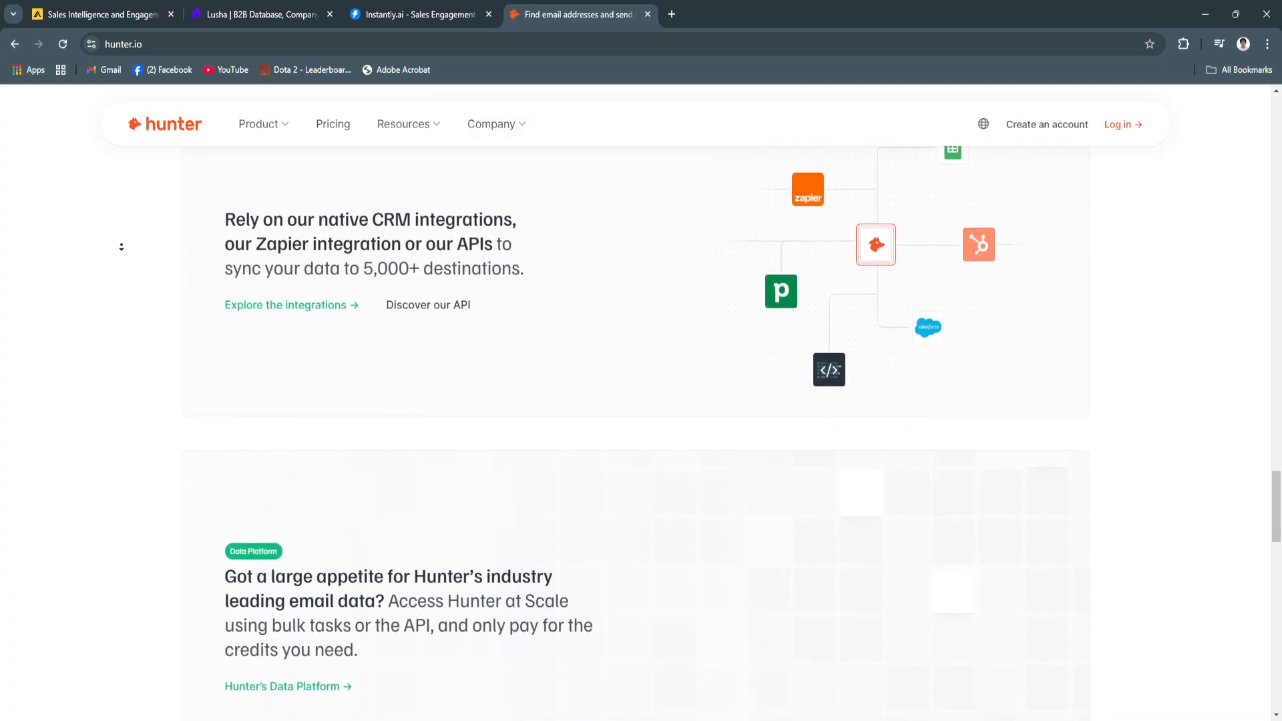
pyautogui.scroll(-3)
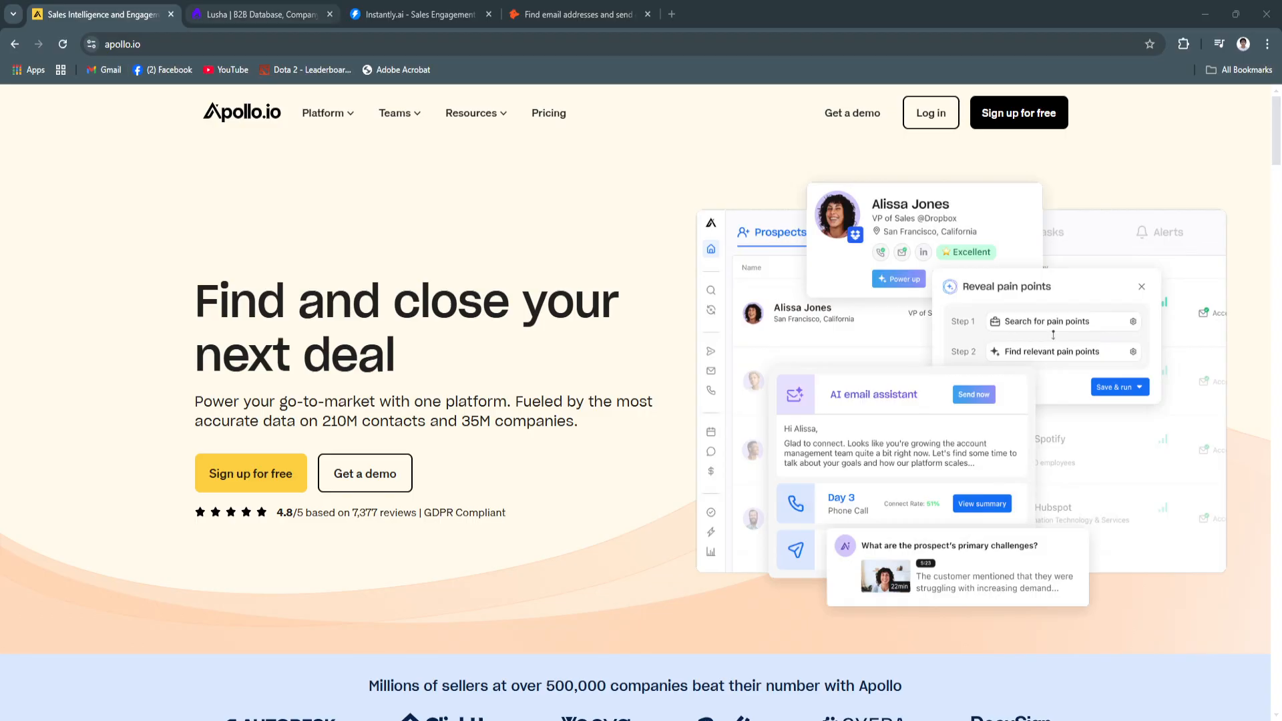
# - Glance at the Lusha and Instantly.ai homepages, then return to Hunter.io
pyautogui.click(262, 14)
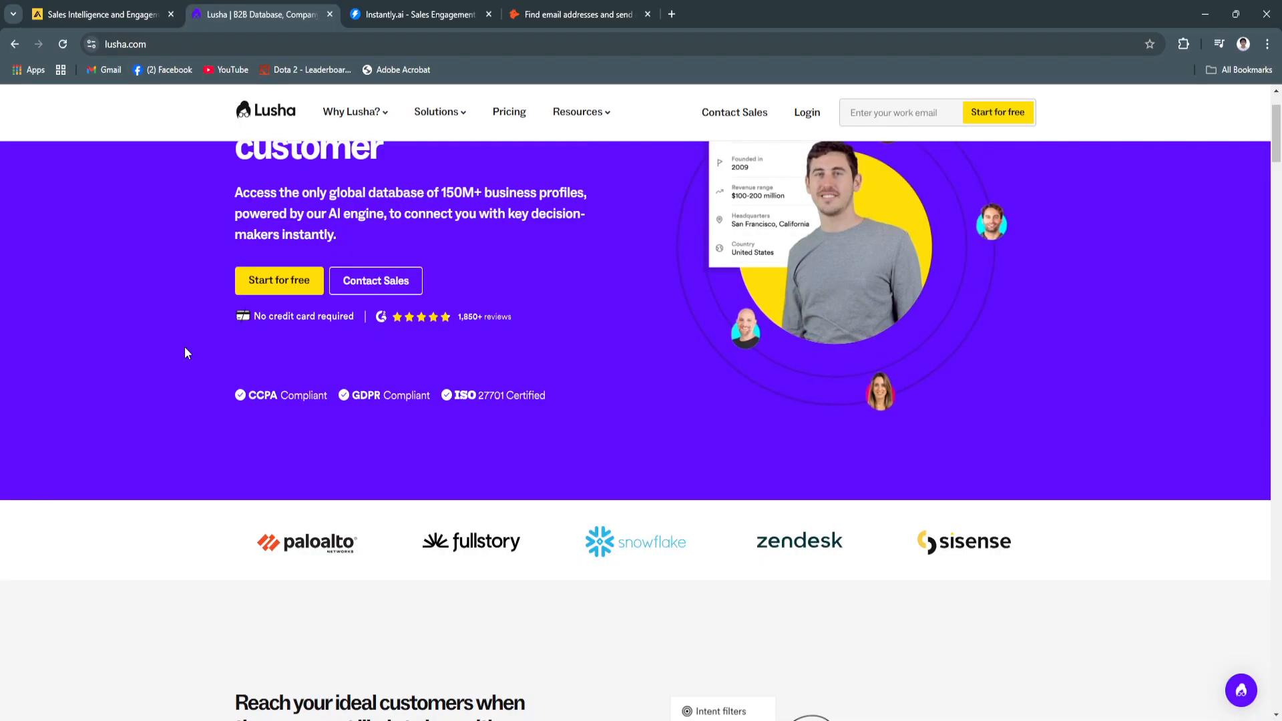
pyautogui.scroll(3)
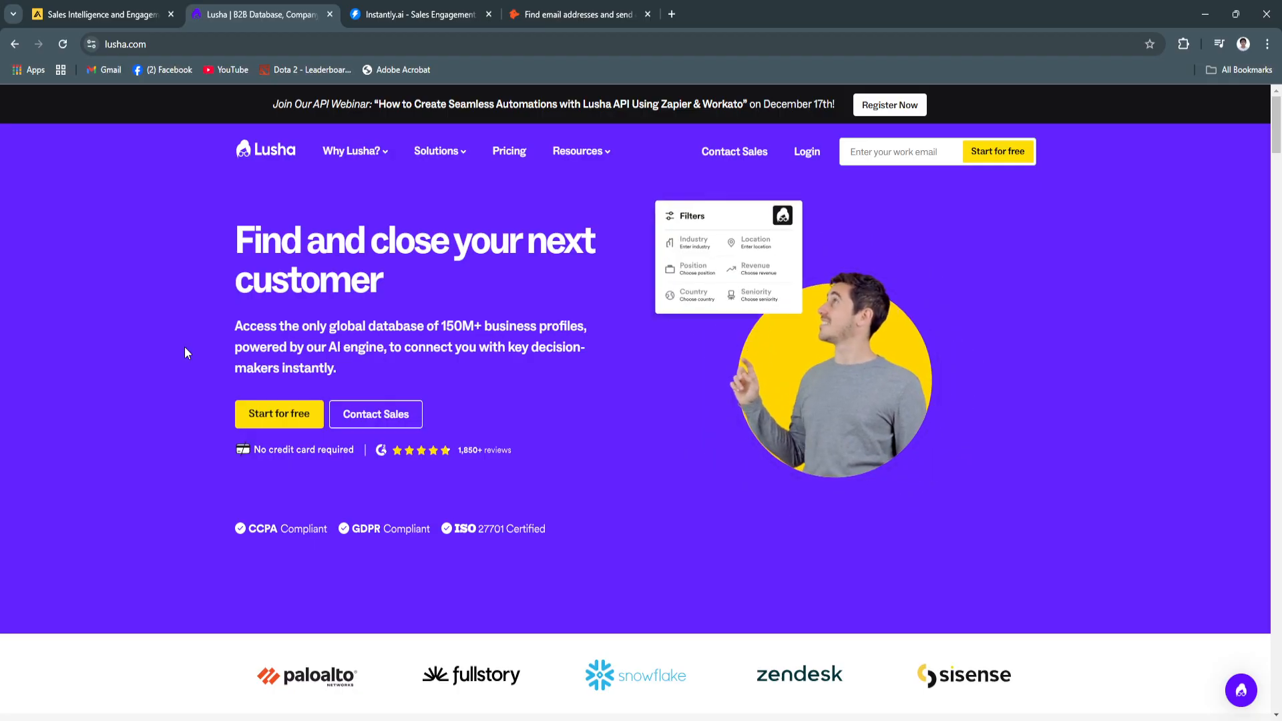
pyautogui.click(417, 14)
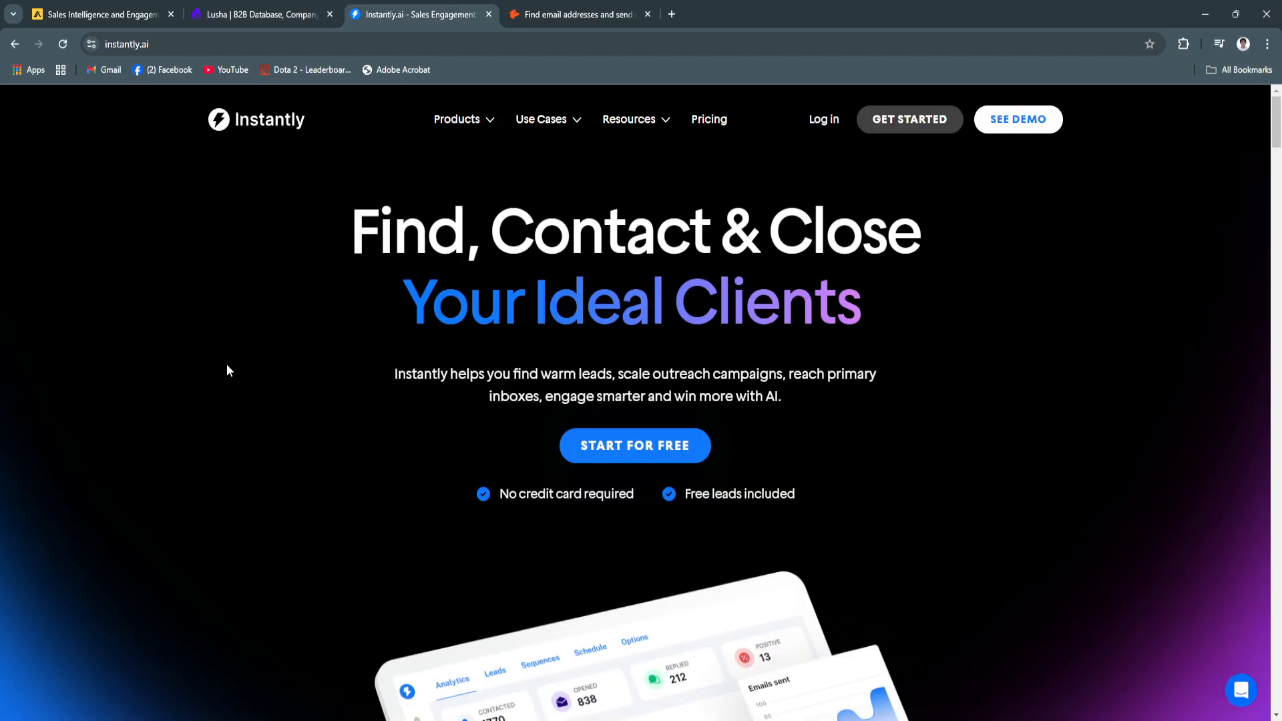
pyautogui.moveTo(172, 315)
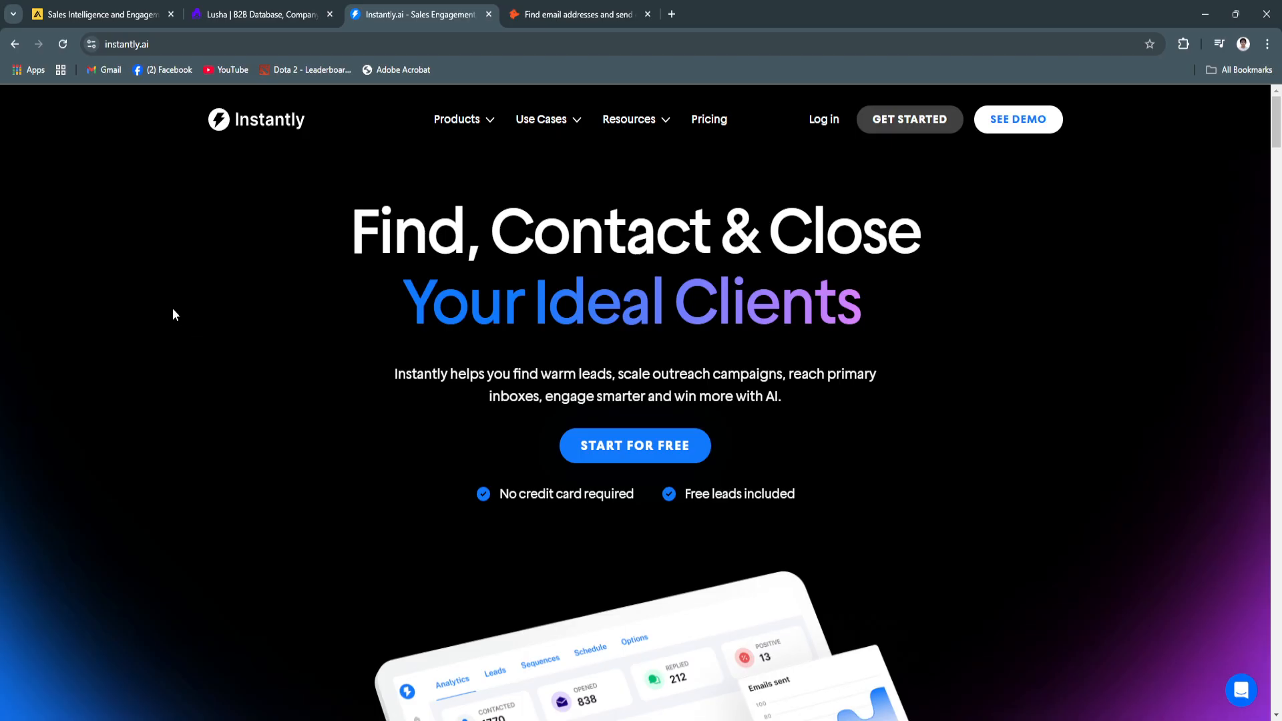
pyautogui.click(577, 14)
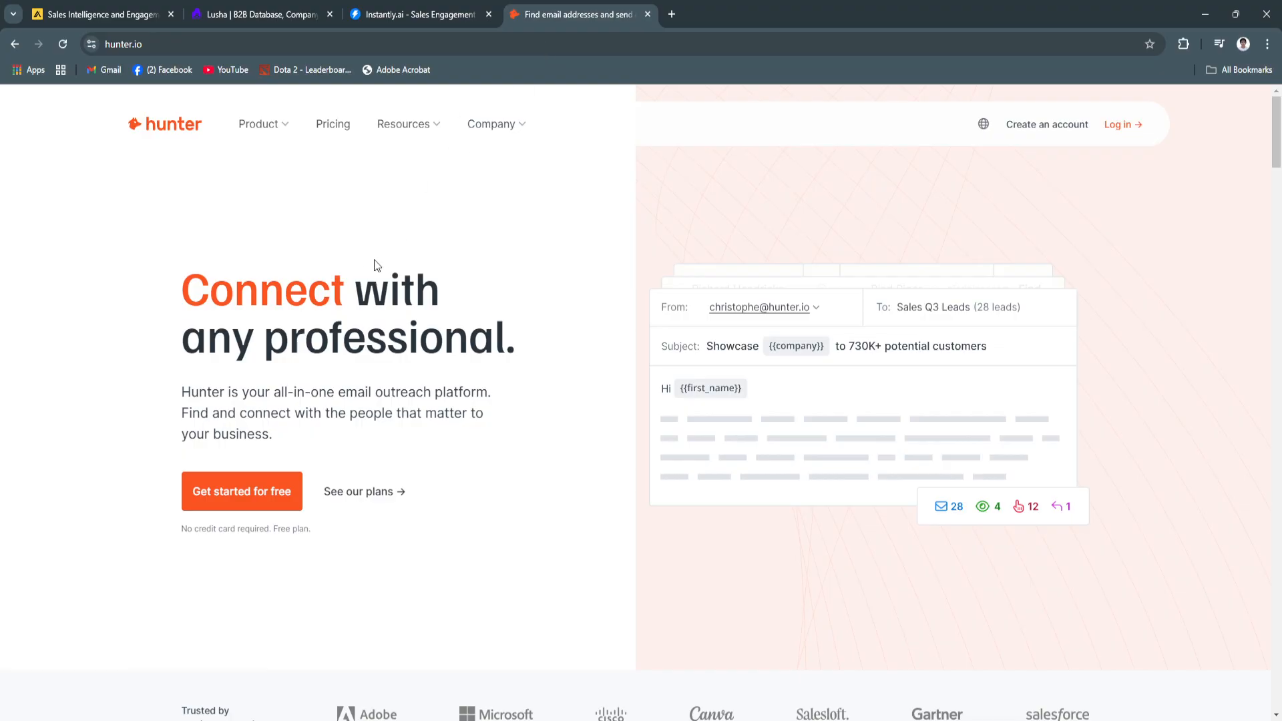
pyautogui.moveTo(167, 330)
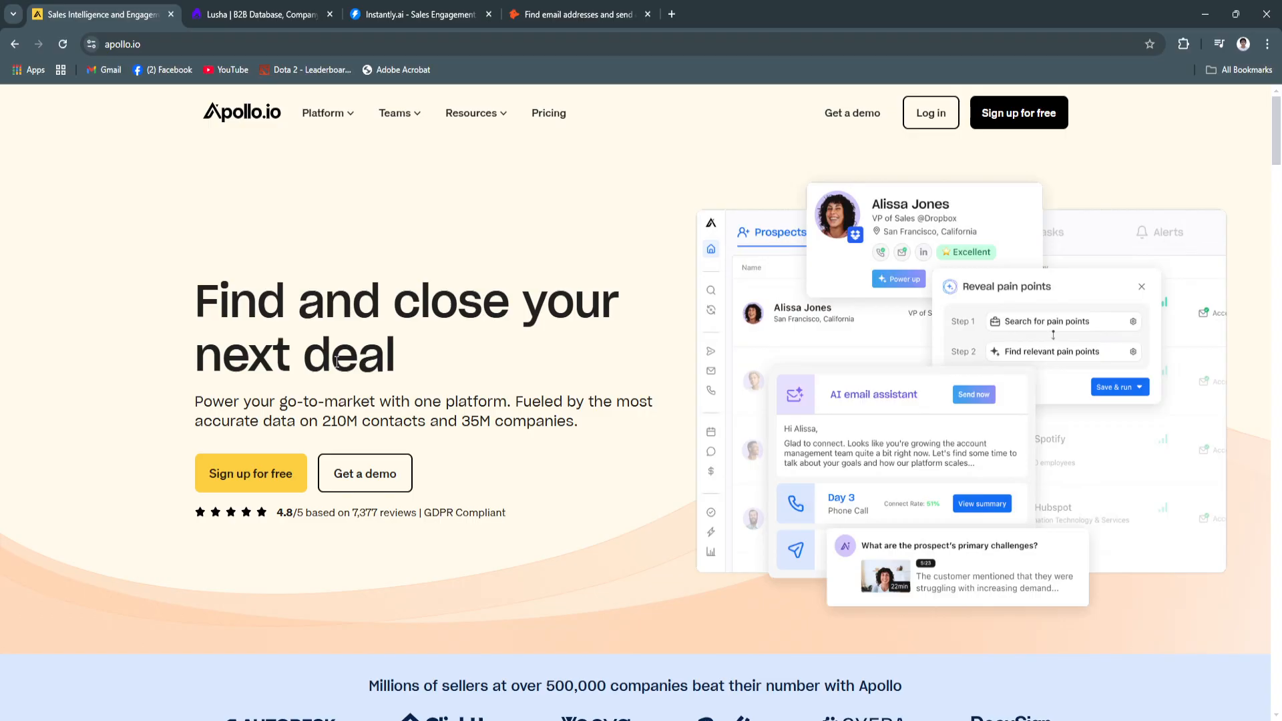
pyautogui.moveTo(756, 587)
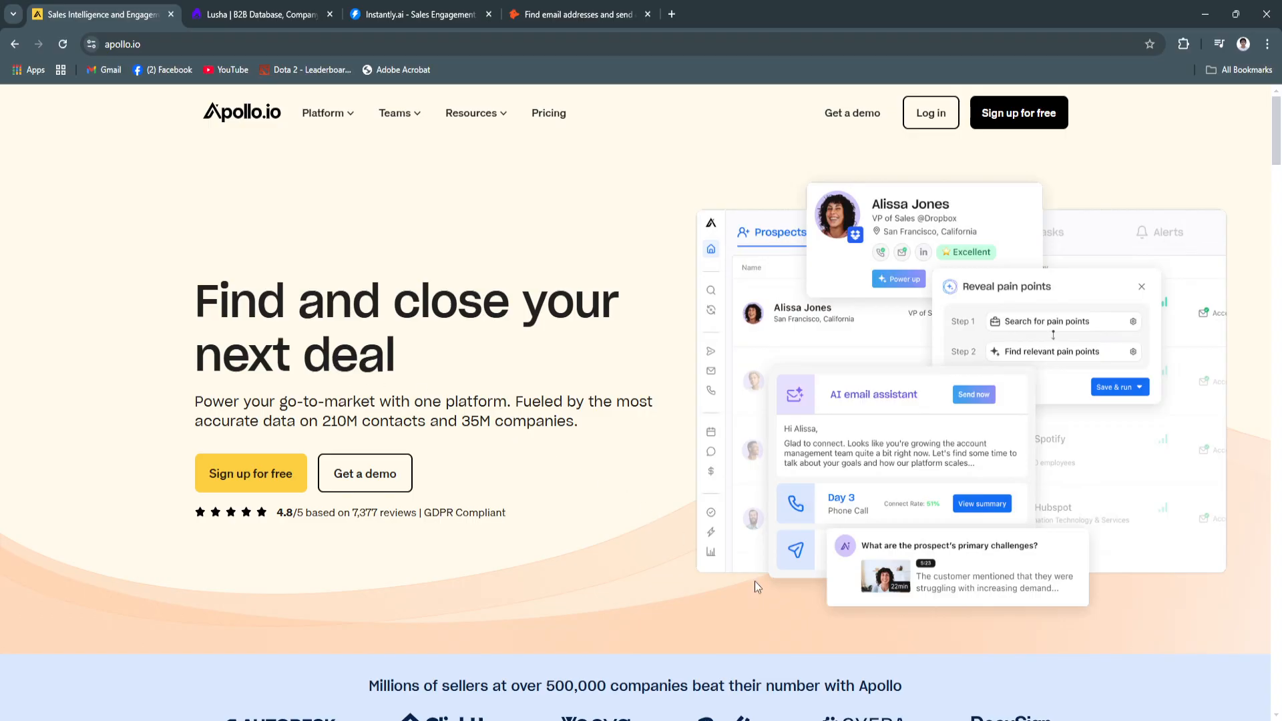